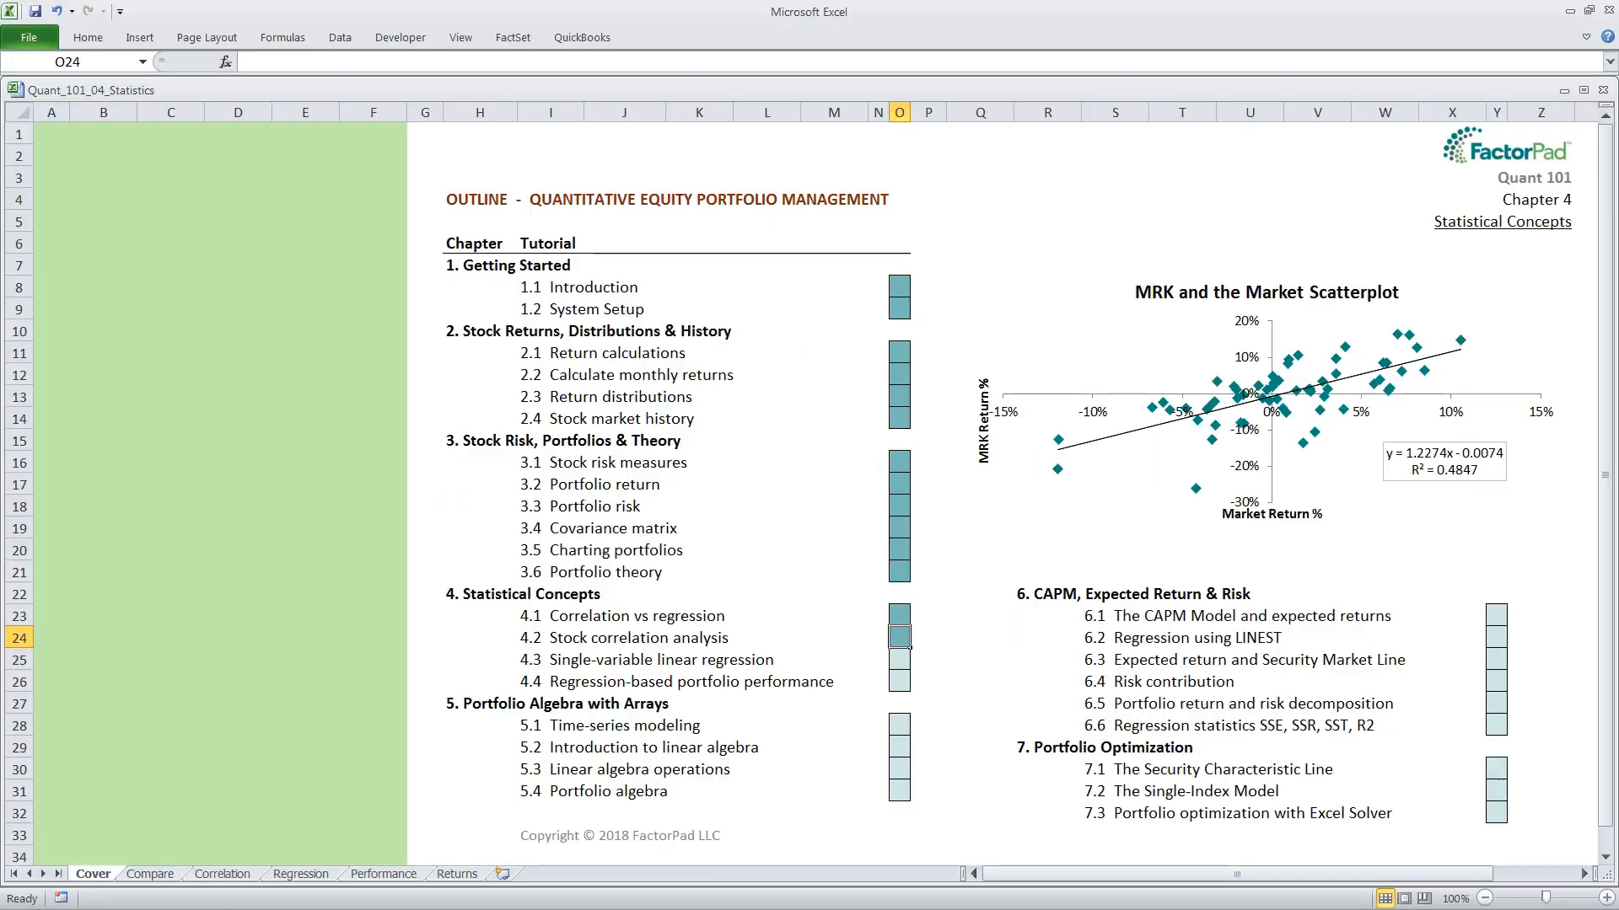
mouse_move(958, 703)
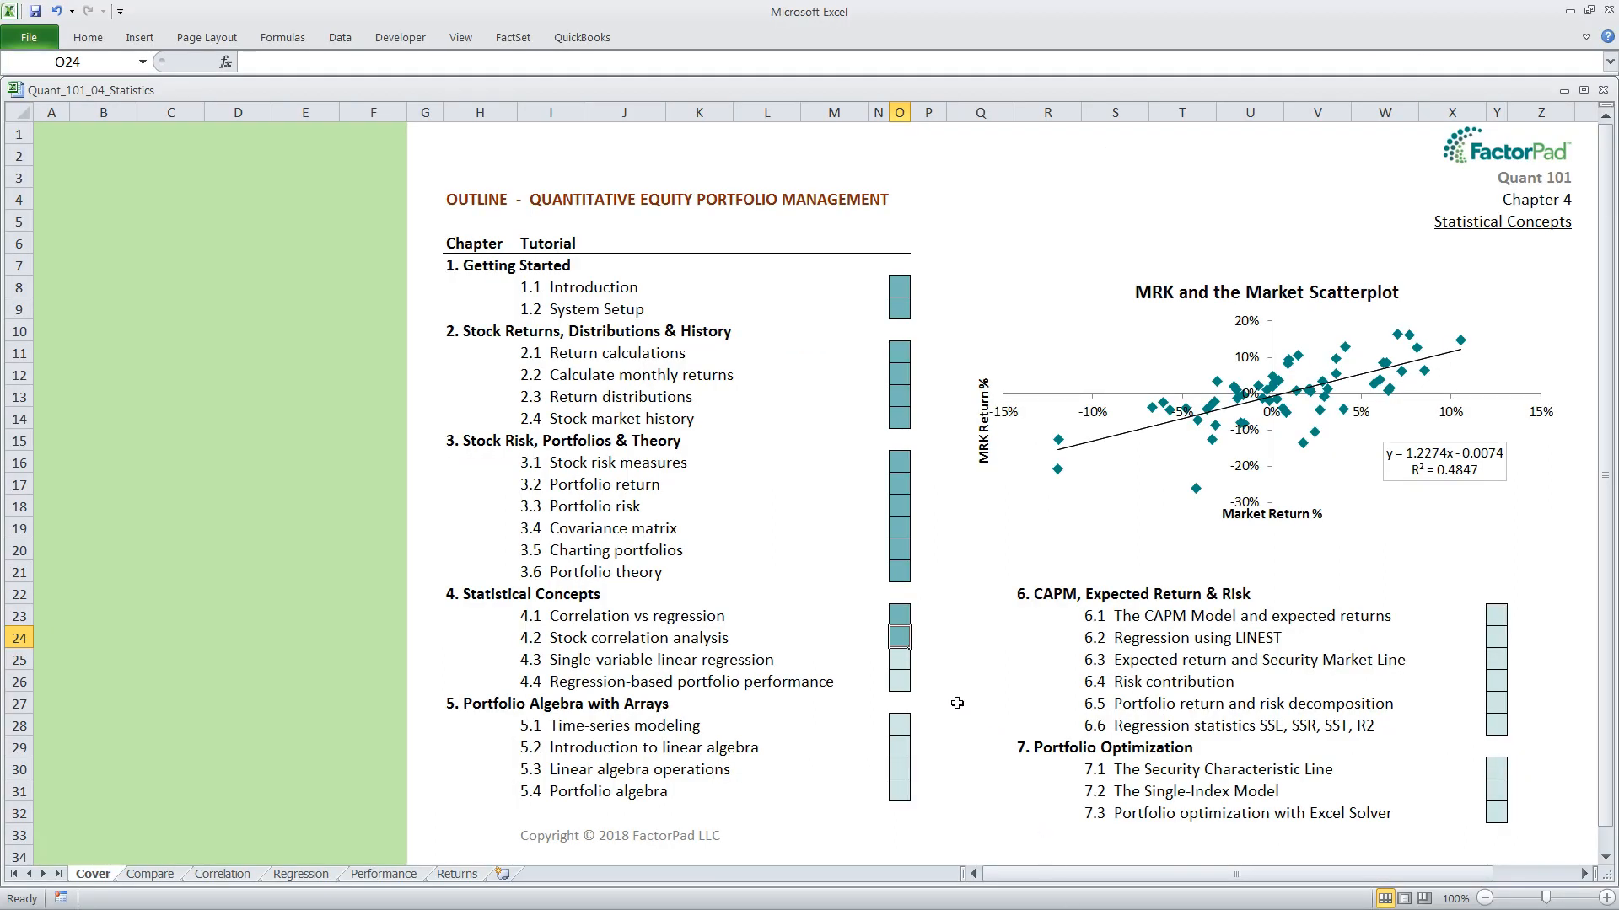
mouse_move(798, 635)
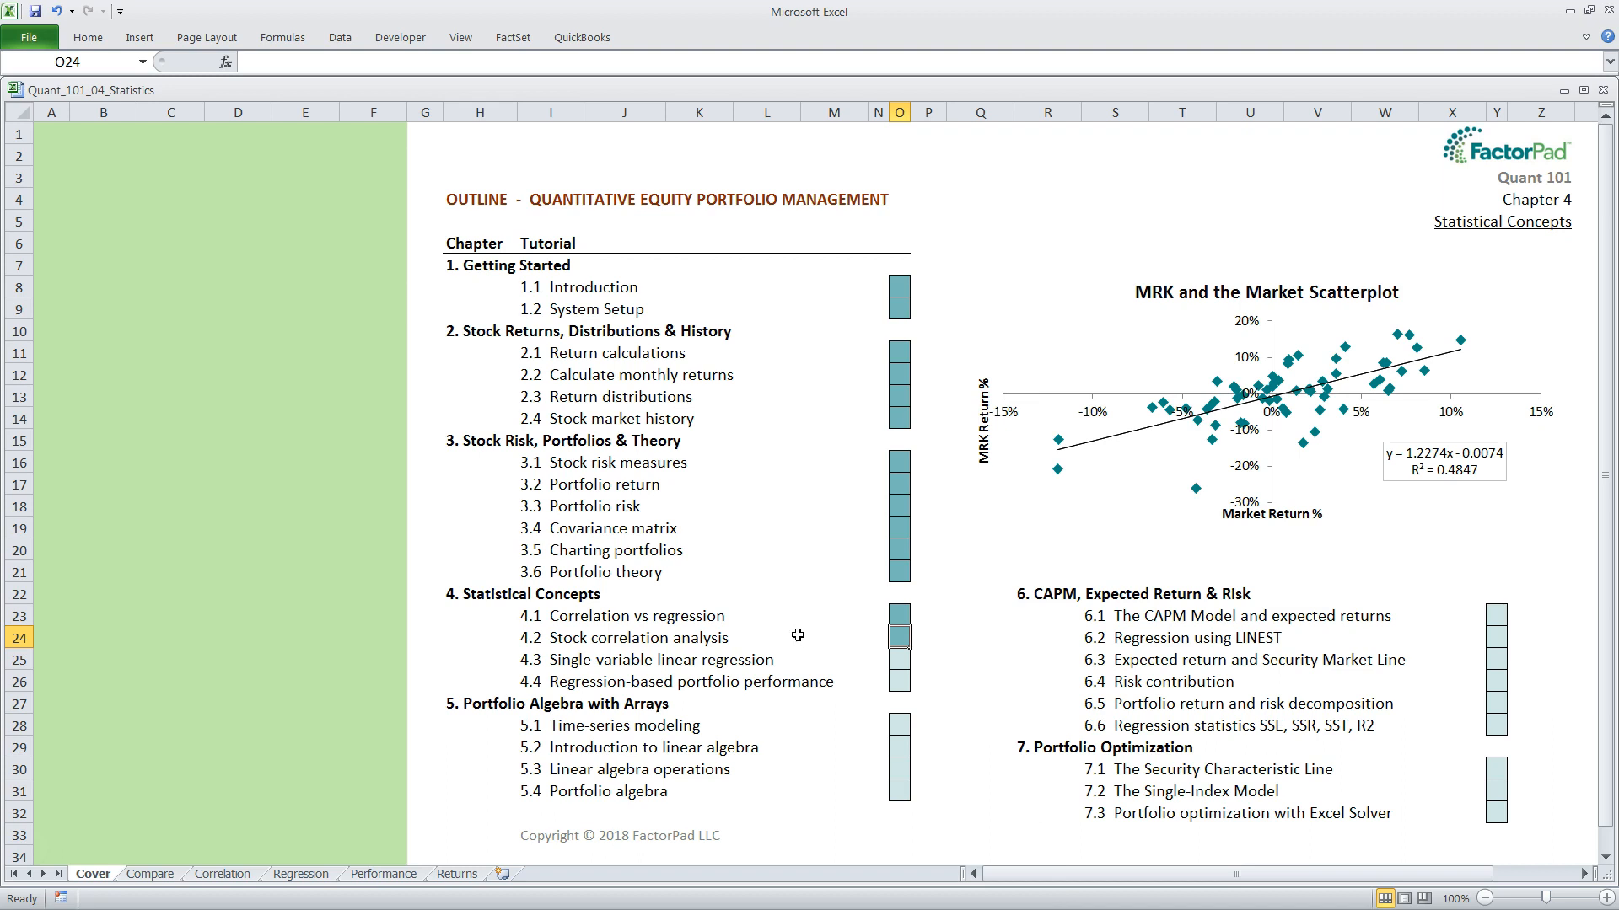
mouse_move(772, 641)
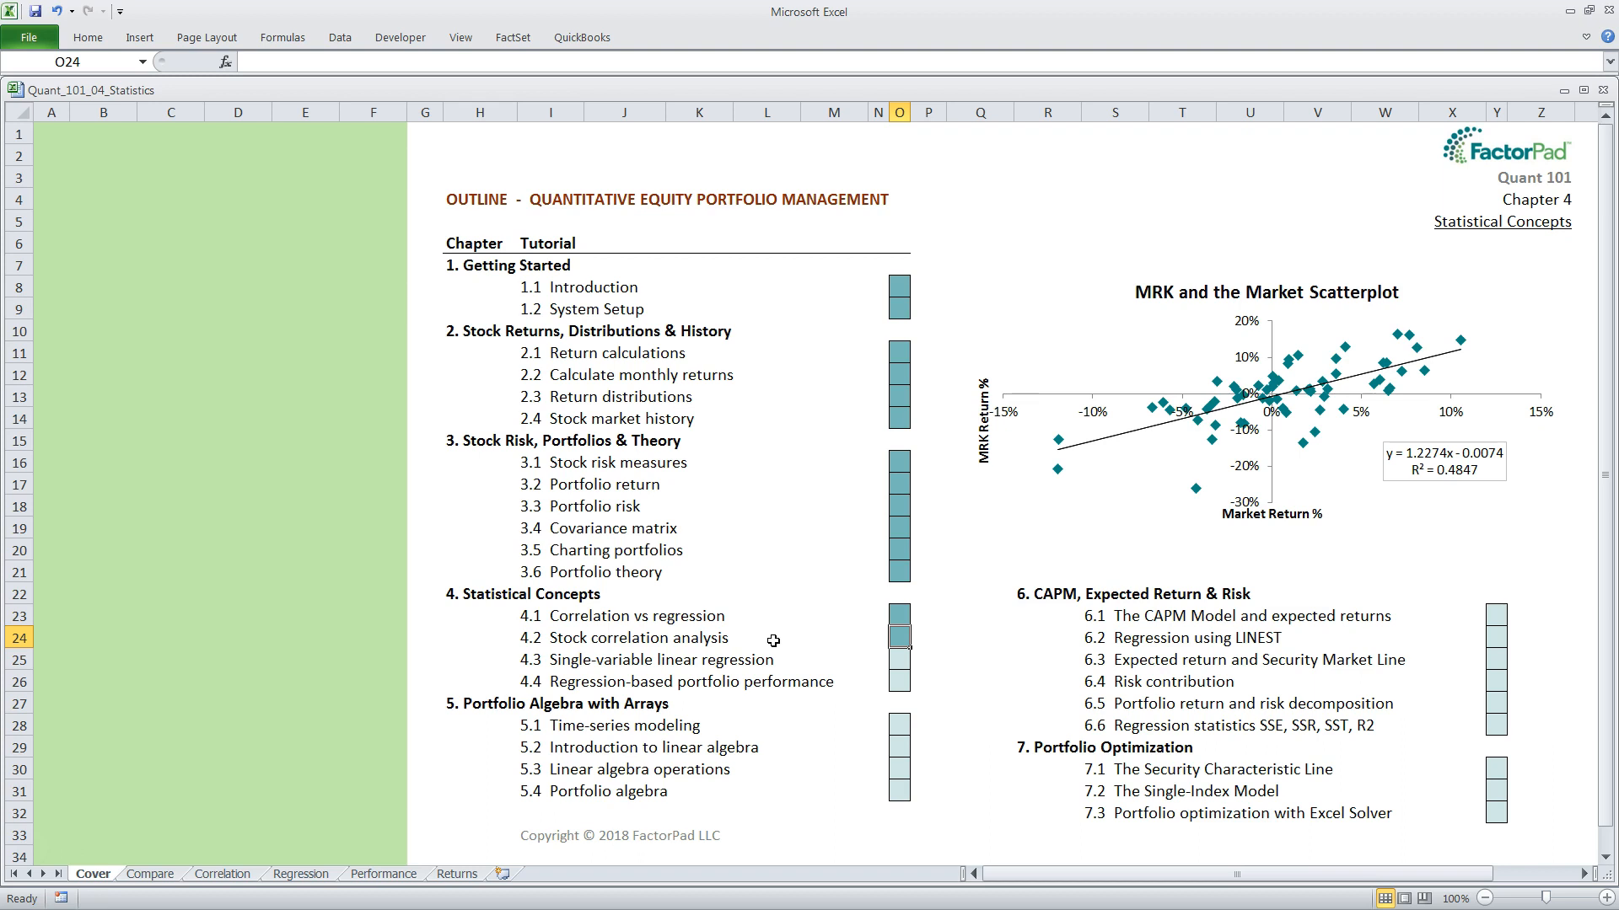
mouse_move(794, 655)
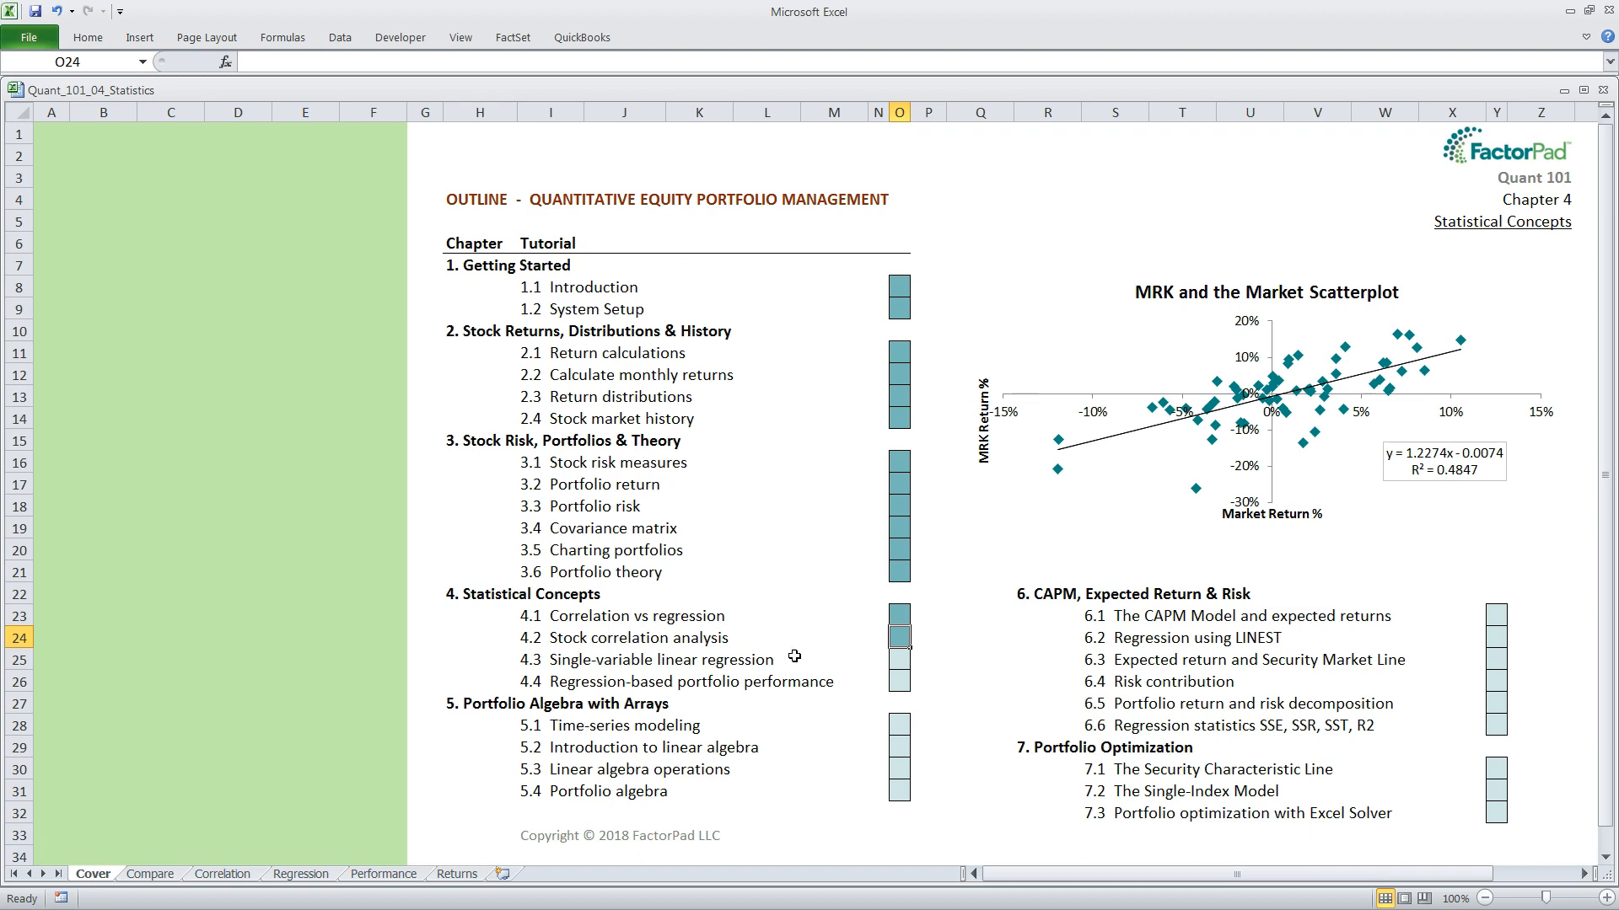
mouse_move(863, 684)
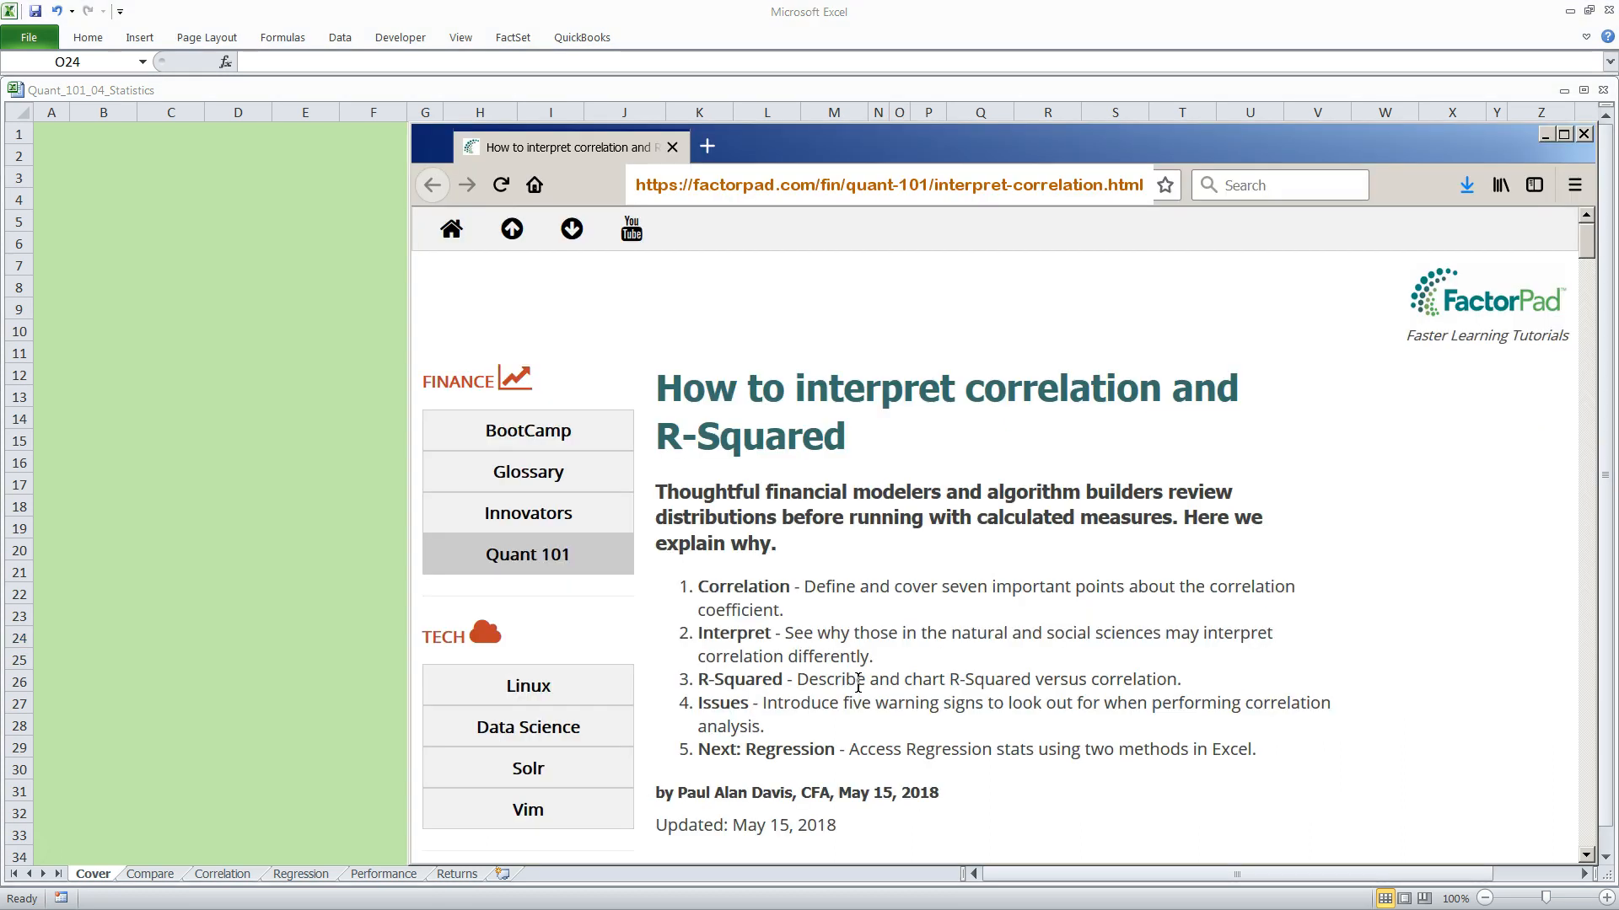
mouse_move(853, 321)
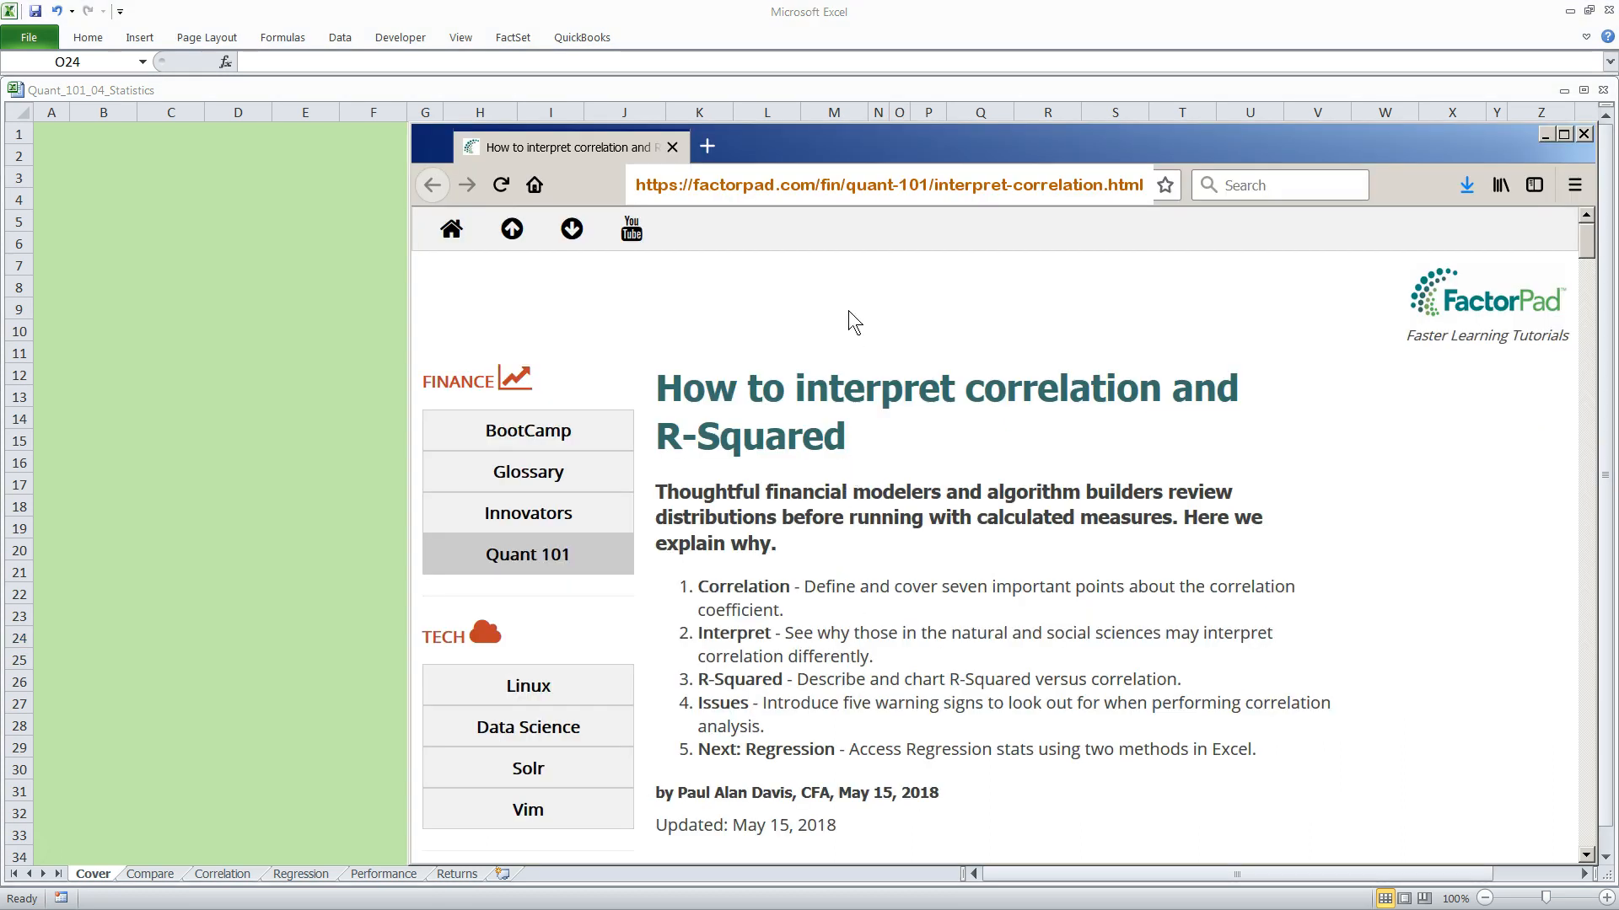
mouse_move(889, 321)
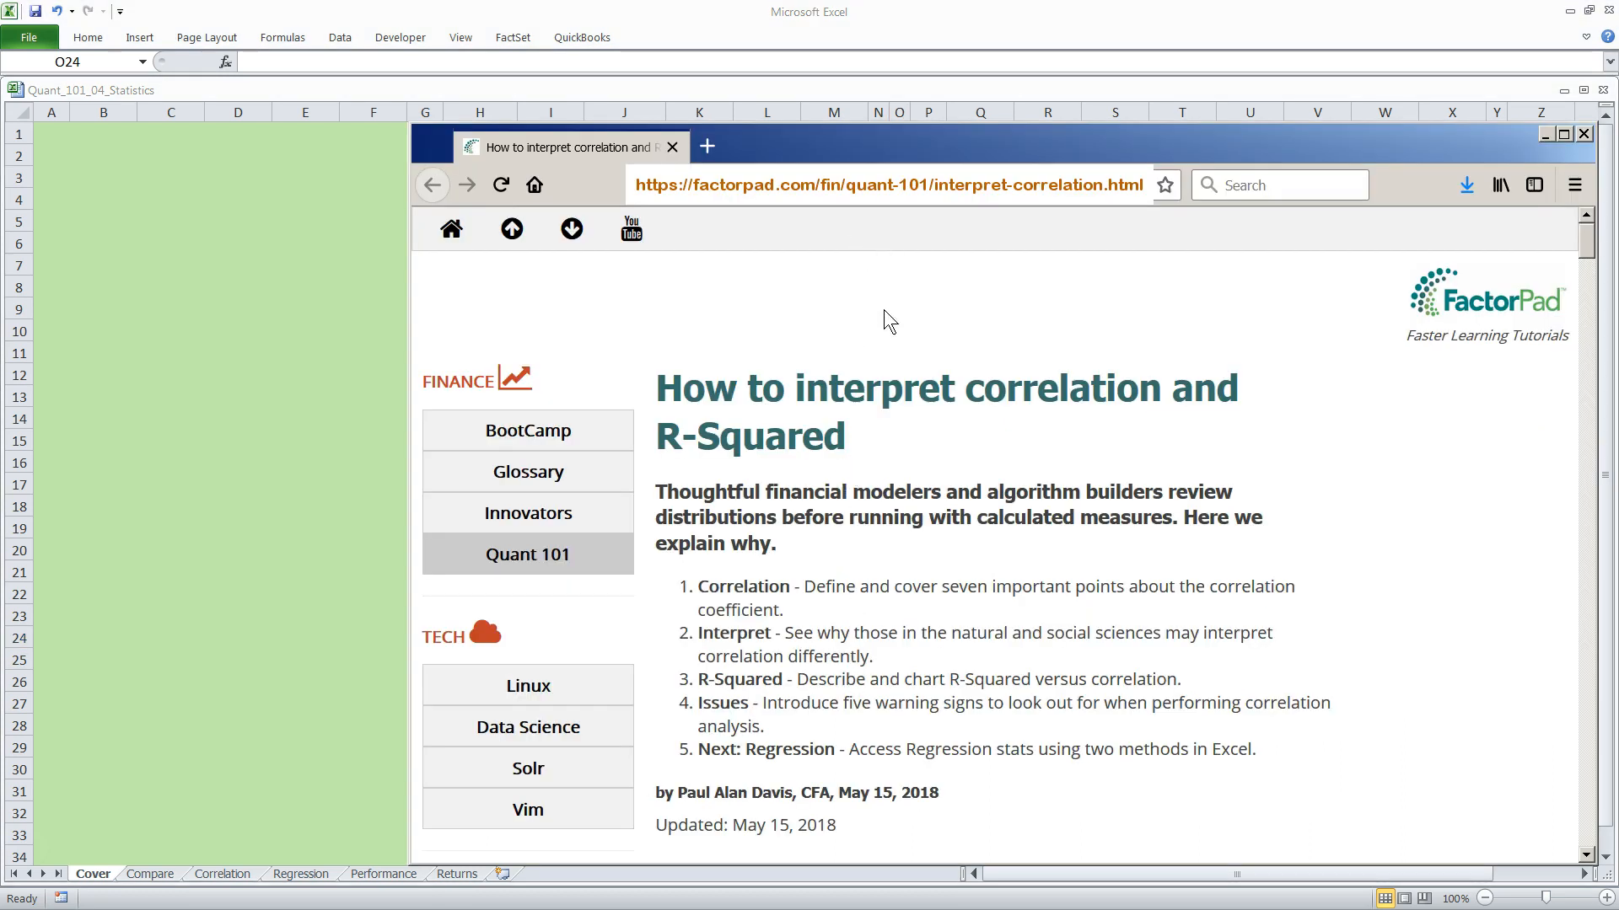
mouse_move(885, 441)
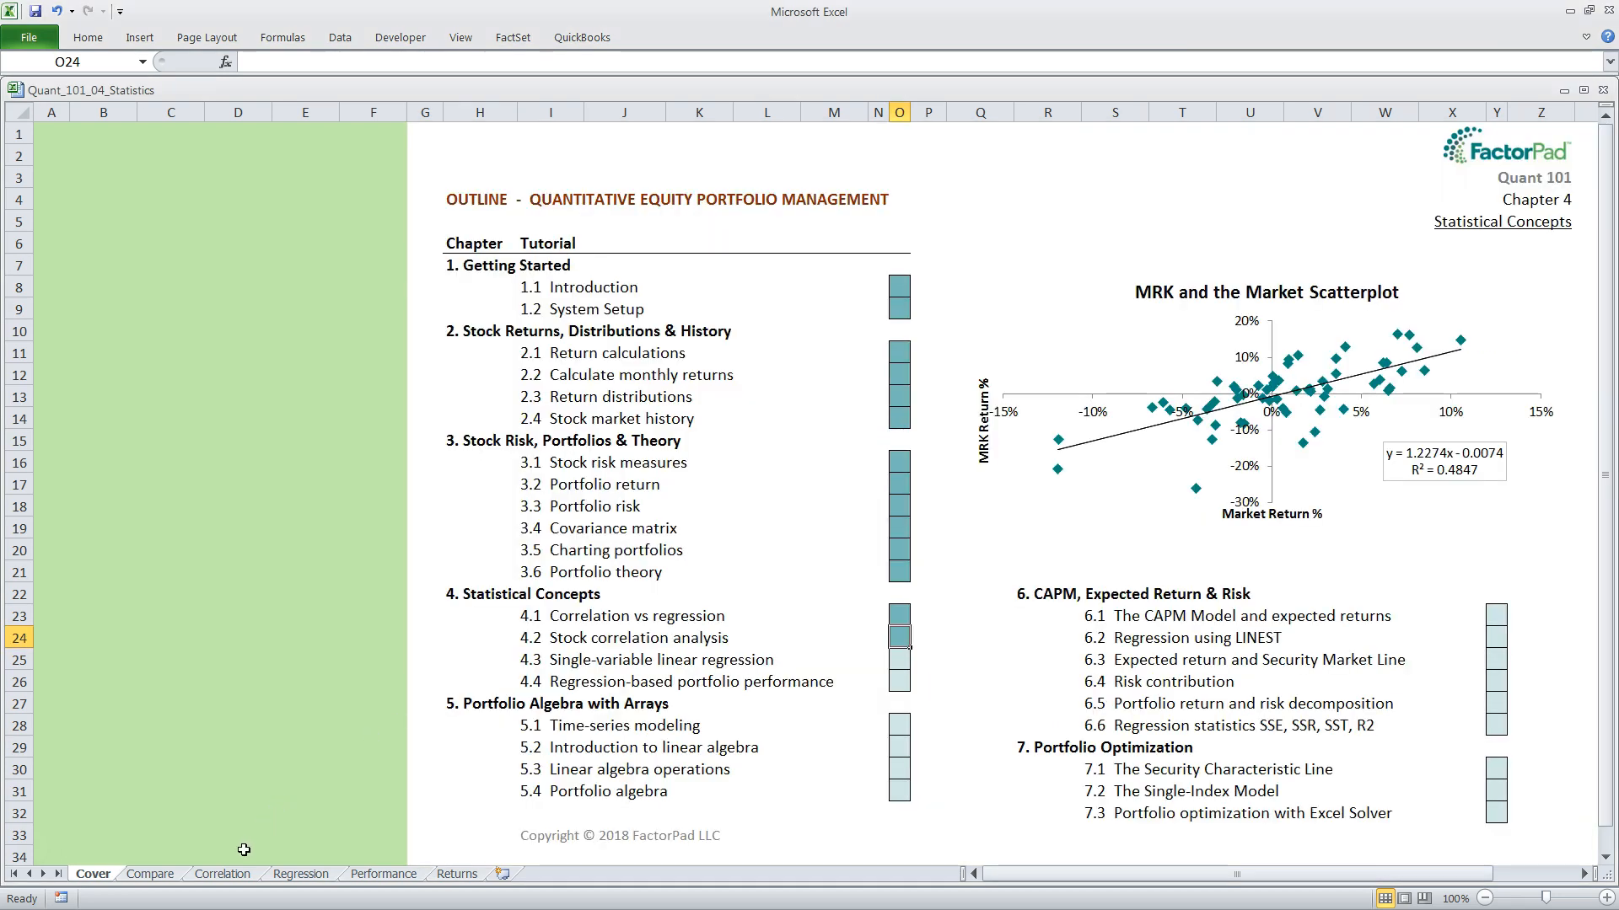
Switch to the Correlation worksheet showing the three scatterplots and R-squared chart.
left_click(221, 874)
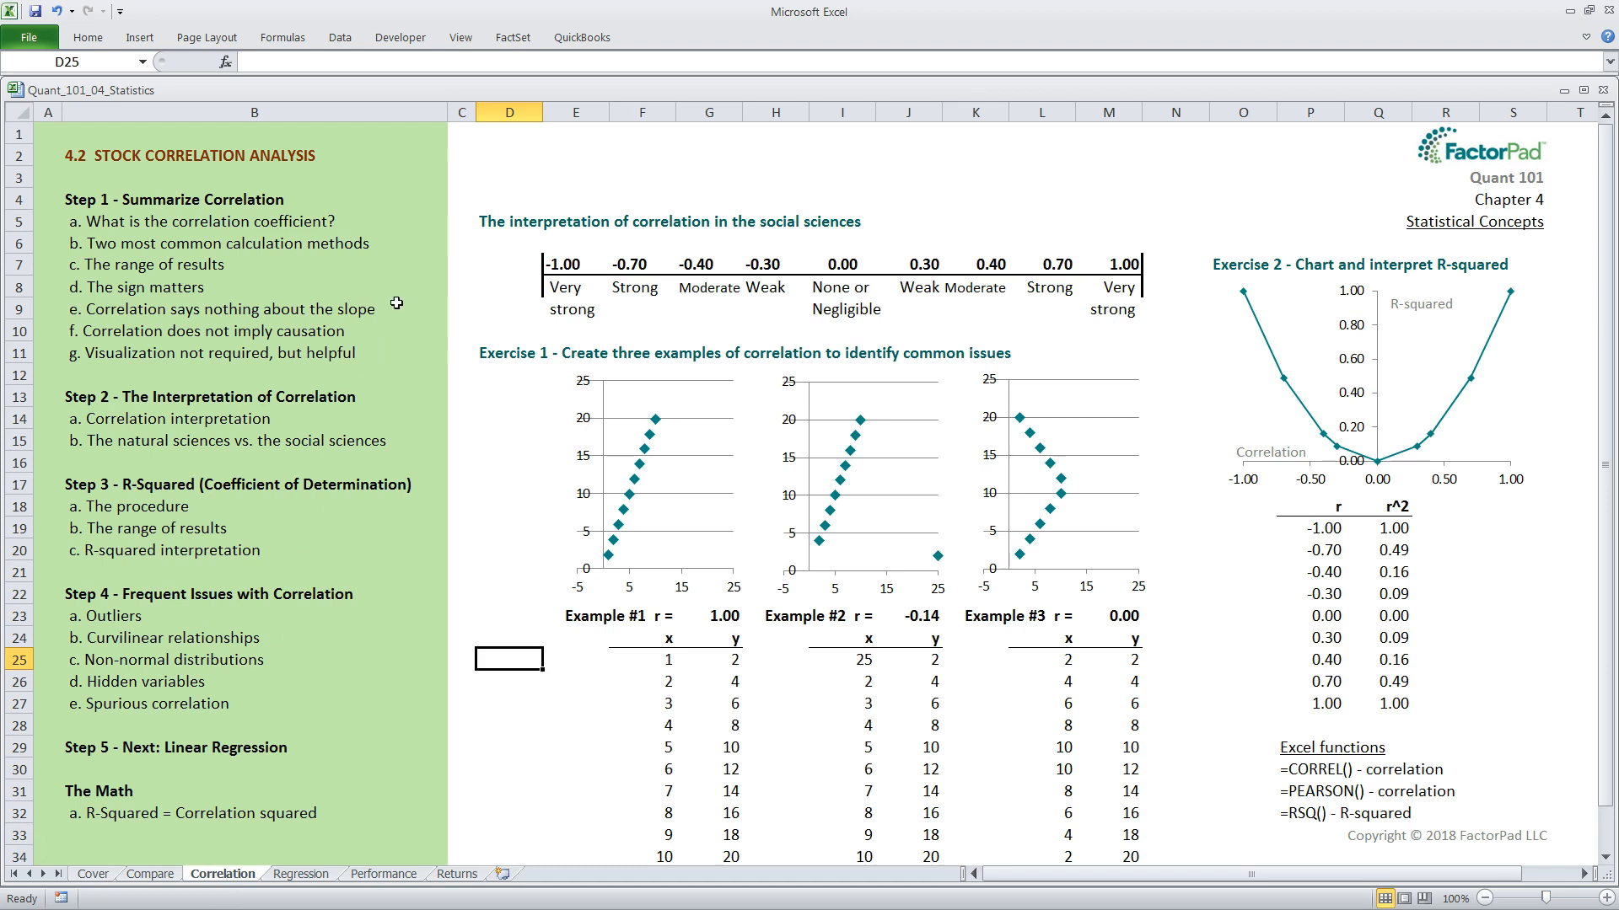
mouse_move(388, 374)
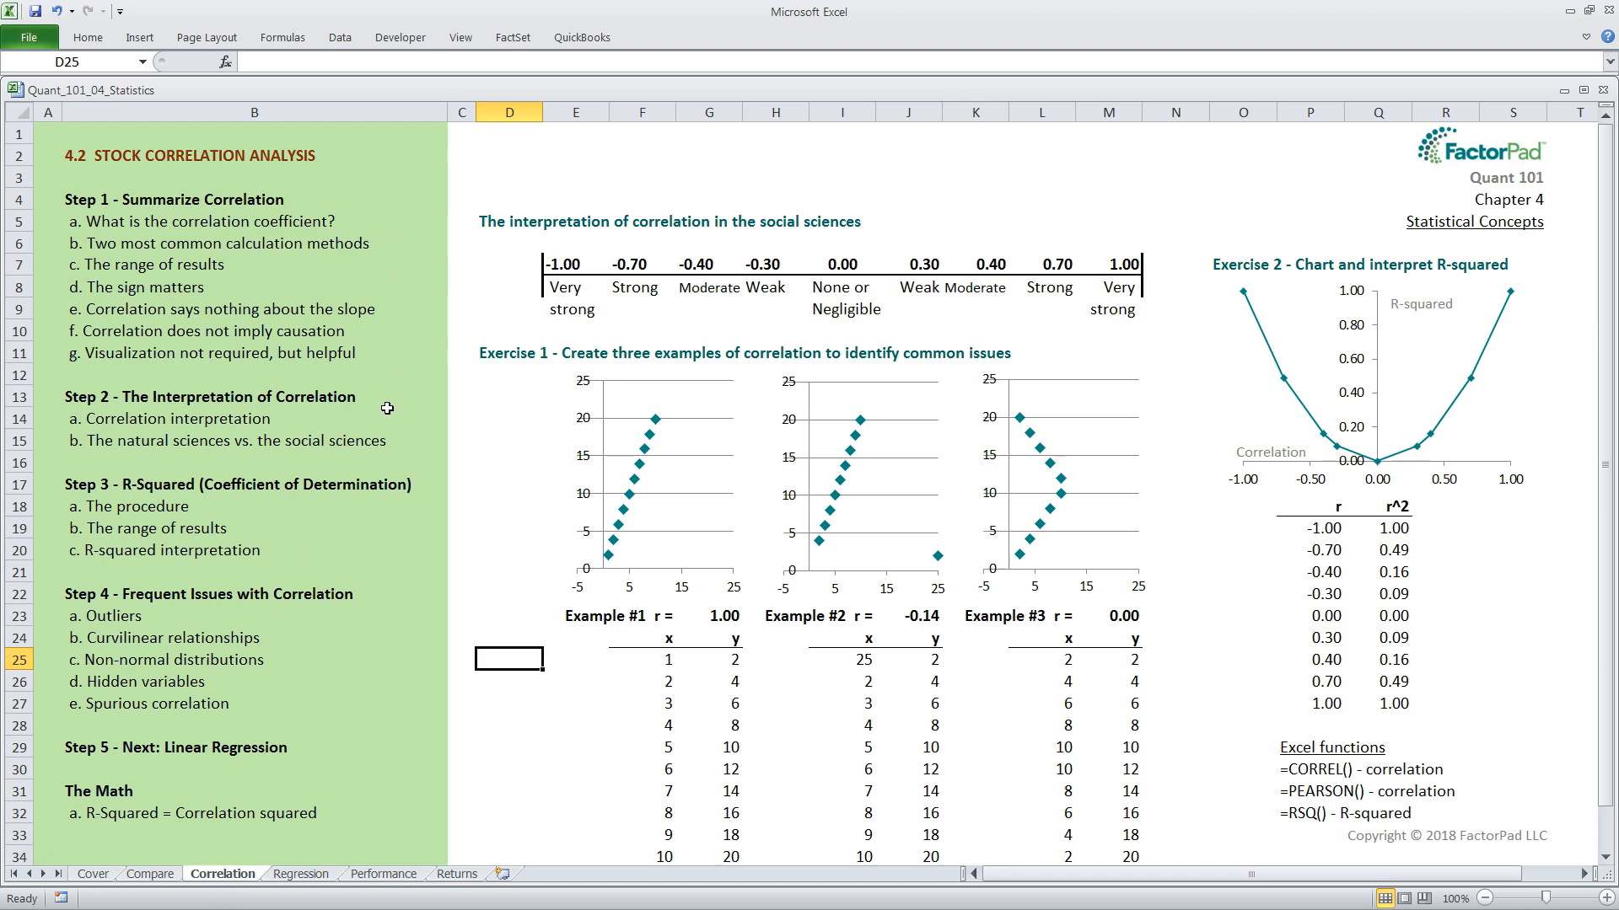
mouse_move(405, 438)
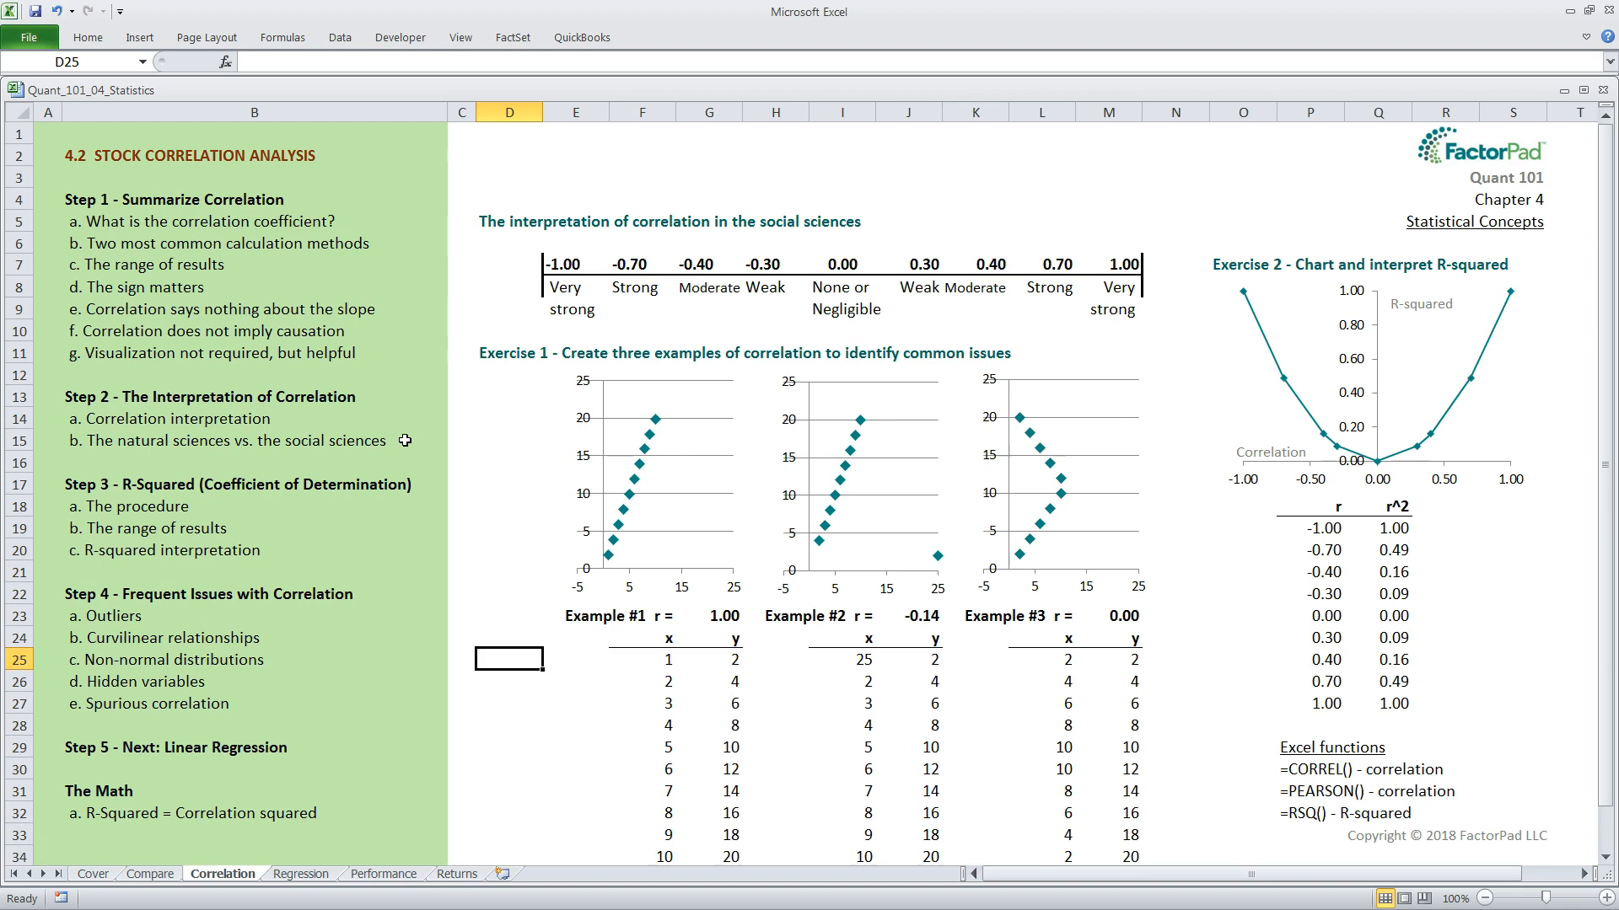
mouse_move(294, 510)
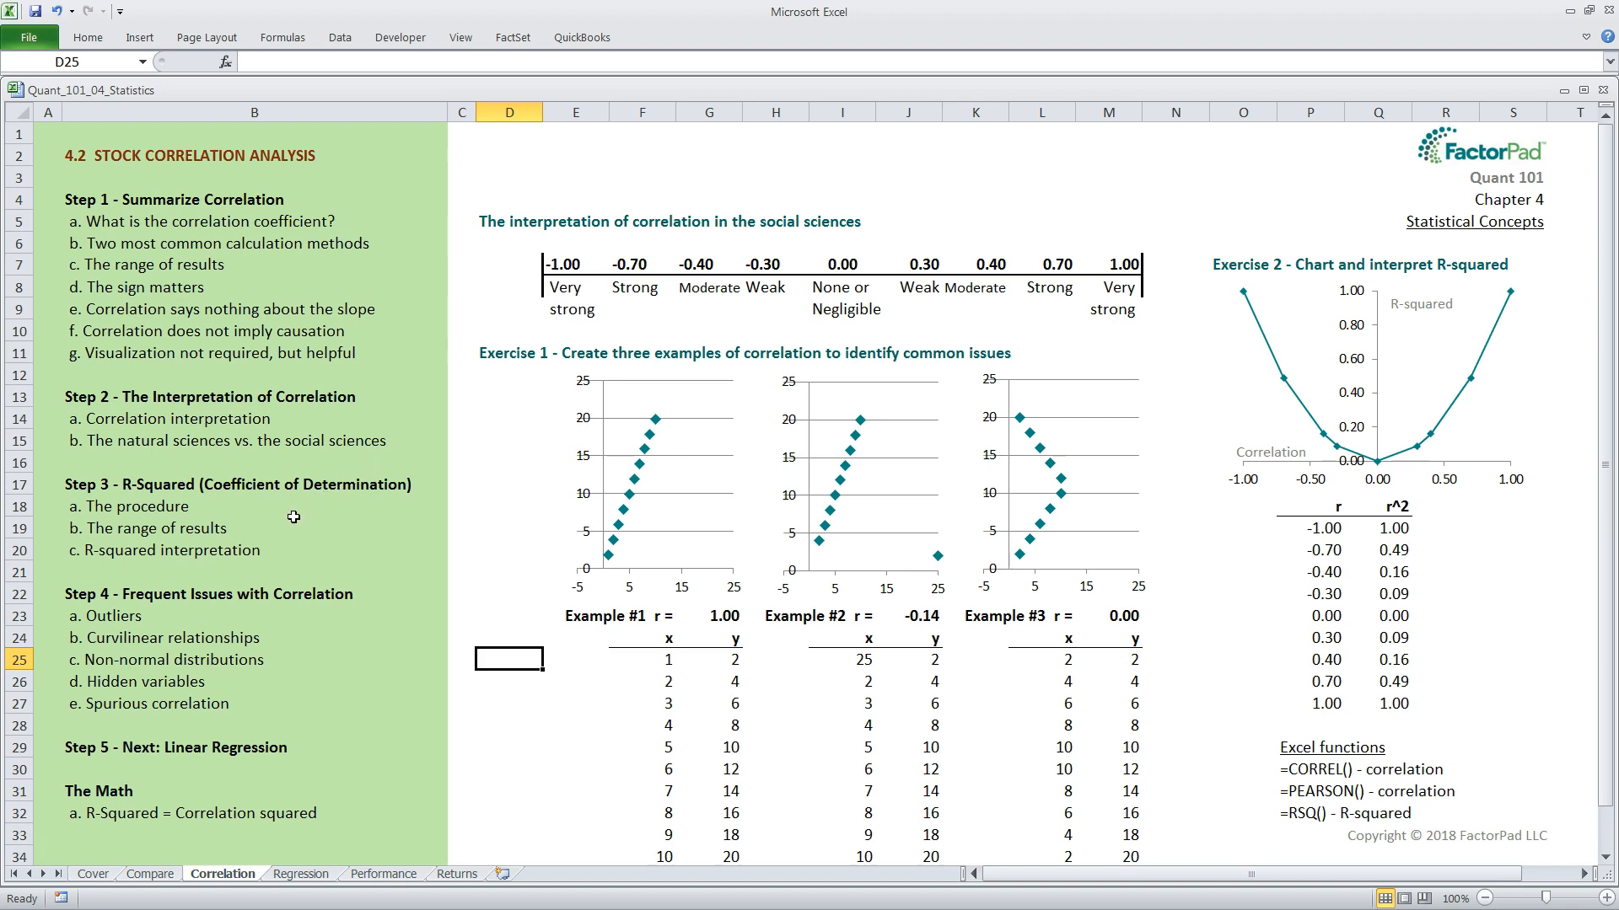
mouse_move(367, 593)
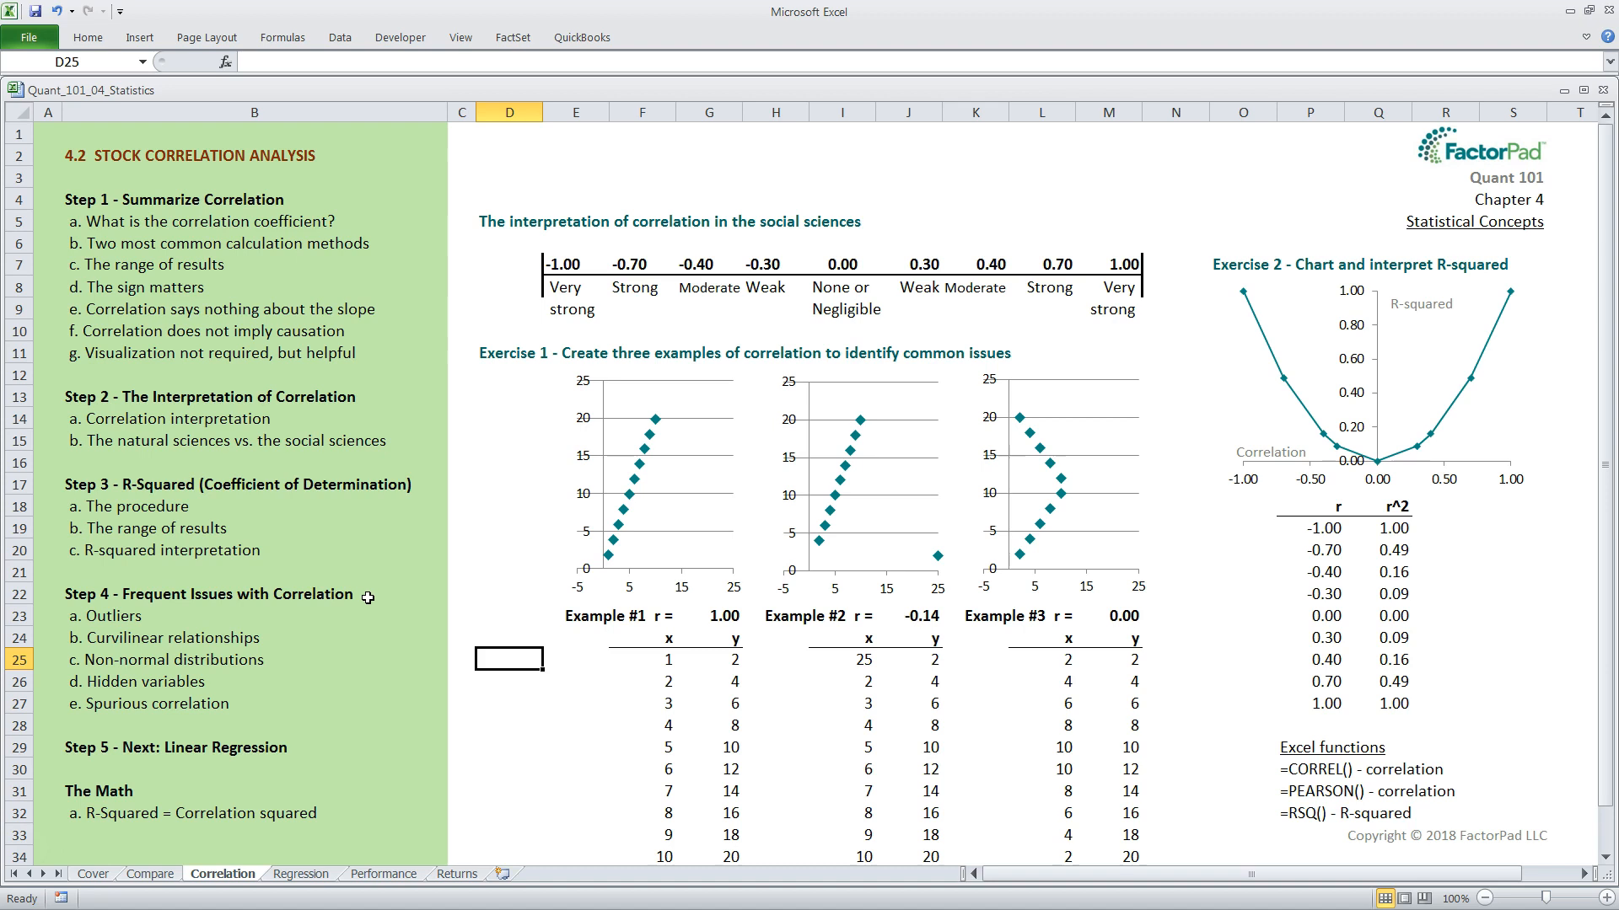
mouse_move(320, 745)
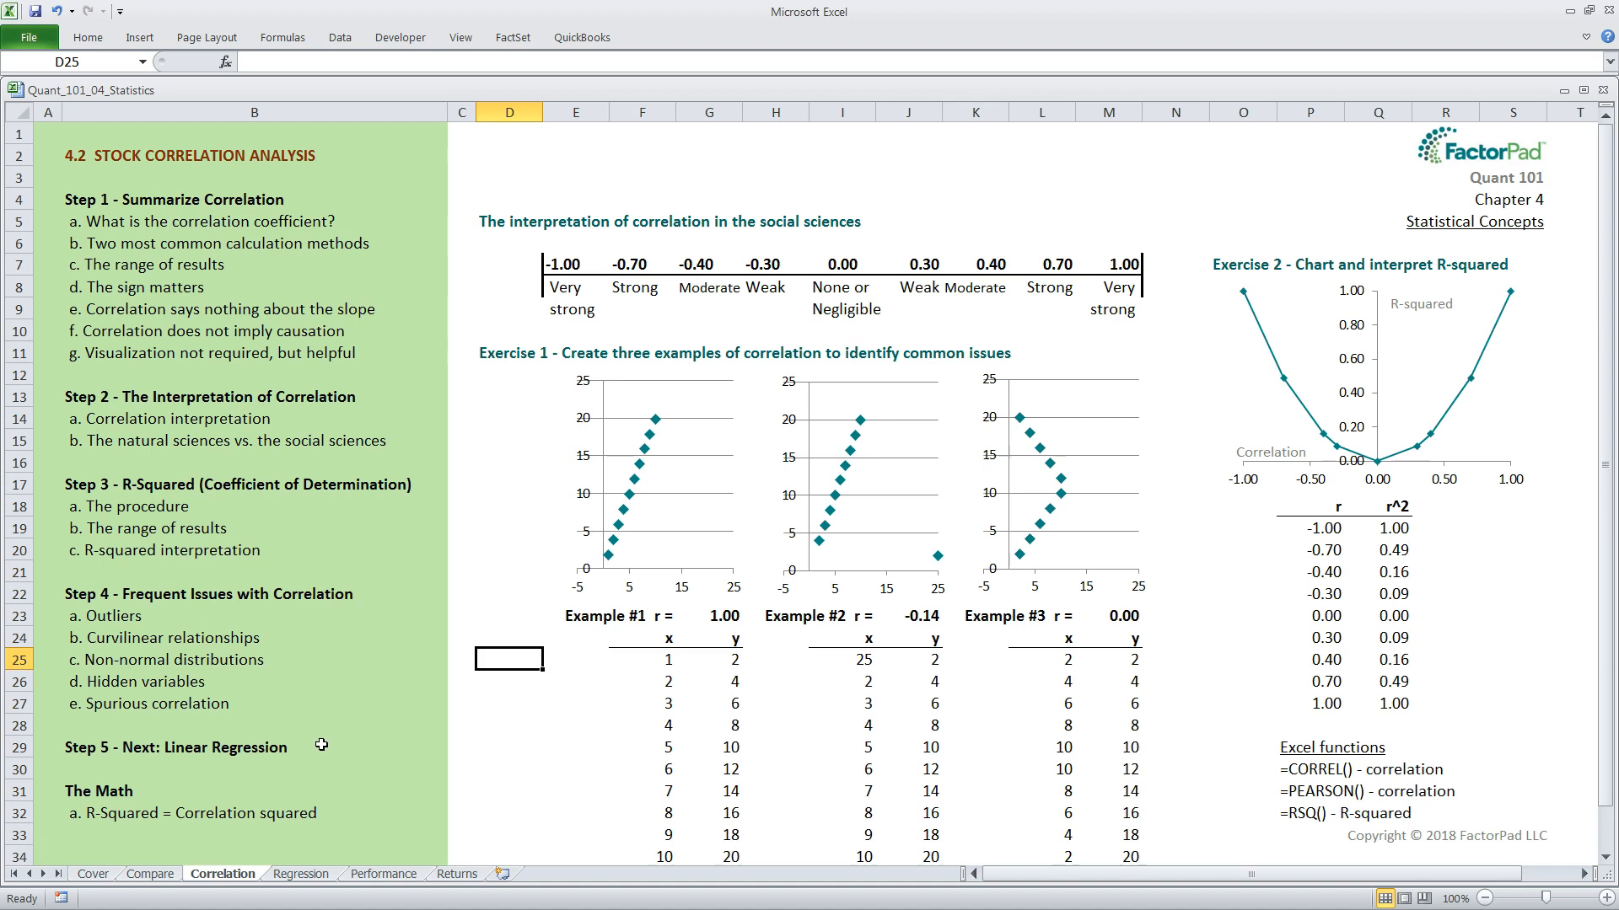
mouse_move(373, 479)
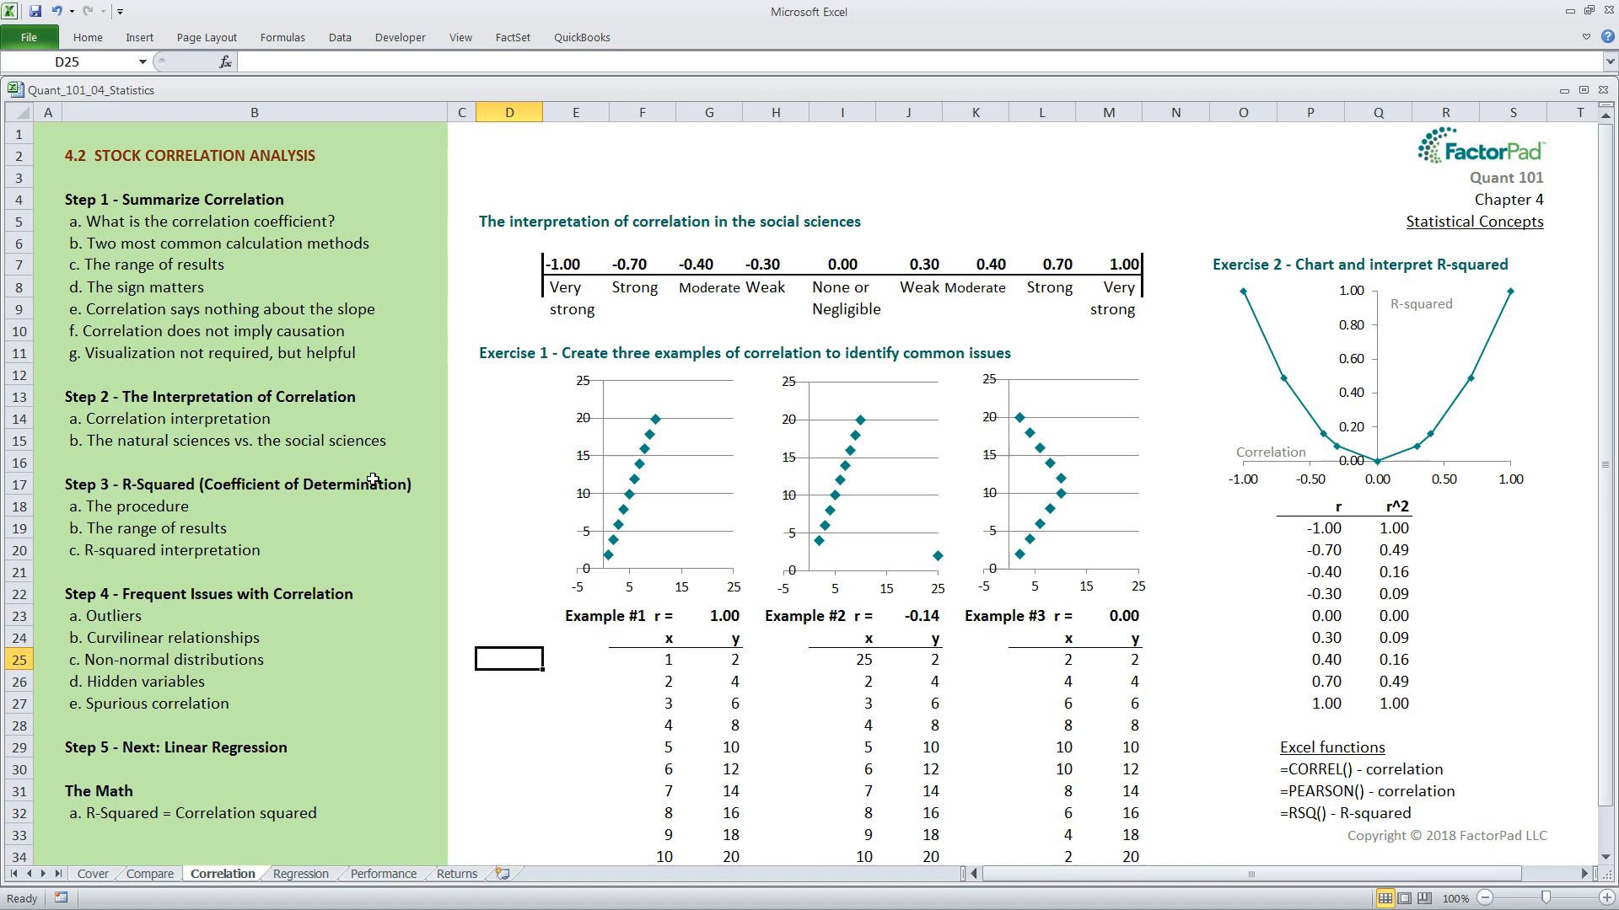
mouse_move(395, 223)
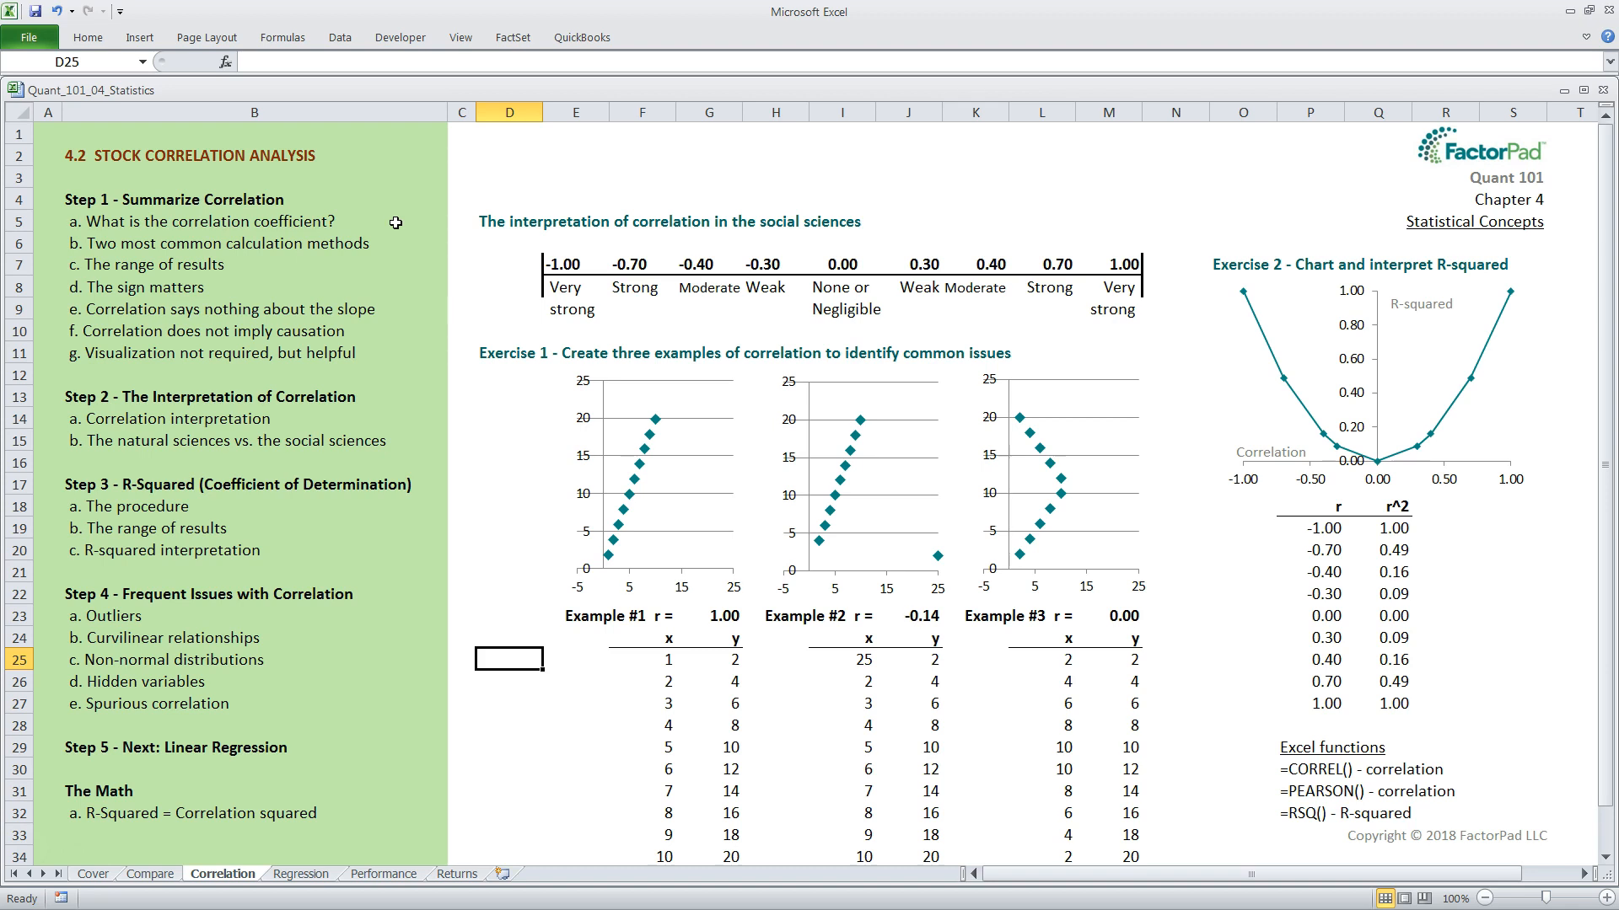
mouse_move(403, 243)
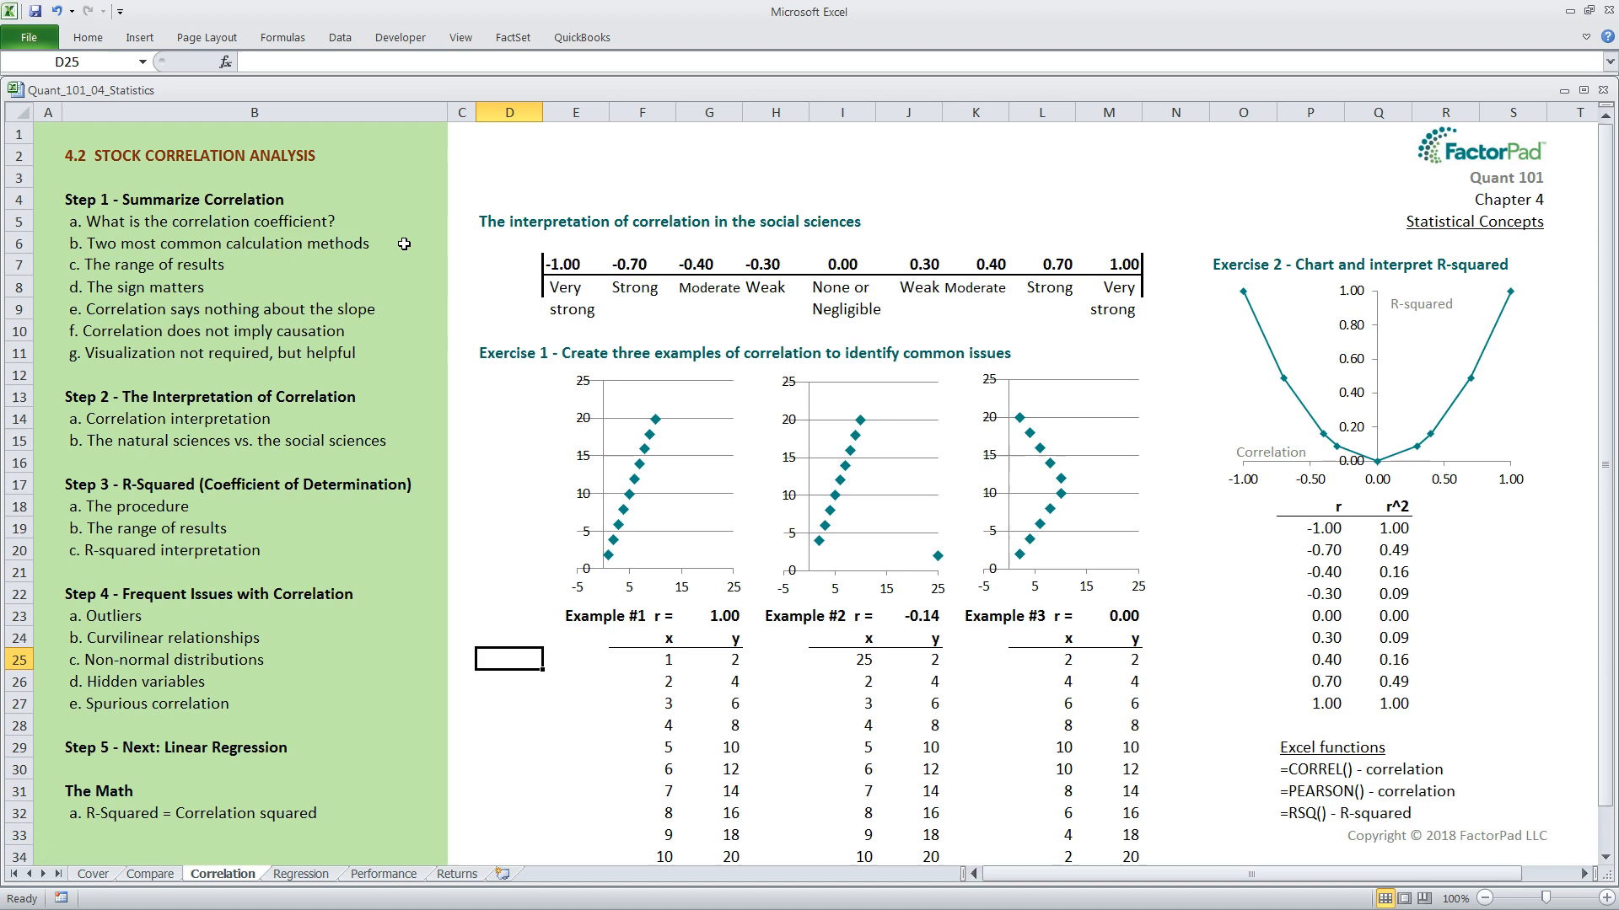
mouse_move(418, 258)
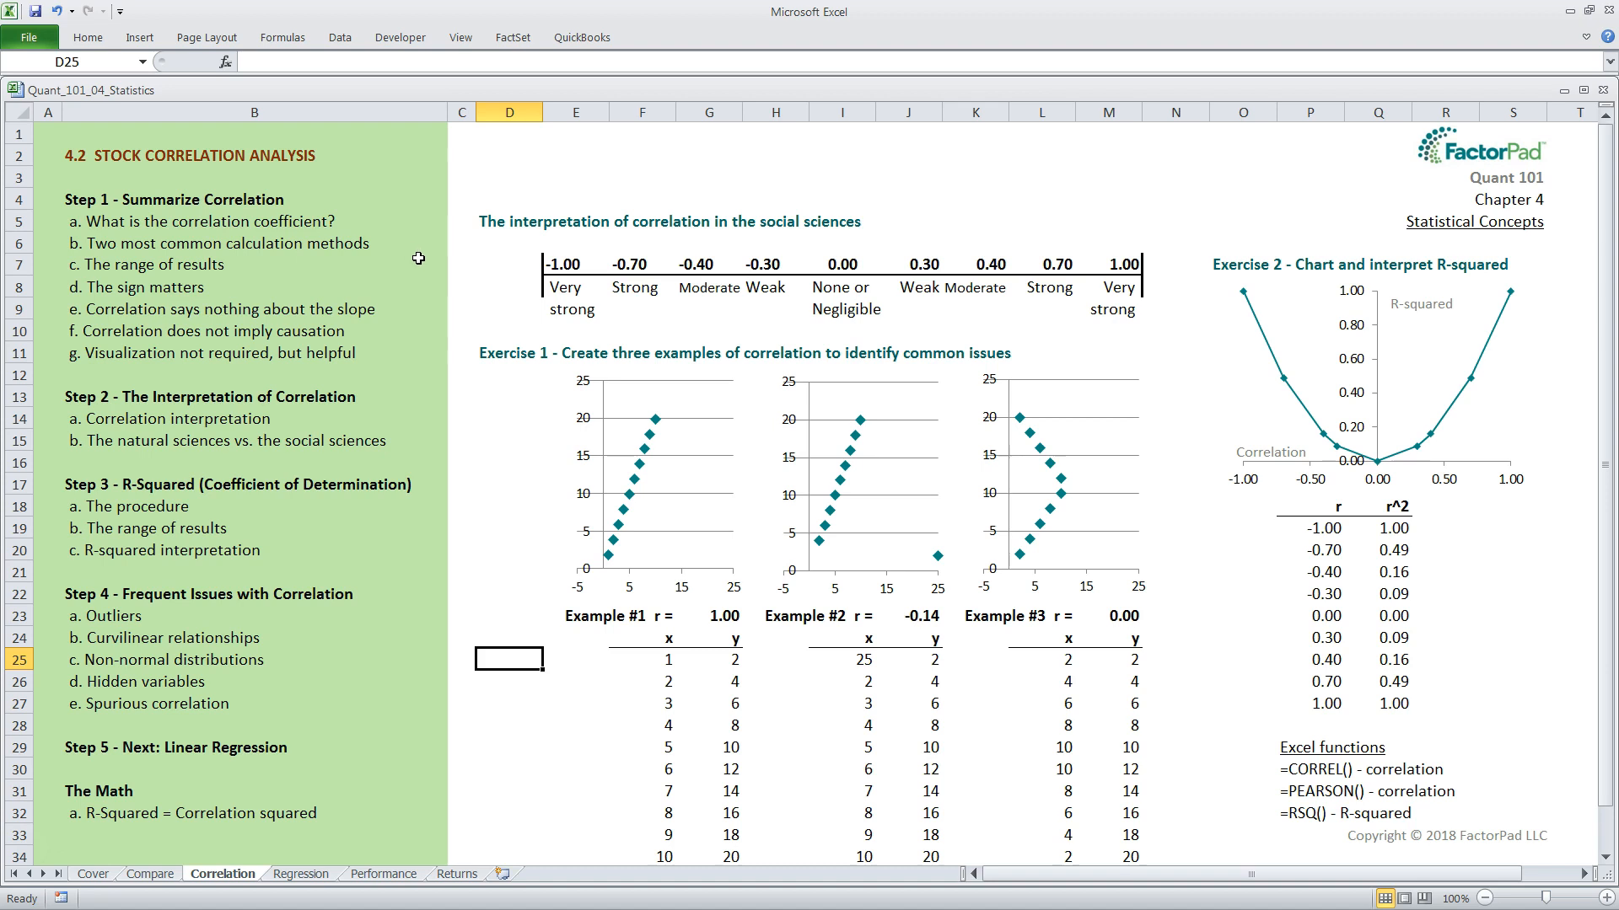
mouse_move(1254, 774)
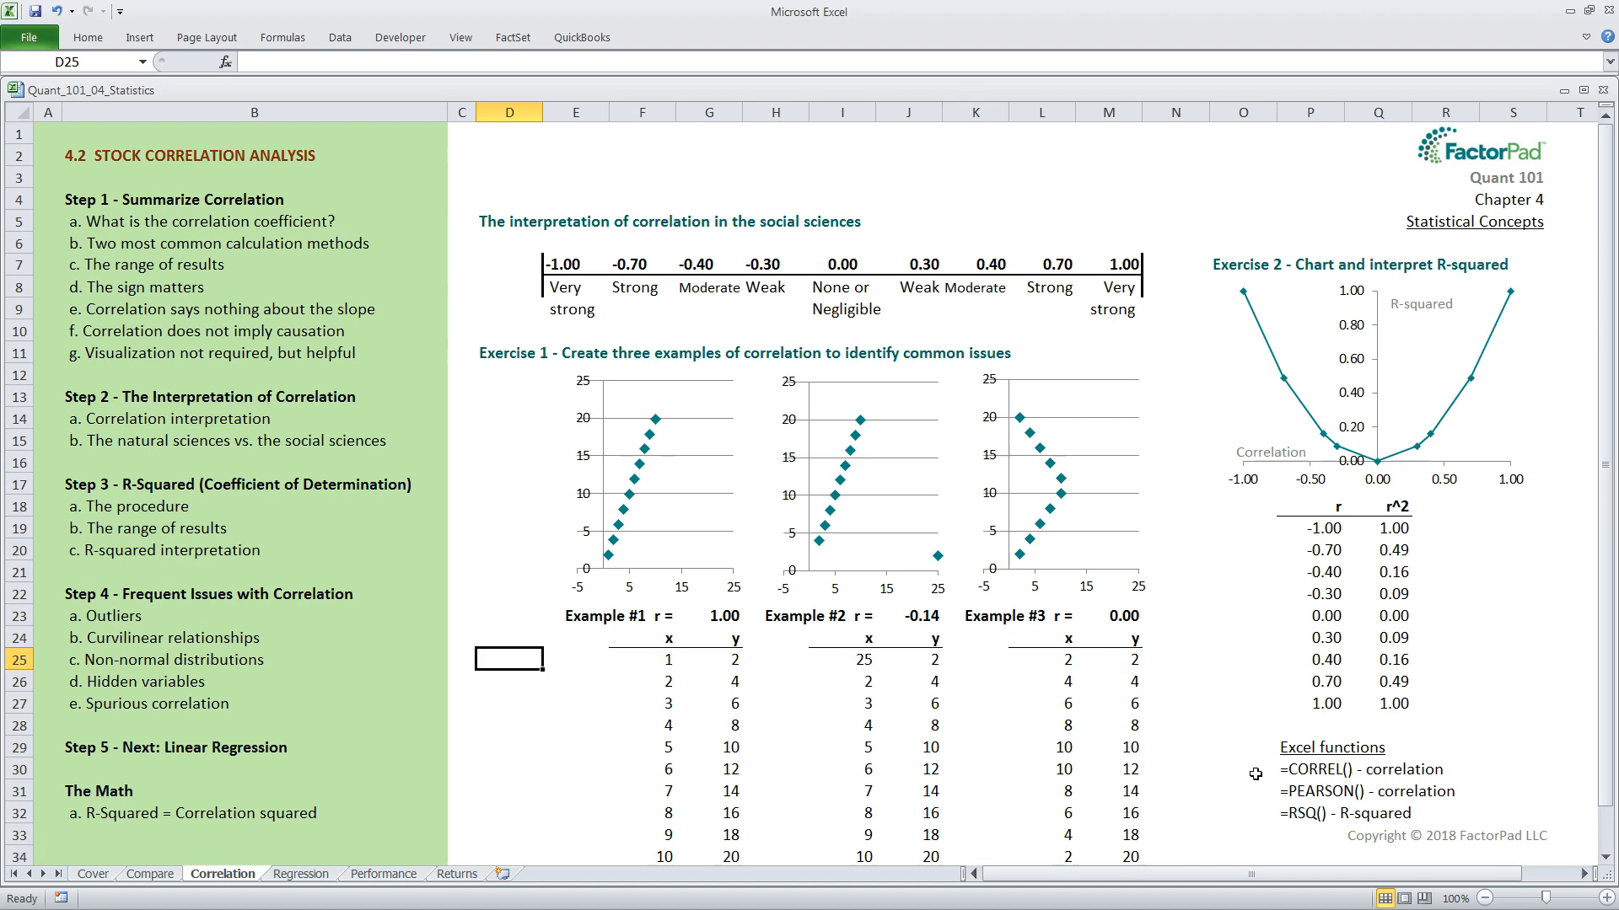
mouse_move(742, 433)
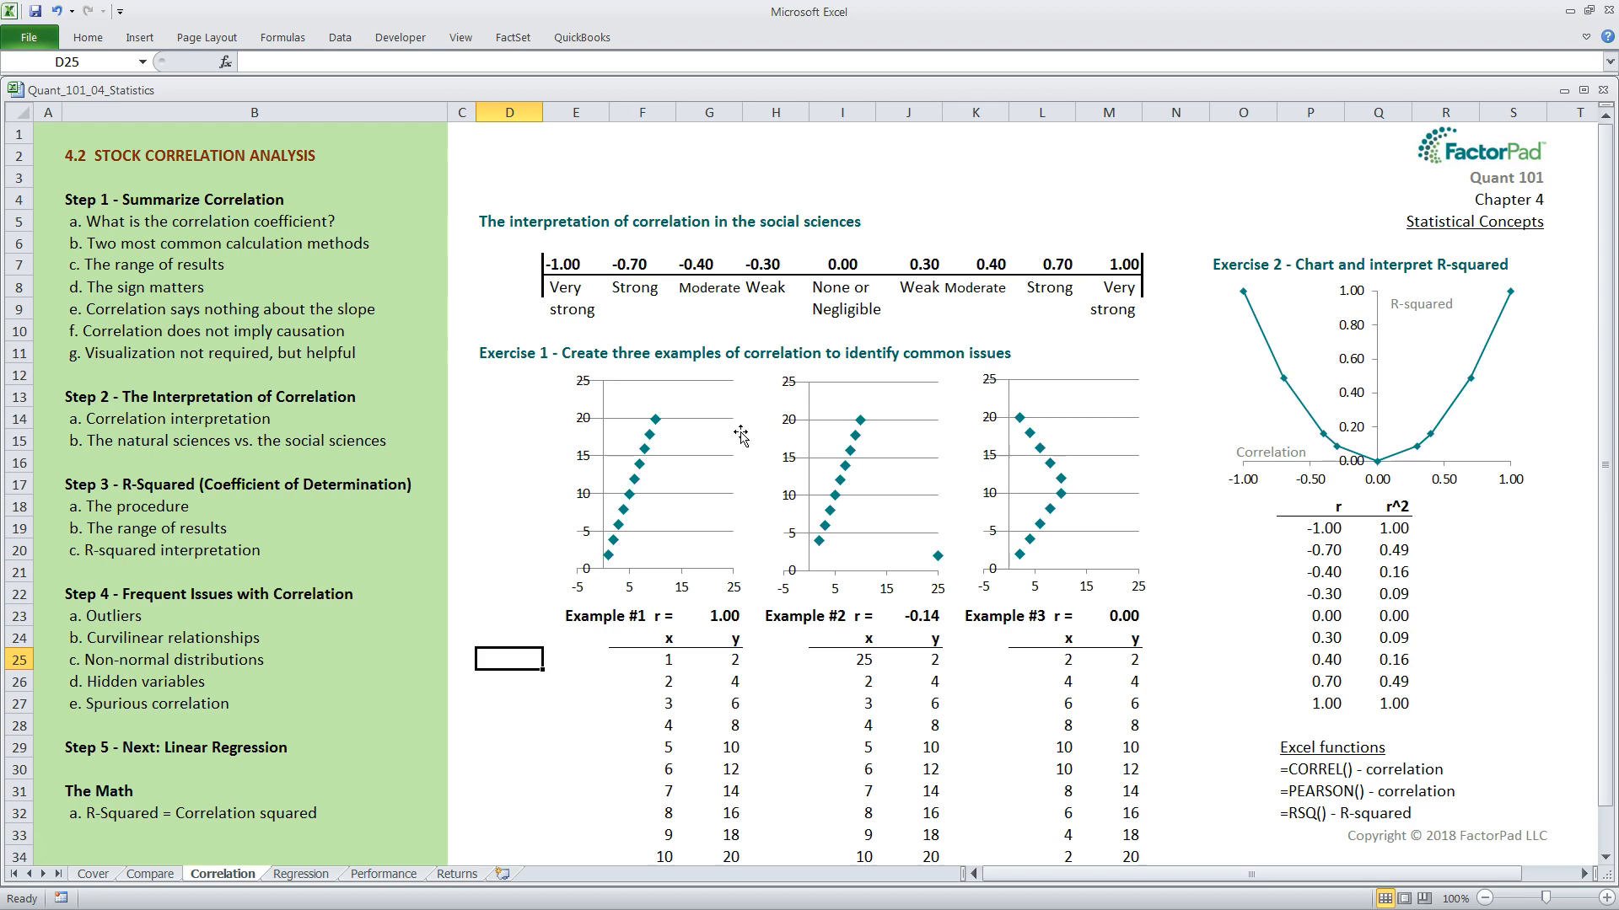
mouse_move(402, 246)
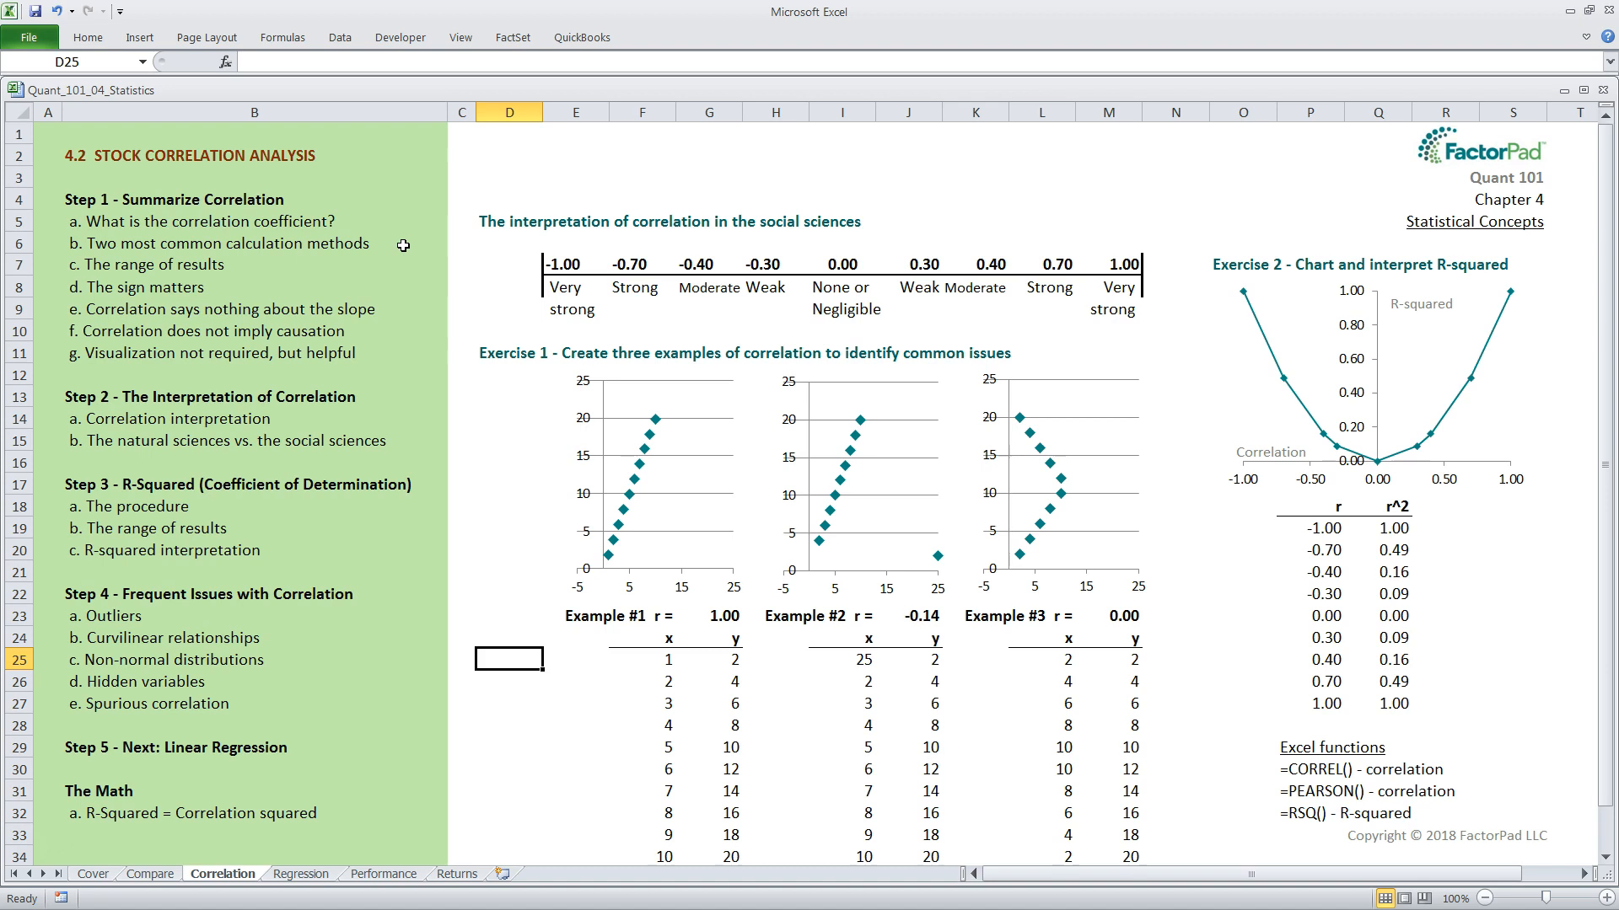
mouse_move(294, 265)
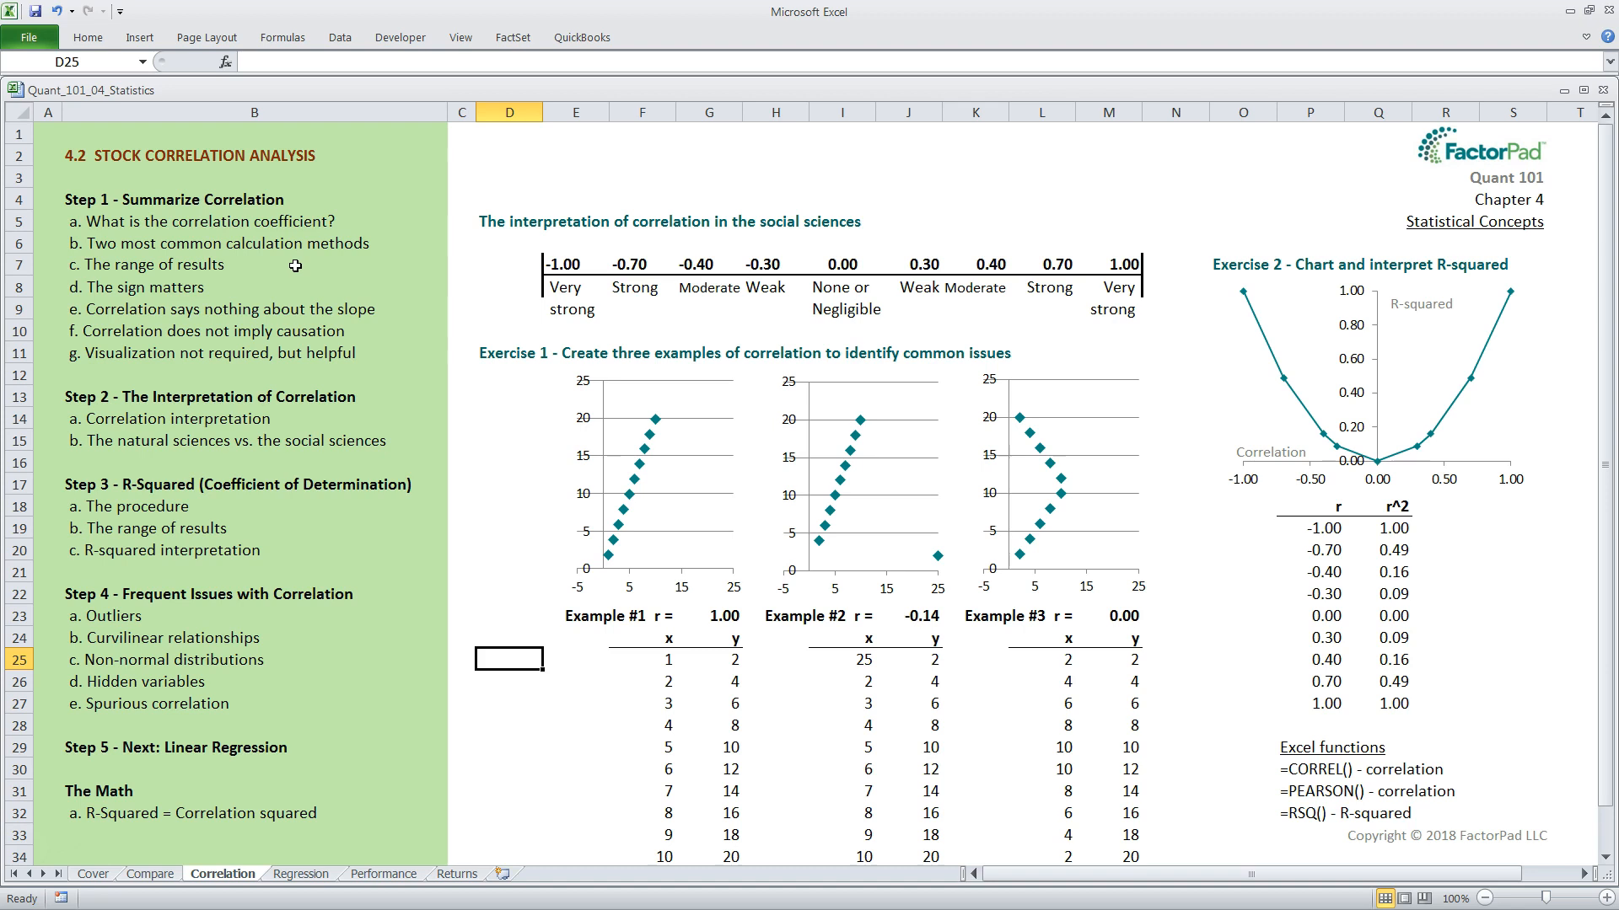
mouse_move(673, 329)
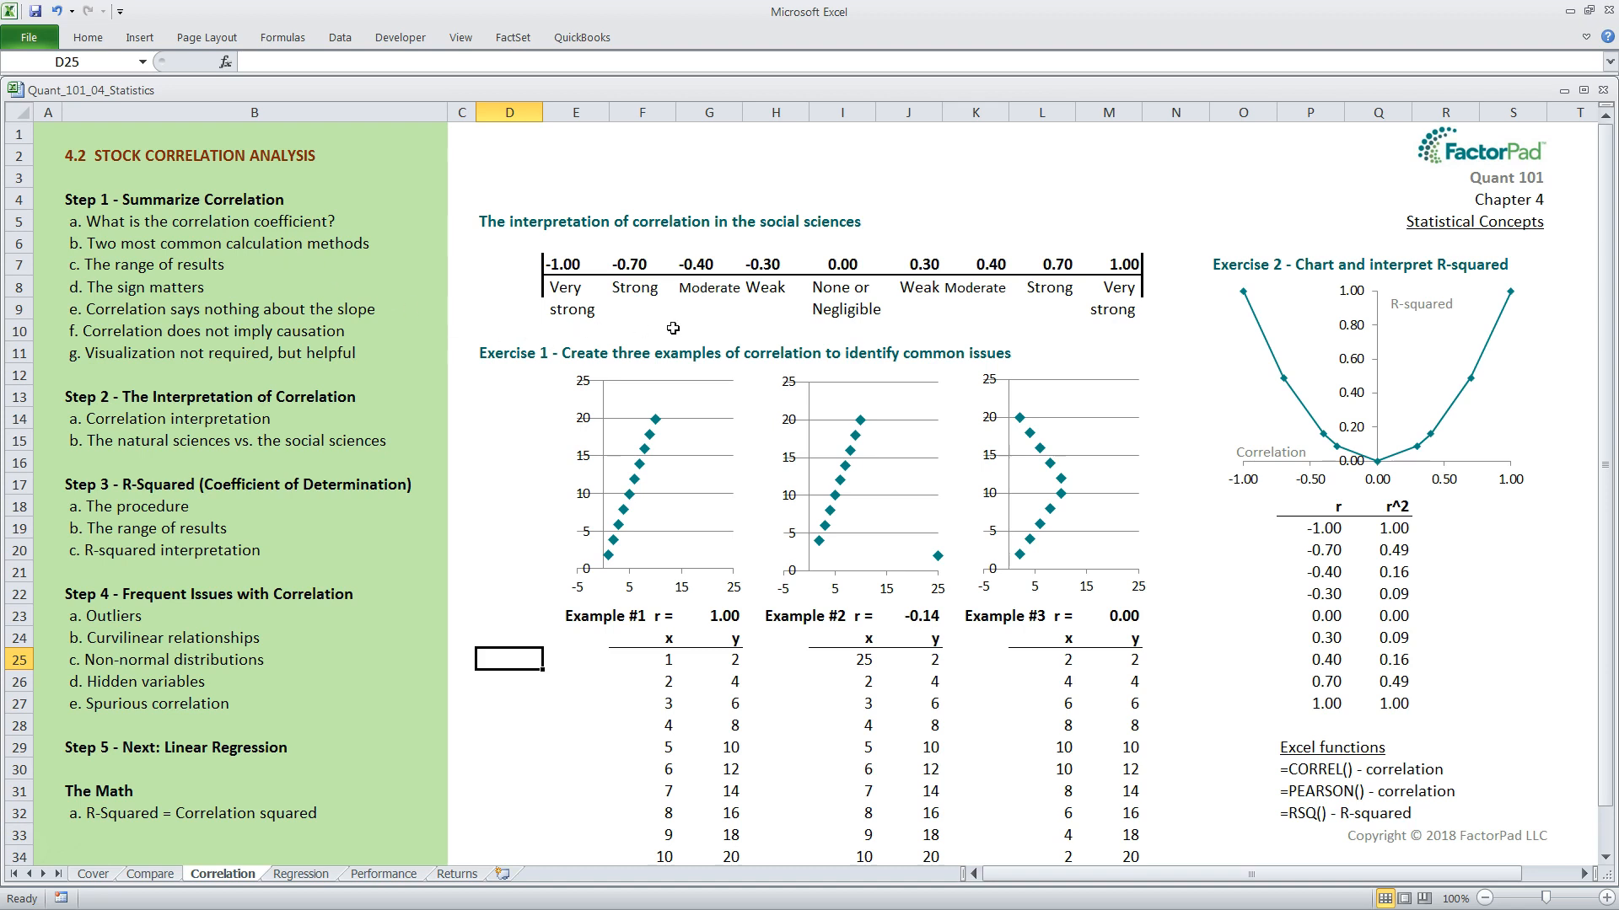
mouse_move(1130, 337)
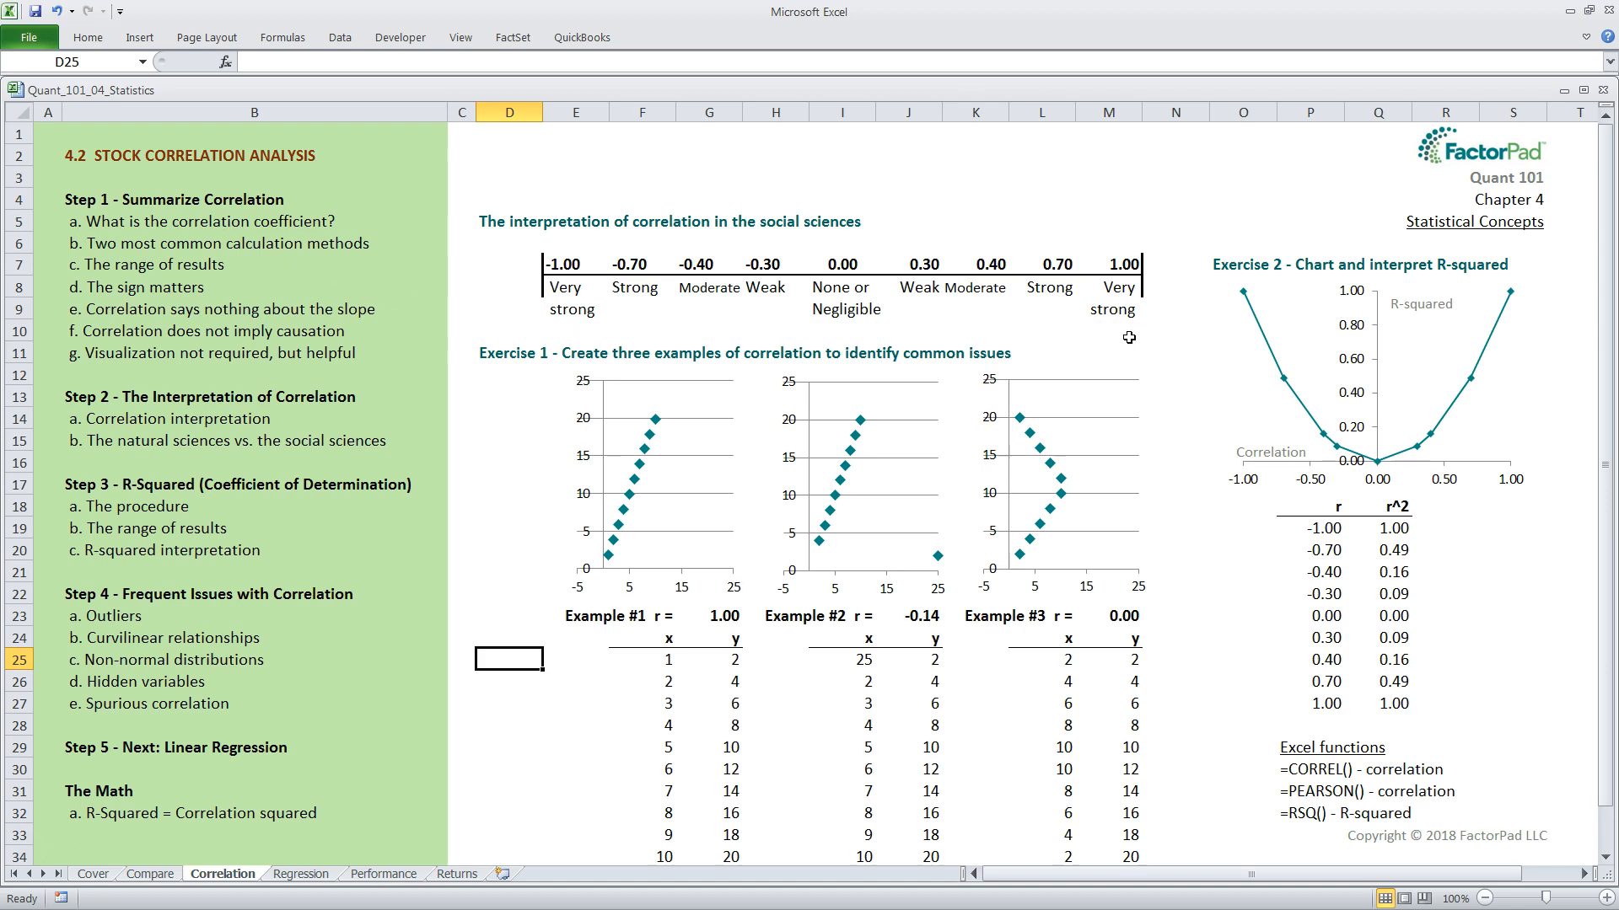
mouse_move(617, 351)
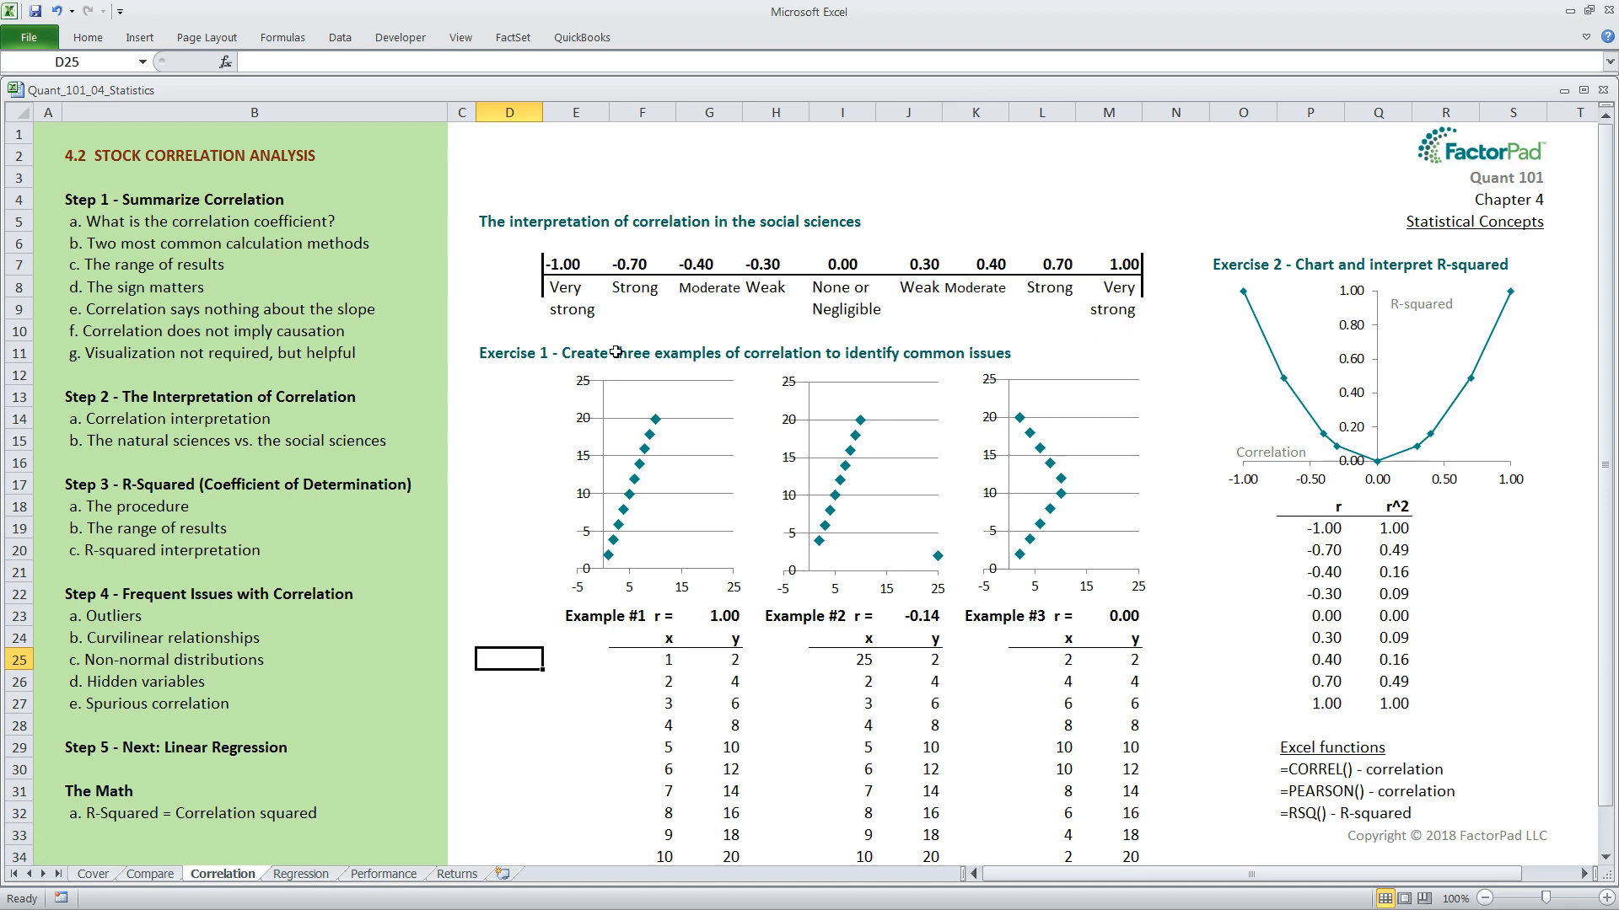
mouse_move(563, 334)
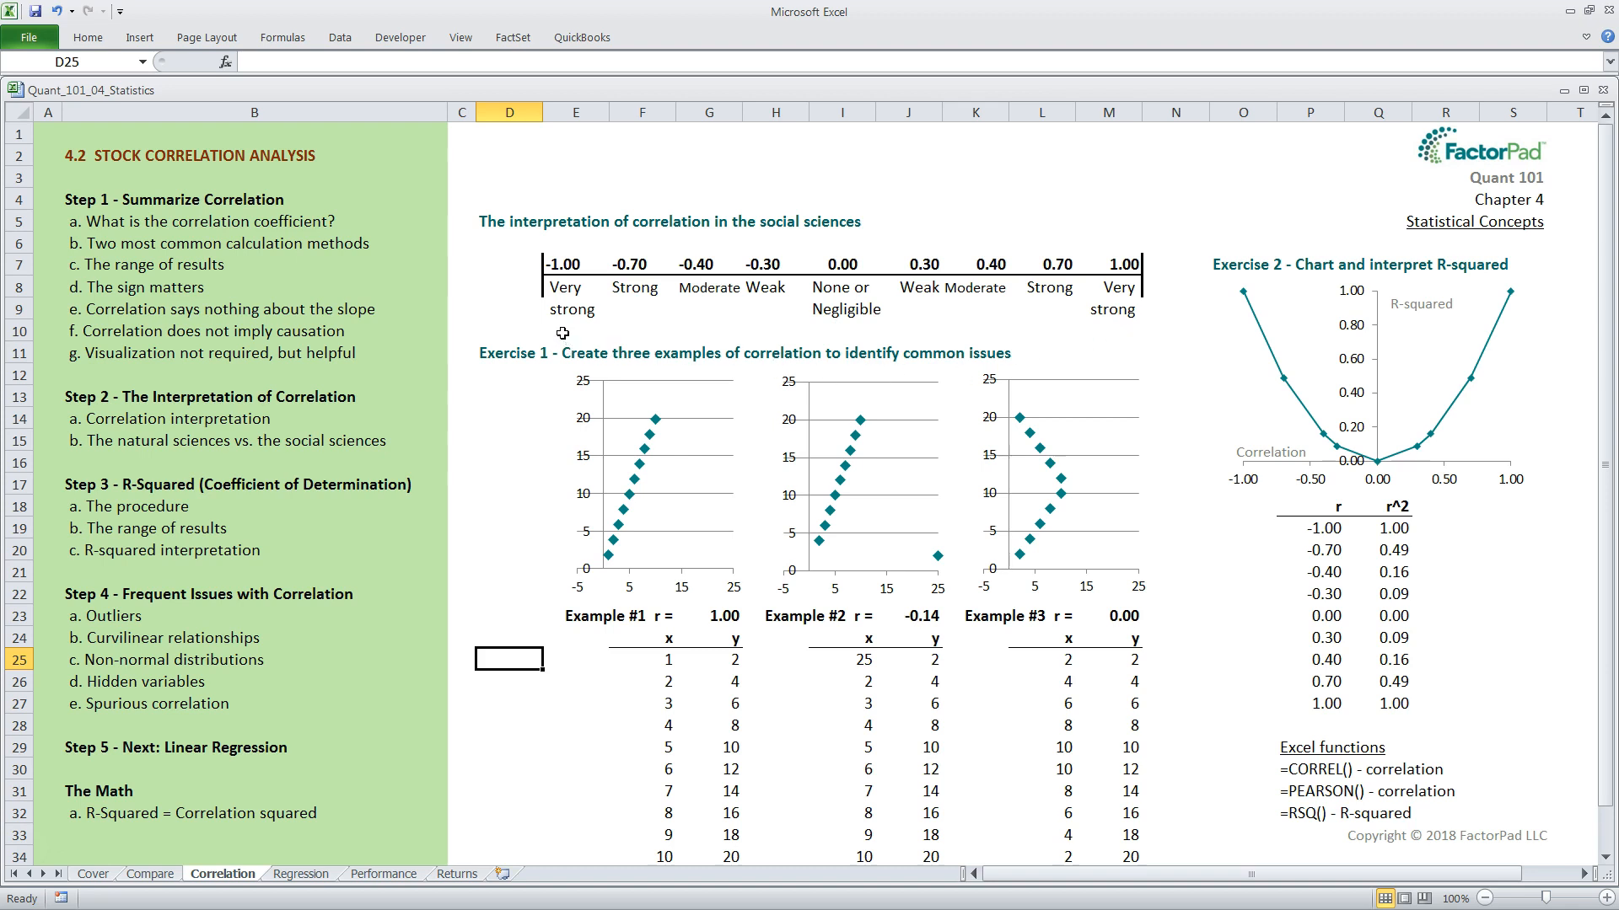
mouse_move(829, 361)
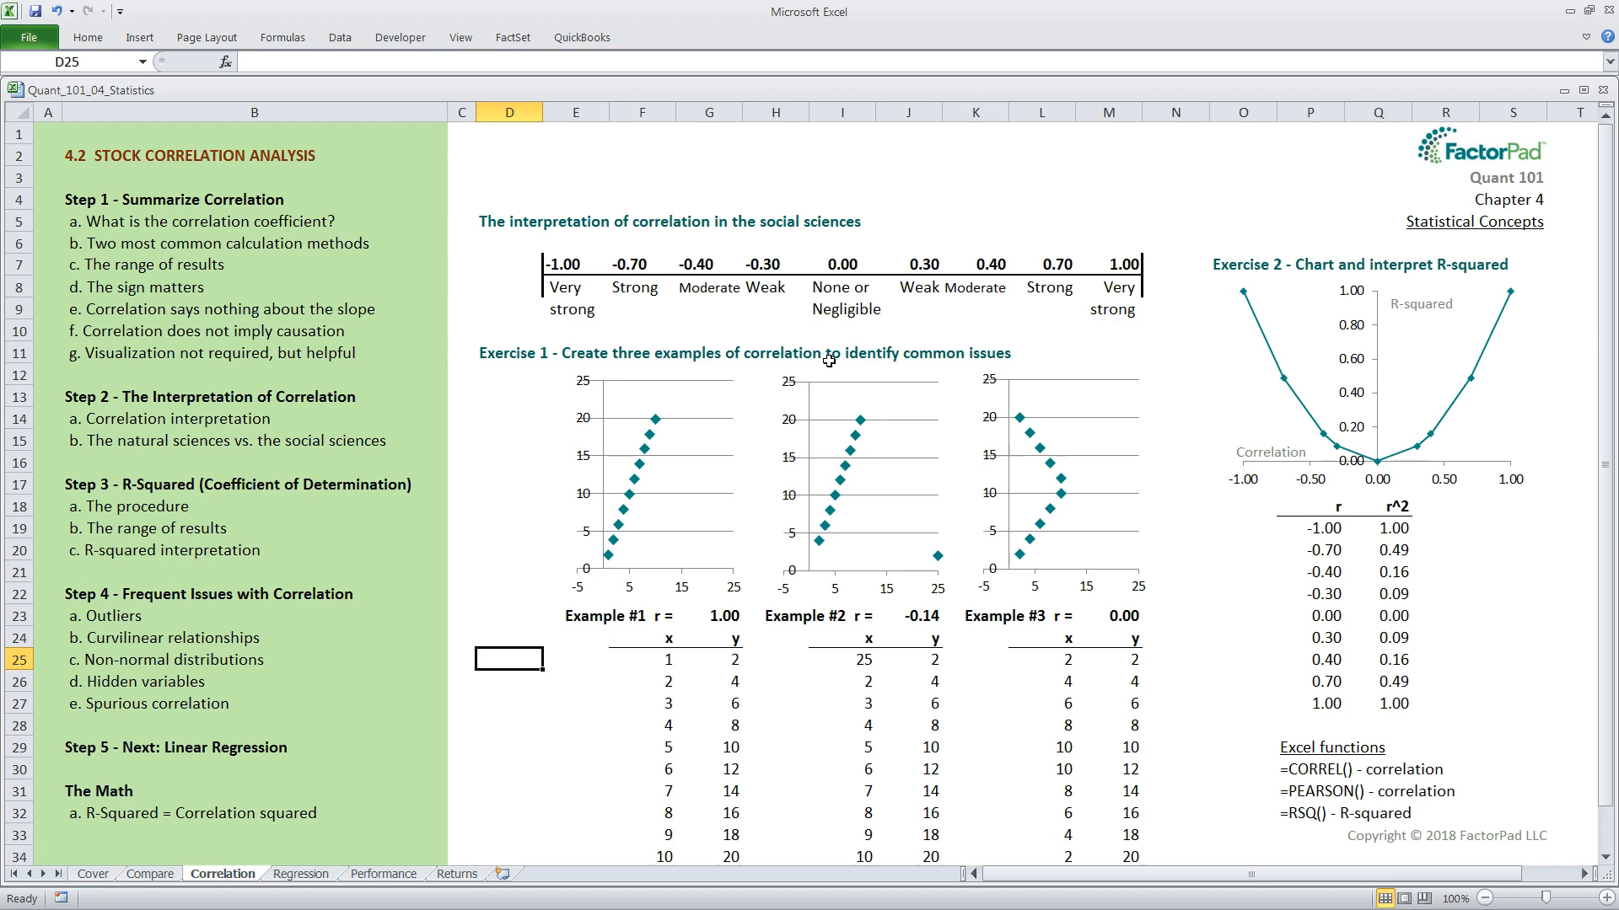
mouse_move(843, 335)
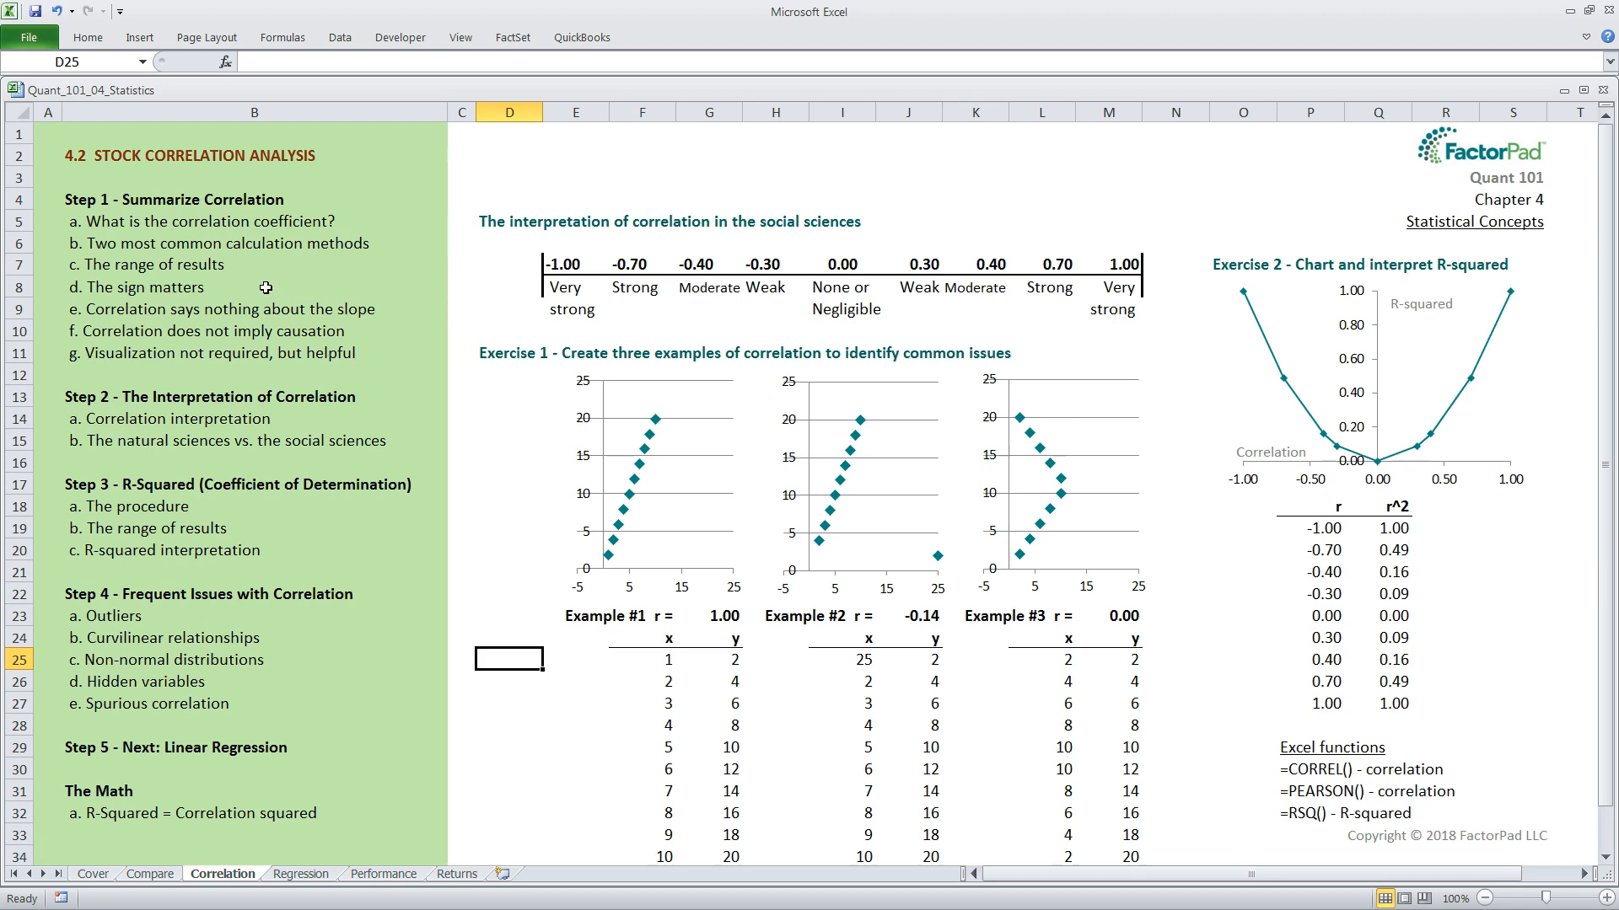
mouse_move(603, 651)
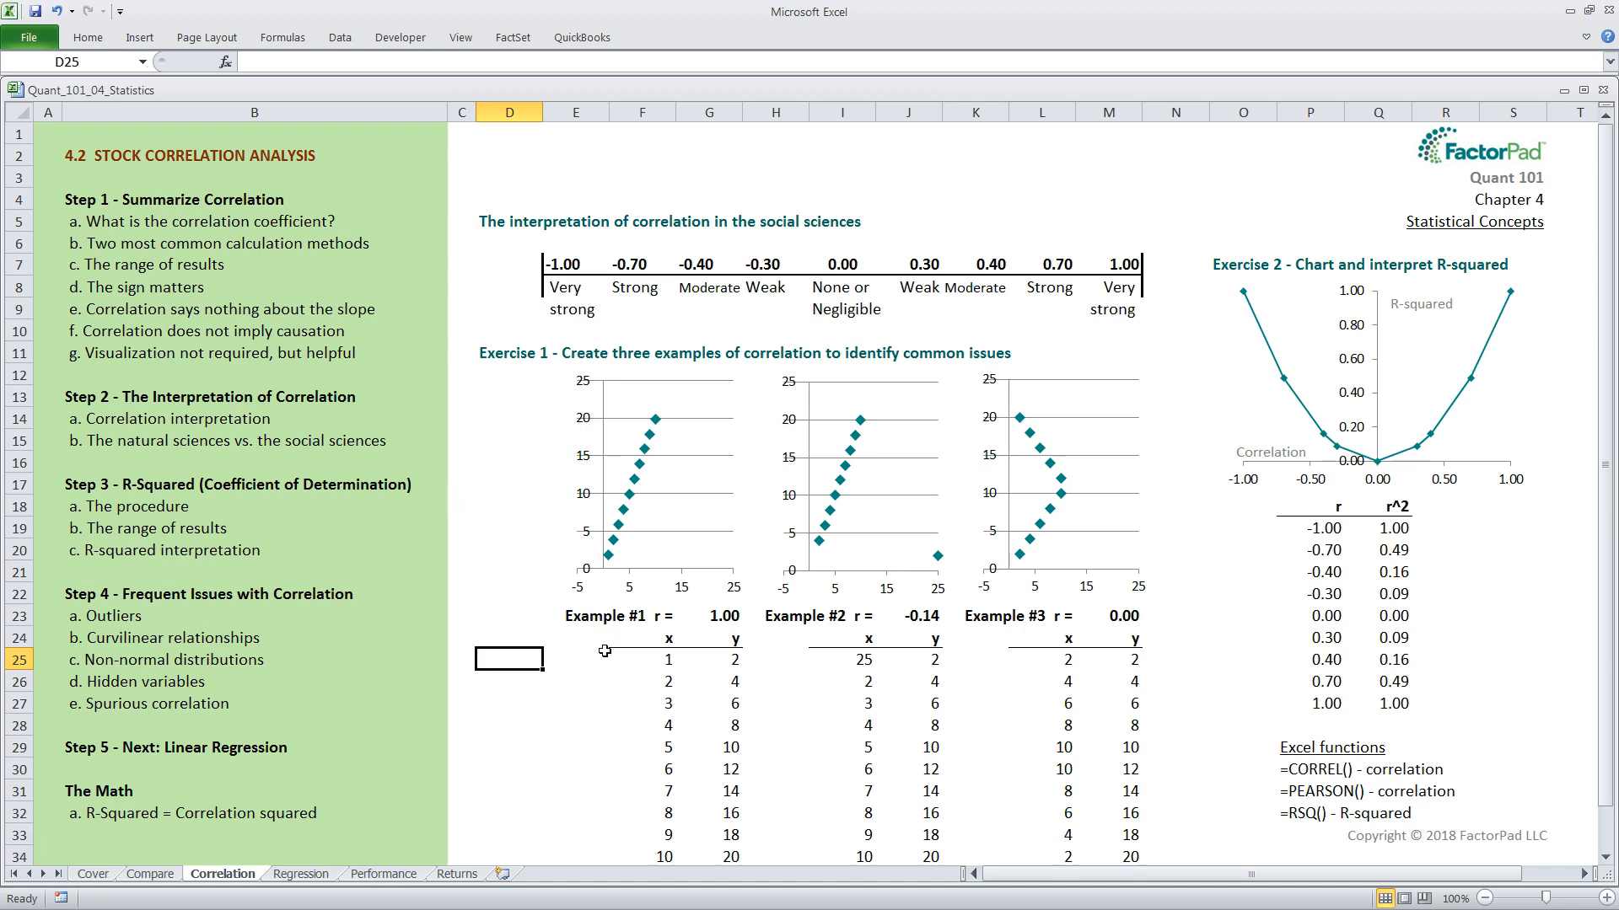
mouse_move(587, 657)
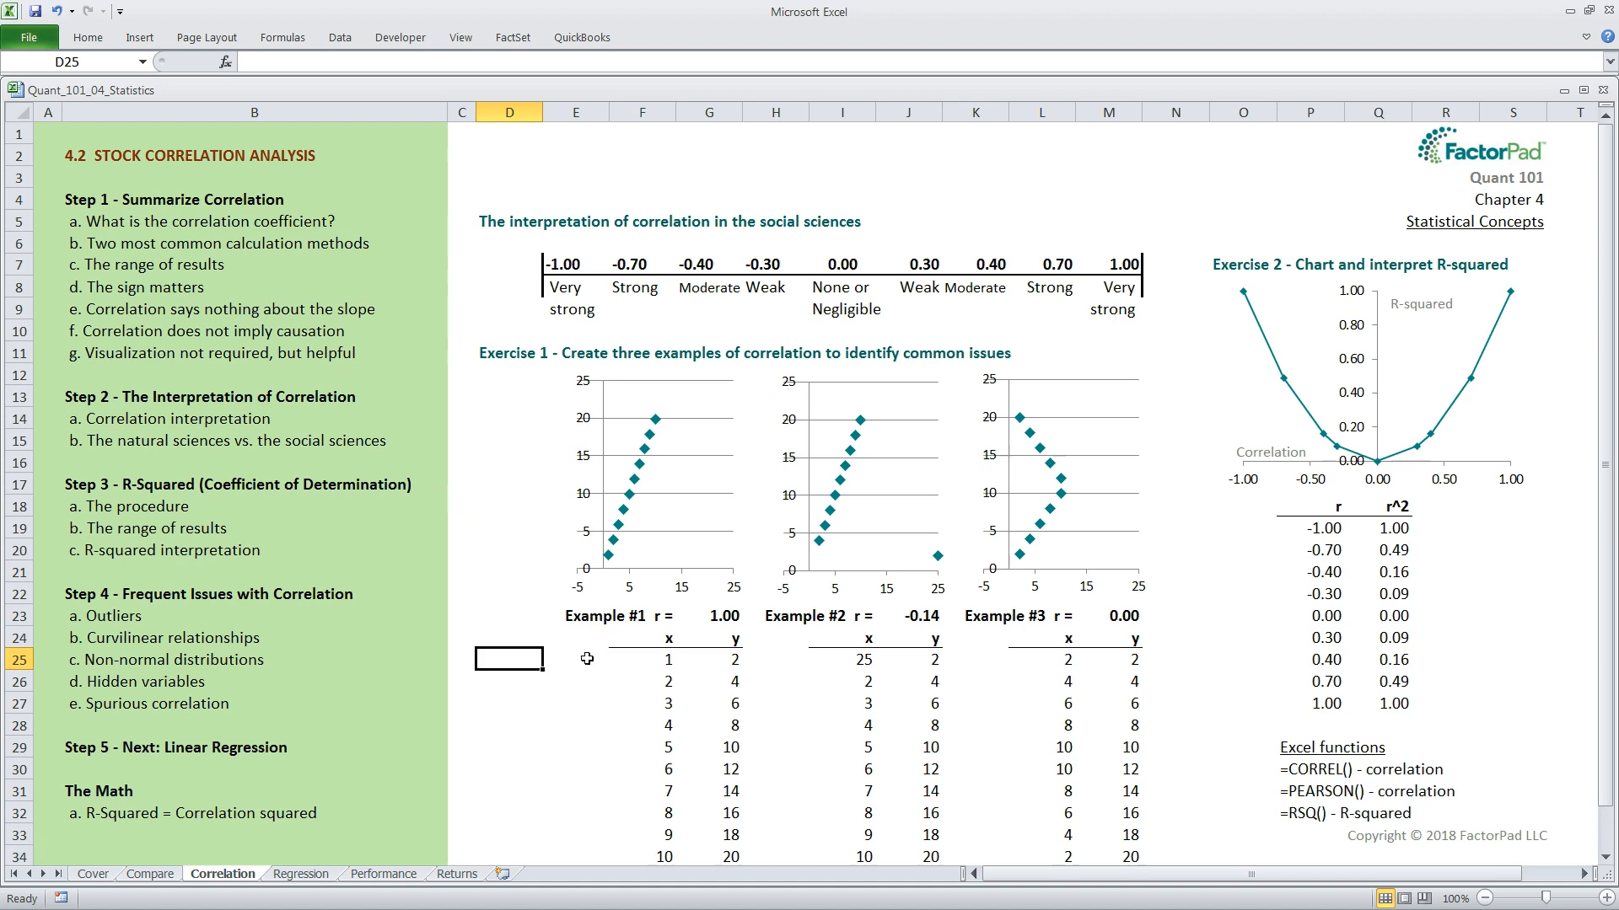
mouse_move(601, 661)
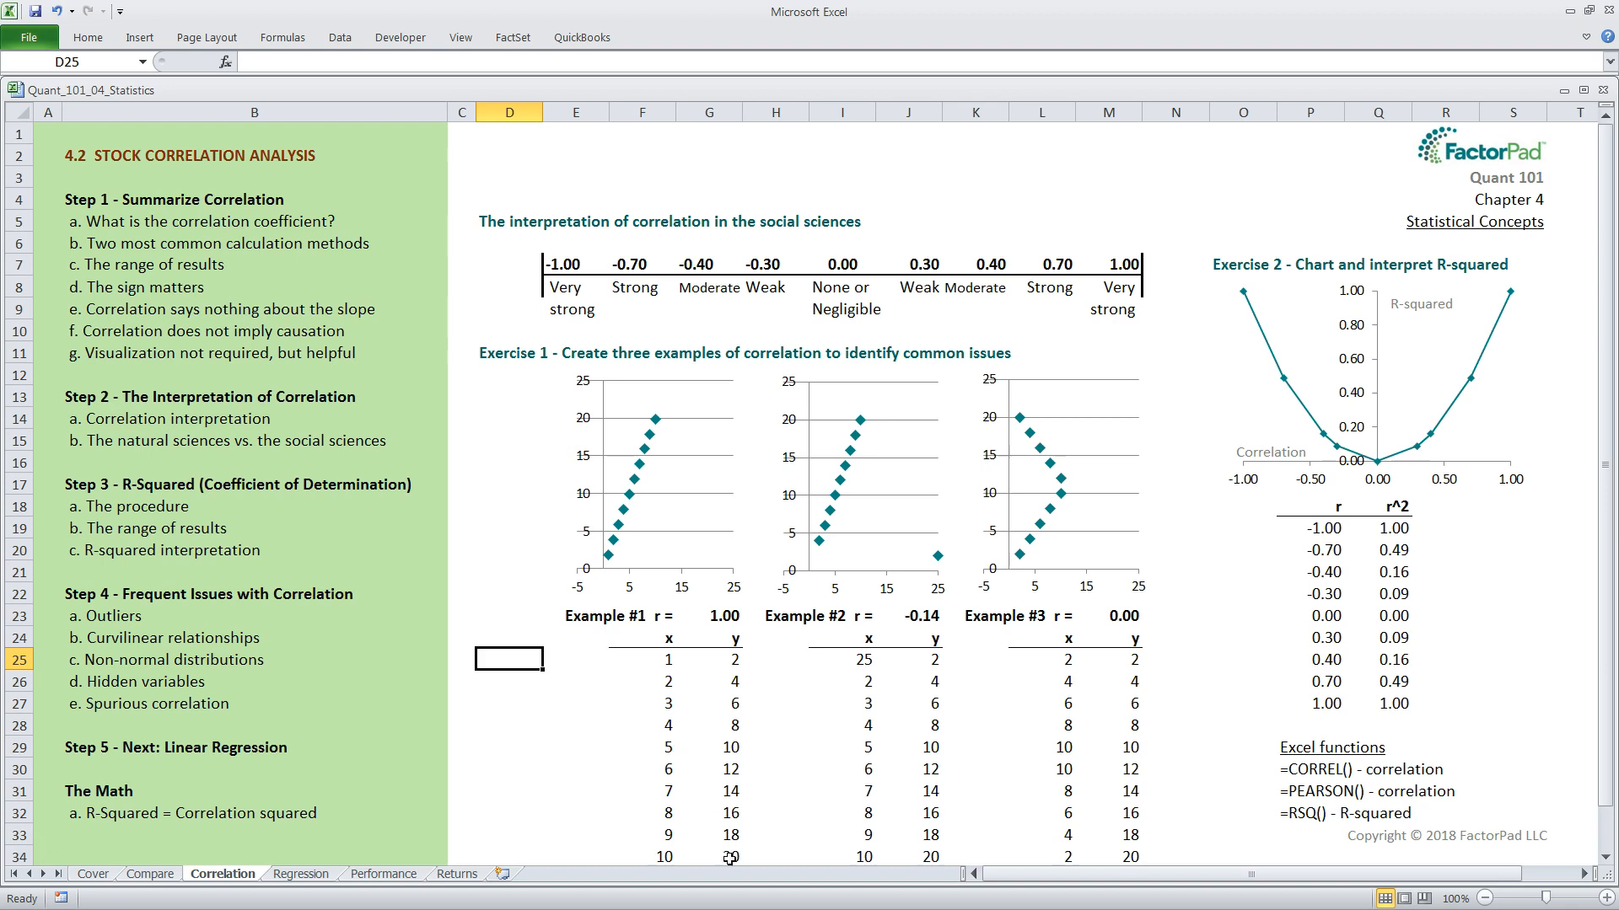
mouse_move(762, 857)
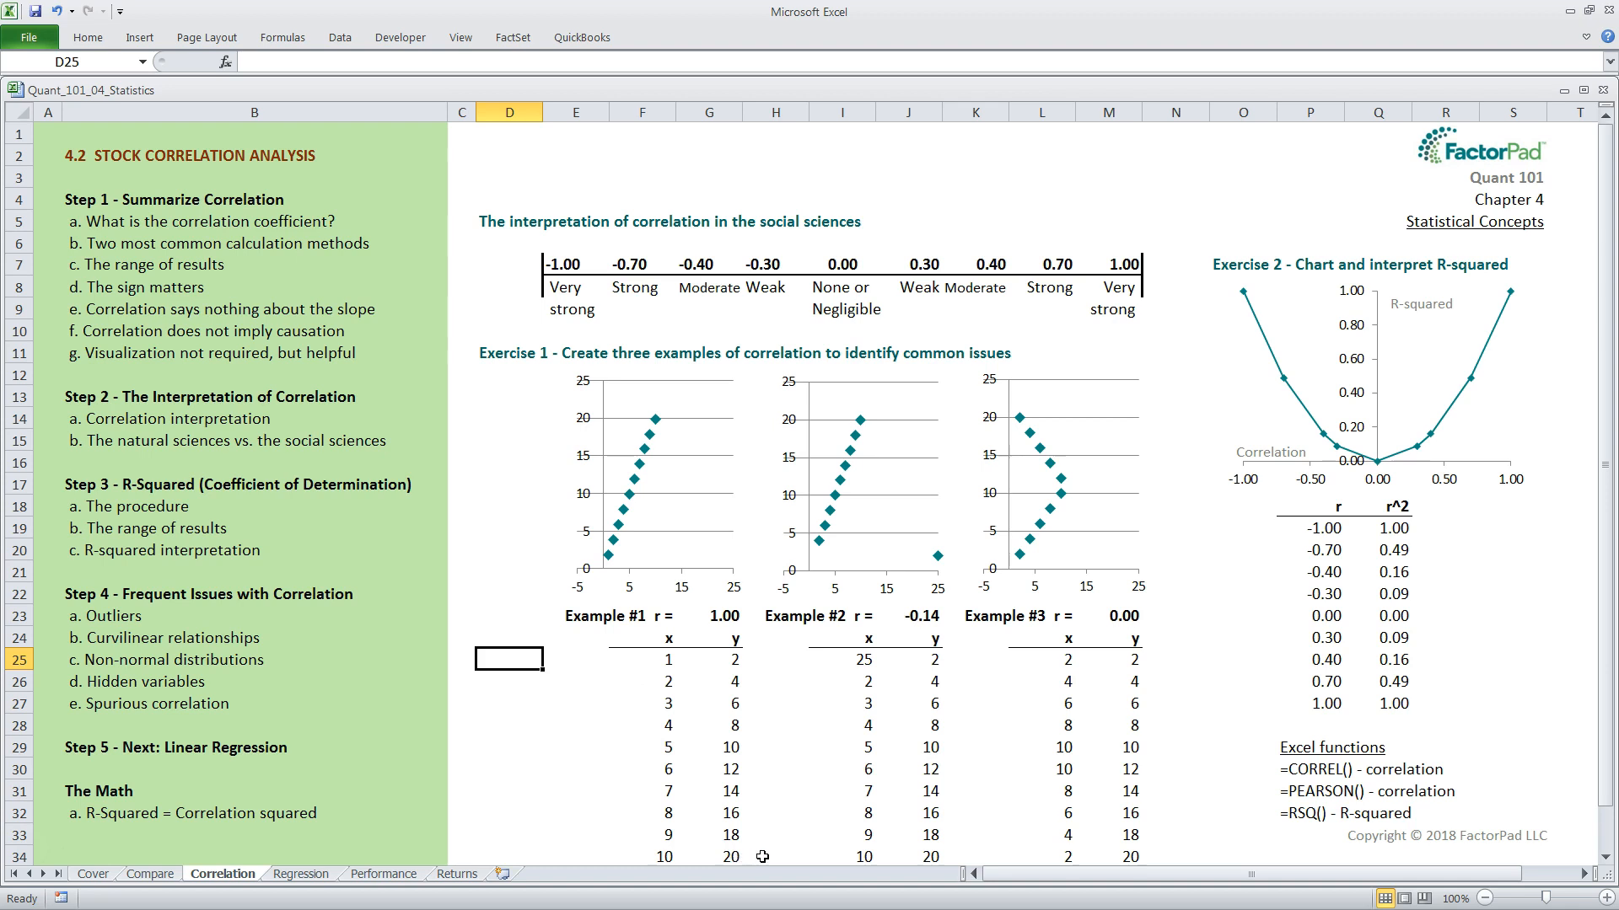
mouse_move(673, 730)
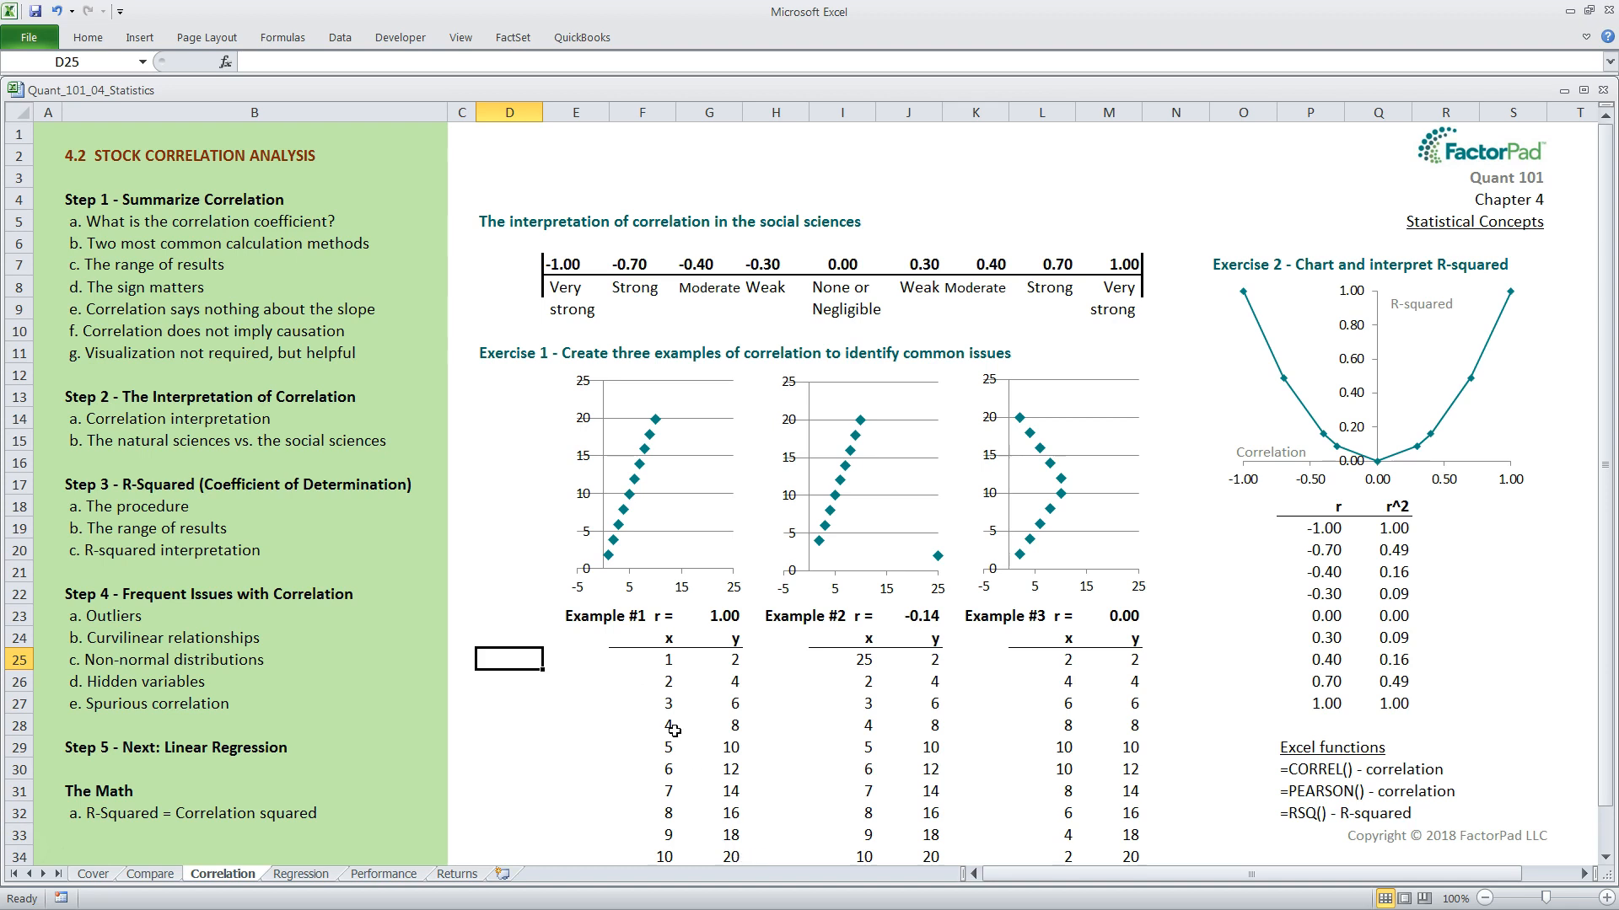
mouse_move(512, 489)
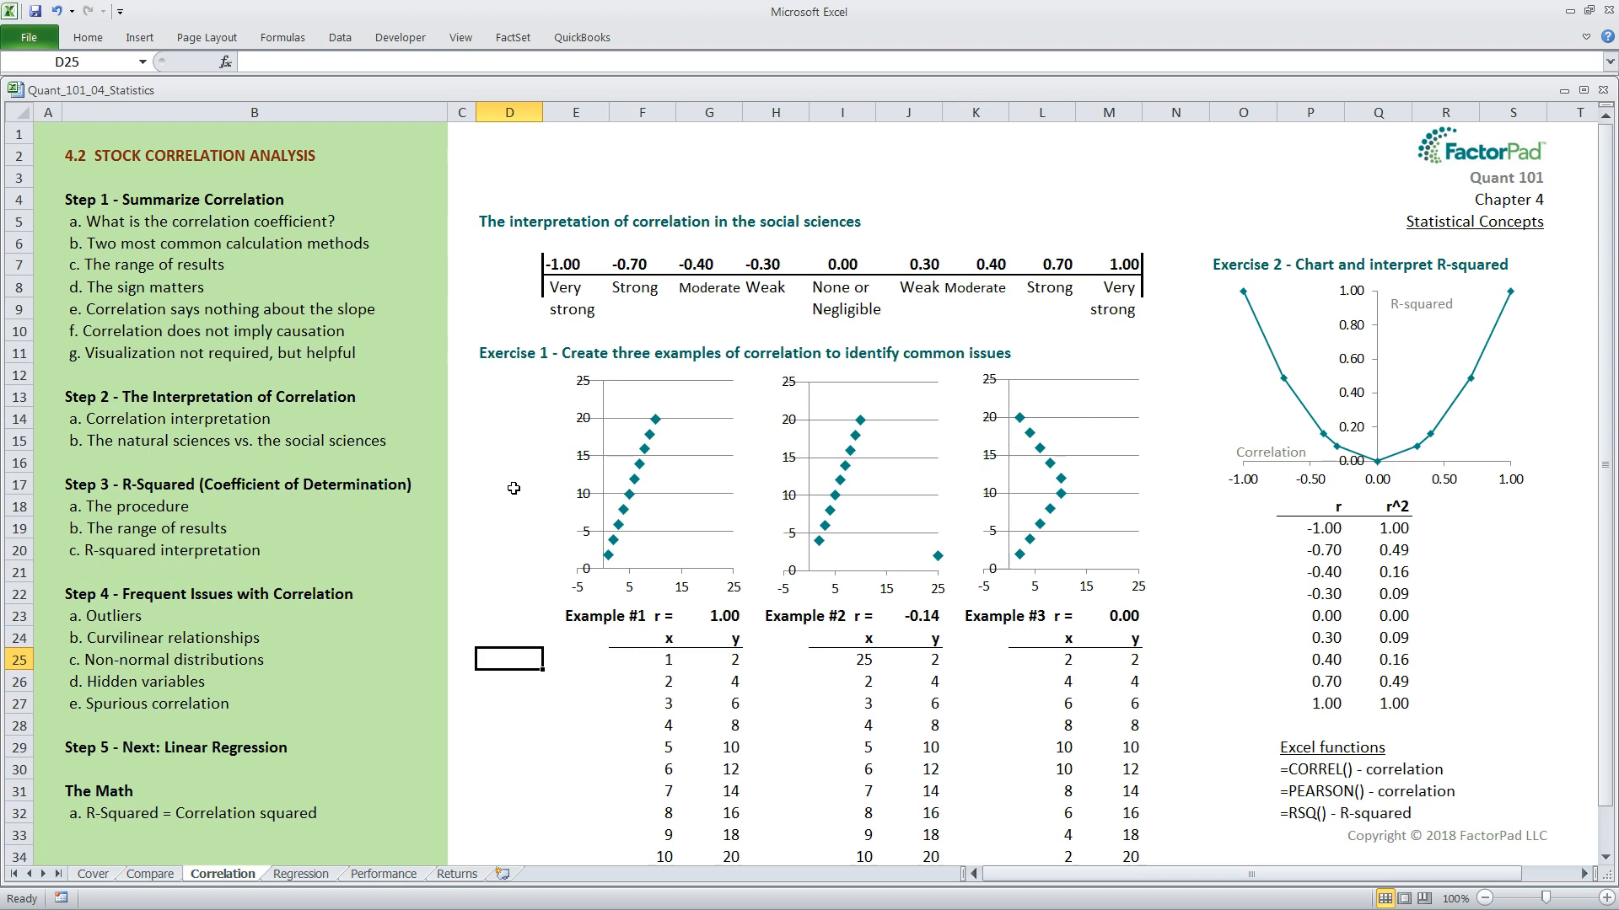
mouse_move(729, 599)
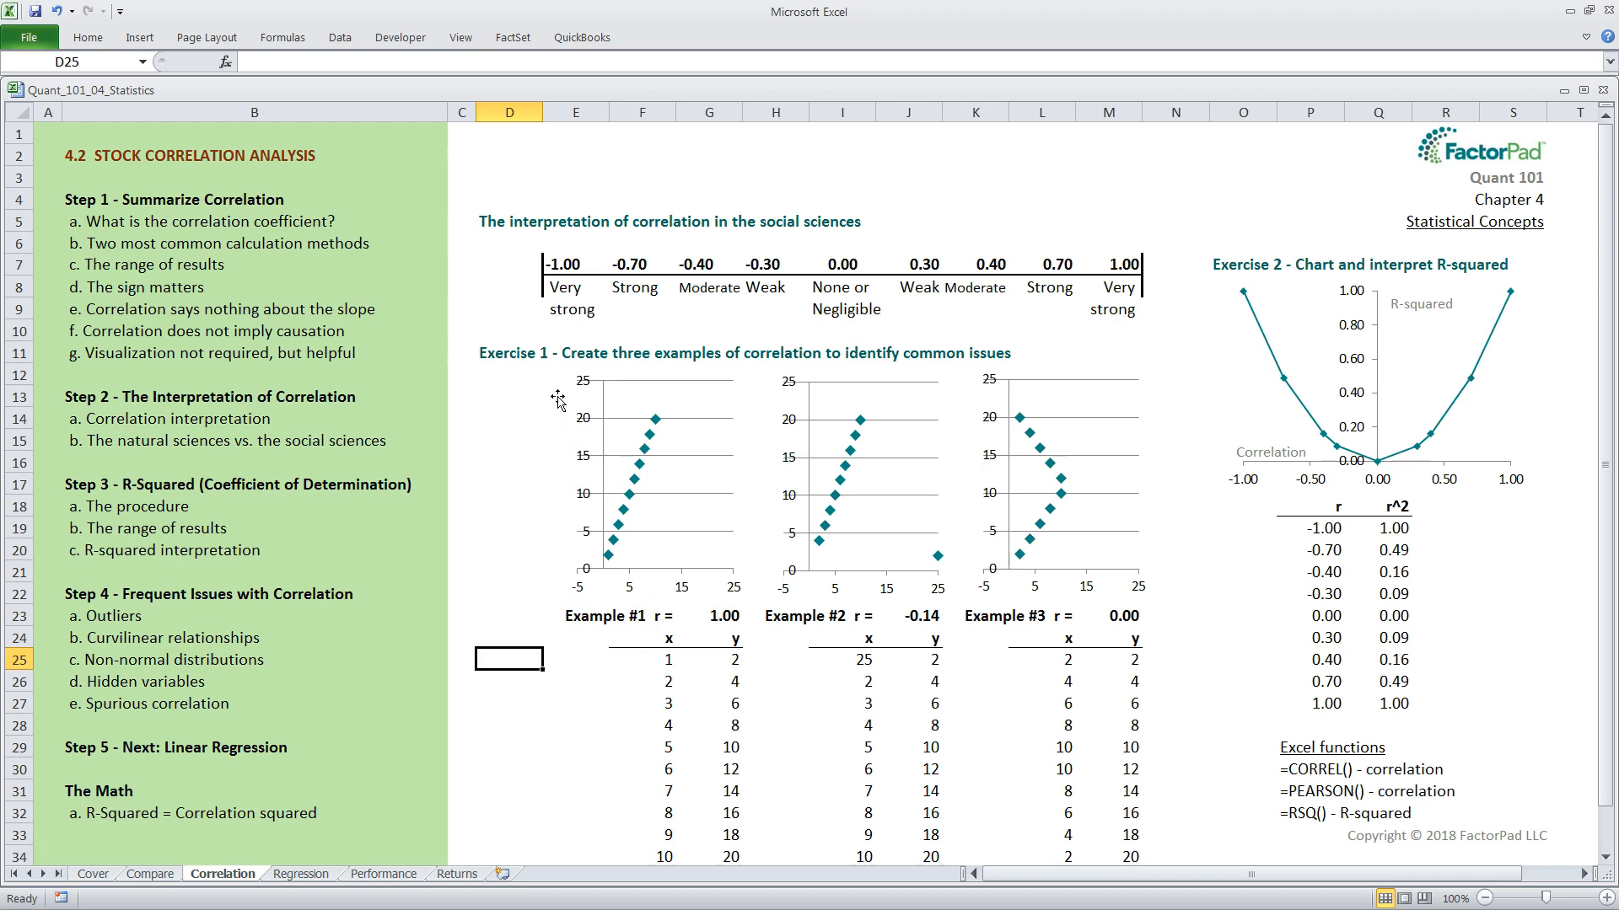
mouse_move(521, 581)
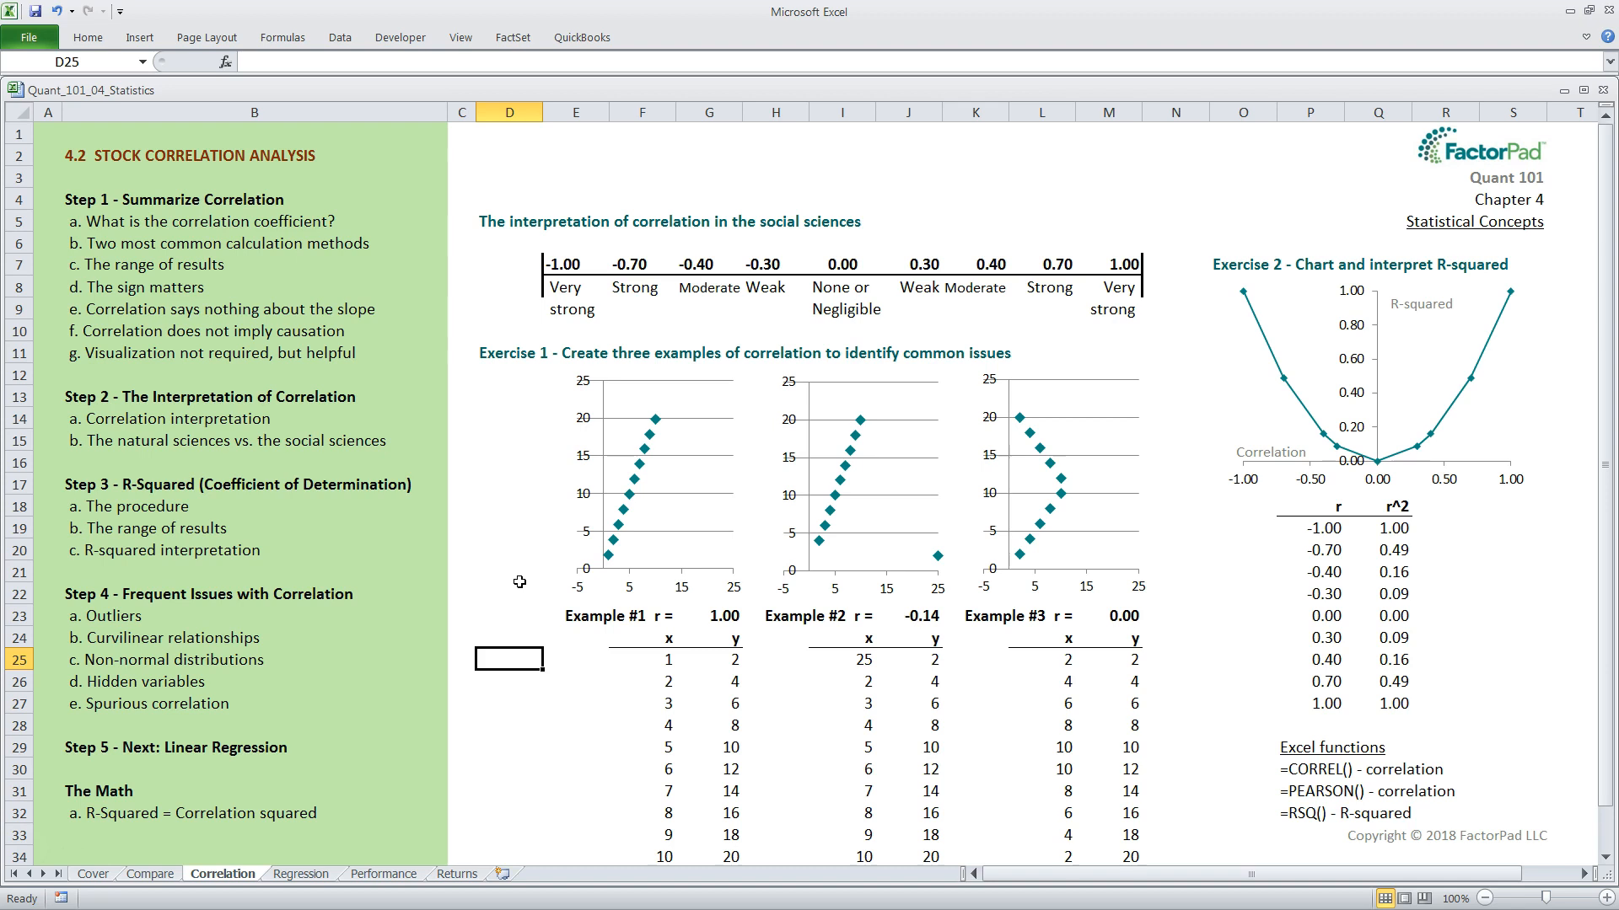
mouse_move(1160, 275)
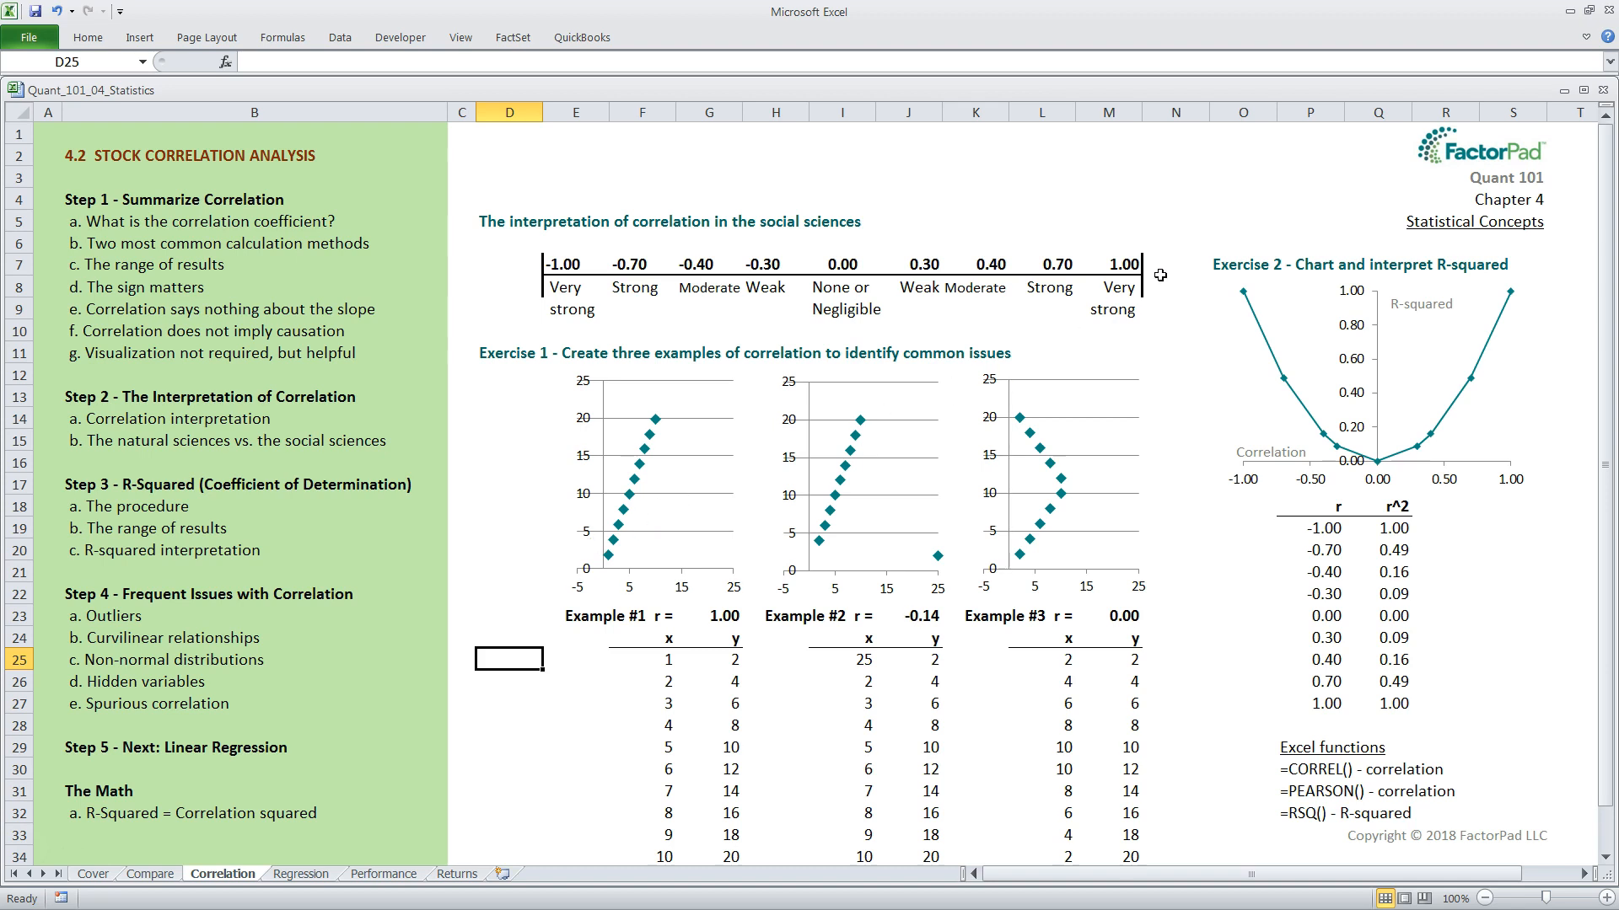
mouse_move(737, 610)
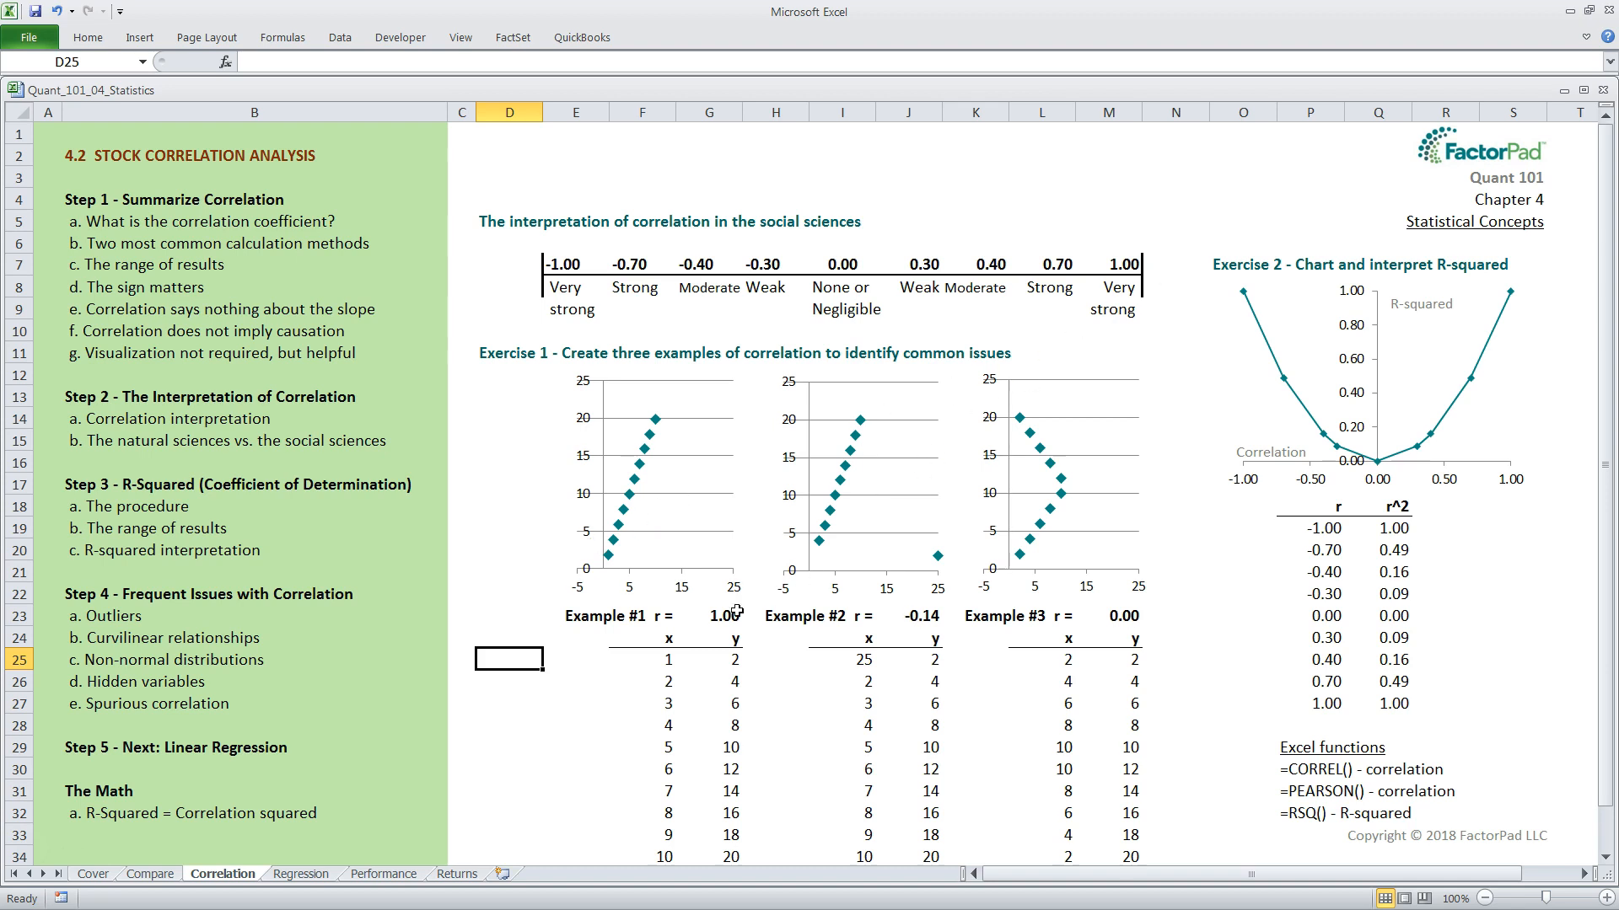
mouse_move(710, 634)
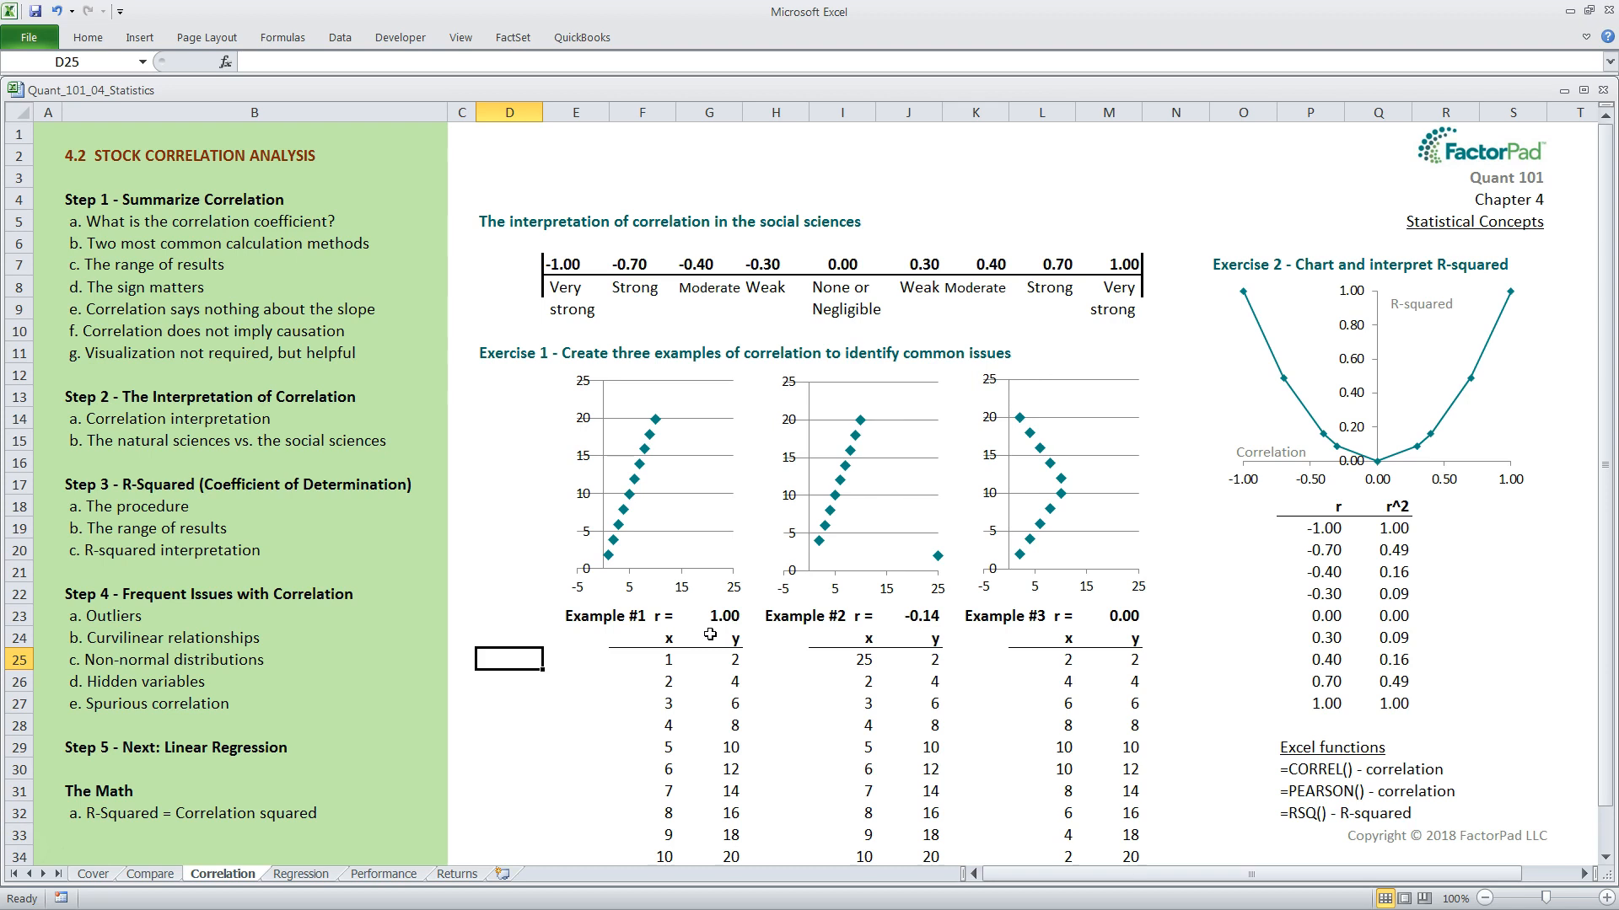
mouse_move(702, 609)
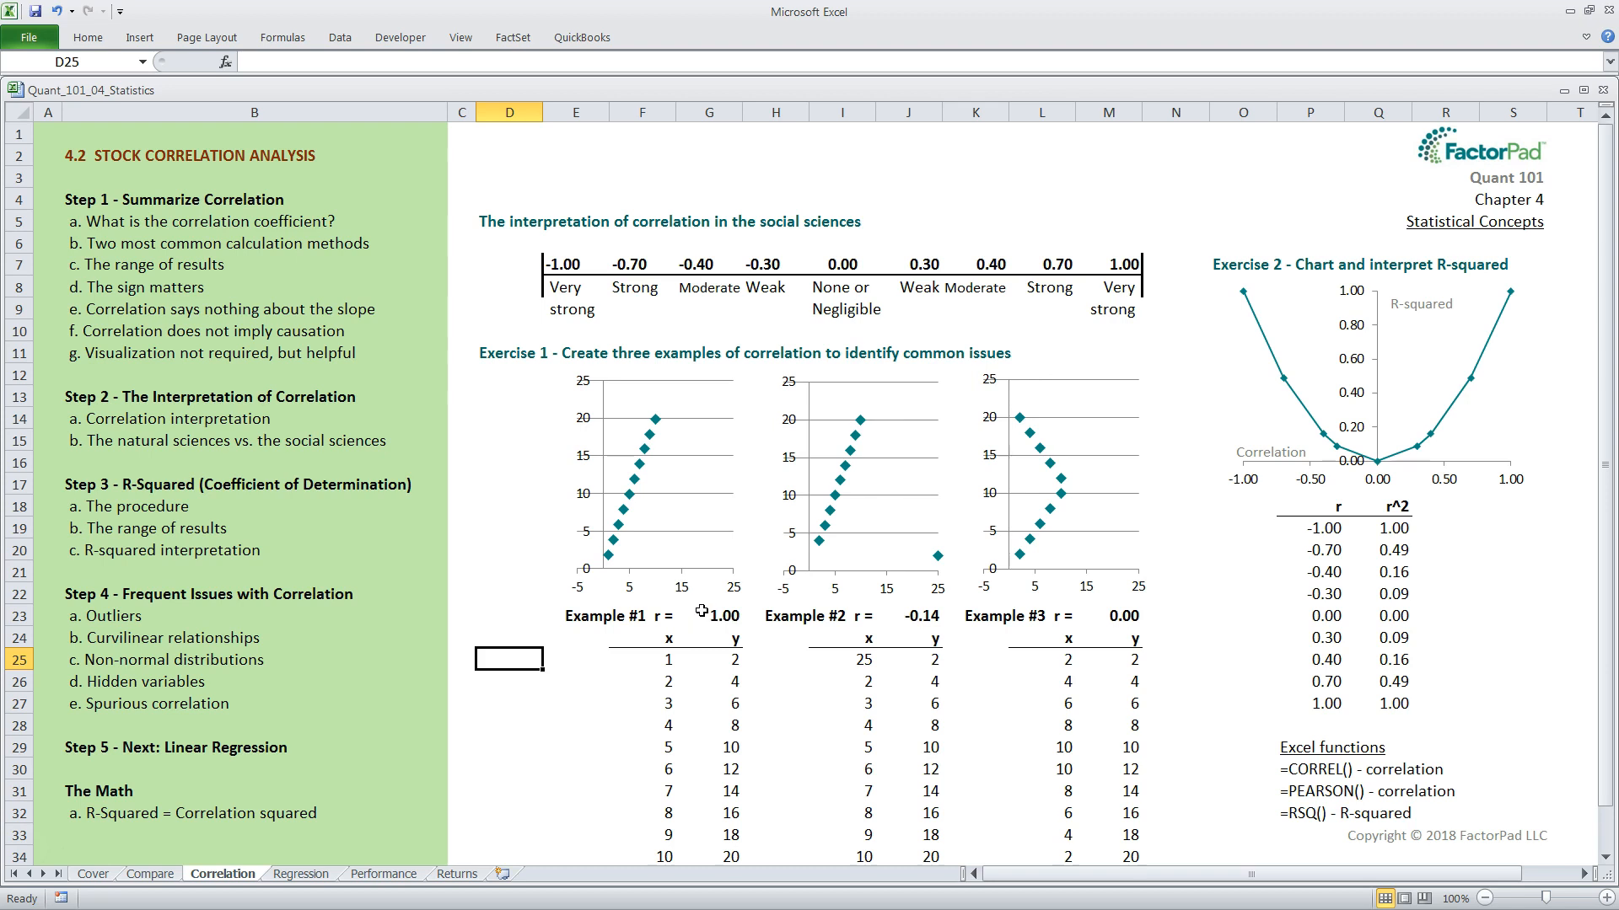
Select Example #1's r cell to reveal =CORREL(F25:F34,G25:G34) returning 1.00.
left_click(710, 616)
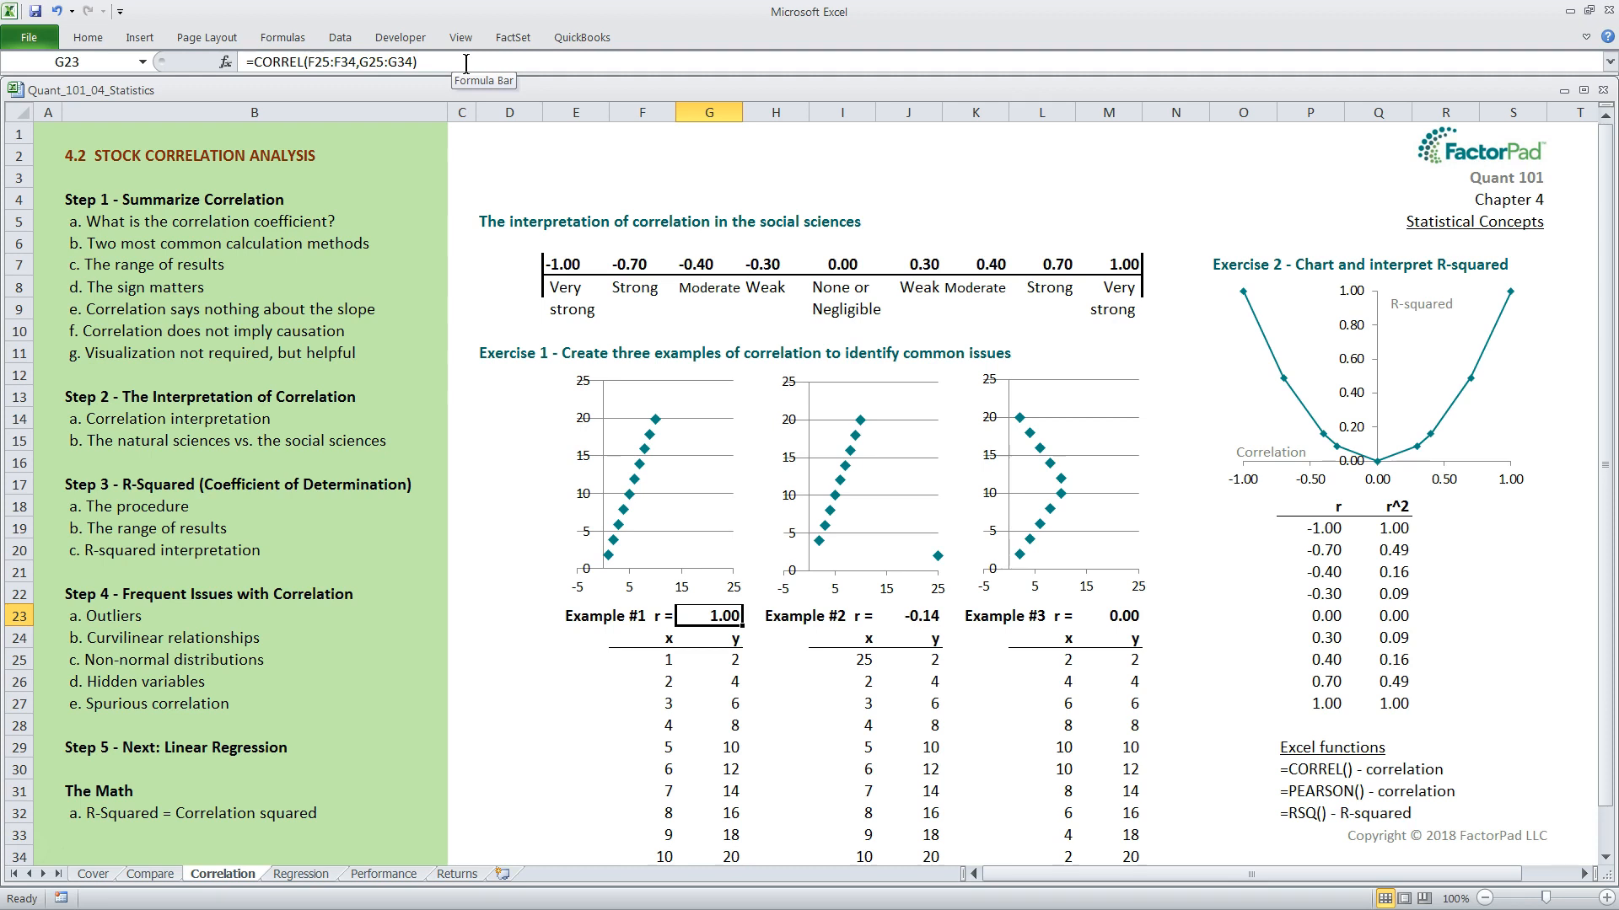
mouse_move(502, 344)
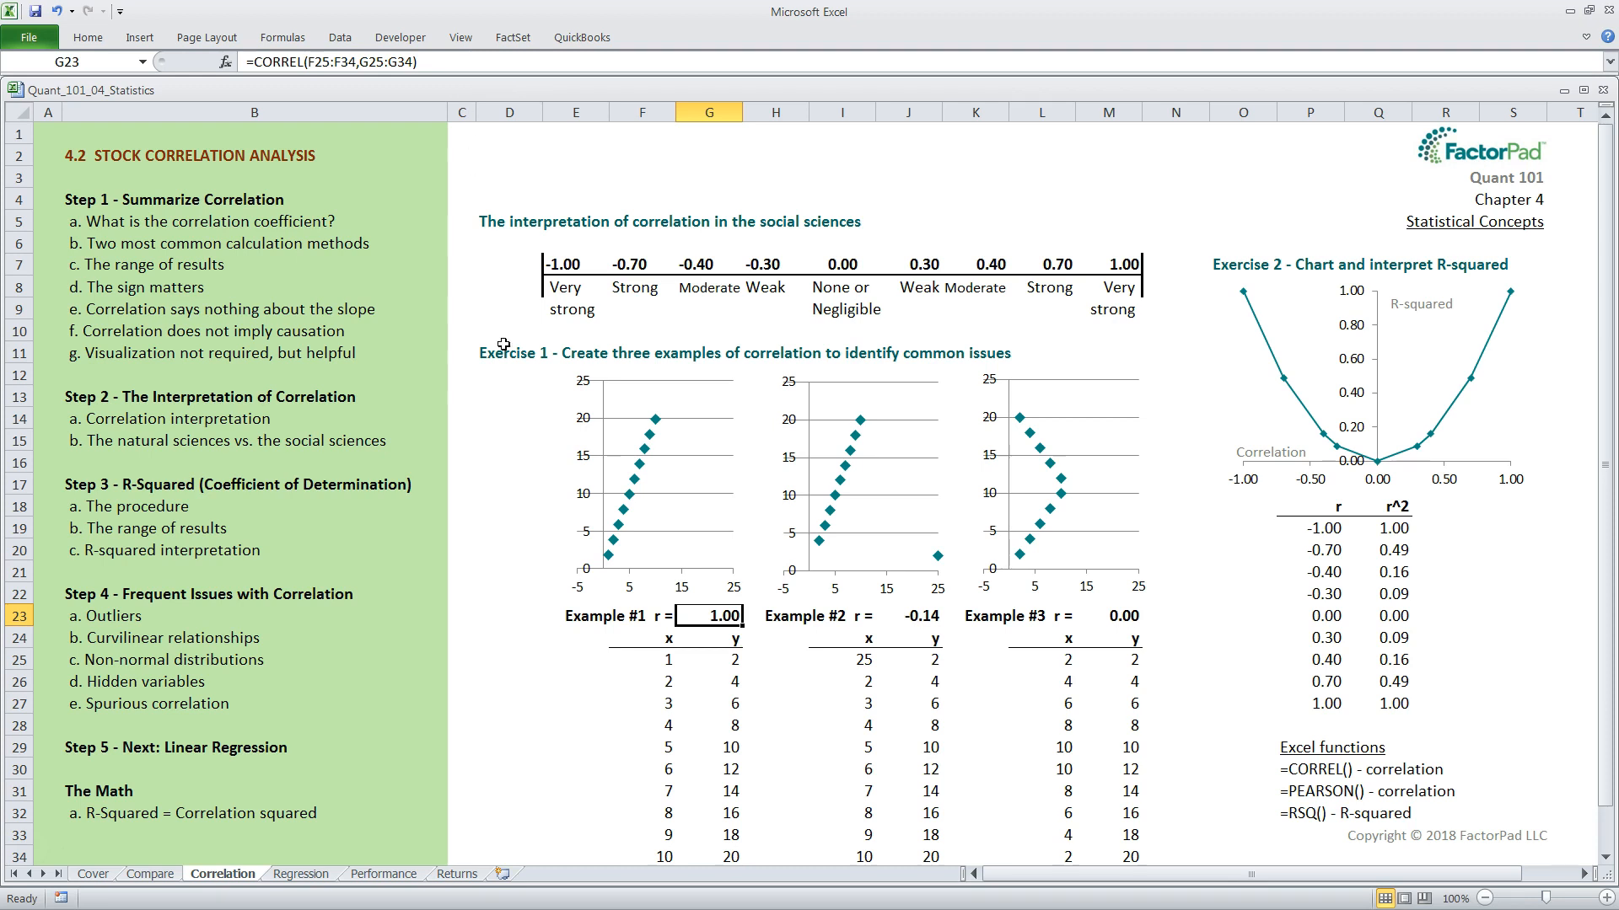
mouse_move(545, 673)
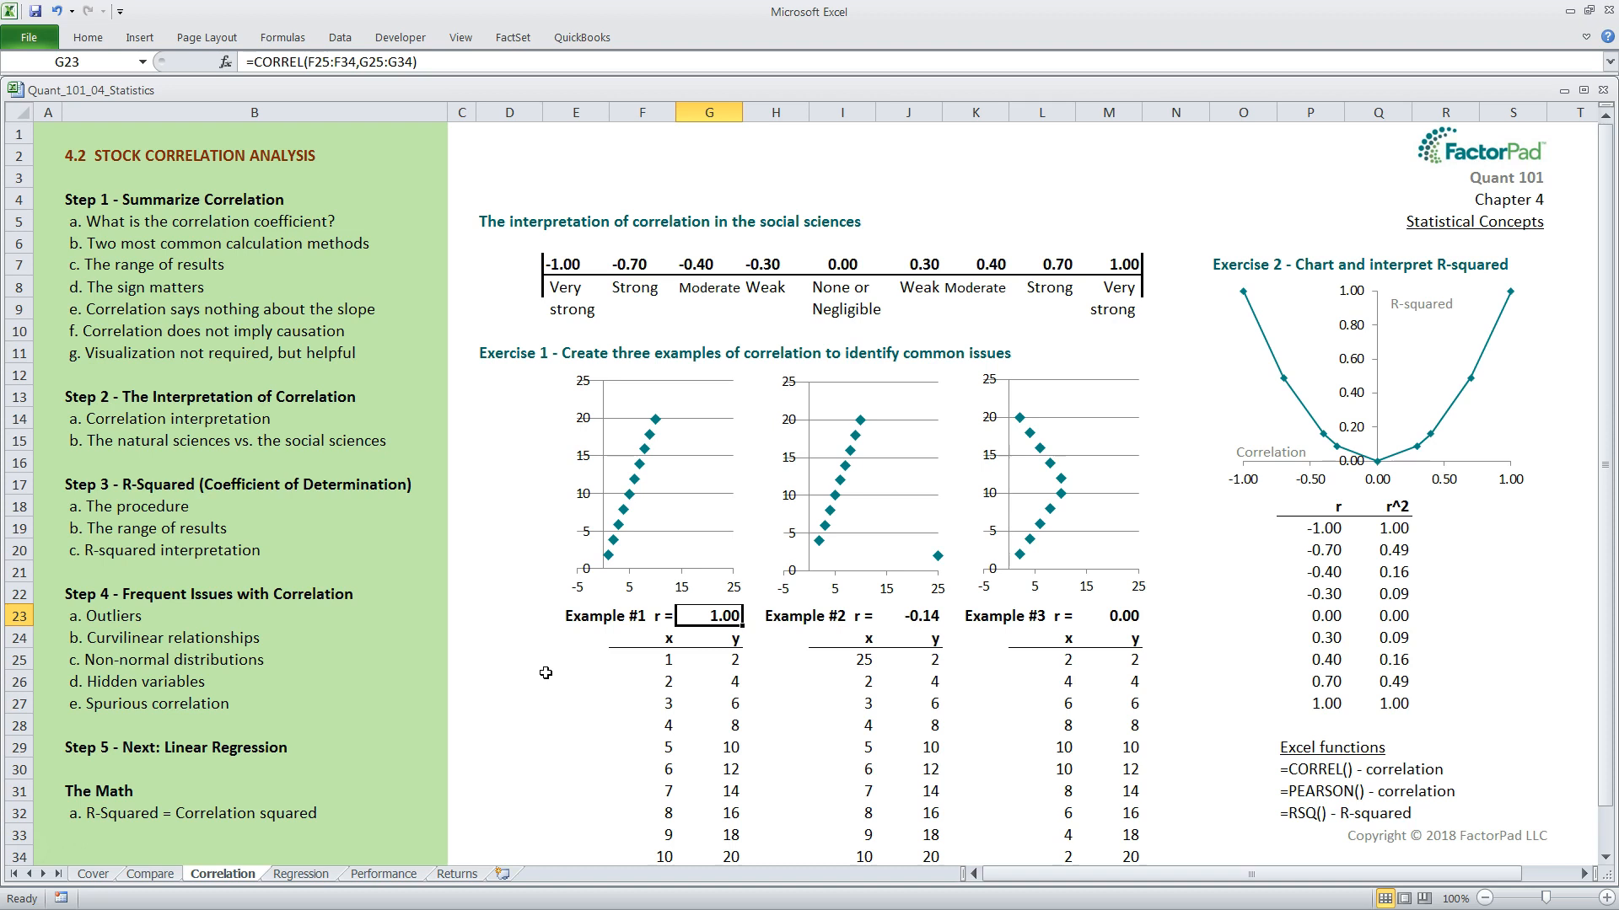
mouse_move(645, 619)
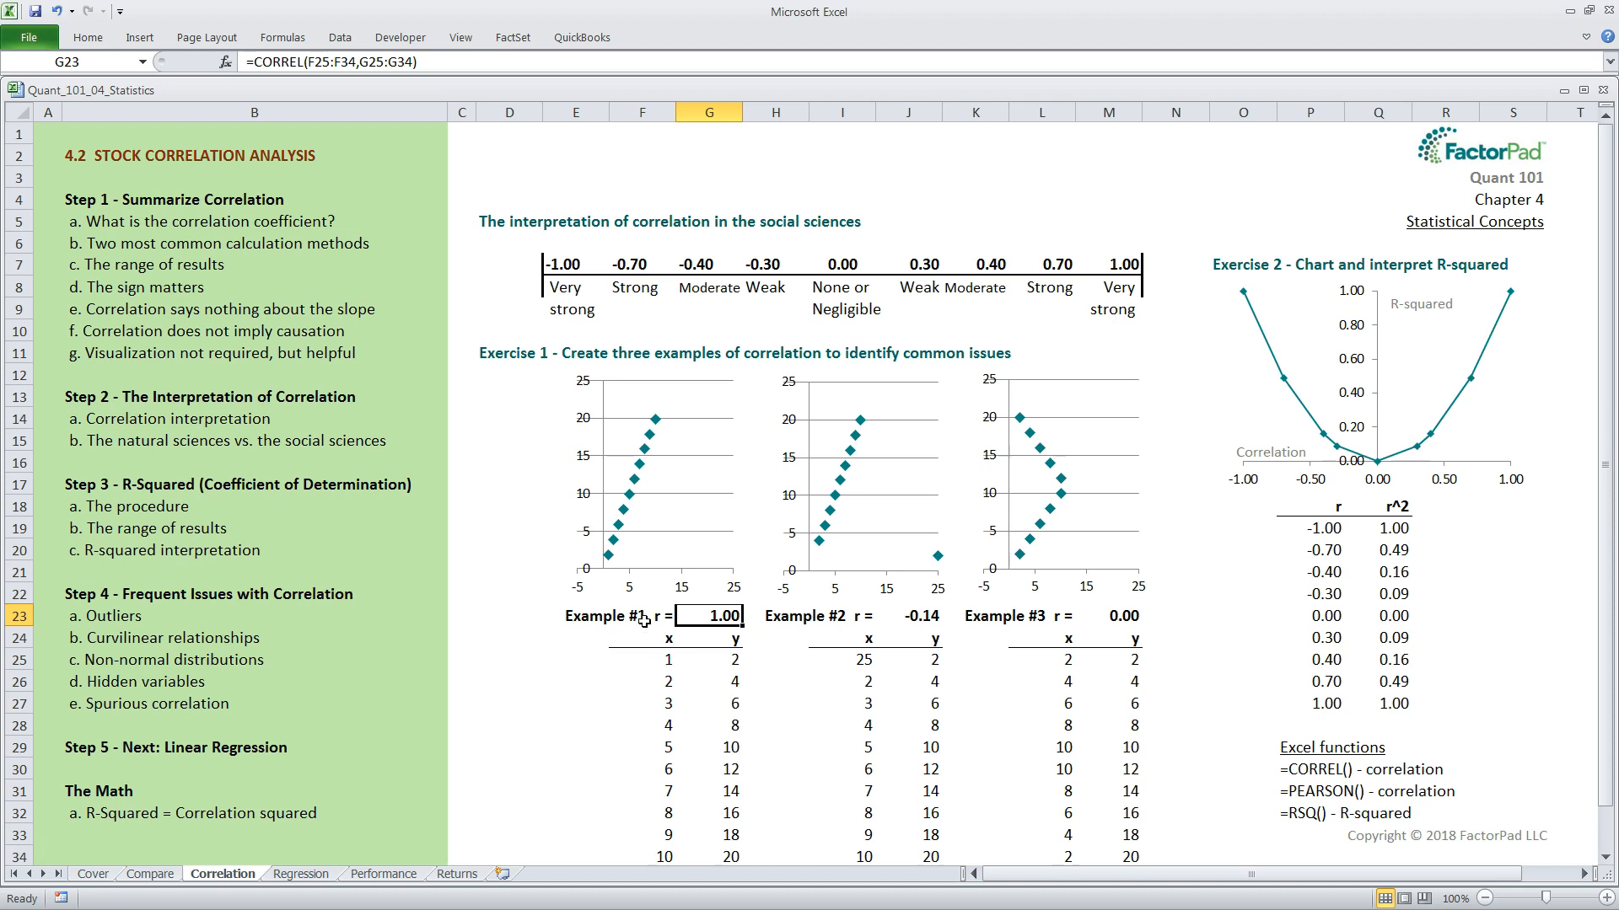
mouse_move(701, 669)
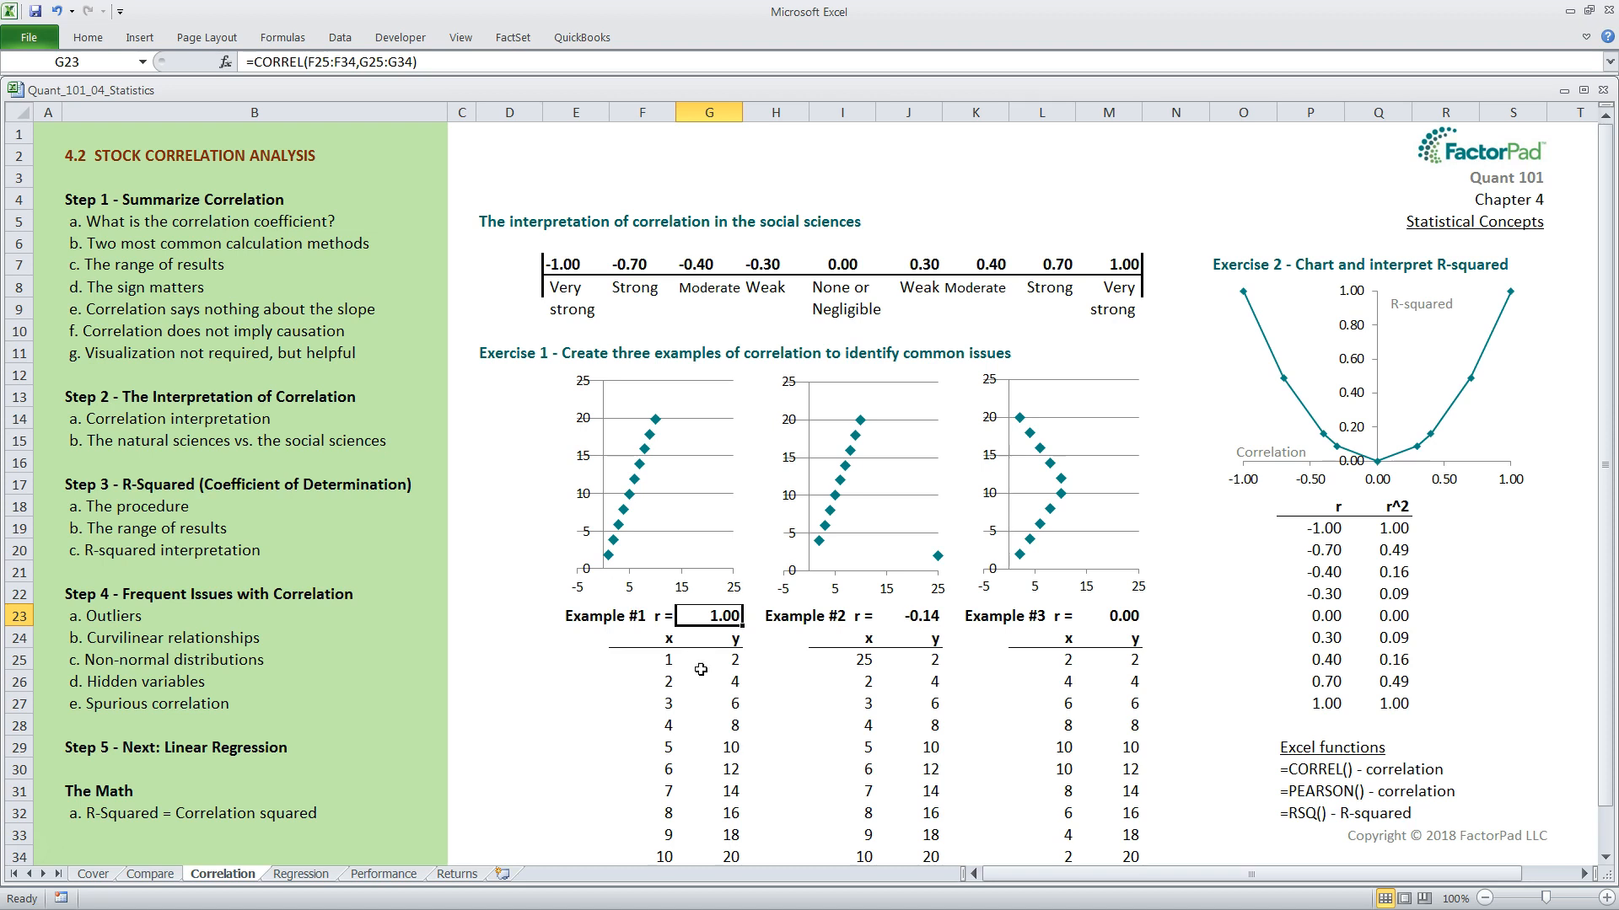
mouse_move(636, 686)
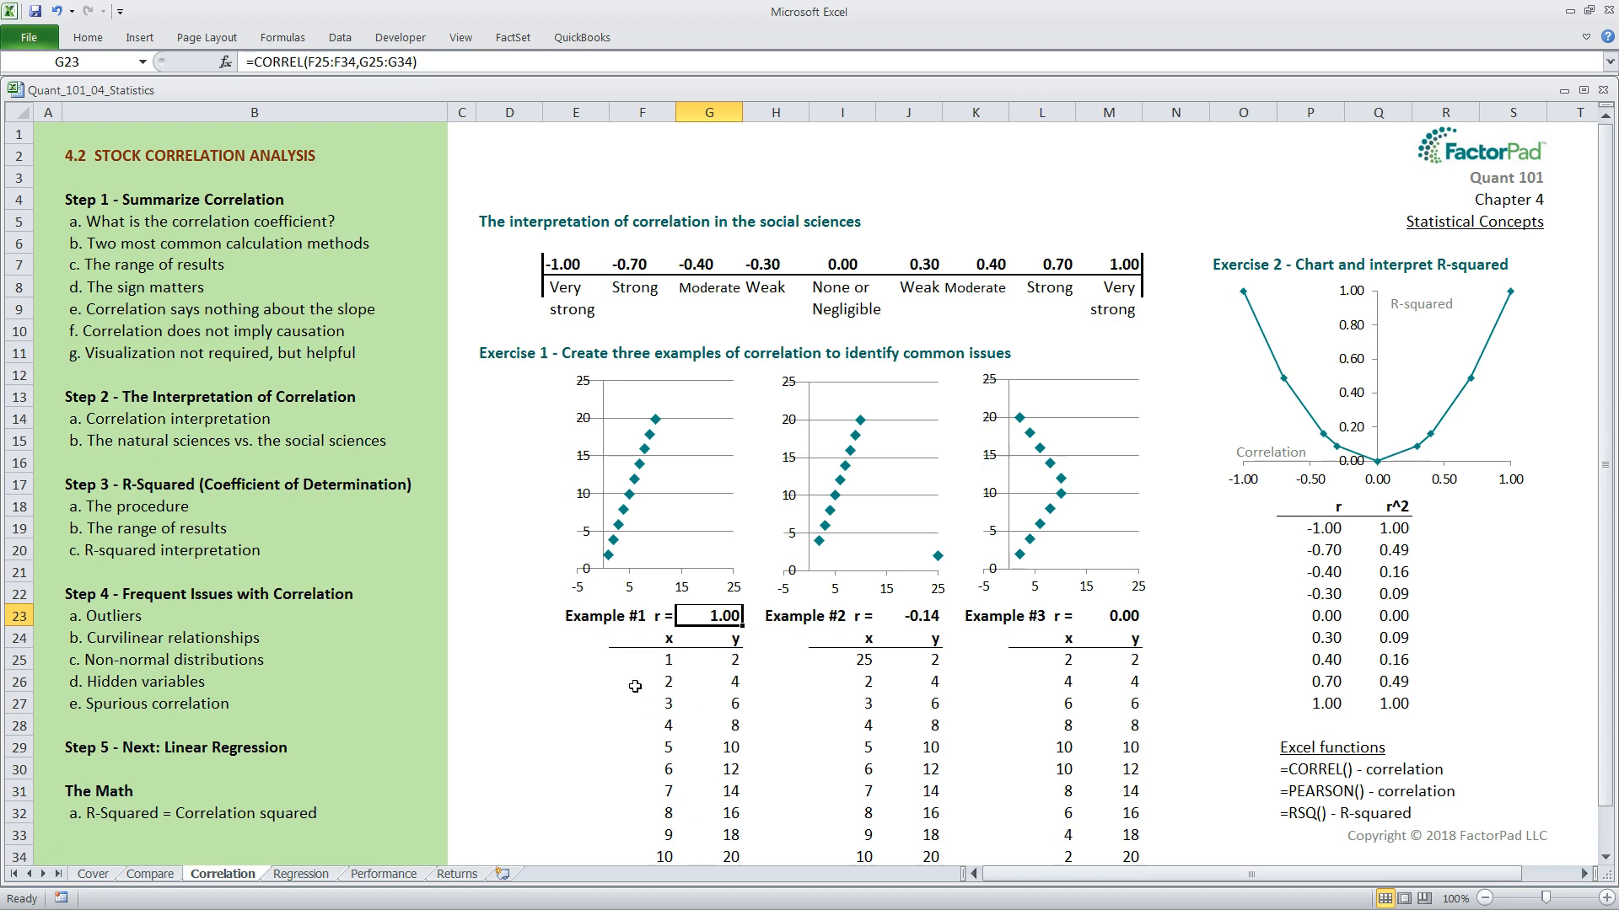
mouse_move(602, 590)
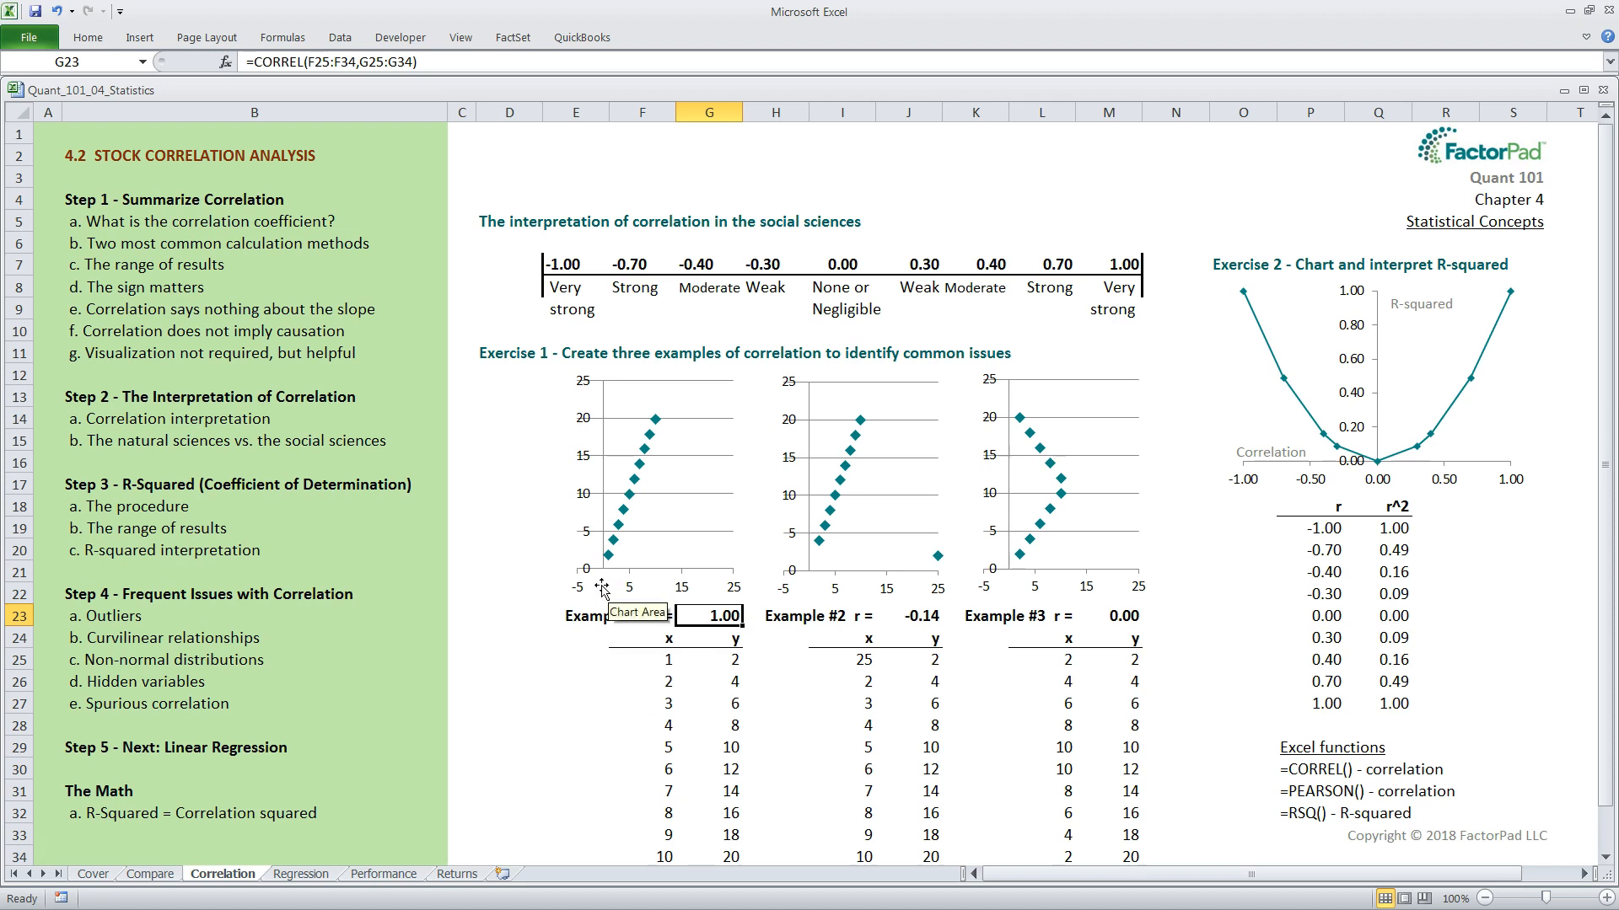
mouse_move(500, 243)
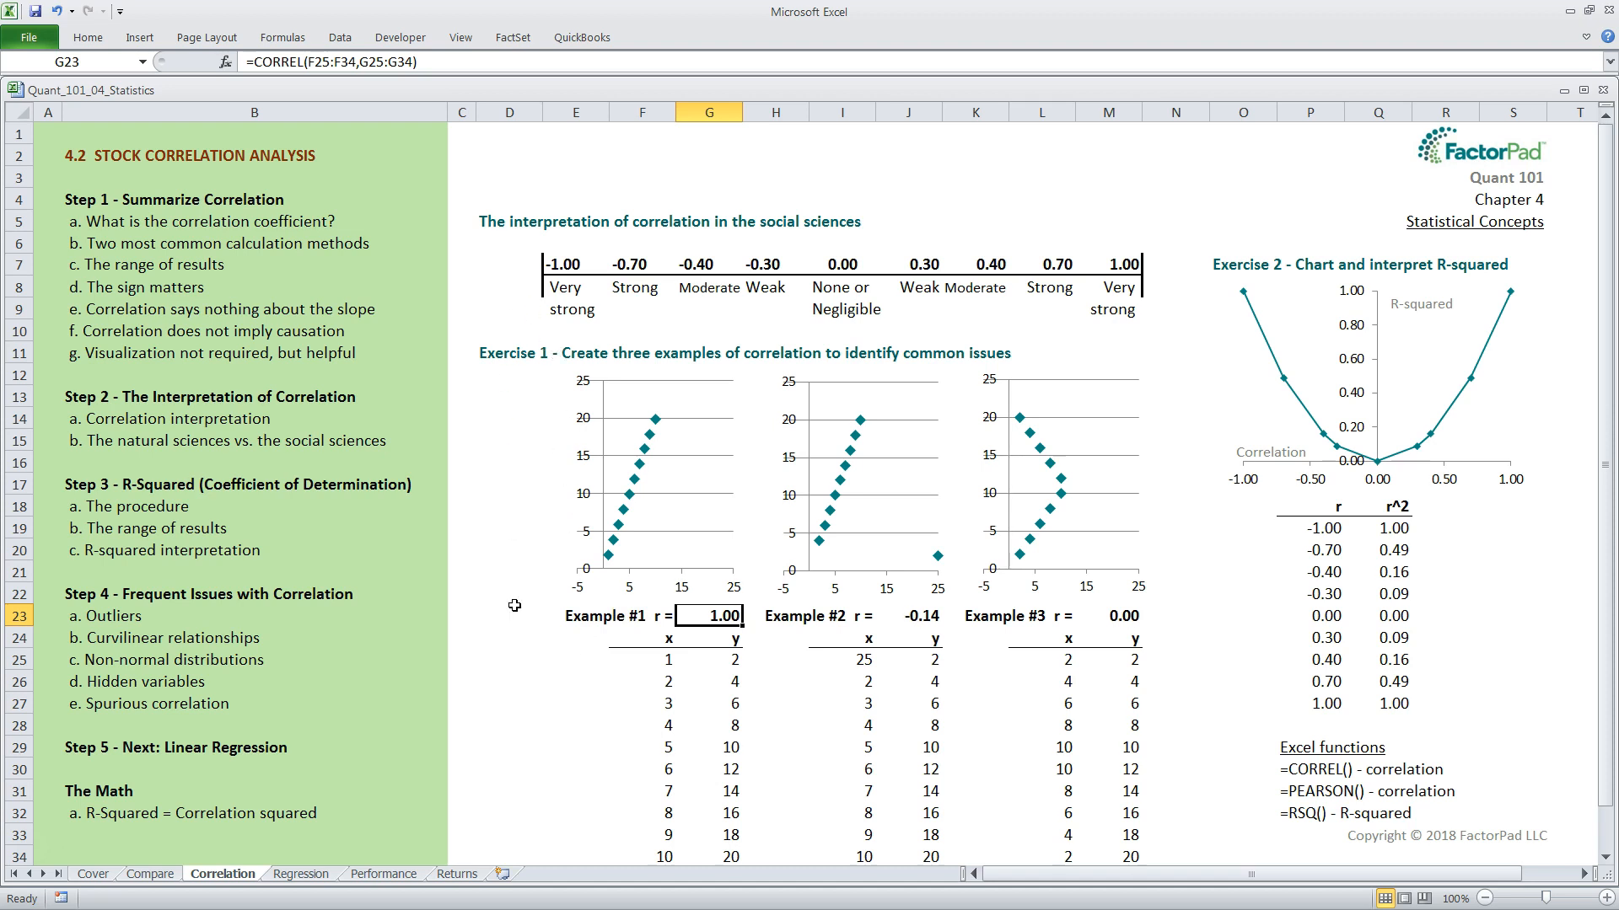
mouse_move(519, 647)
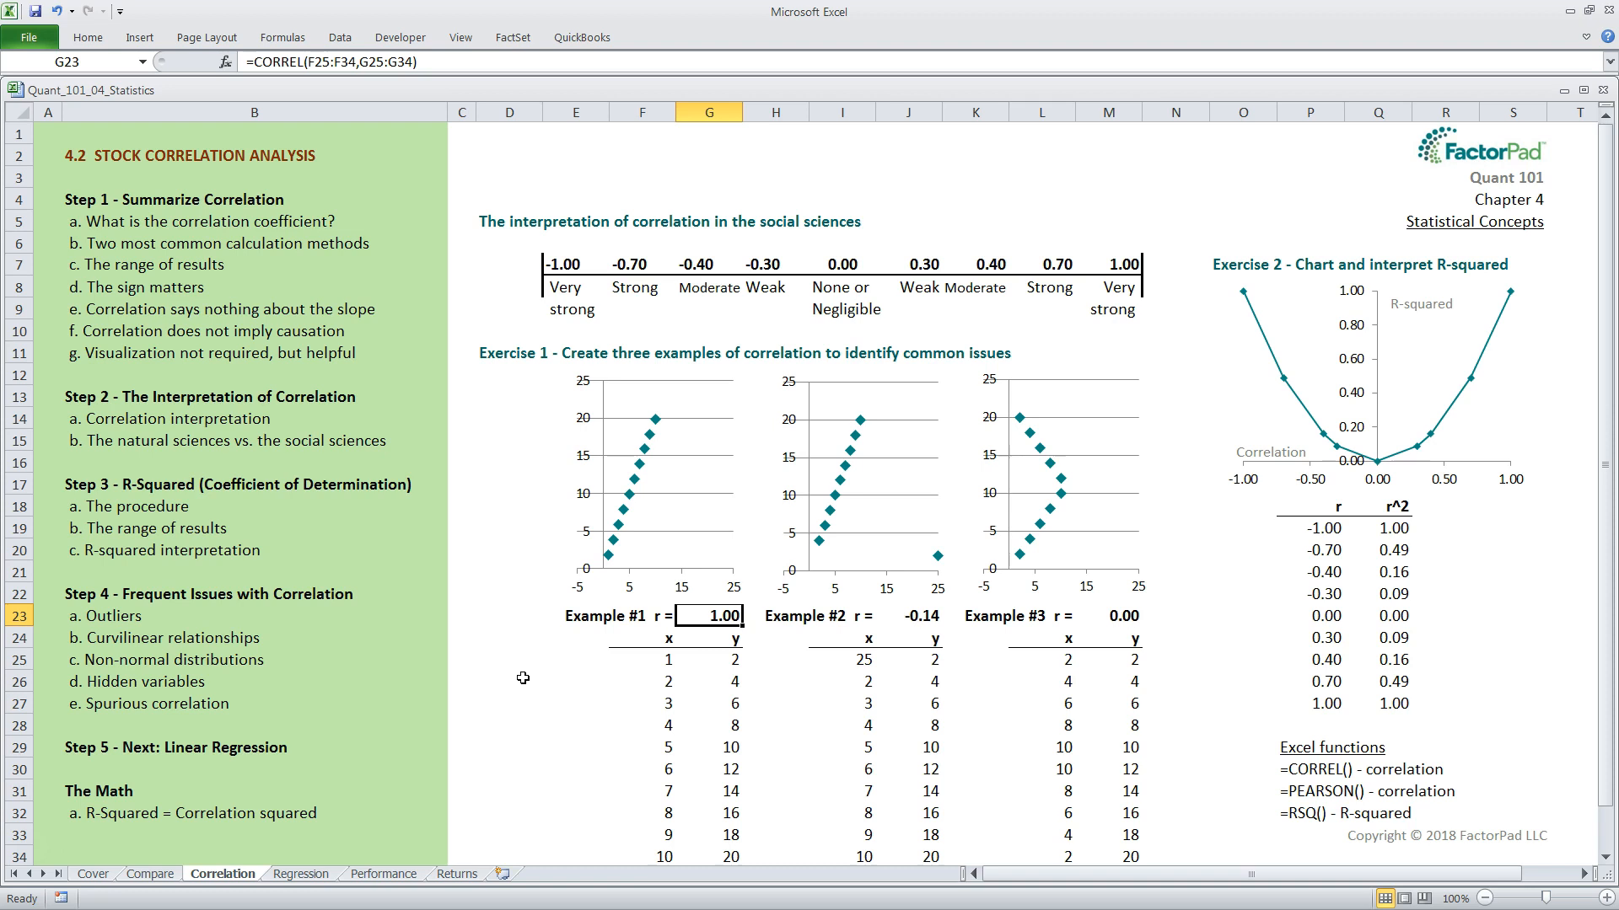
Enter the labels height and hoops in the cells left of Example #1's data rows.
left_click(575, 702)
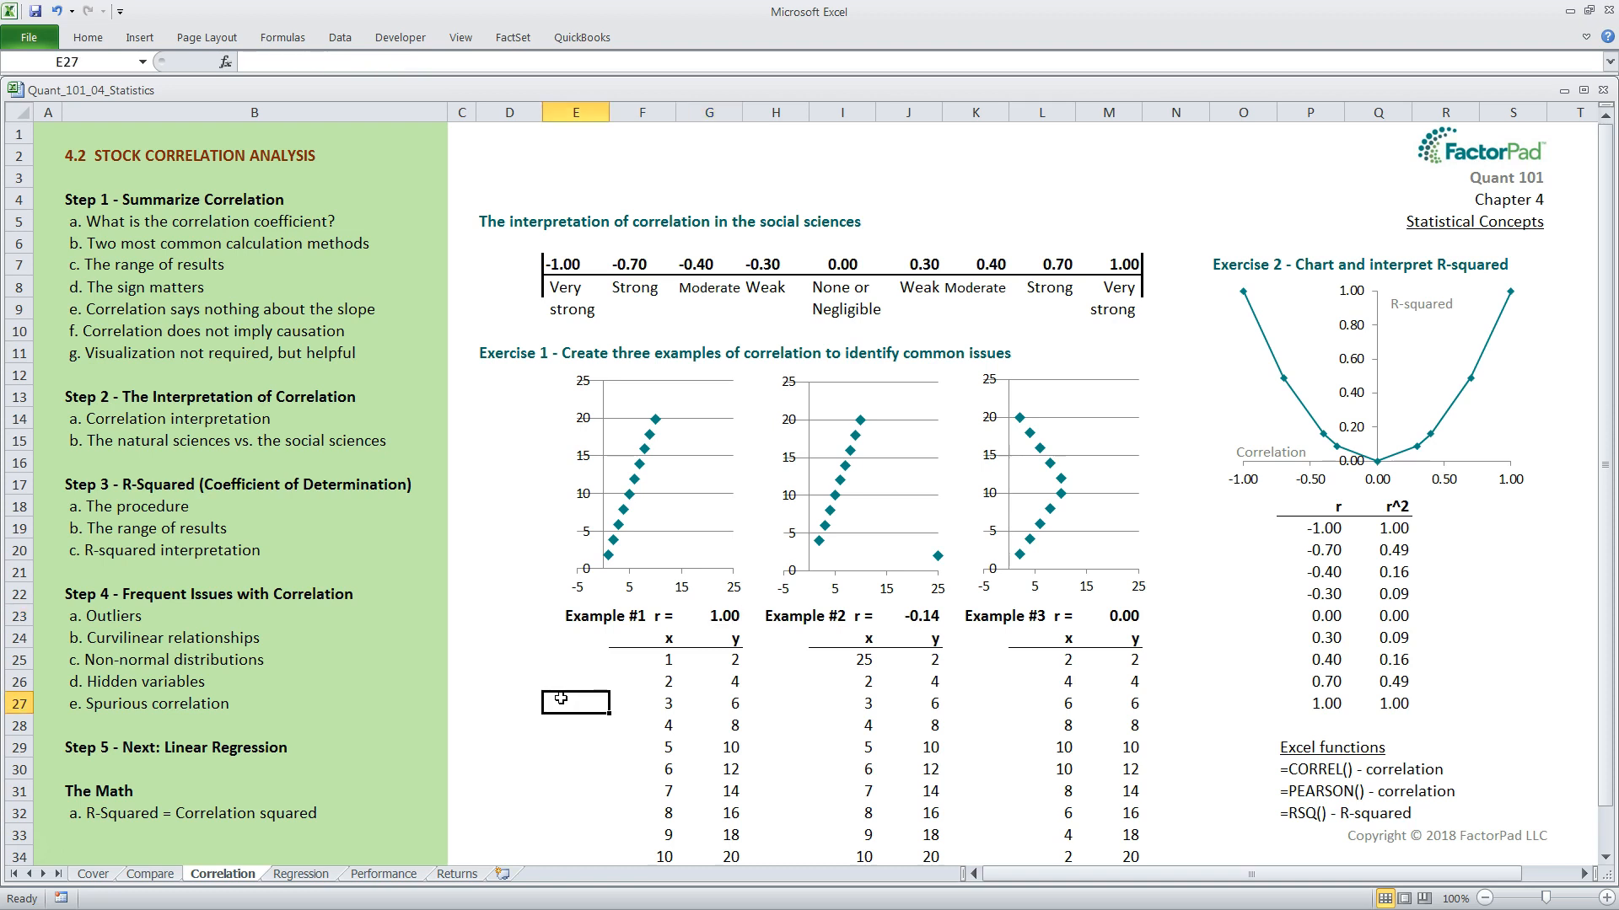
type("height")
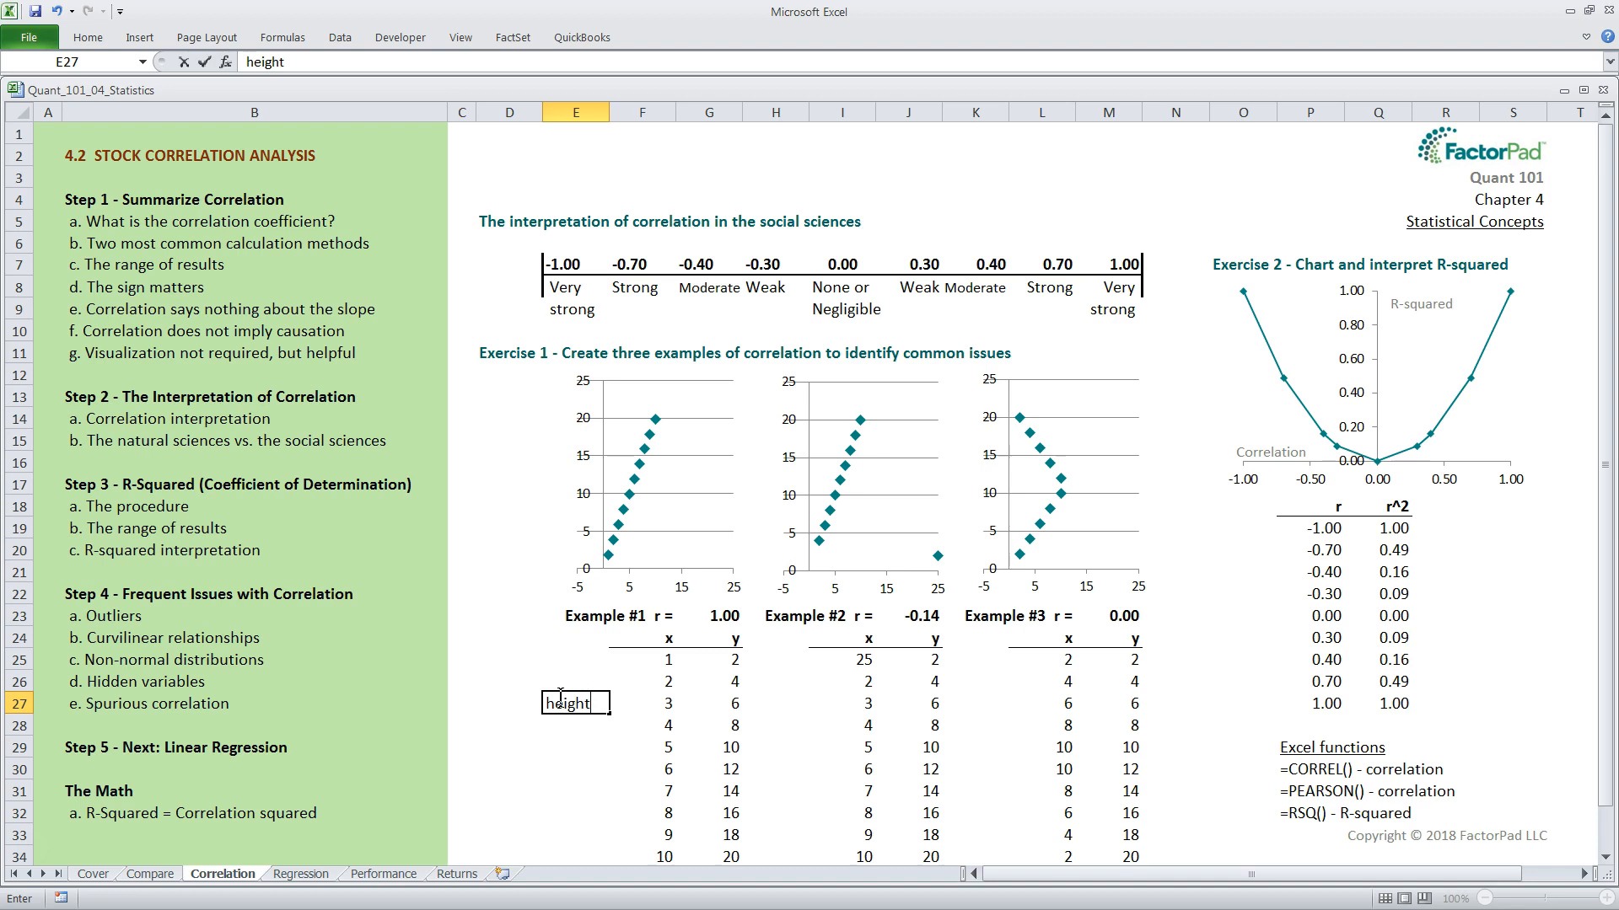
key("Return")
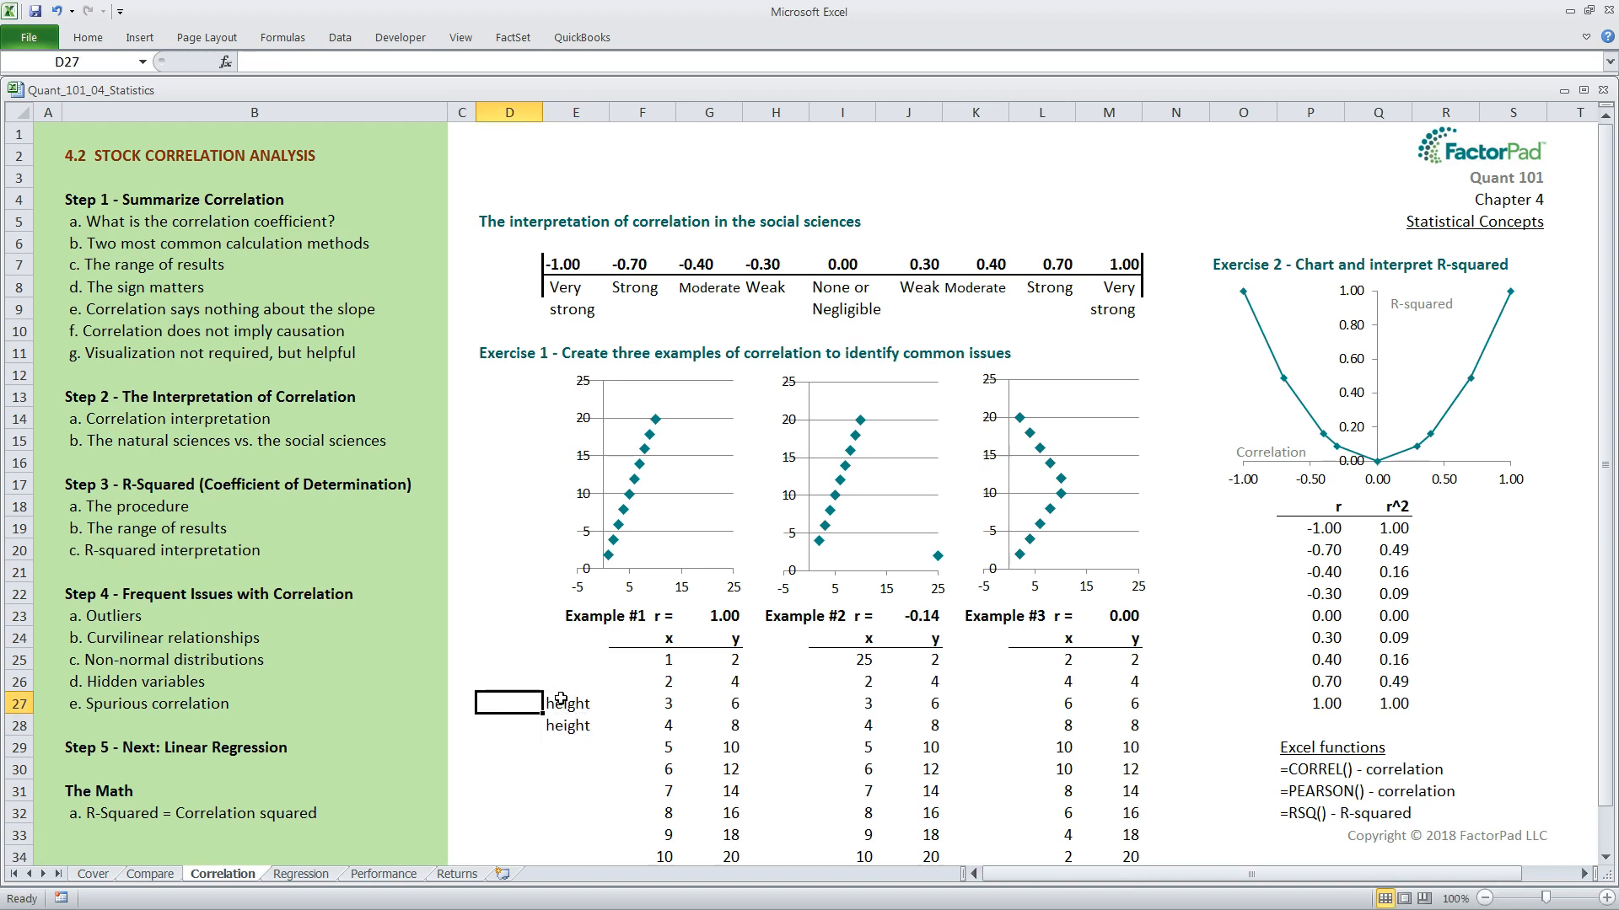
type("hoops")
left_click(509, 725)
type("jockey")
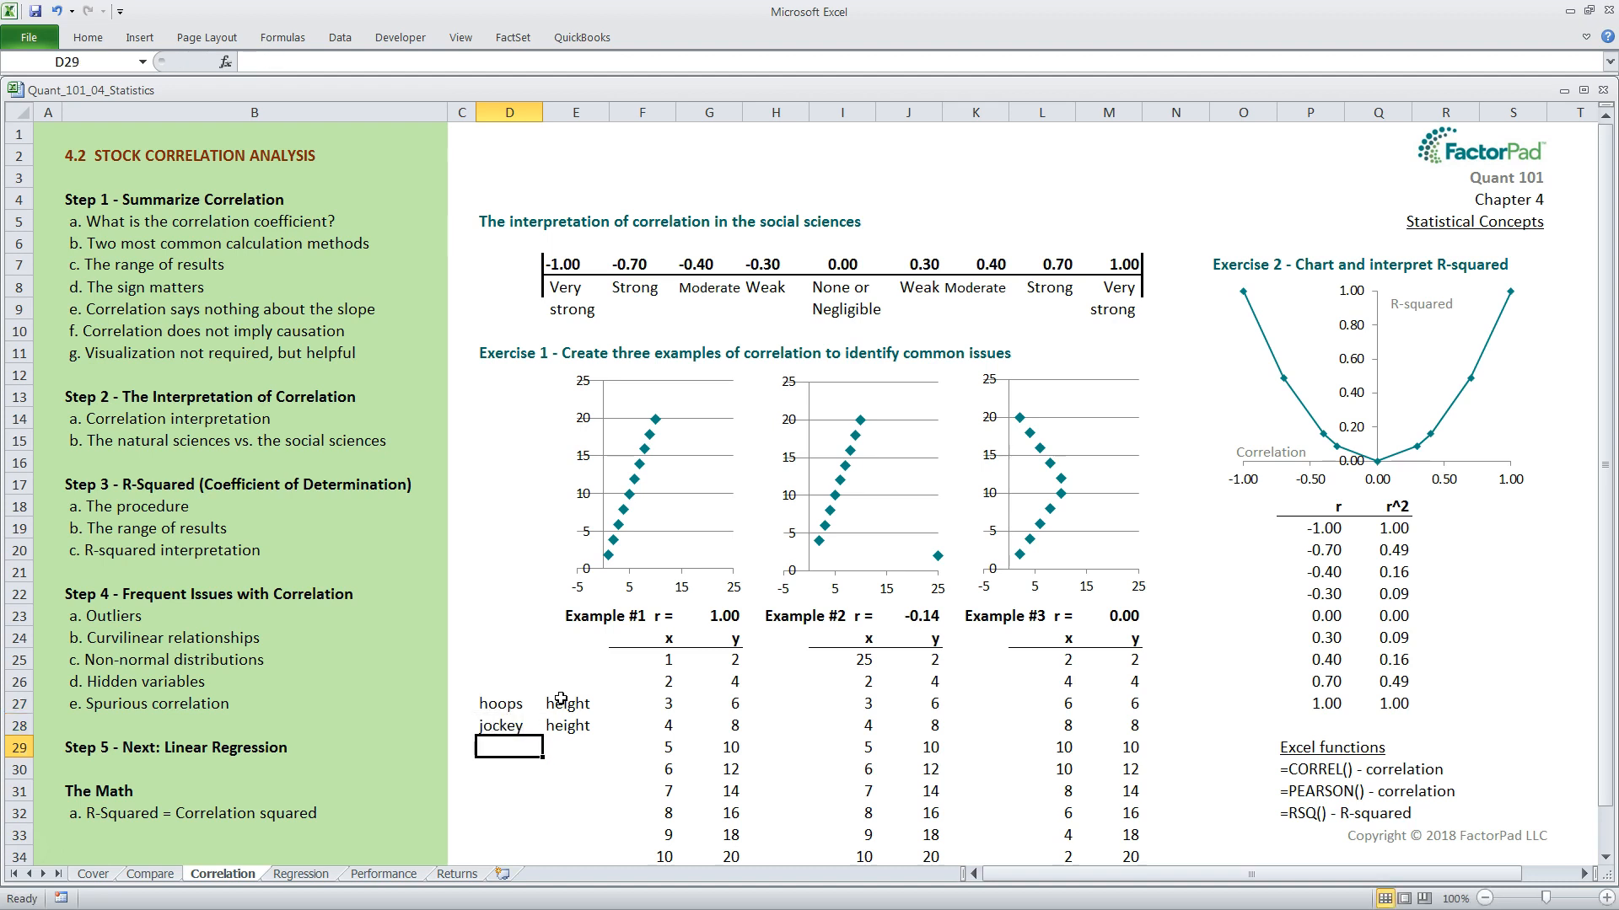
mouse_move(617, 705)
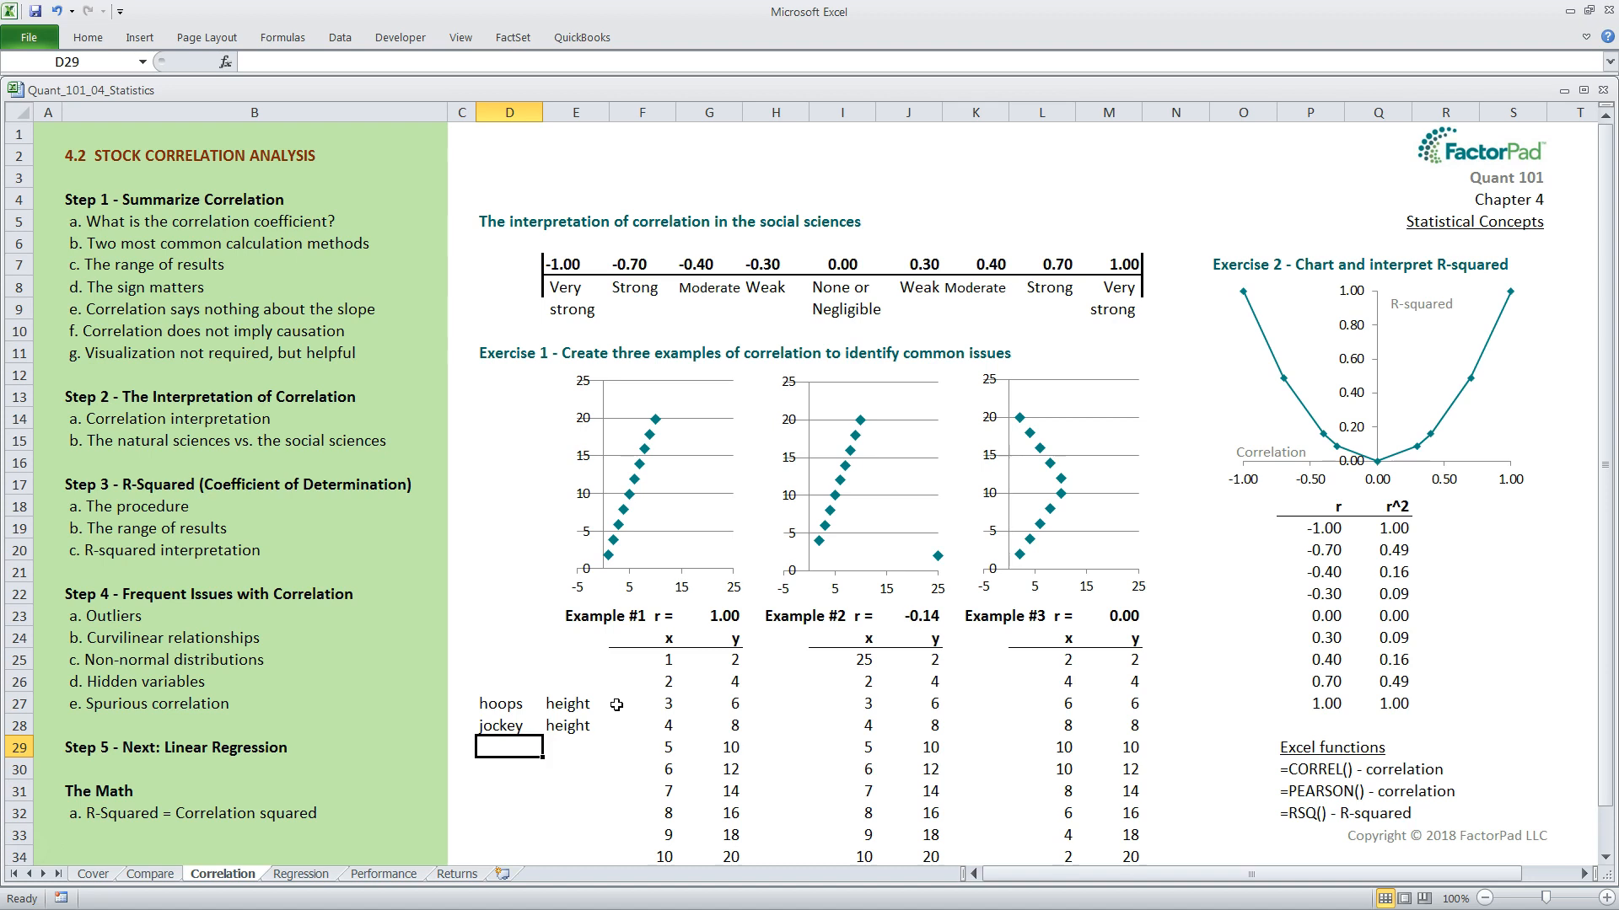
mouse_move(634, 698)
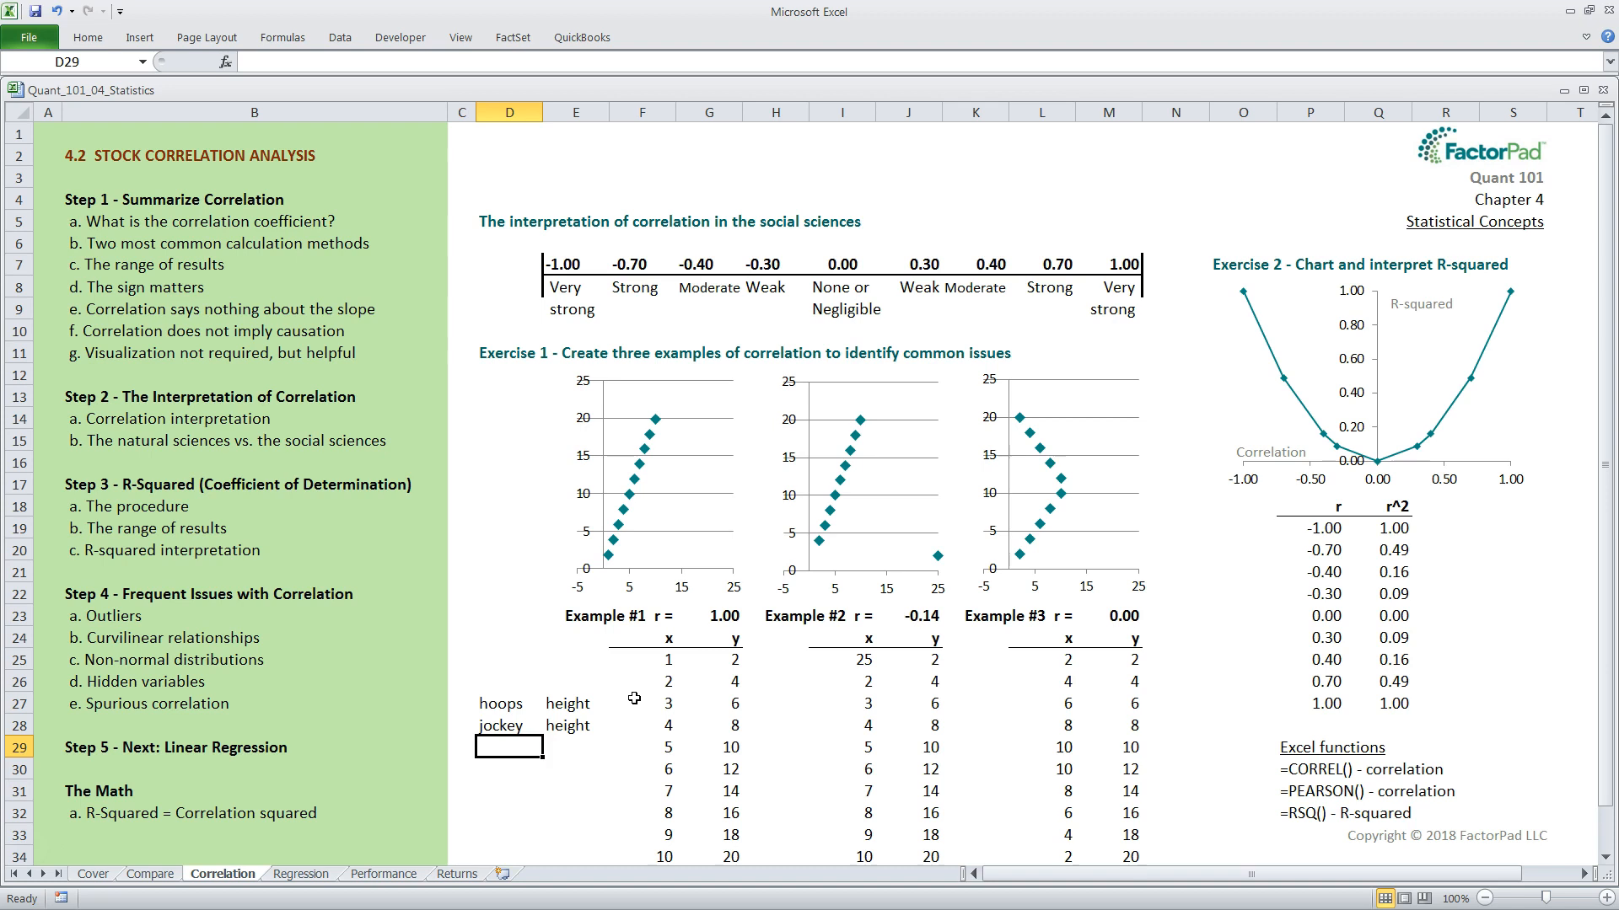
mouse_move(755, 660)
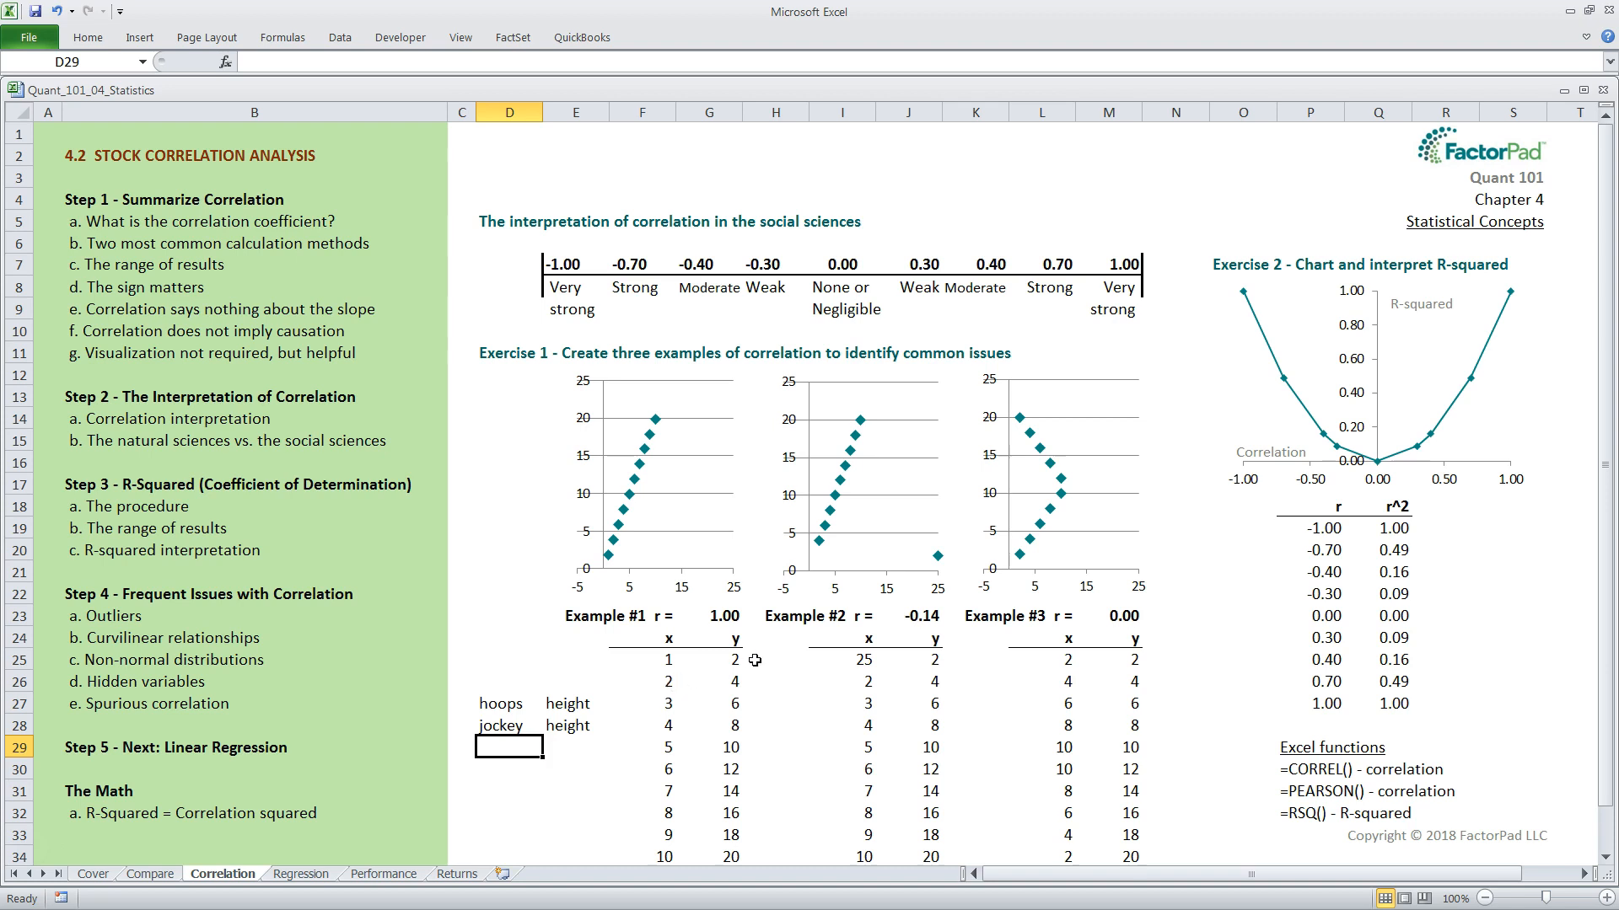
mouse_move(688, 661)
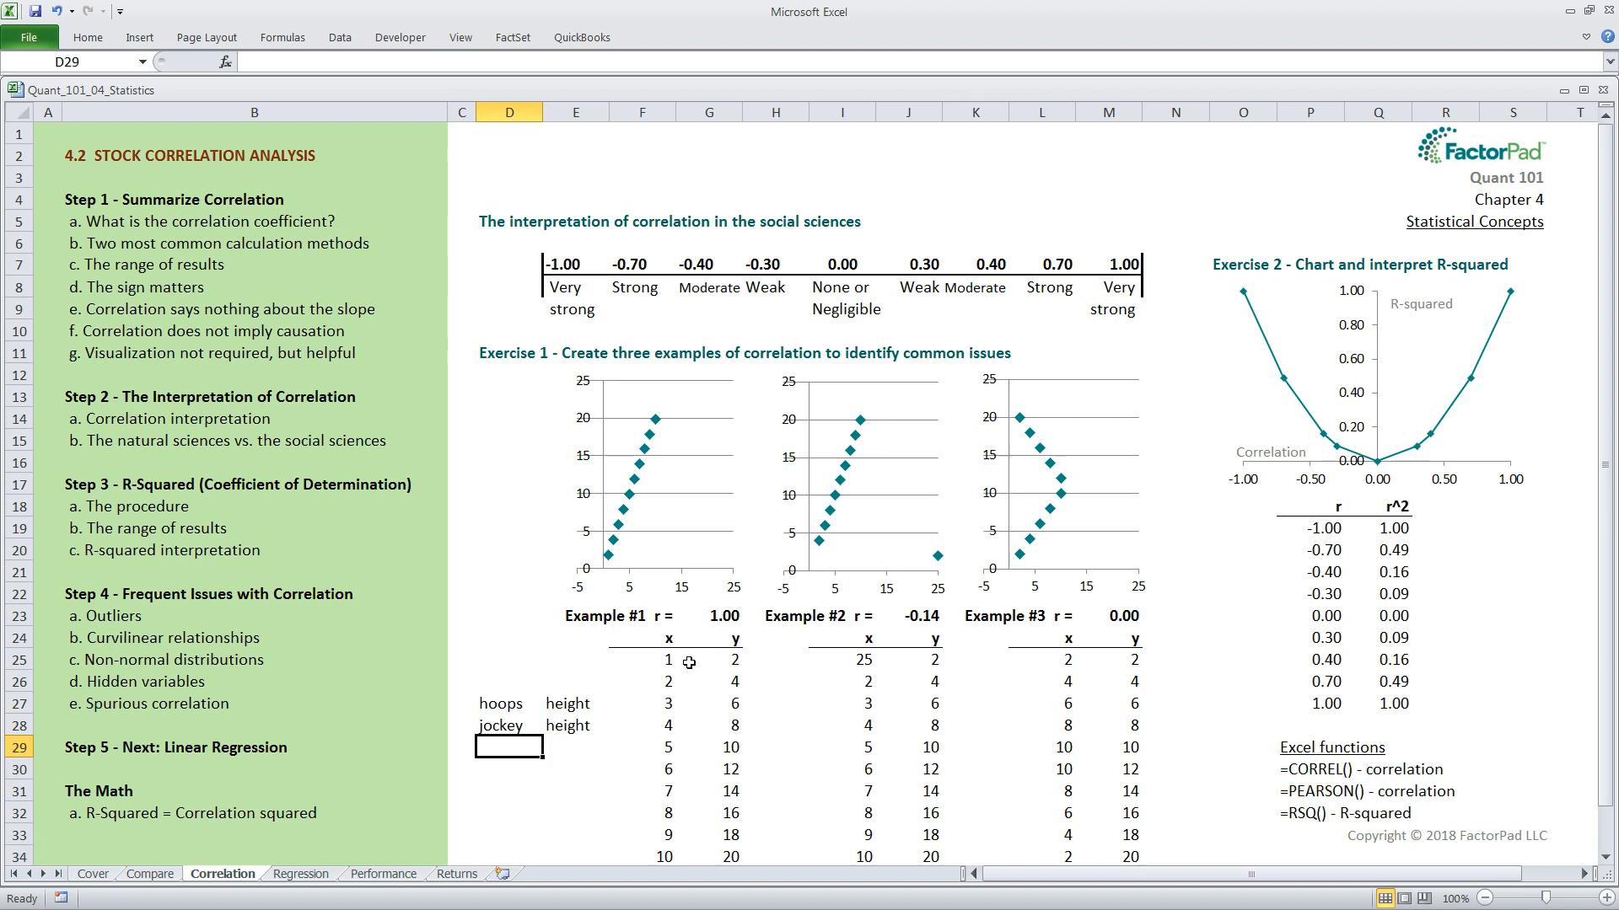
mouse_move(688, 671)
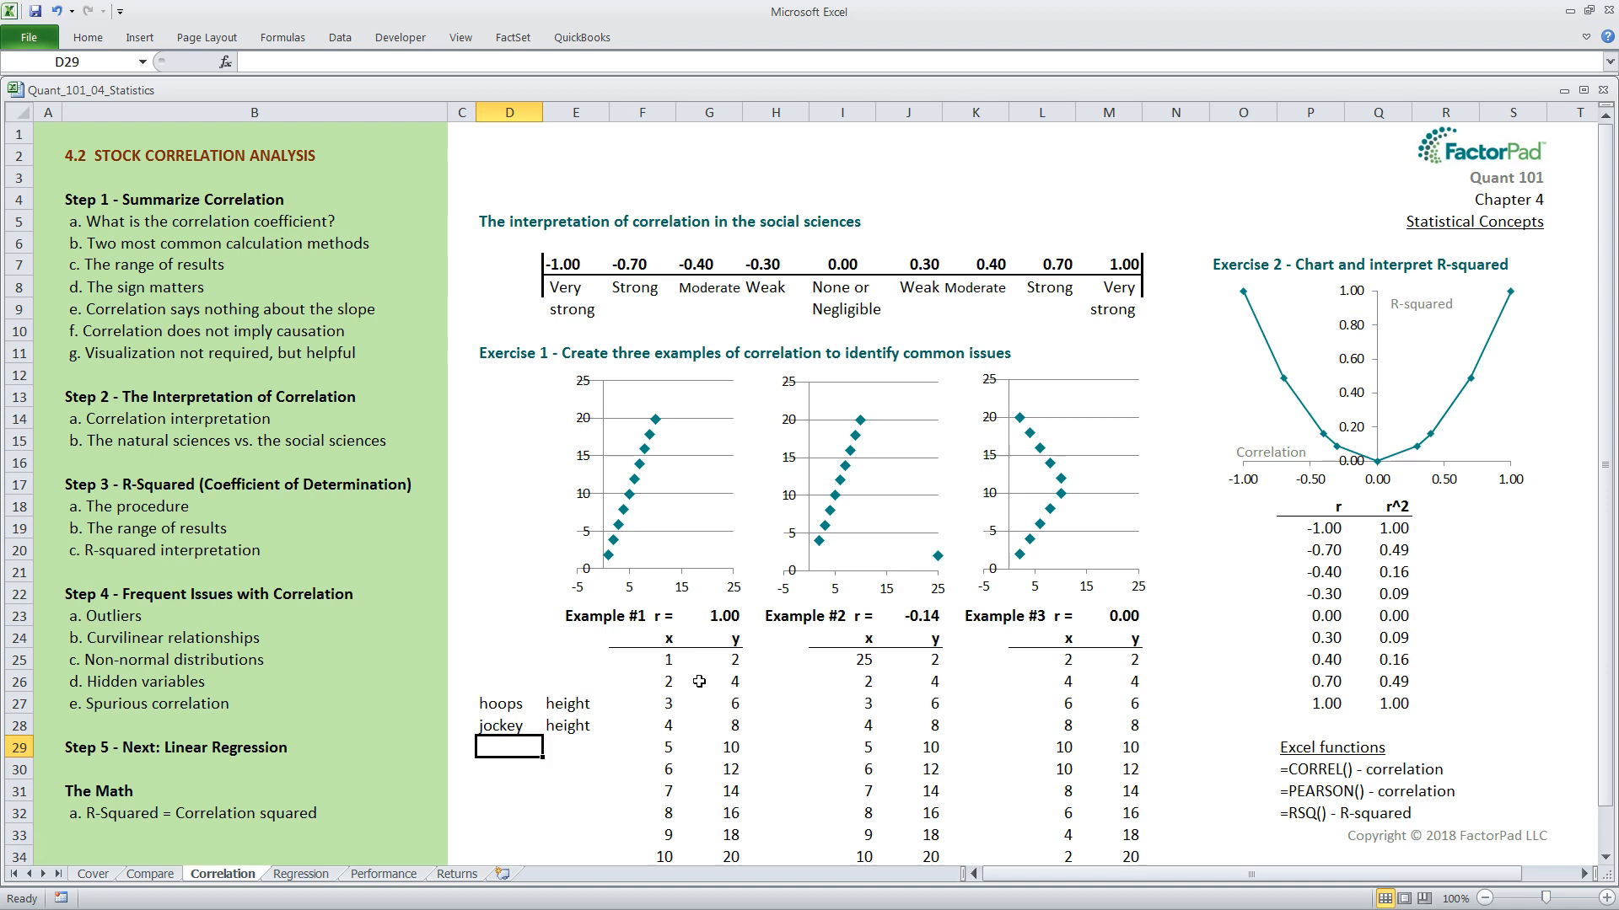
mouse_move(492, 693)
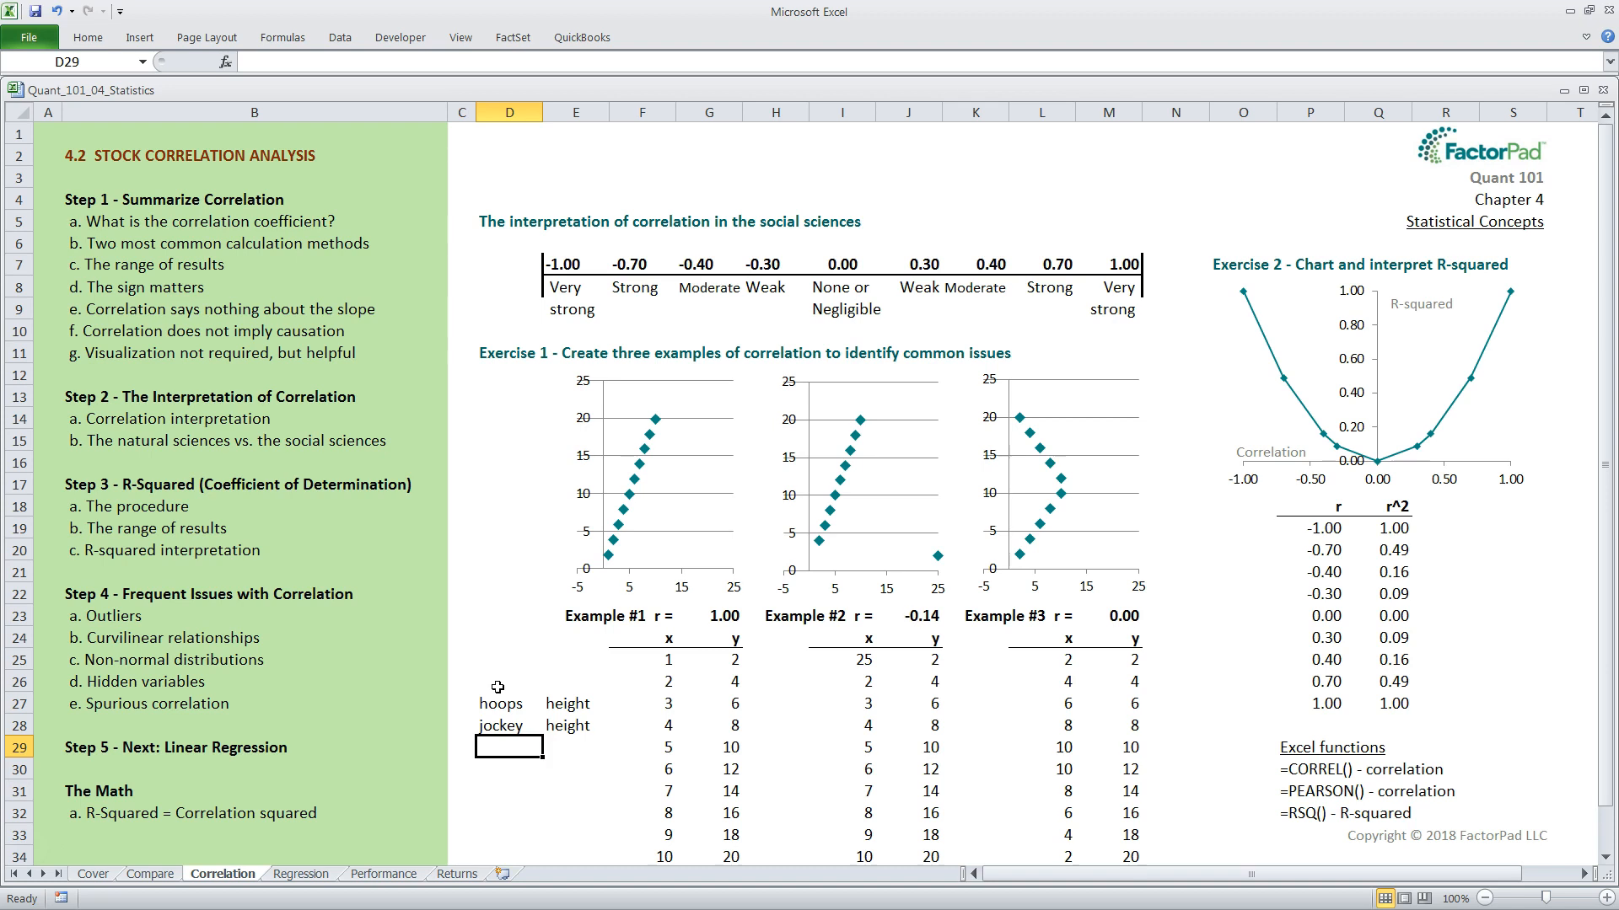
mouse_move(494, 677)
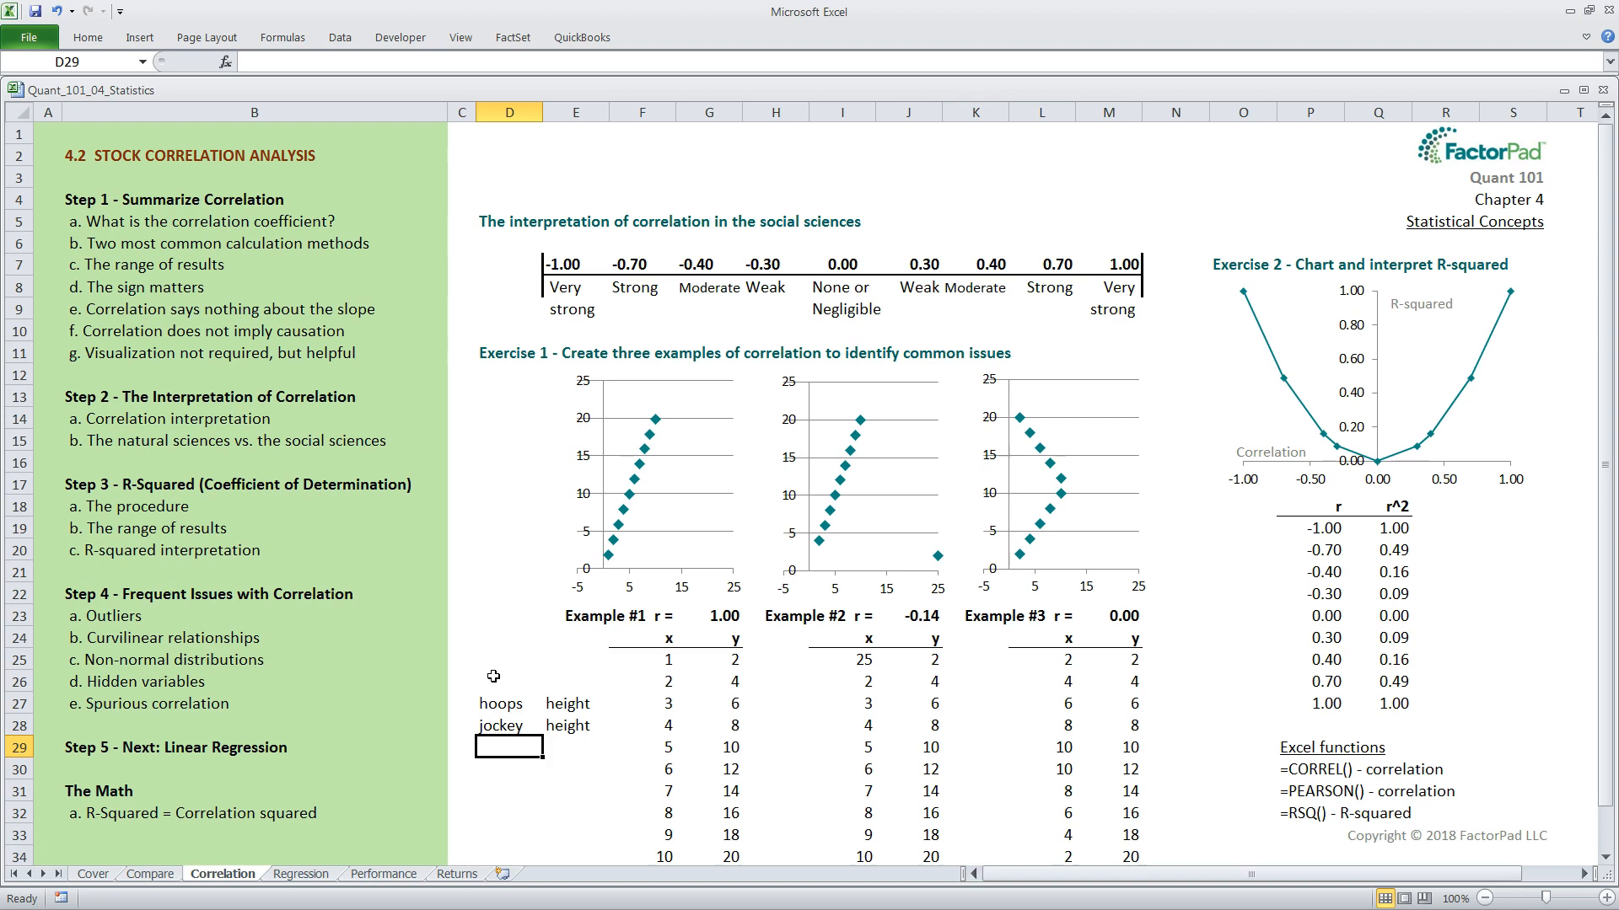
mouse_move(422, 335)
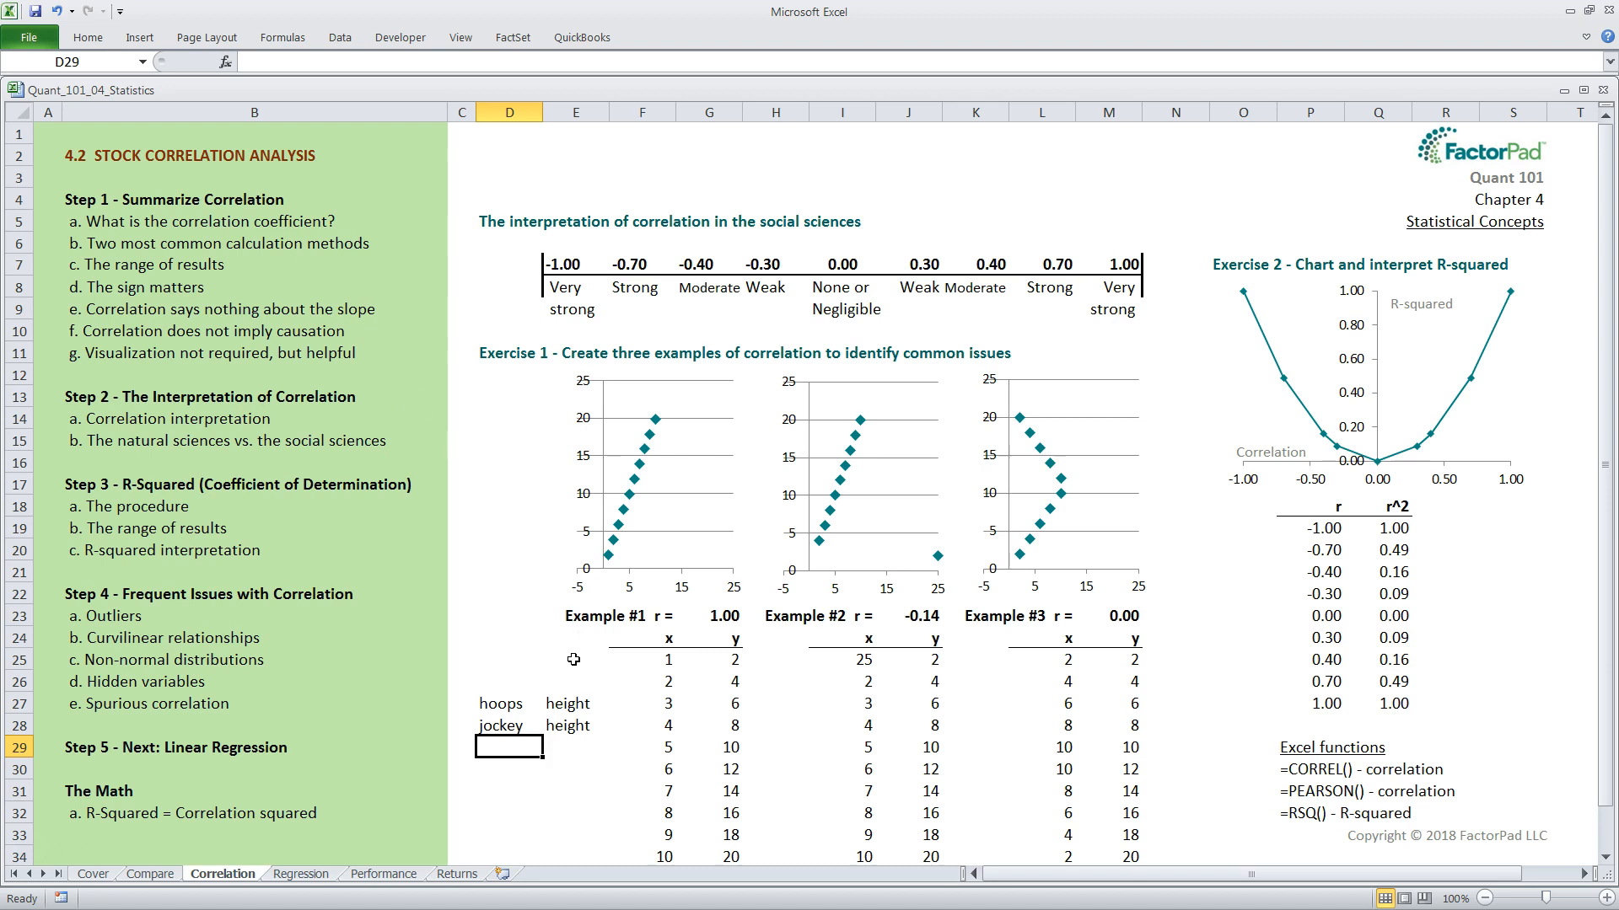
Enter =CORREL(G25:G34,F25:F34) left of Example #1's first data row, returning 1.00.
left_click(575, 659)
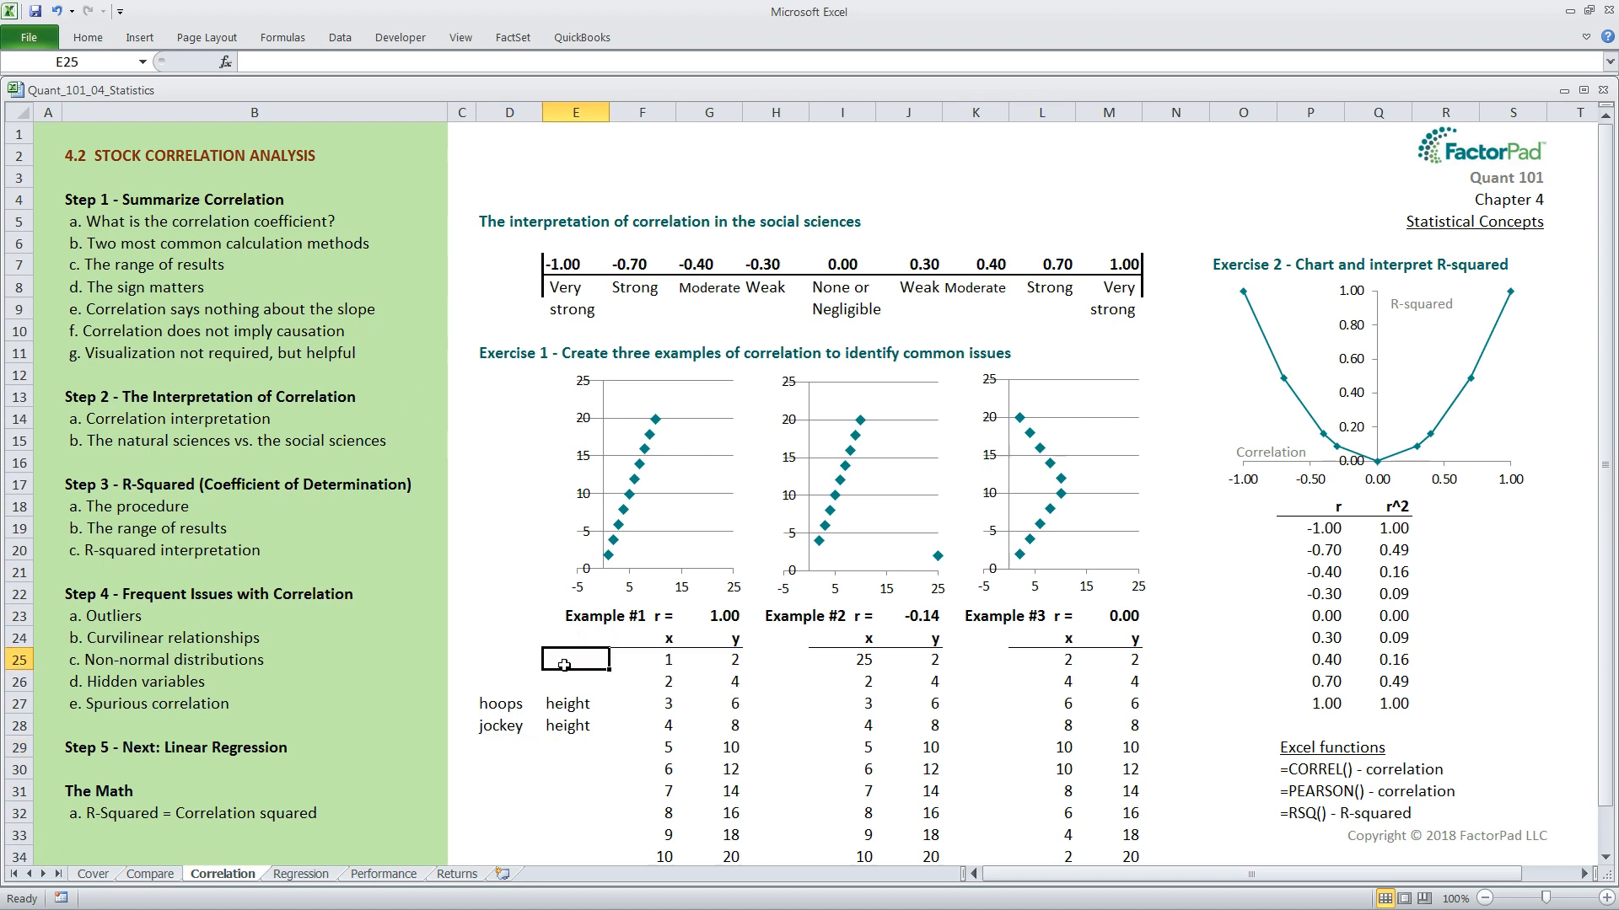
type("=correl(g2")
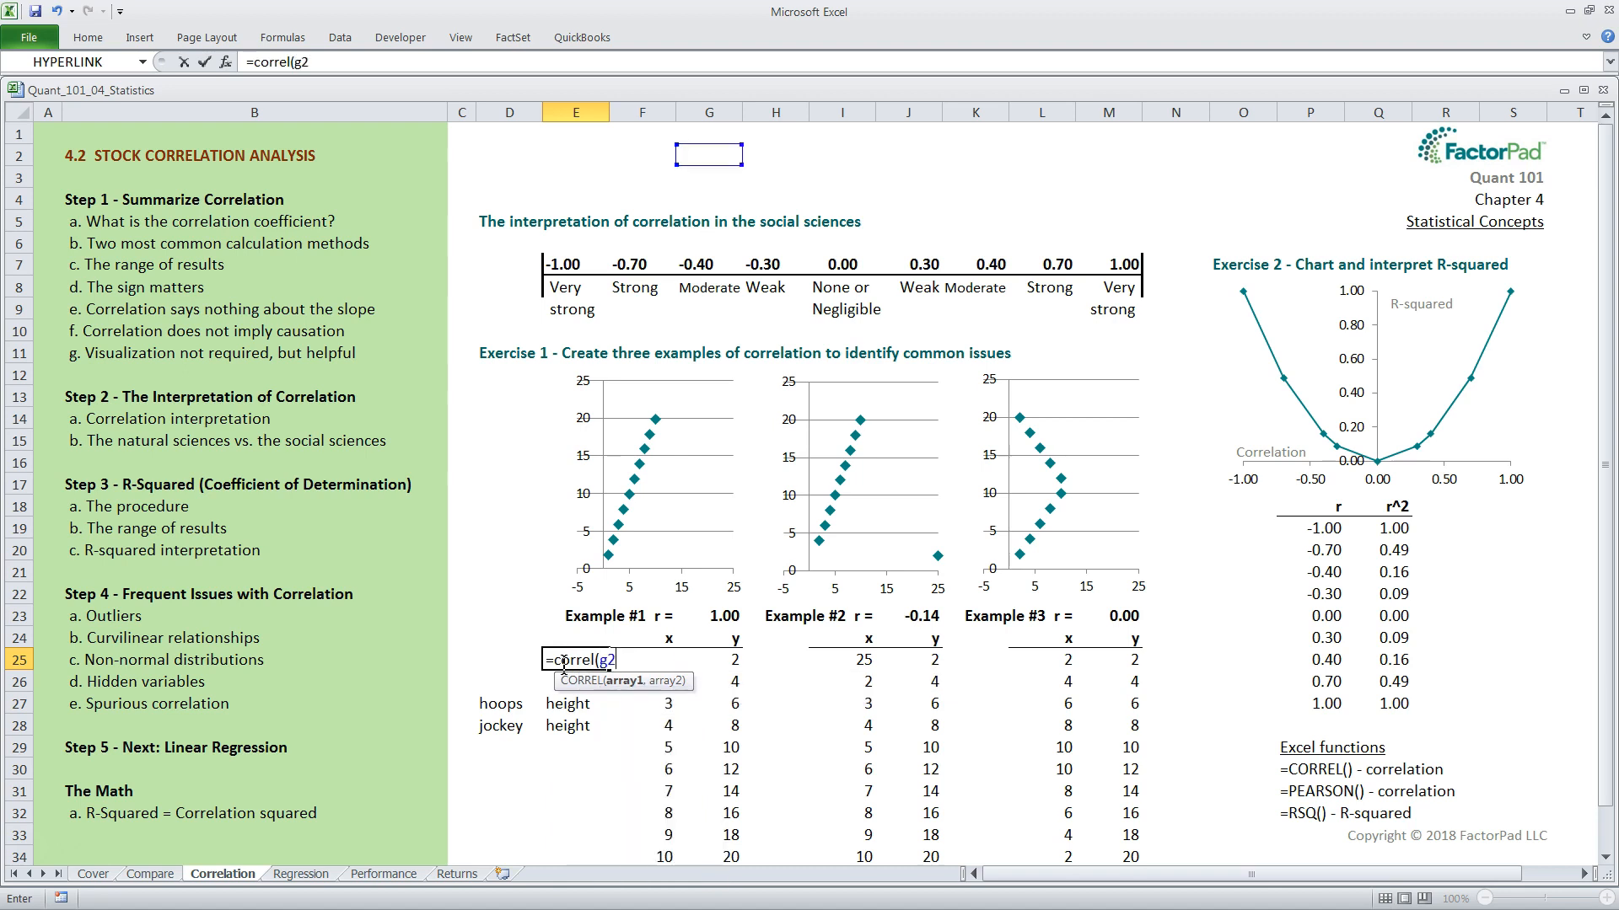
type("5:g34,")
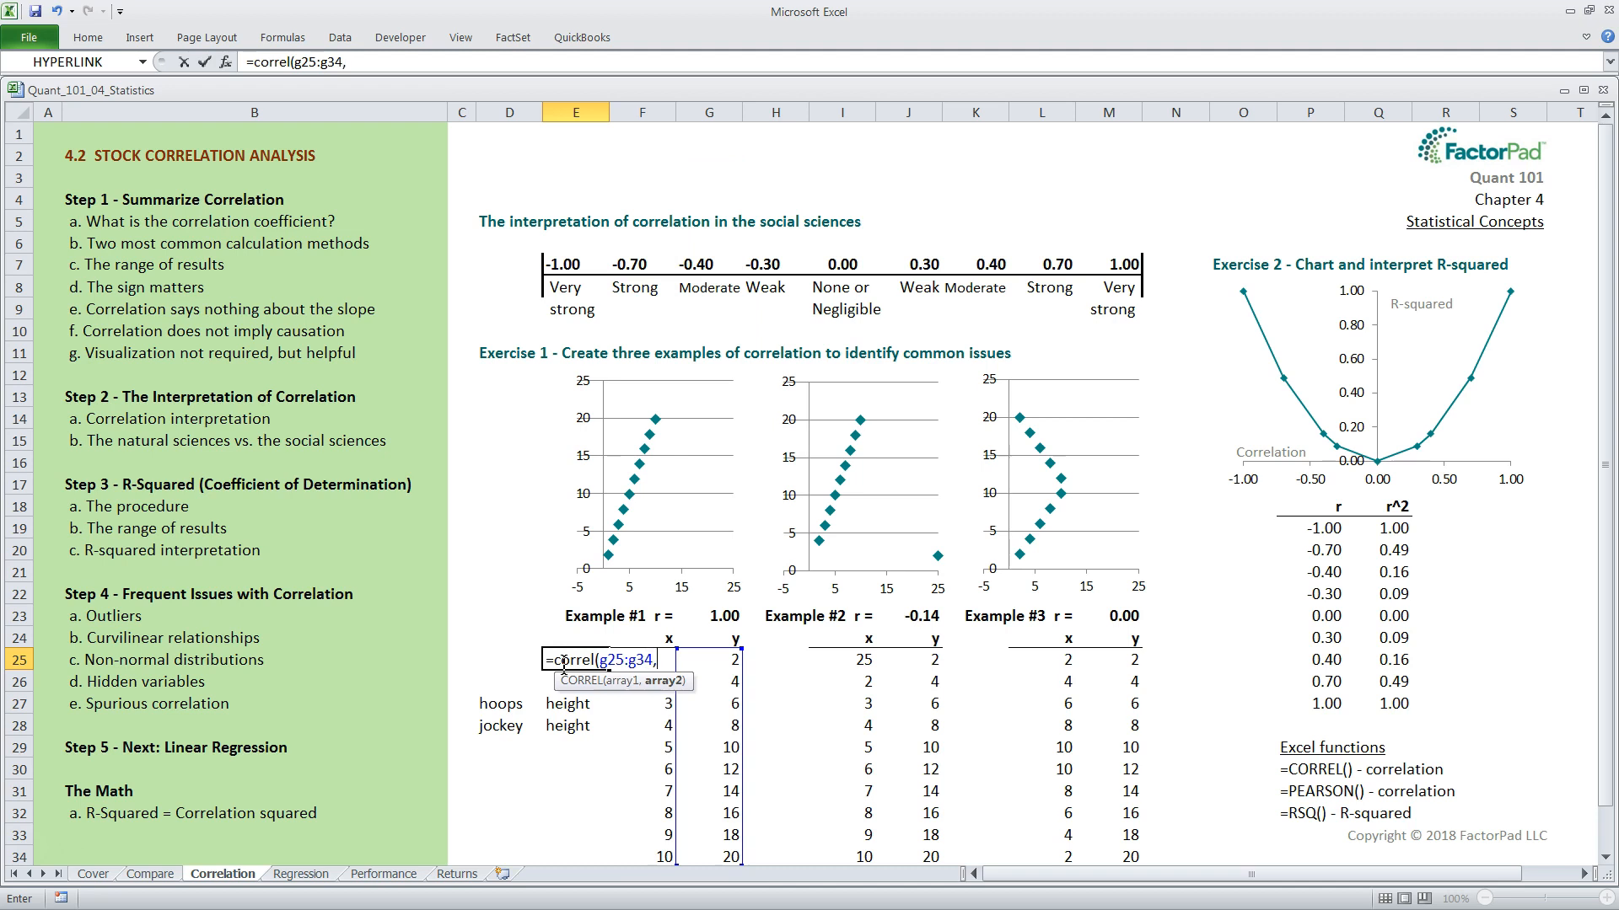
type("f25:")
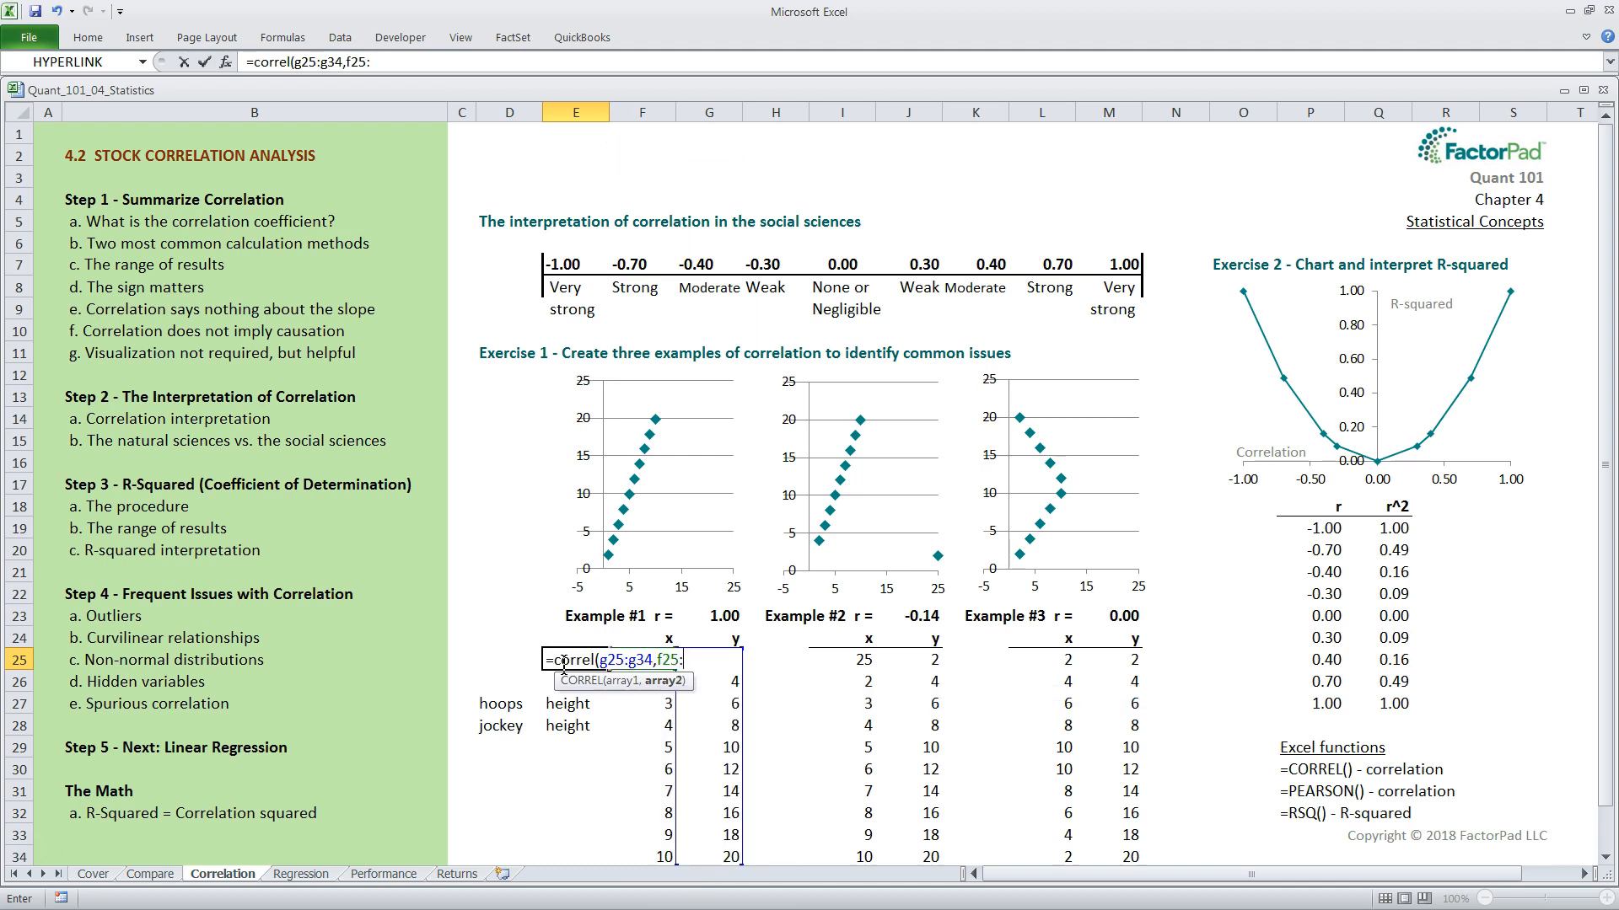
type("f34")
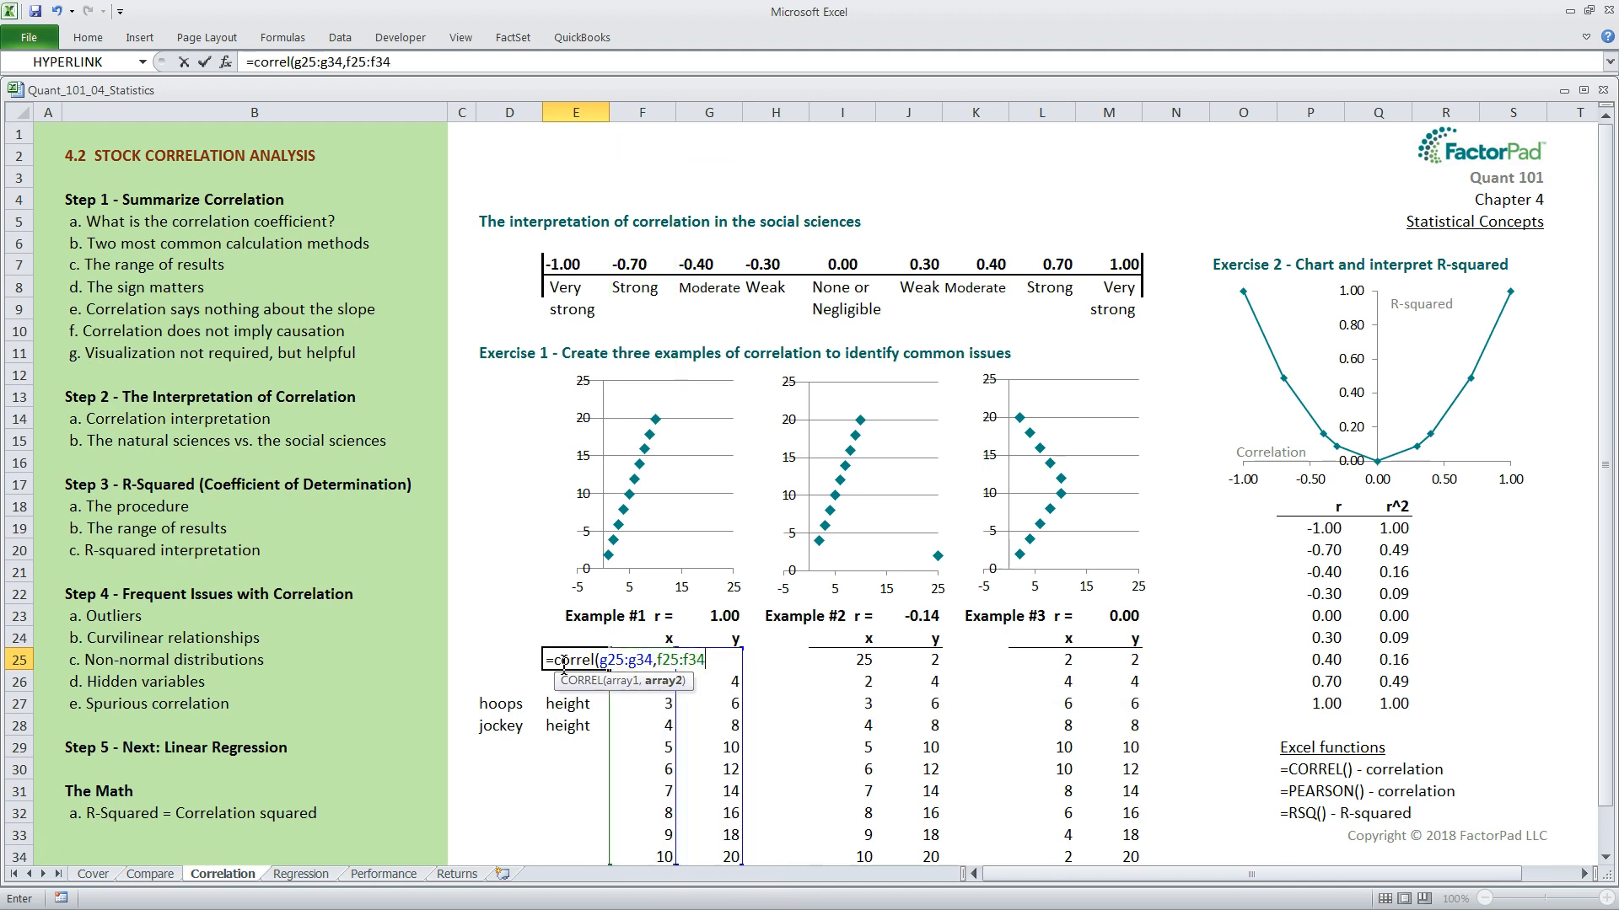
key("Return")
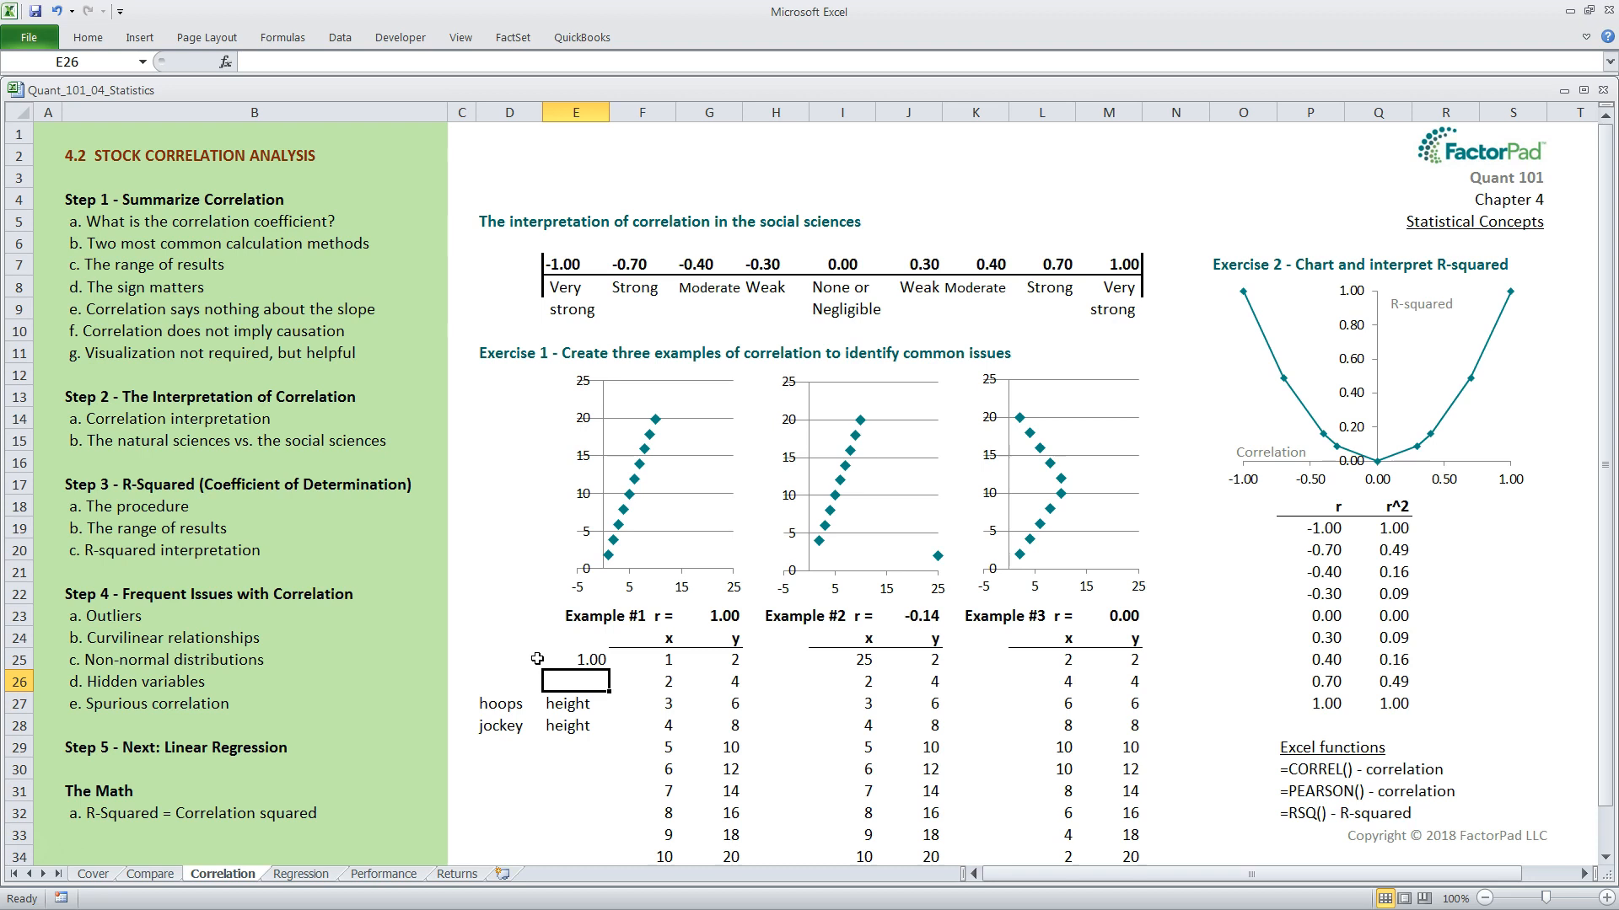
Compare the new 1.00 result with Example #1's existing r formula.
left_click(708, 616)
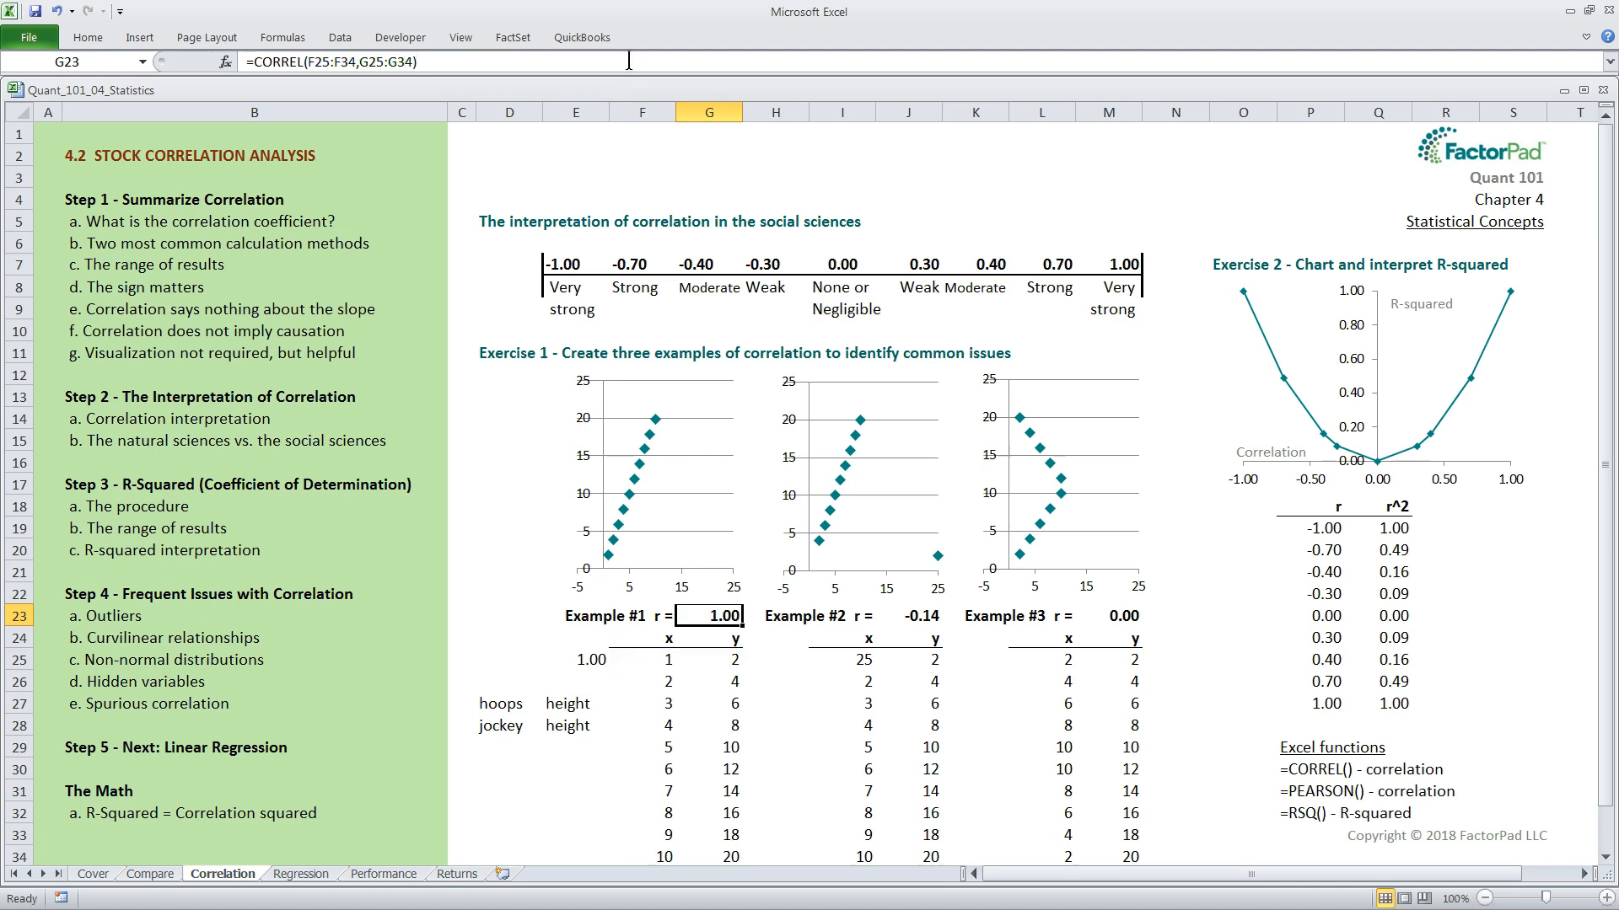
left_click(575, 660)
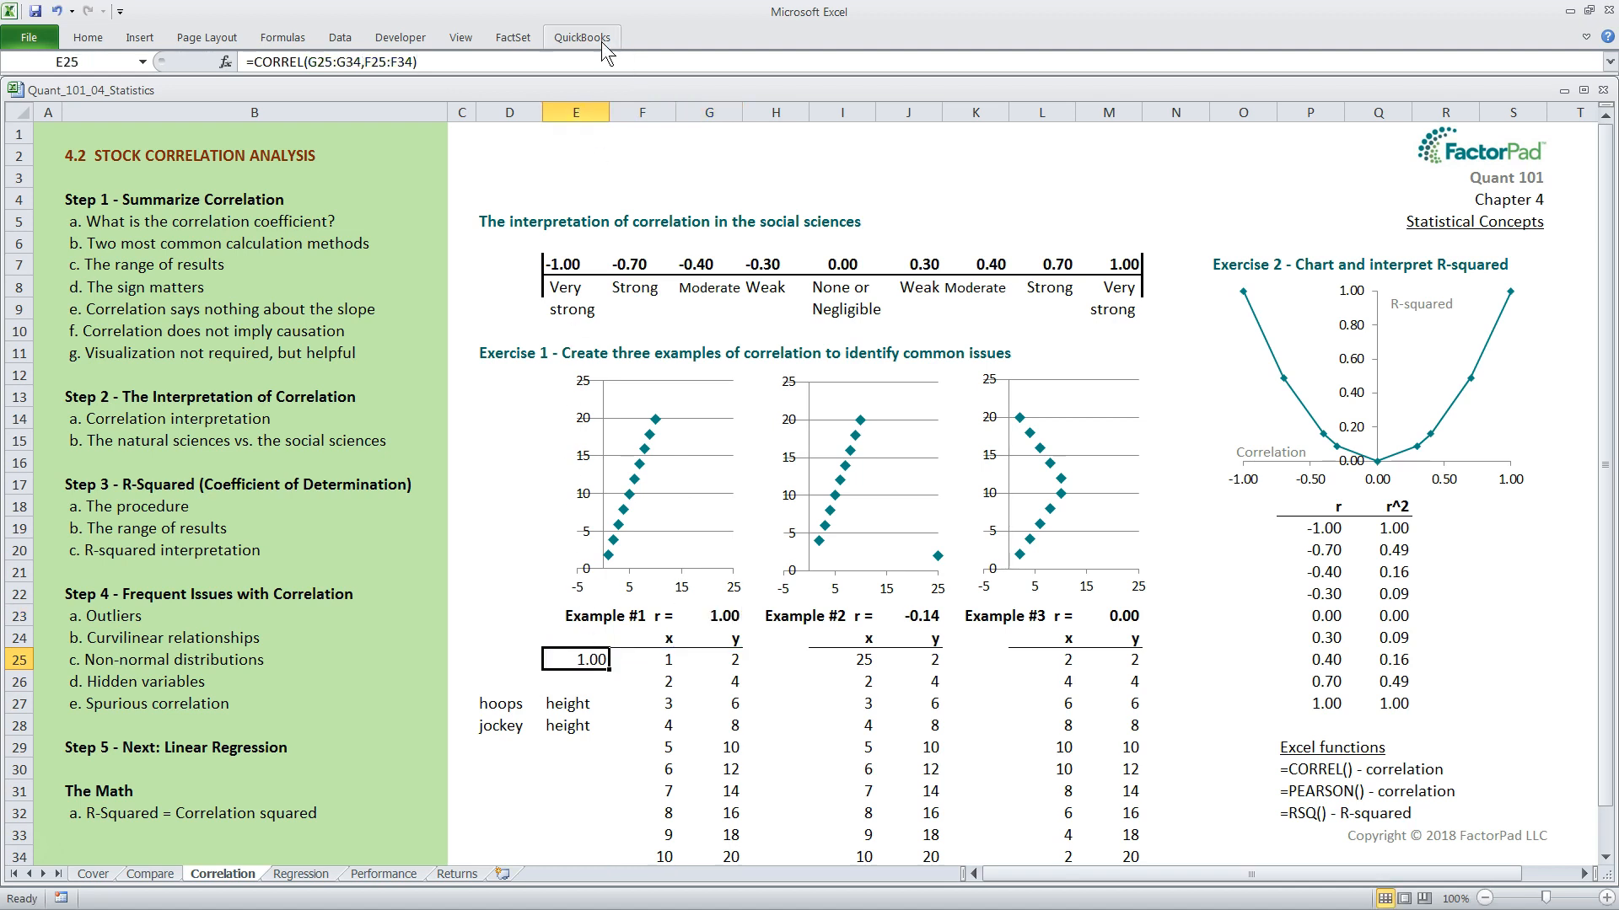
mouse_move(600, 135)
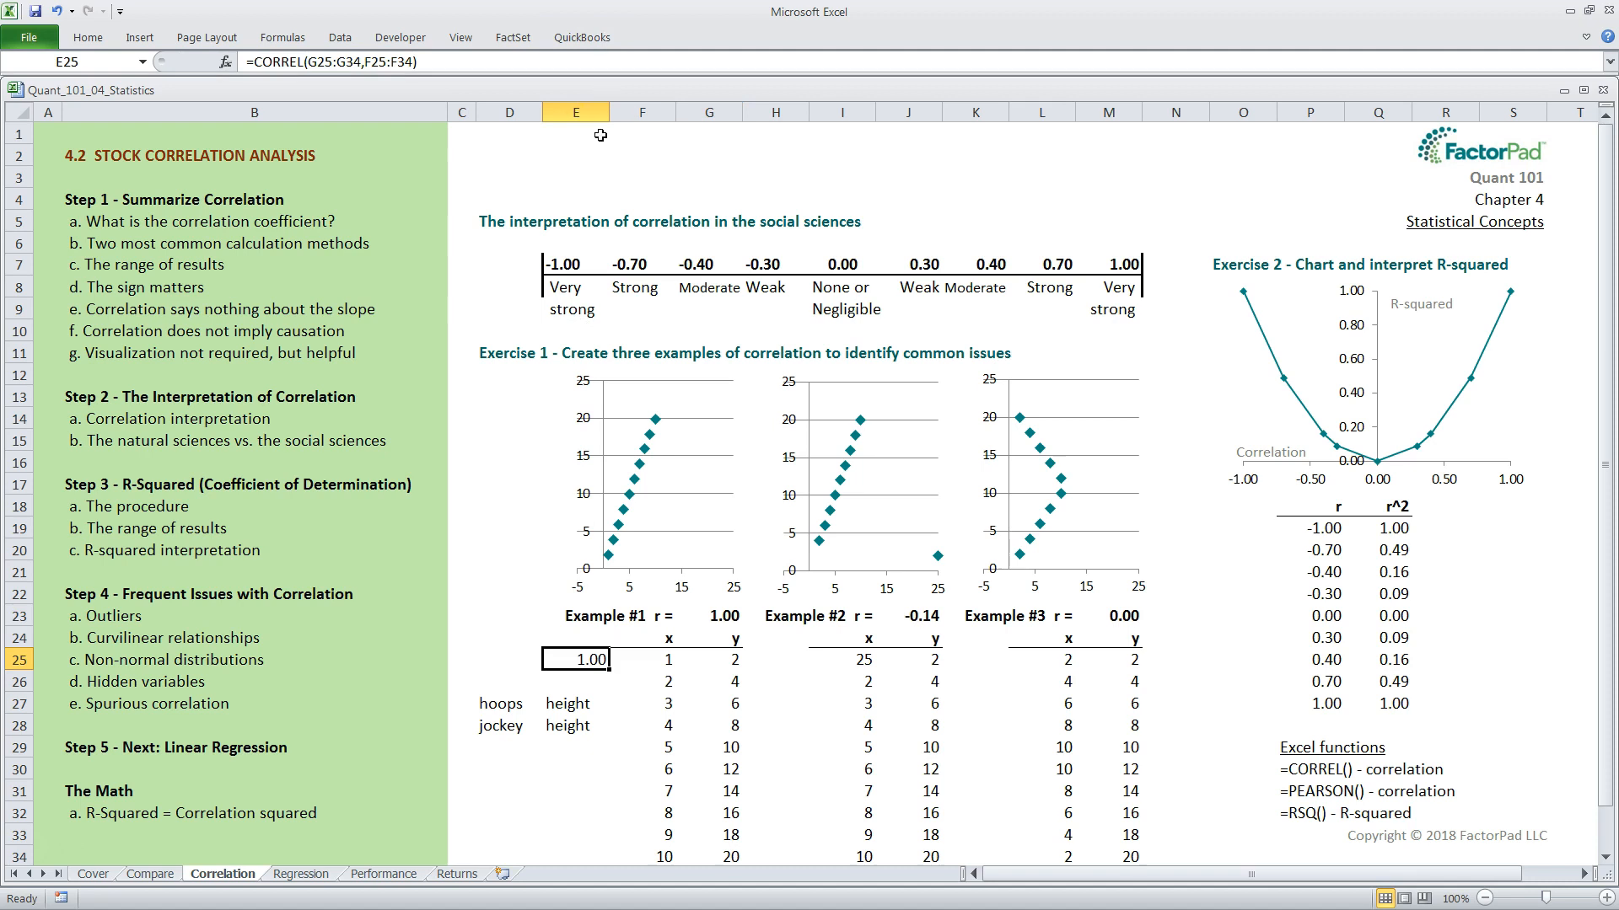
mouse_move(534, 774)
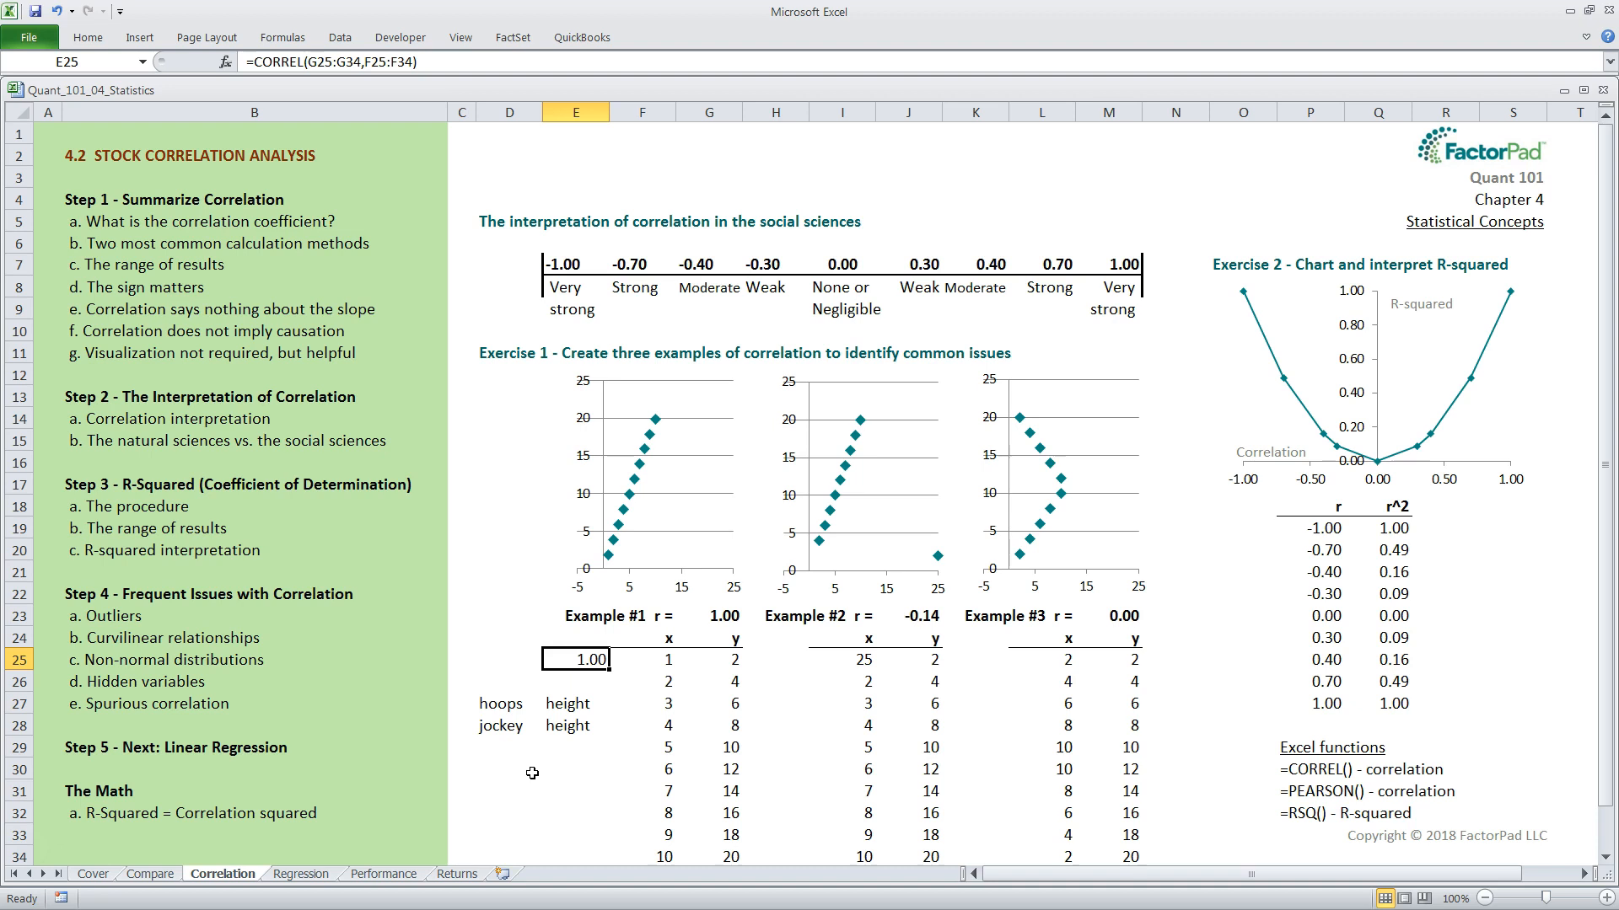
mouse_move(393, 330)
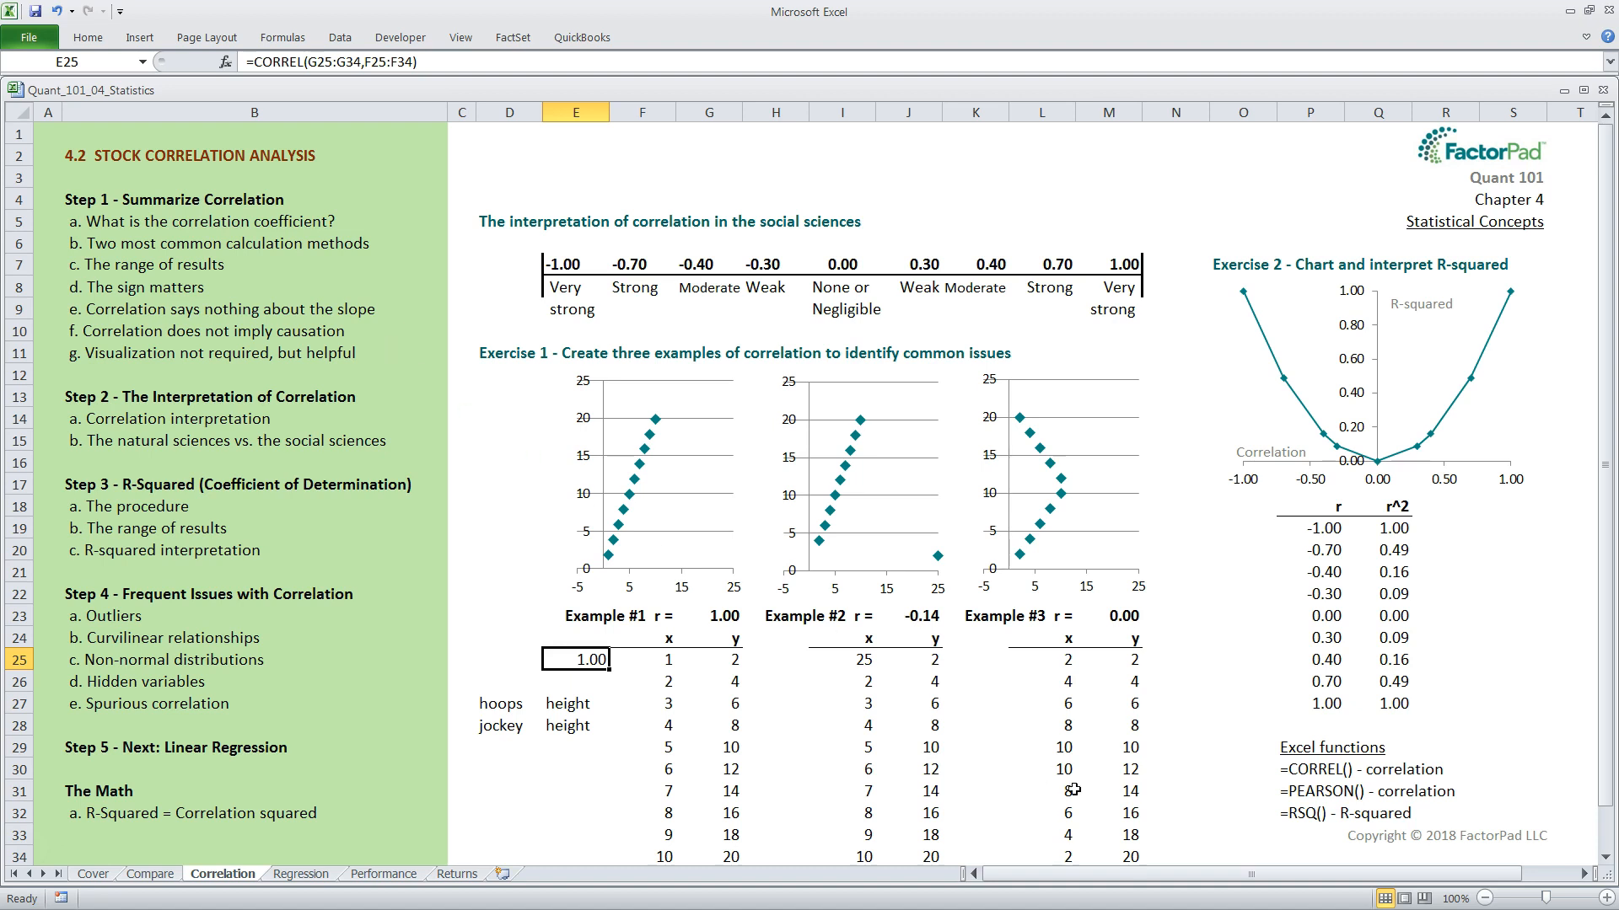
mouse_move(1260, 792)
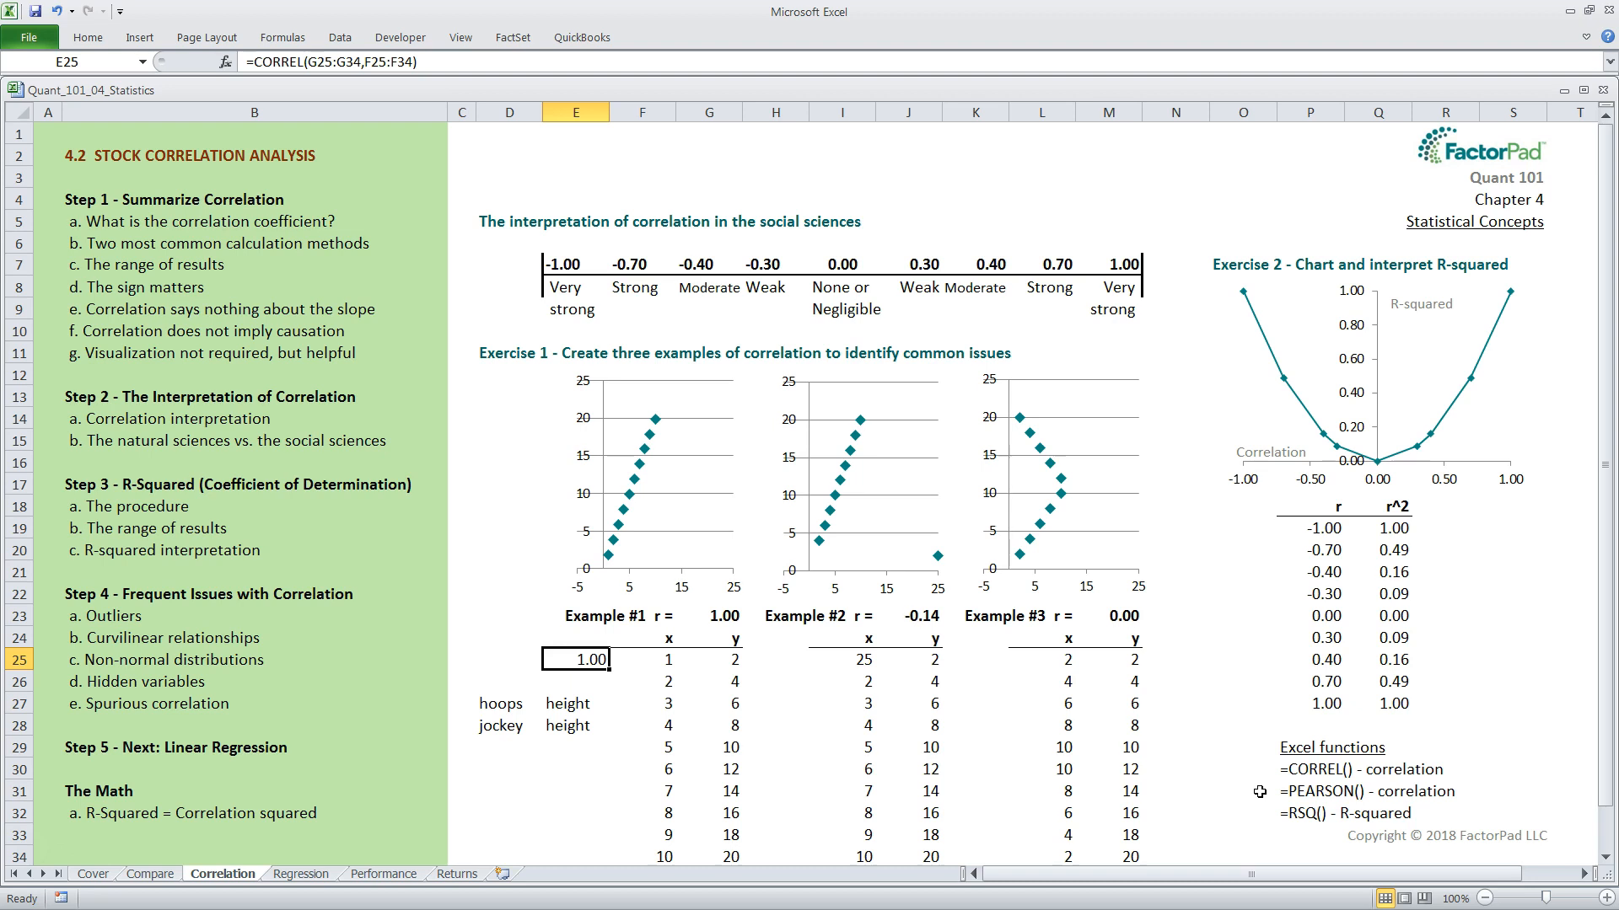
mouse_move(833, 671)
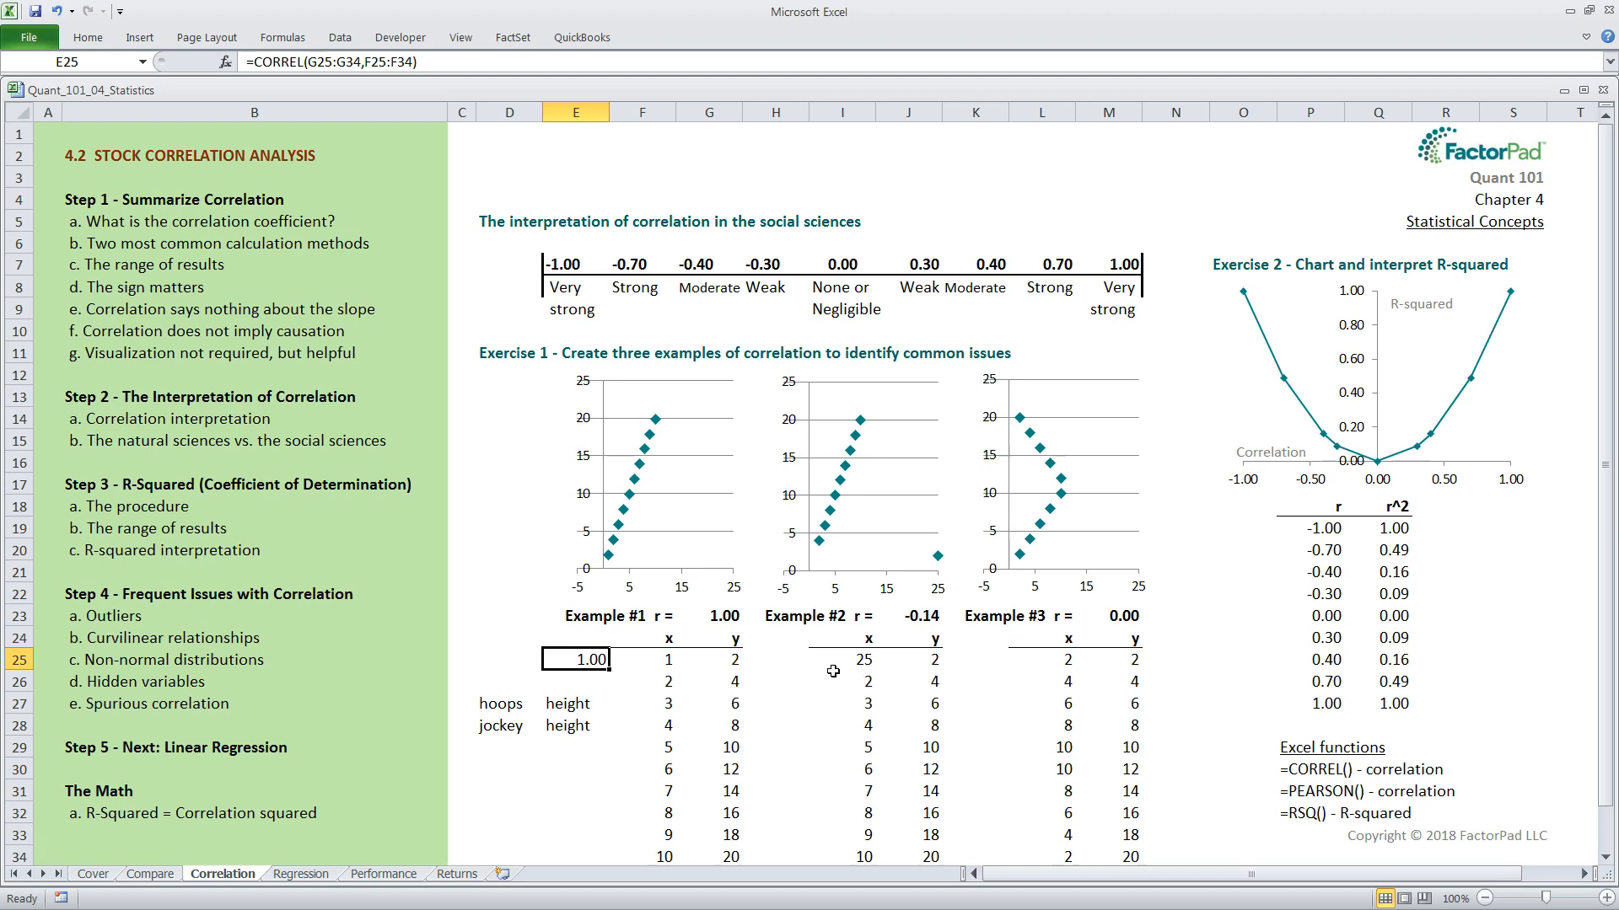
mouse_move(934, 682)
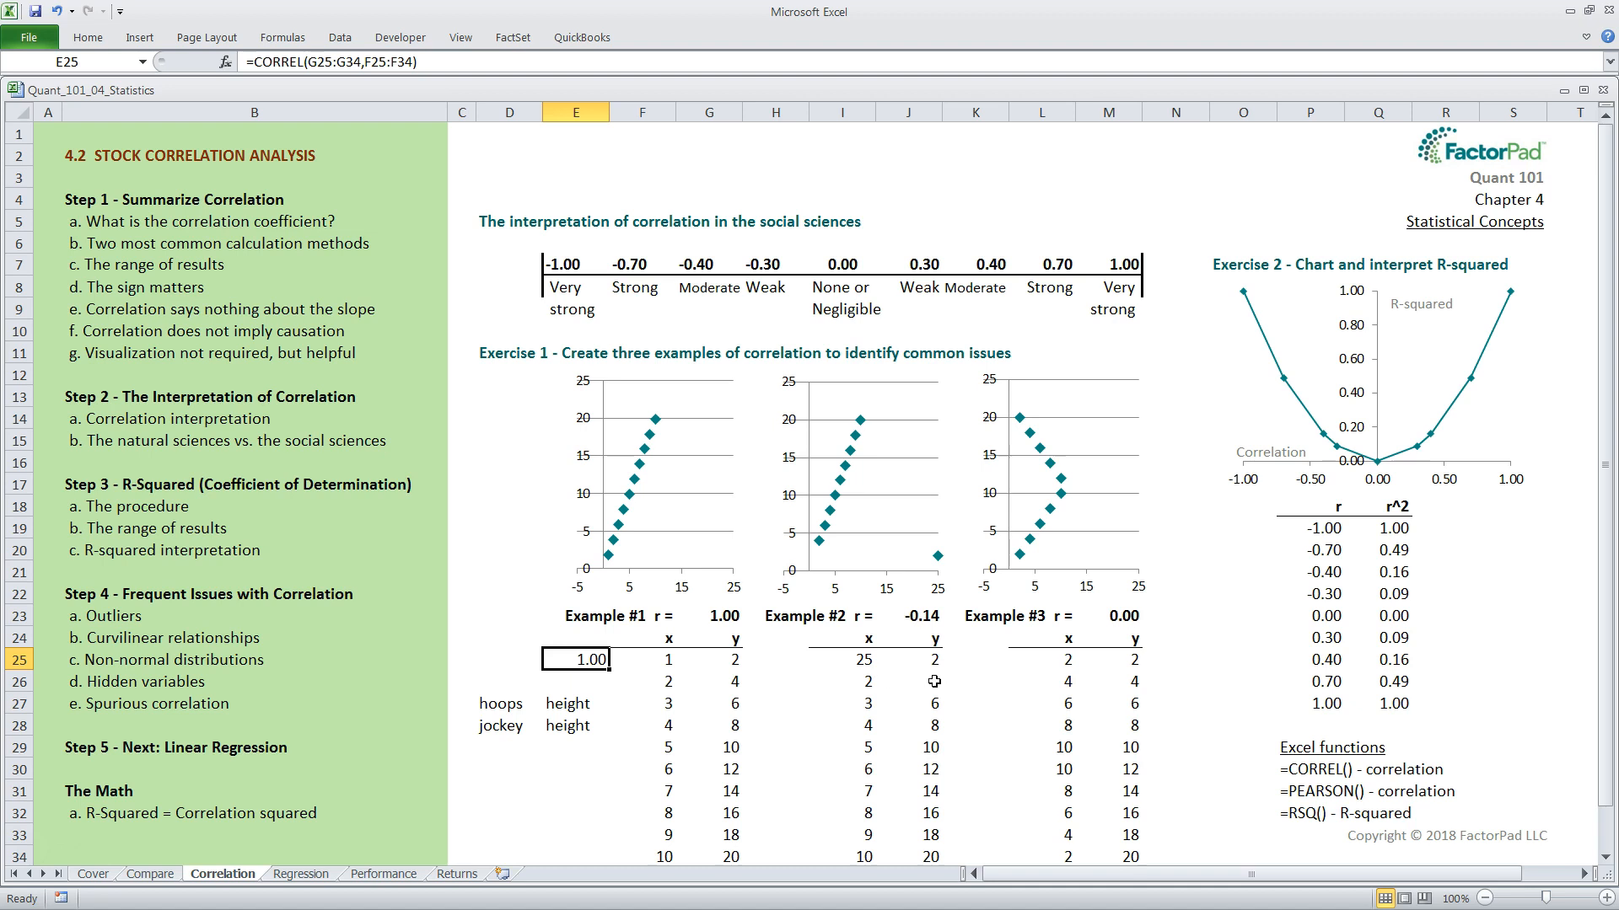
mouse_move(993, 674)
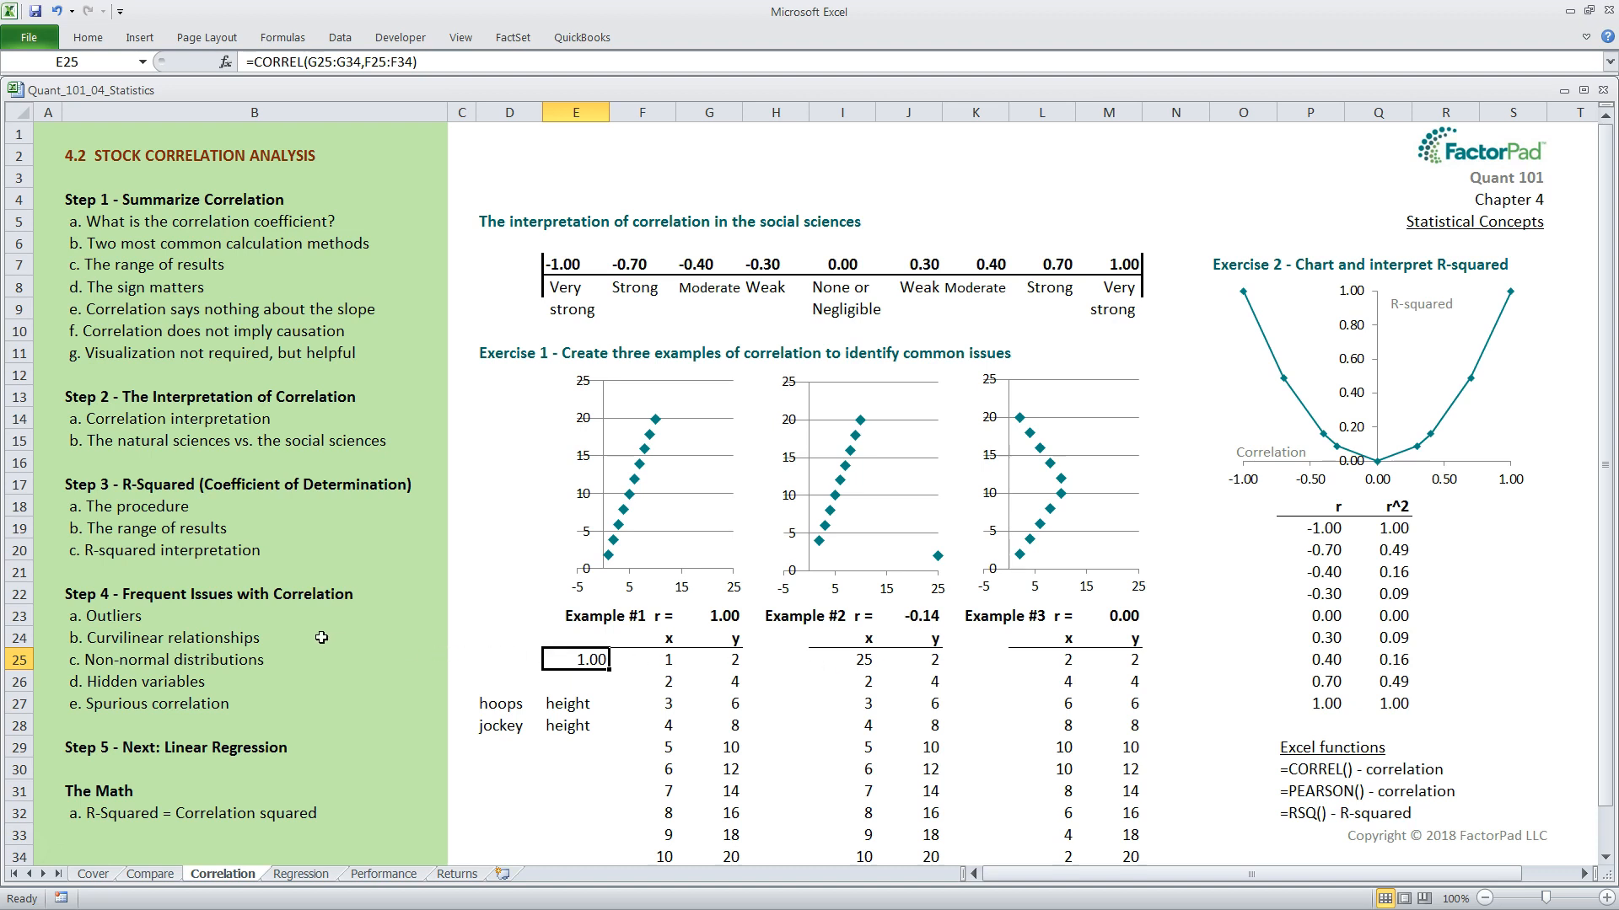
mouse_move(318, 691)
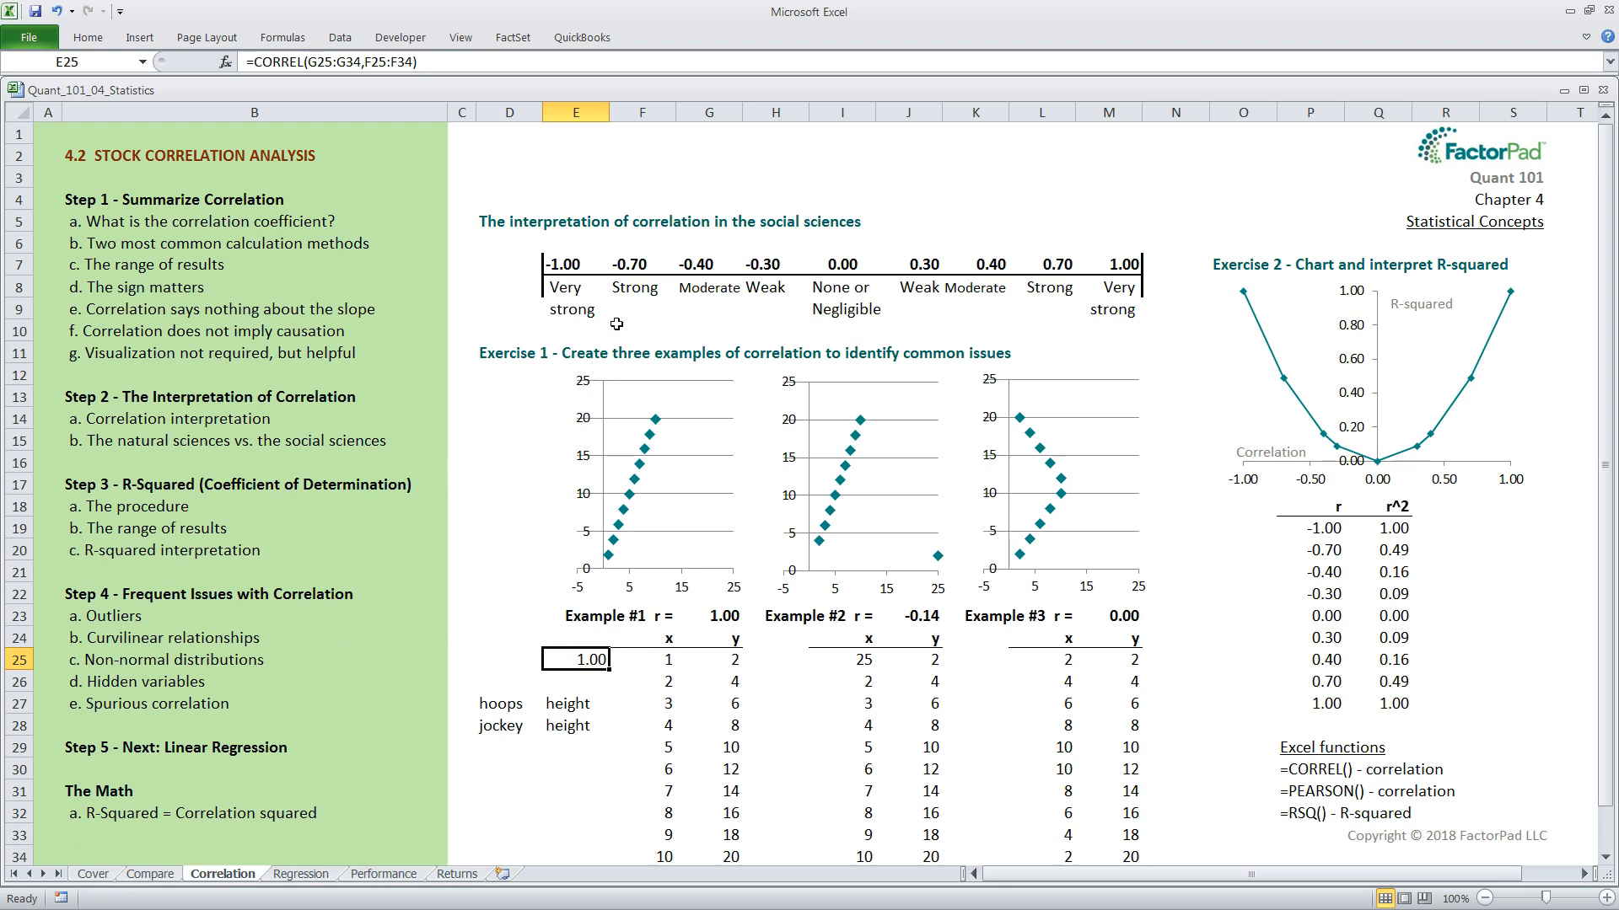
mouse_move(858, 324)
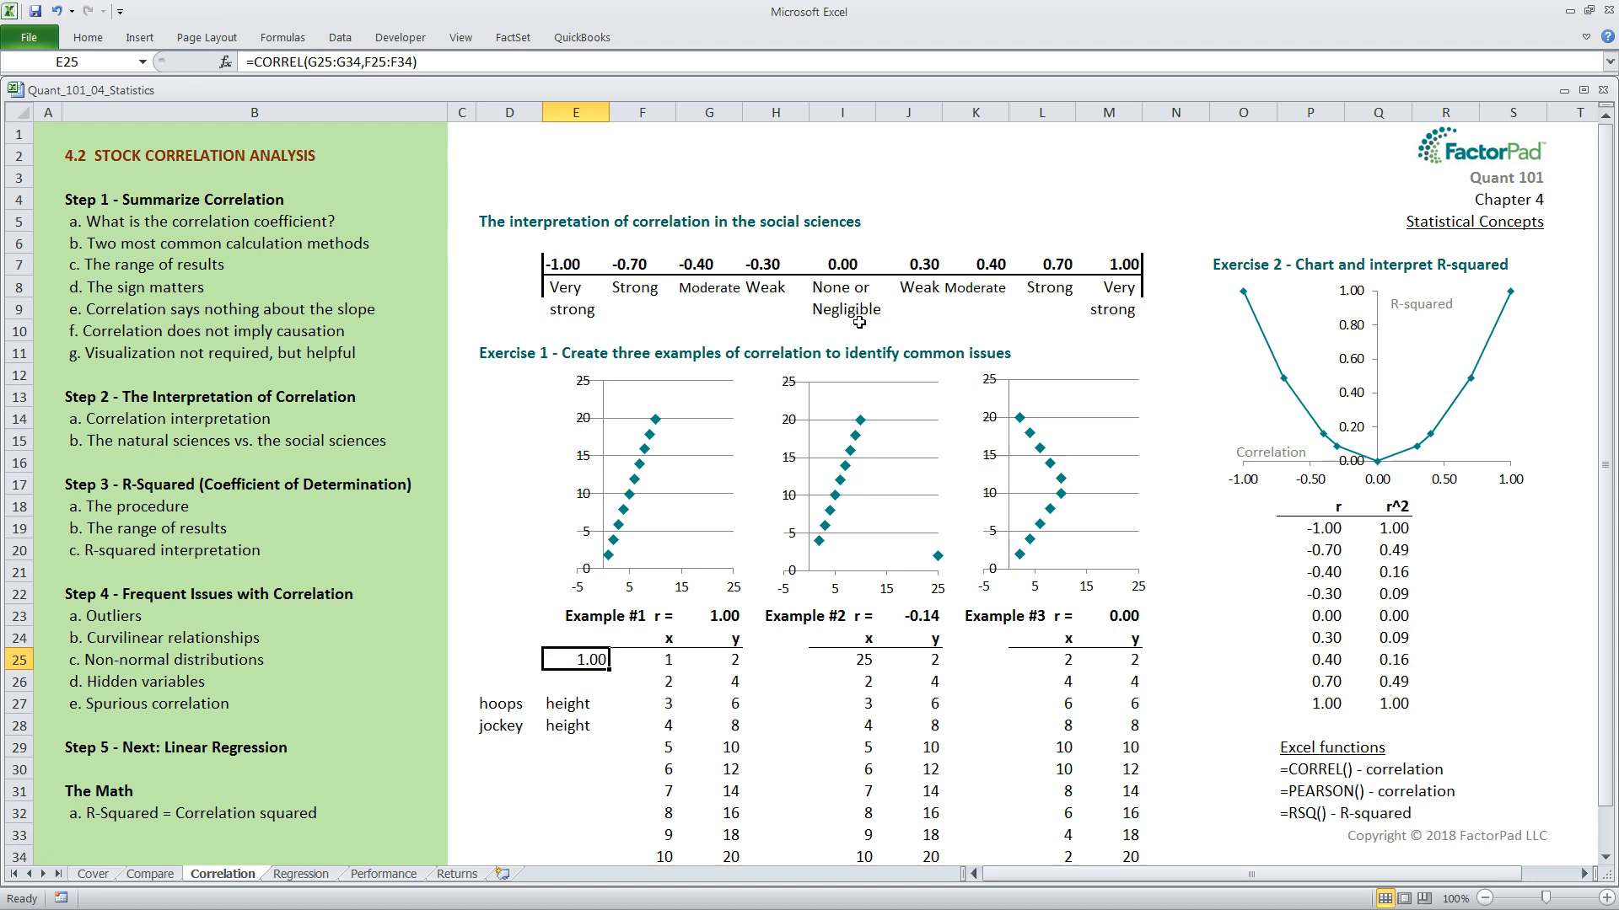
mouse_move(1082, 332)
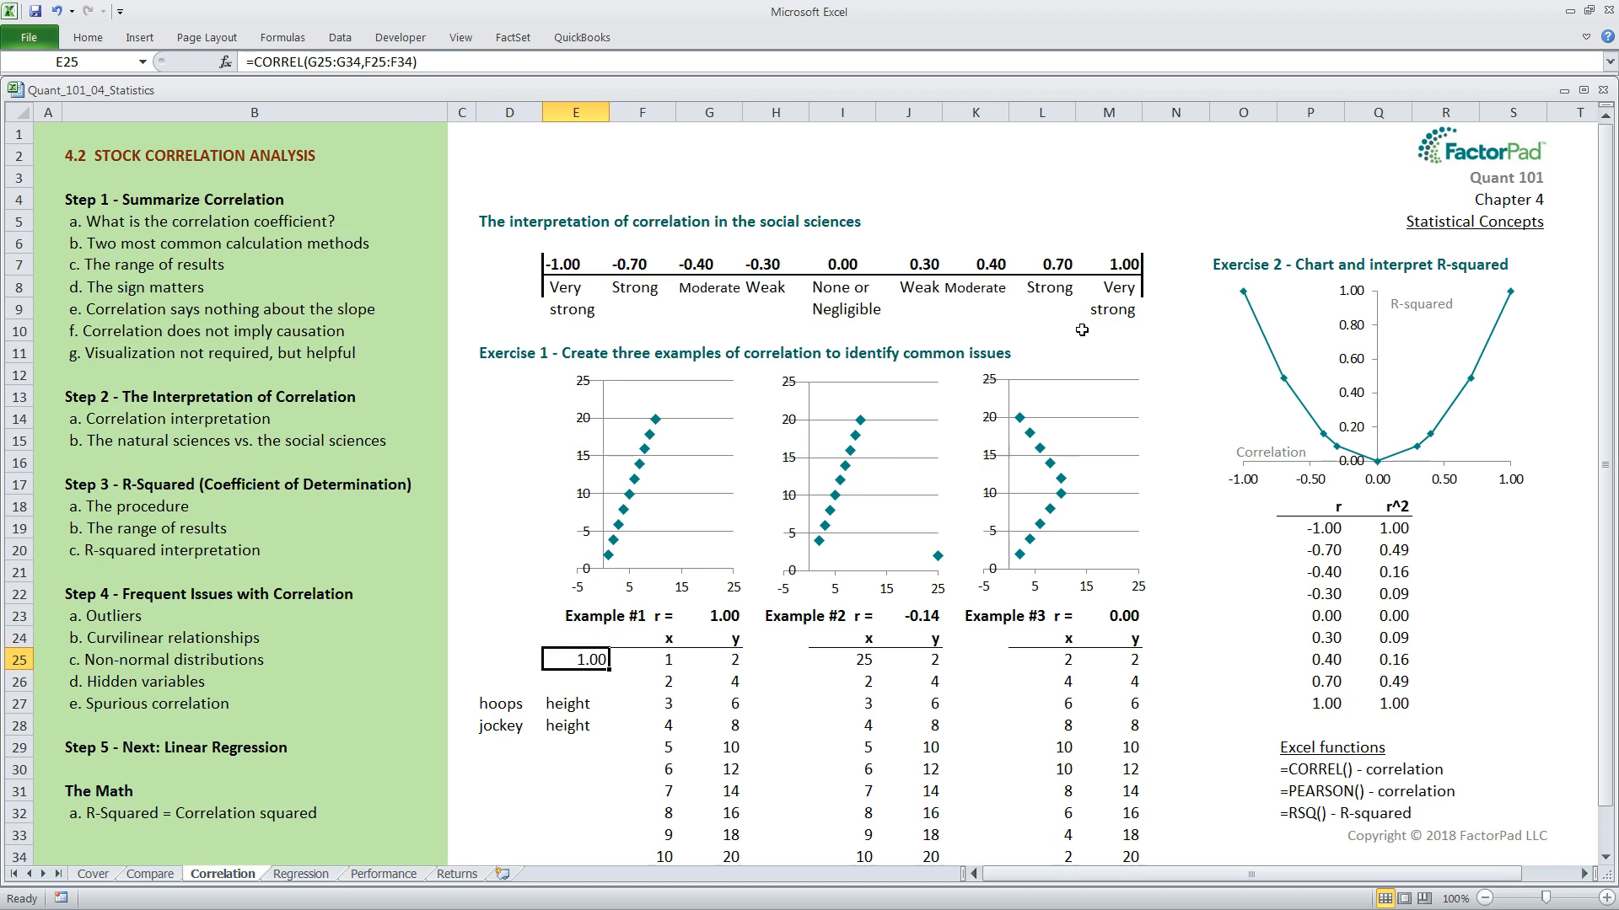
mouse_move(572, 335)
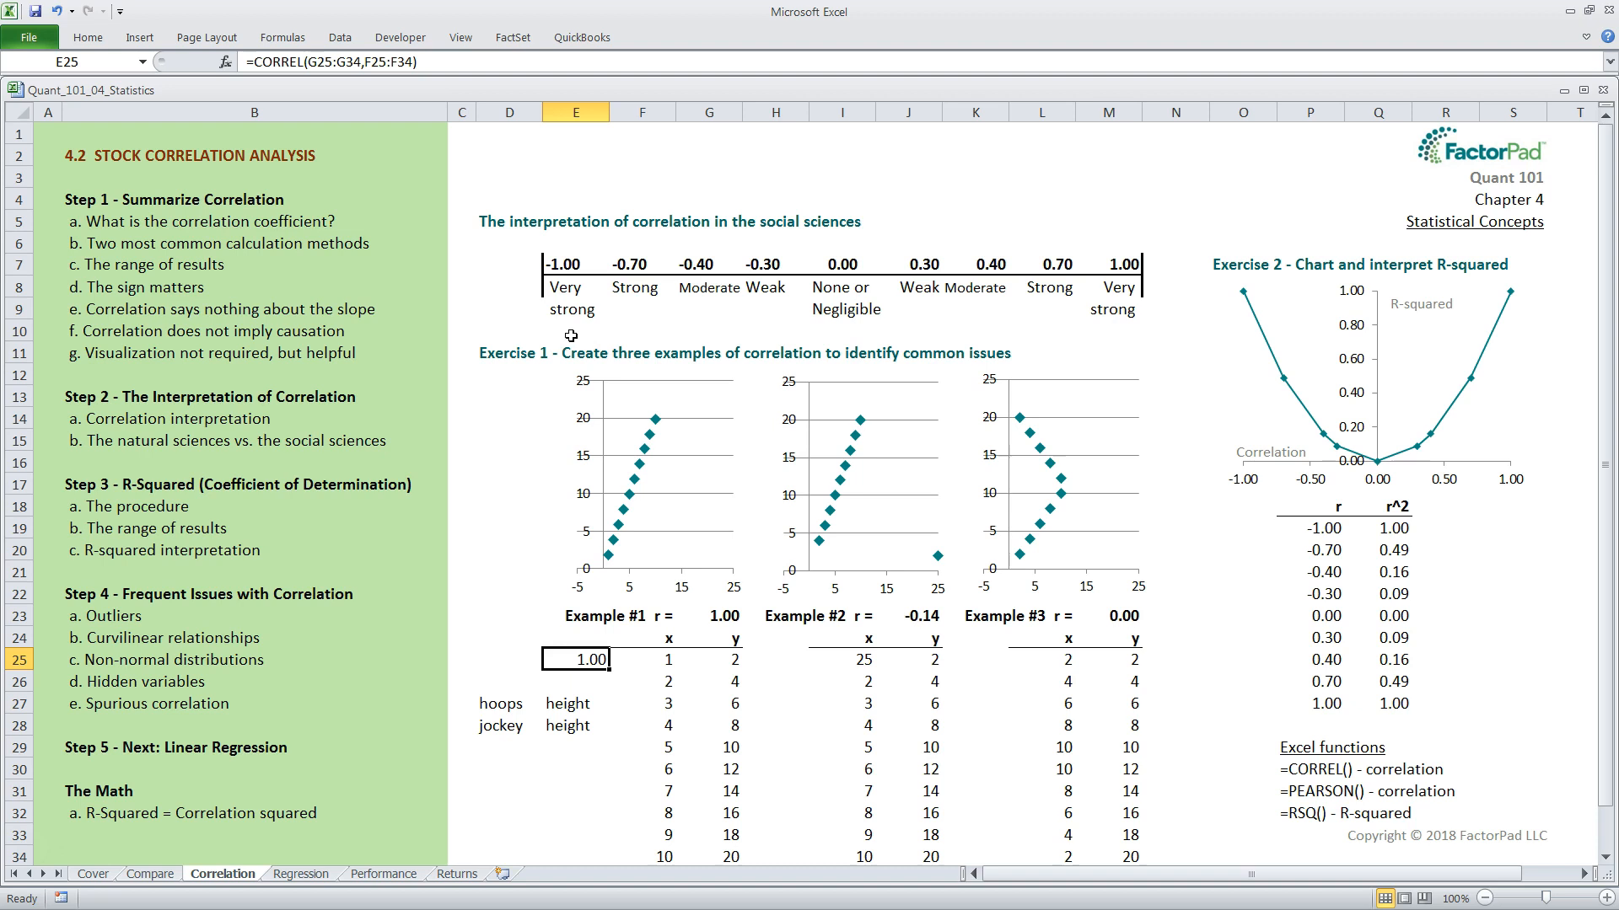
mouse_move(782, 334)
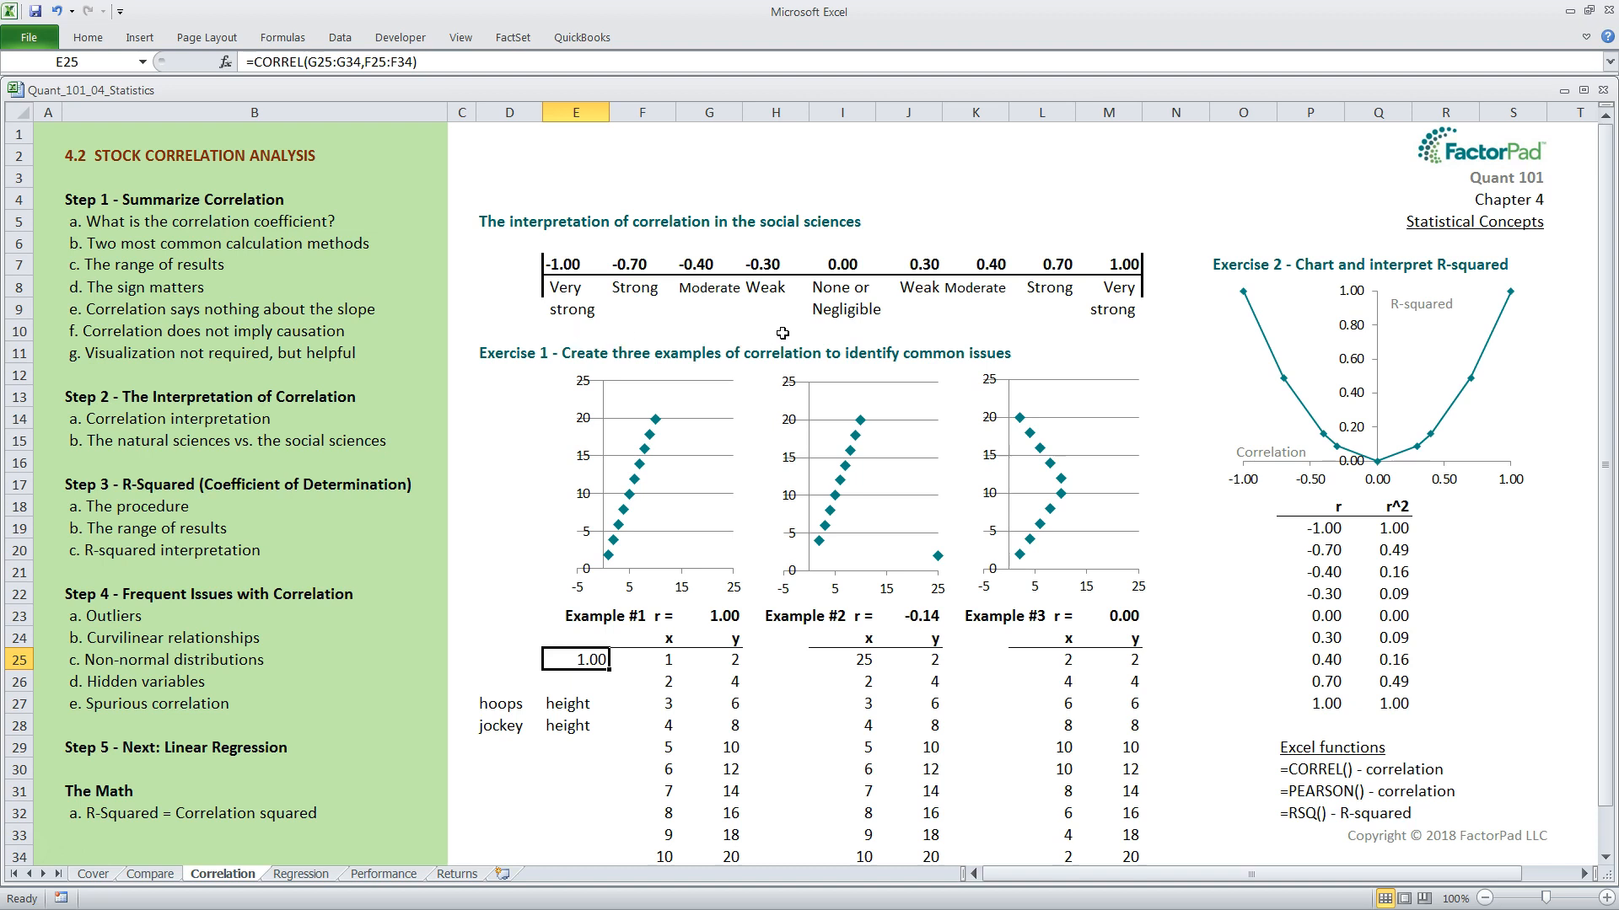
mouse_move(844, 331)
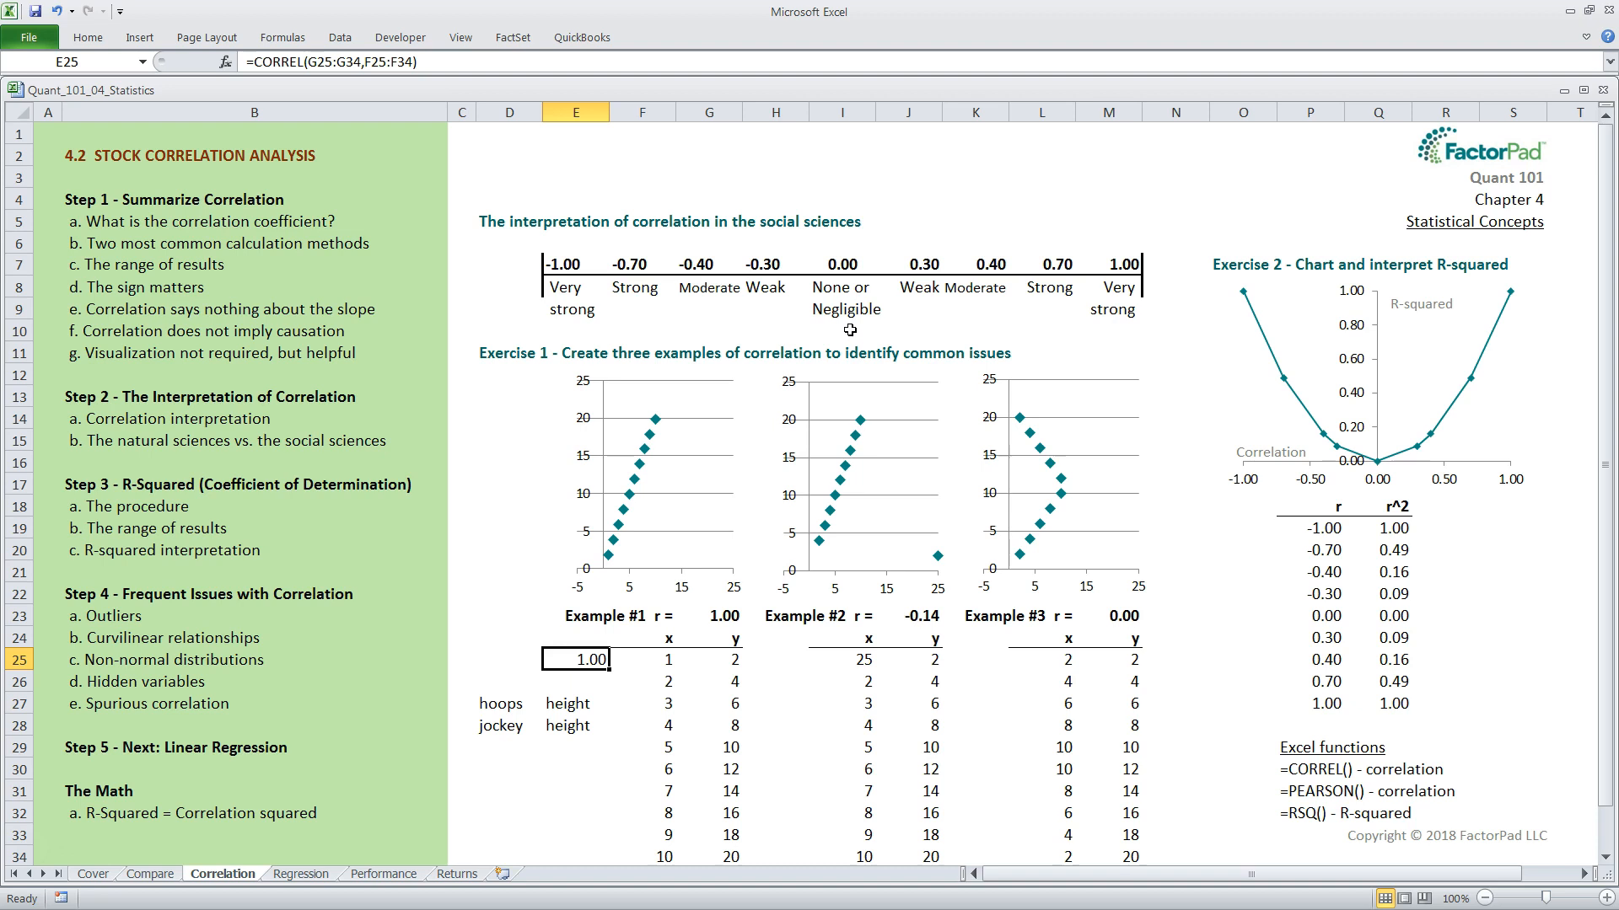
mouse_move(1062, 323)
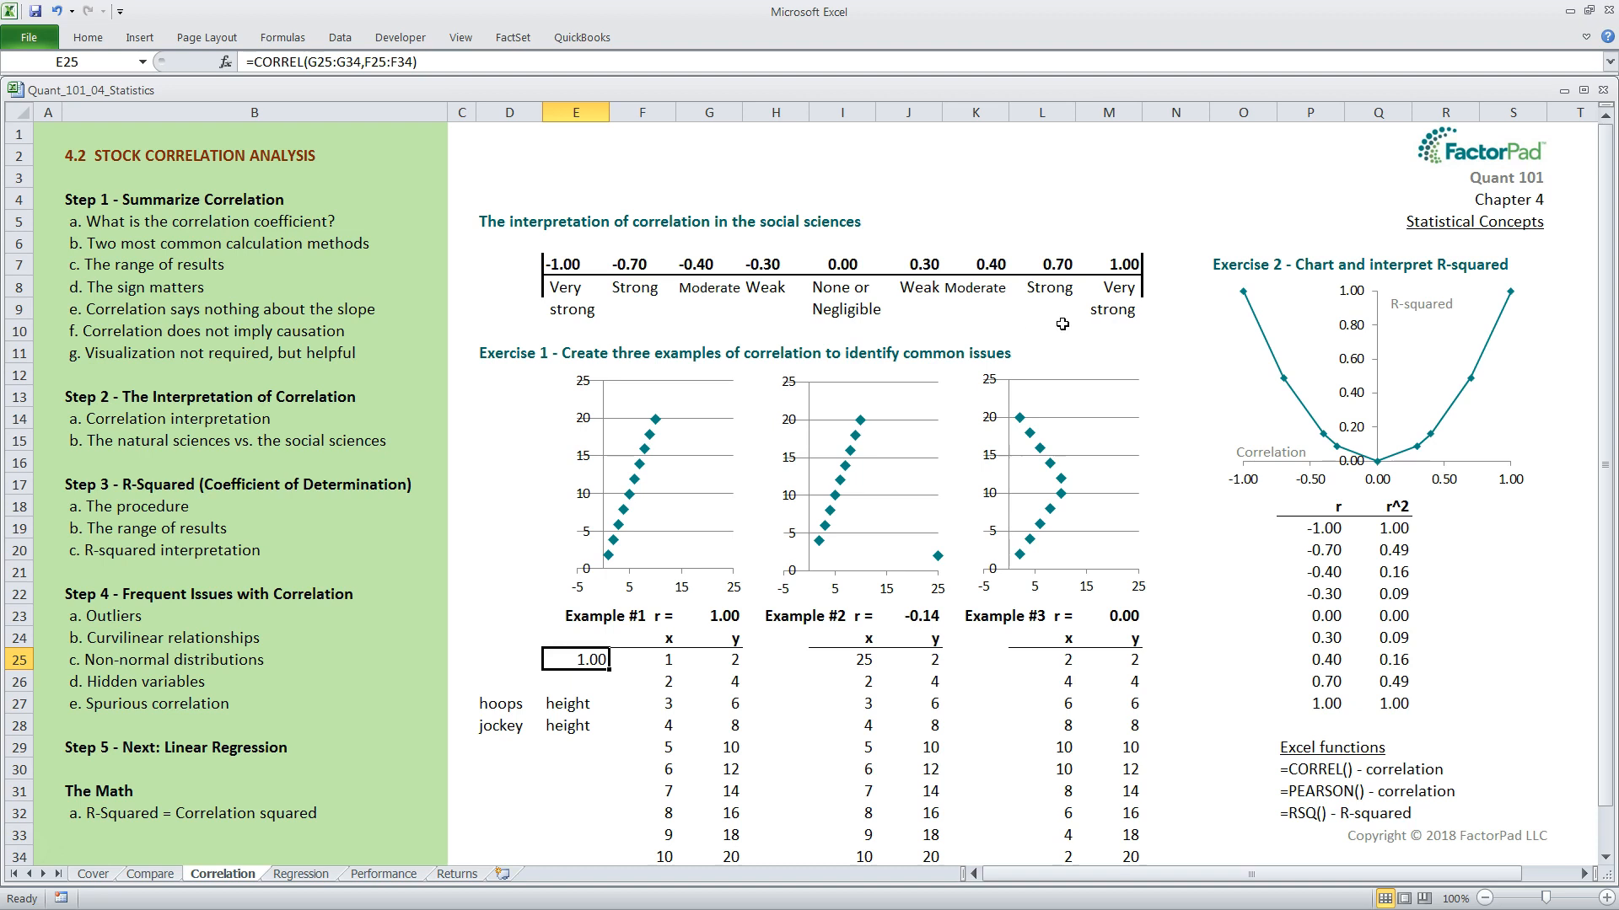
mouse_move(1146, 334)
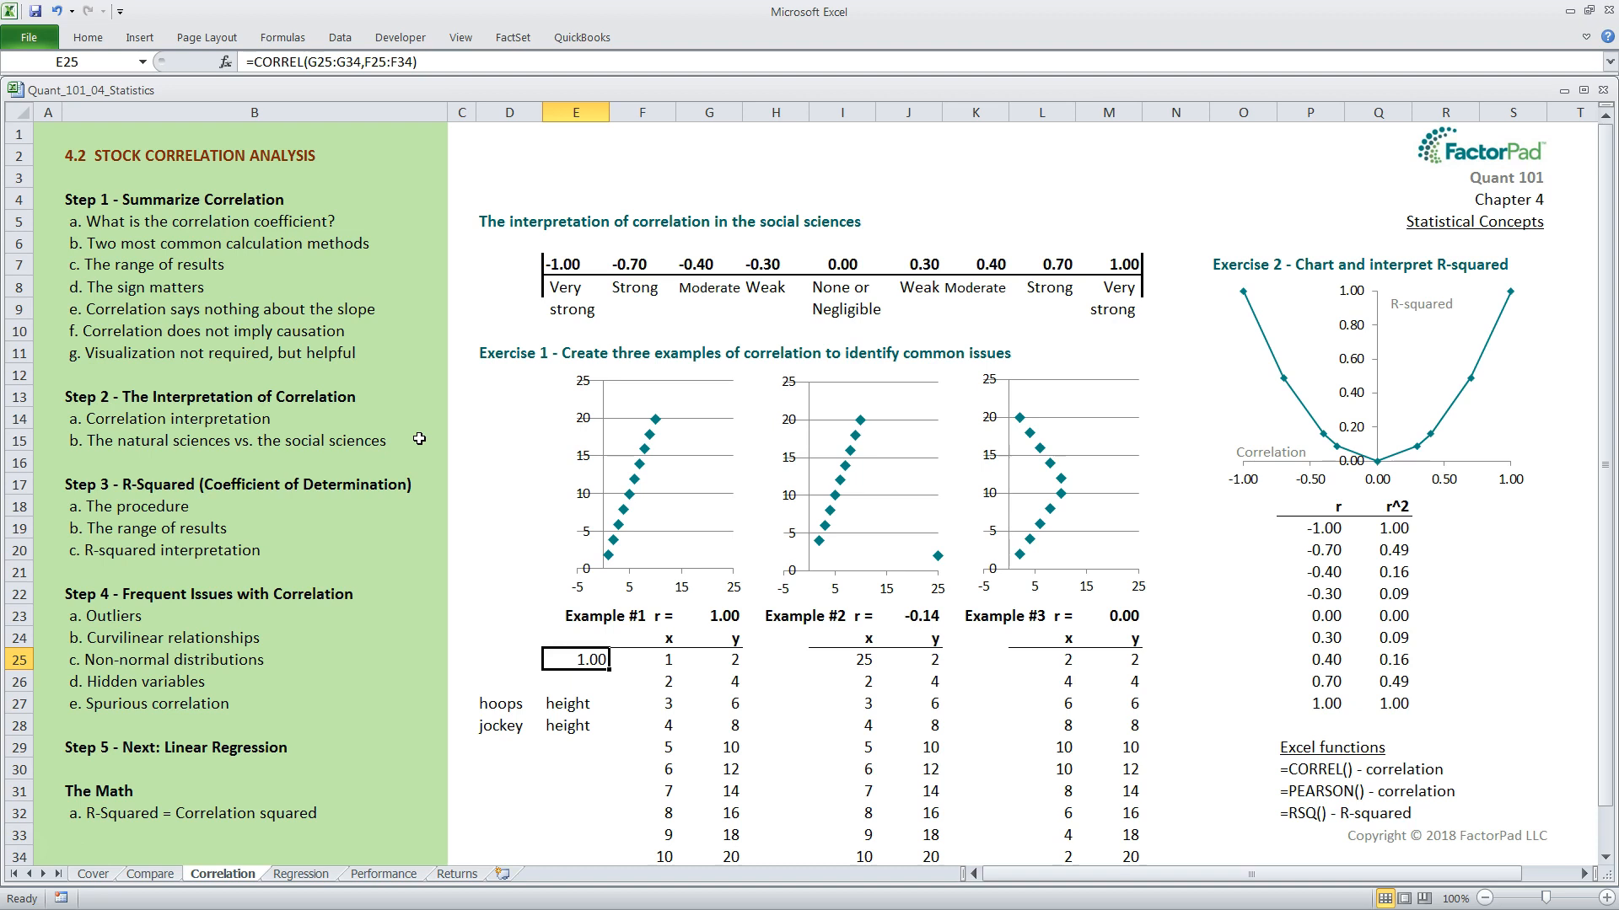
mouse_move(504, 277)
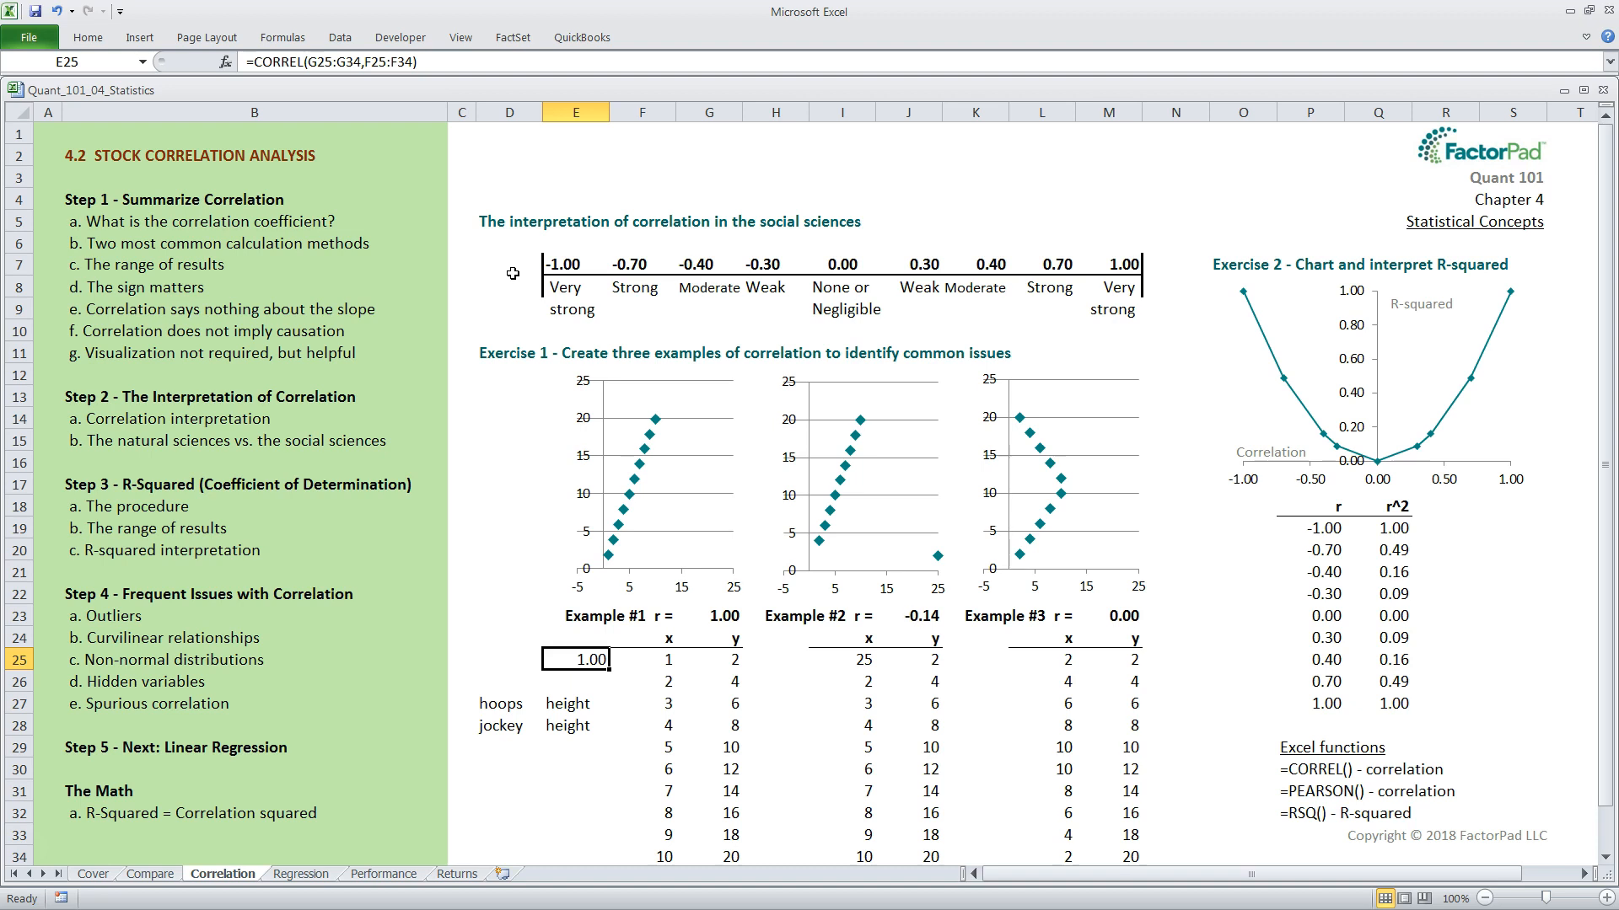
mouse_move(424, 509)
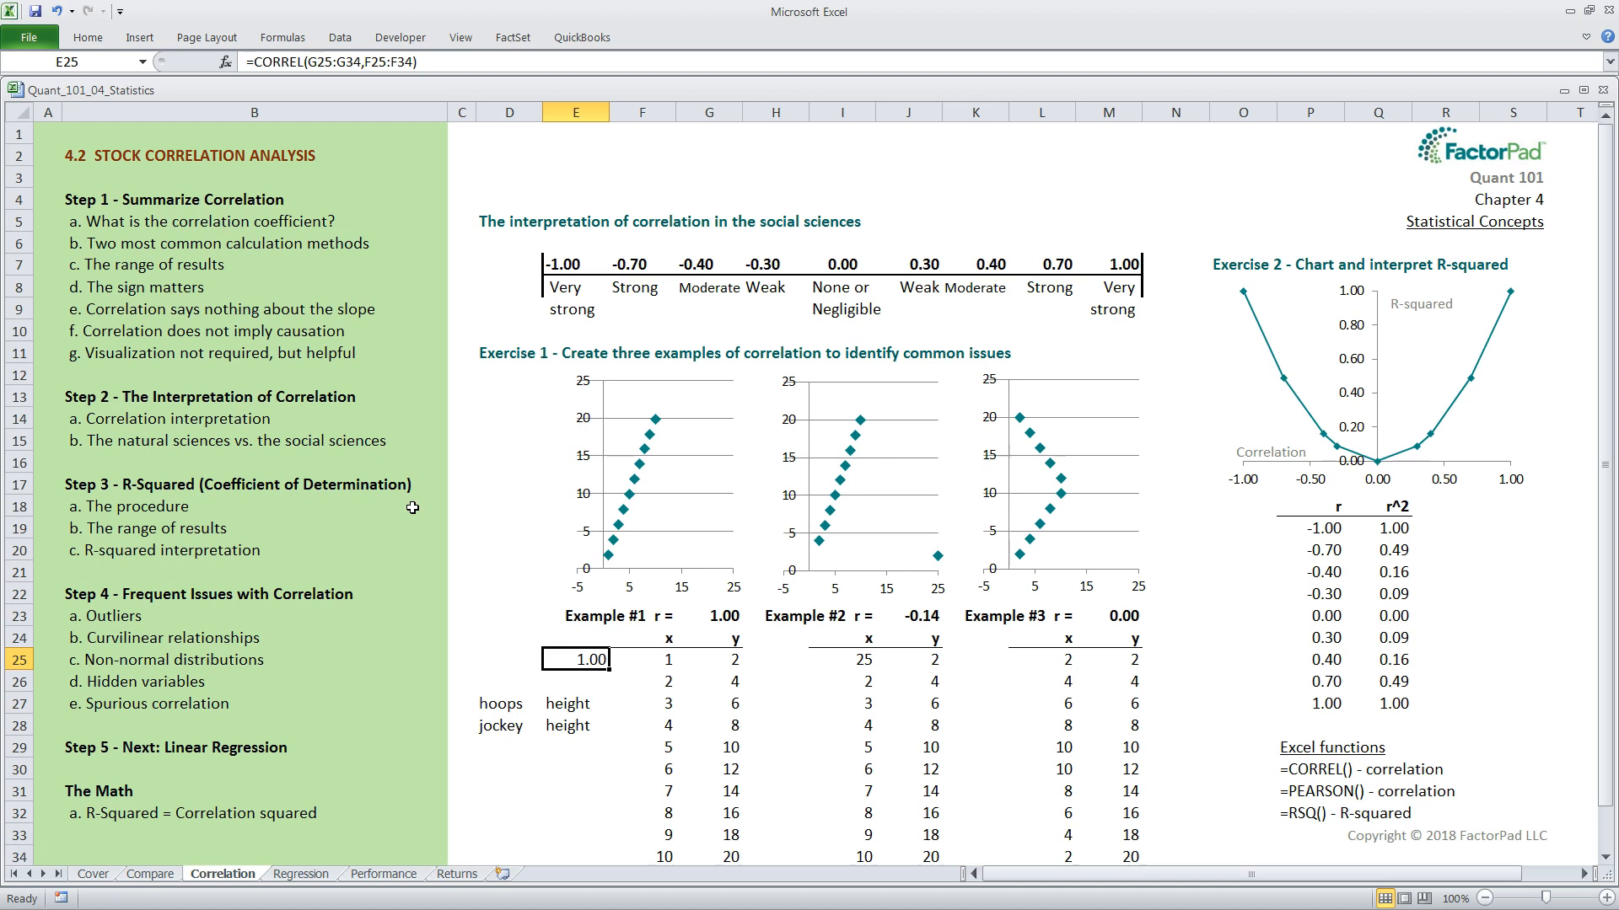
mouse_move(359, 816)
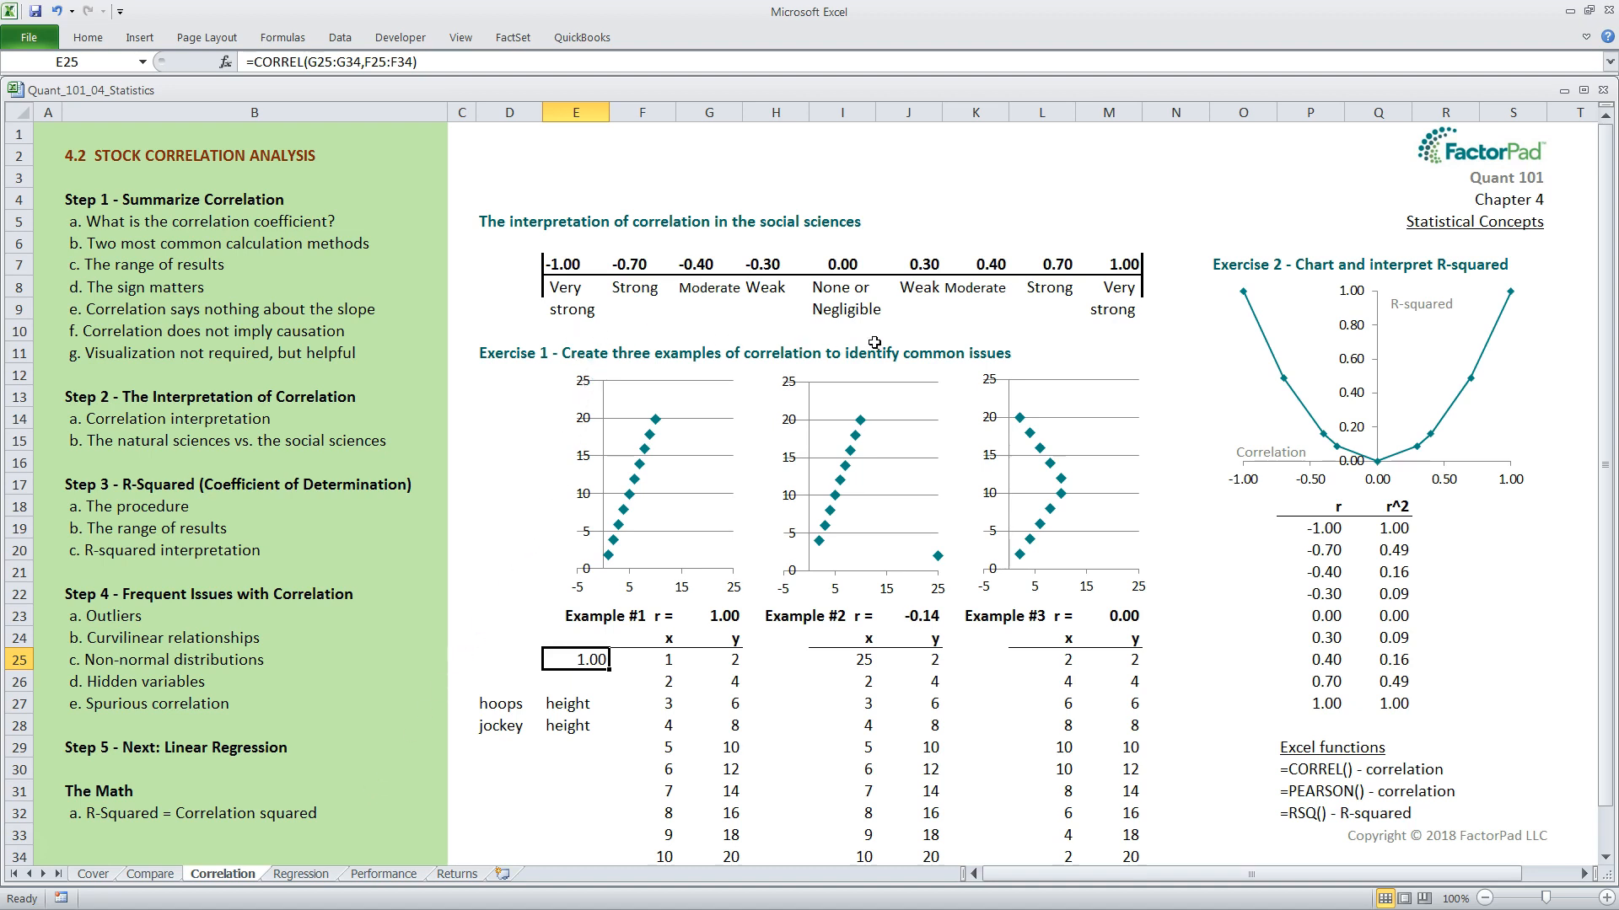
mouse_move(1106, 329)
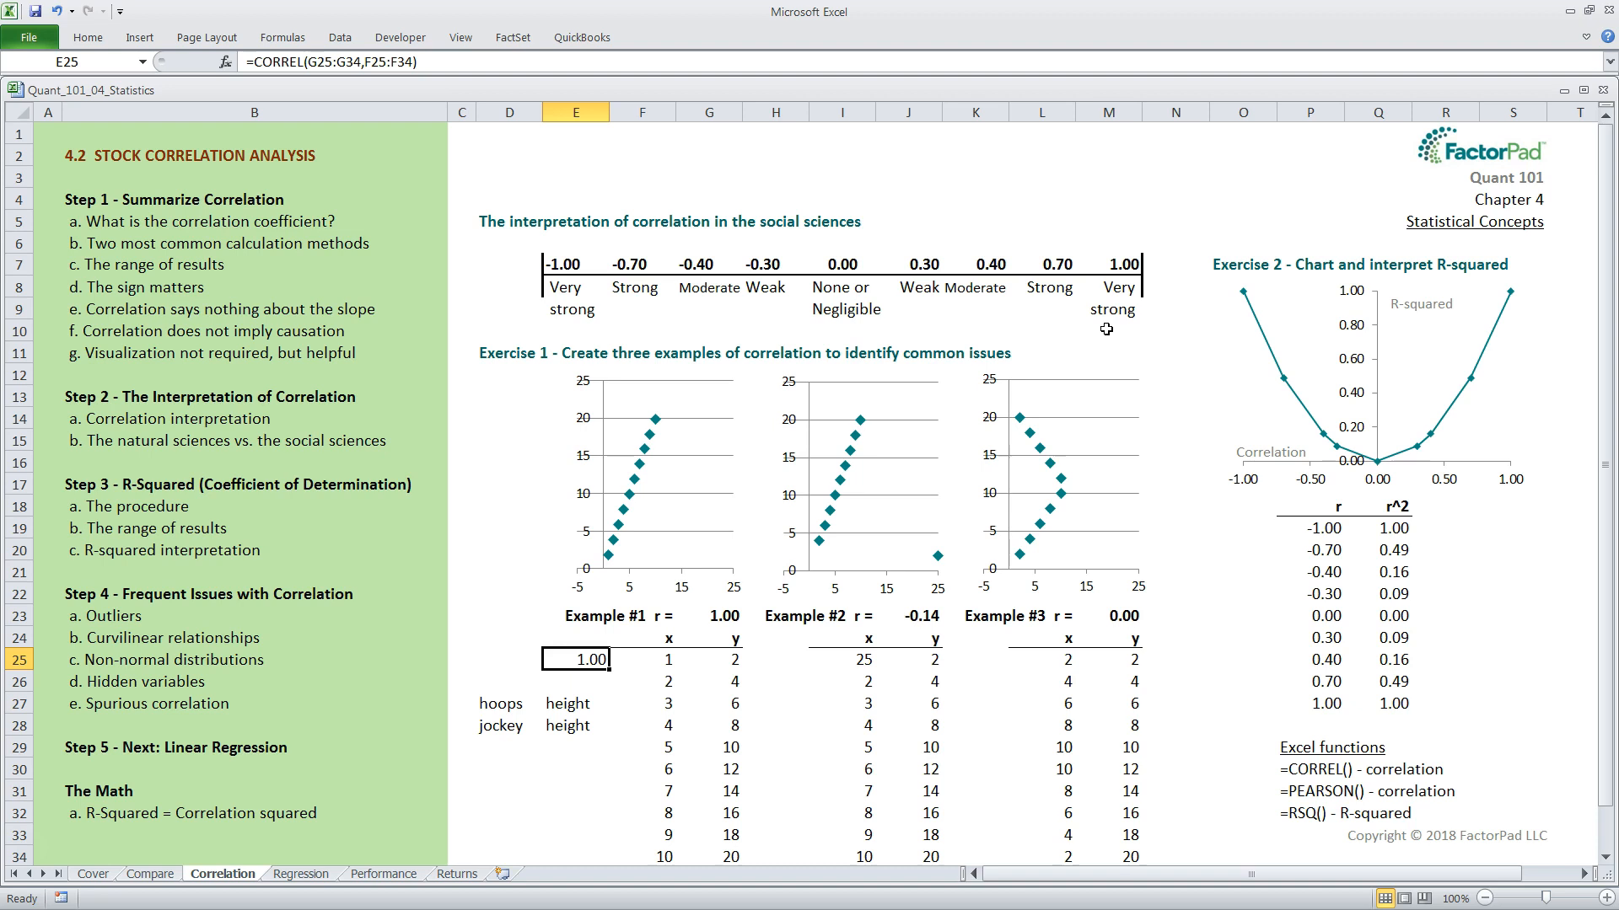
mouse_move(1167, 347)
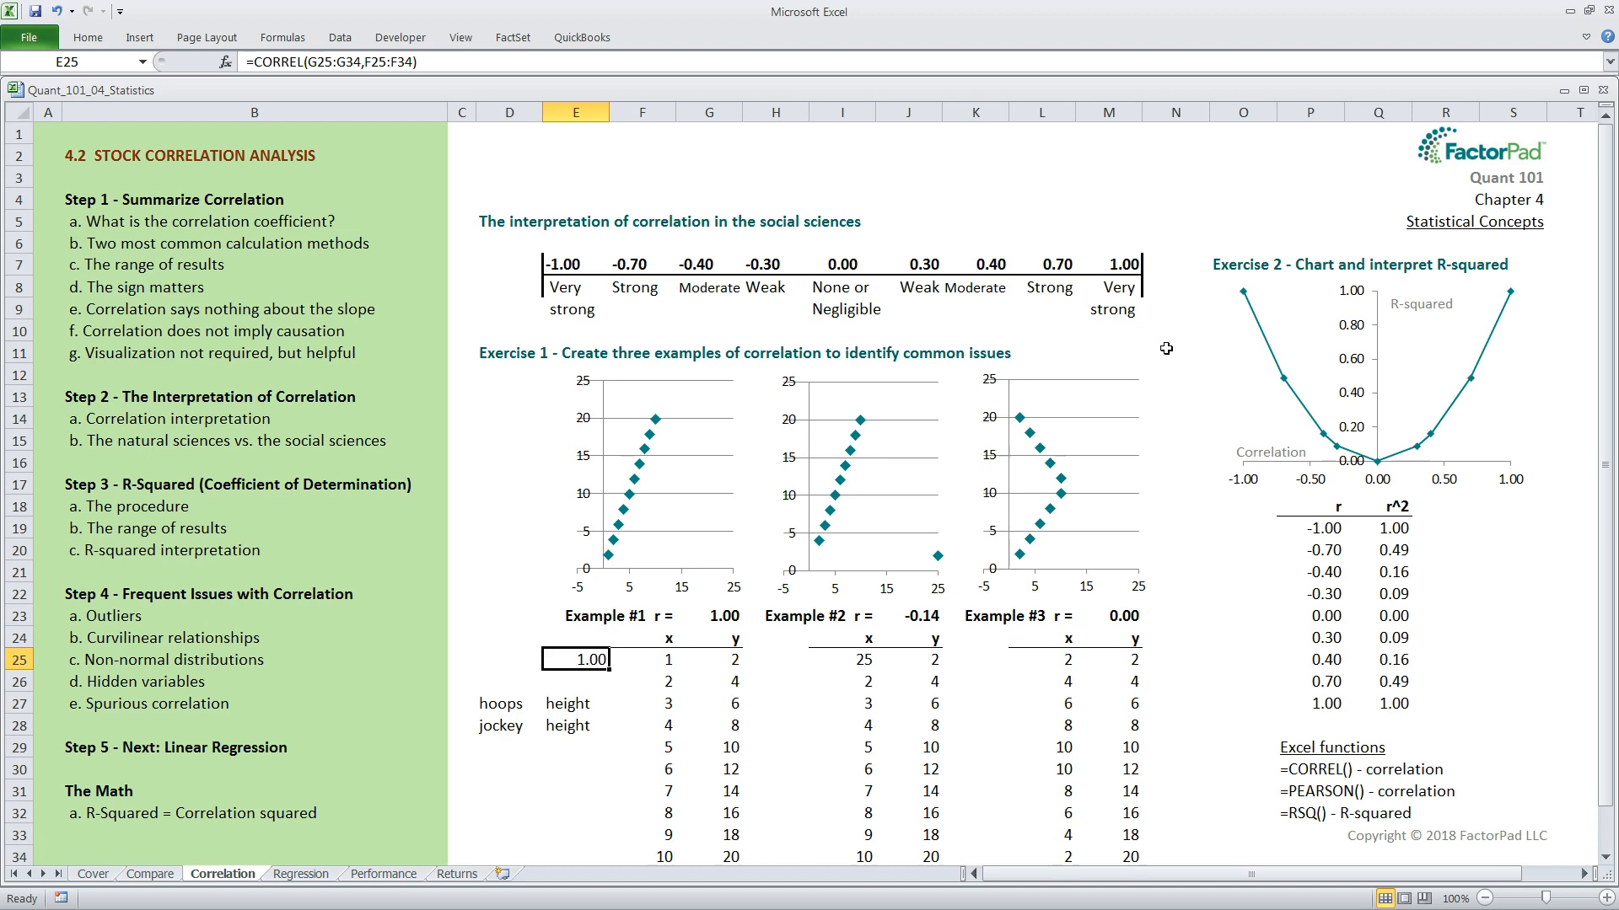
mouse_move(1274, 525)
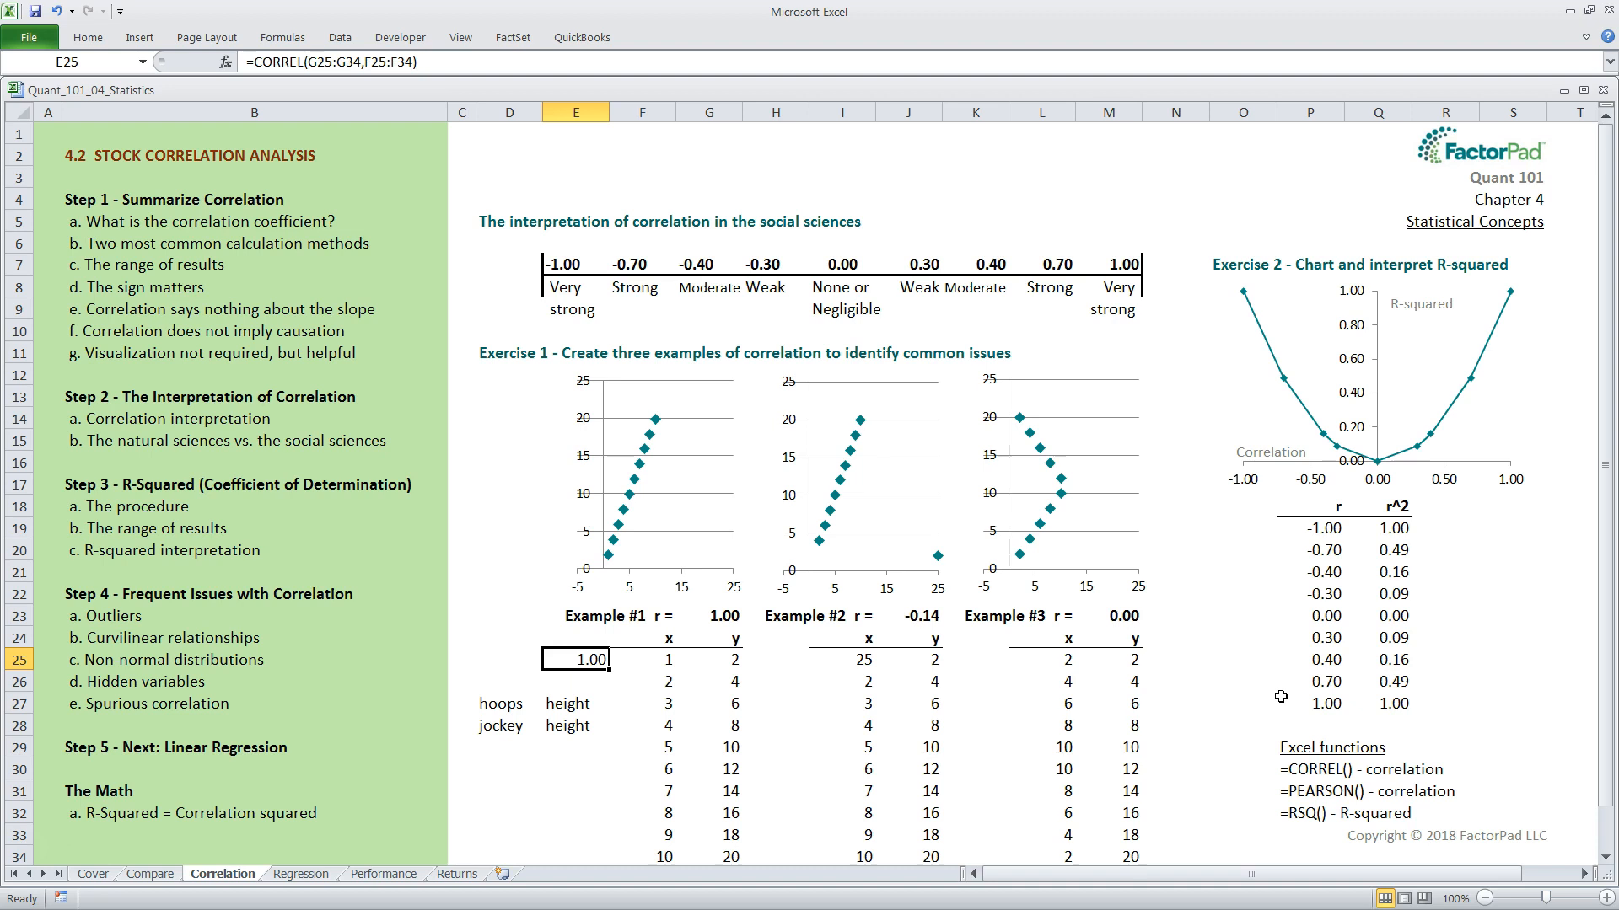
mouse_move(1293, 538)
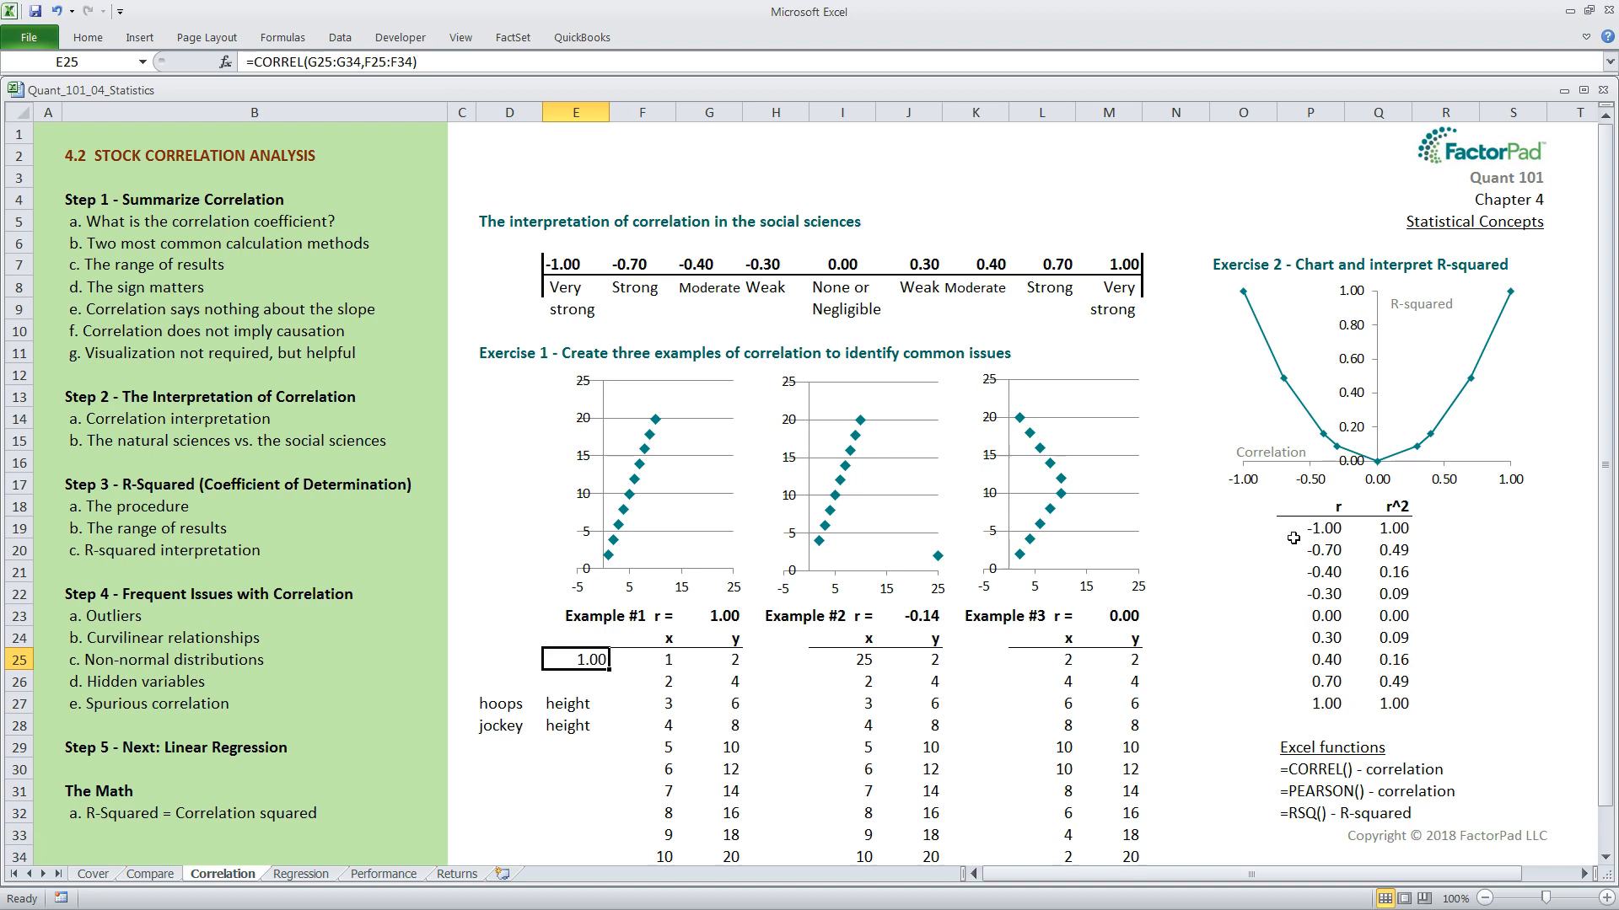
mouse_move(1413, 707)
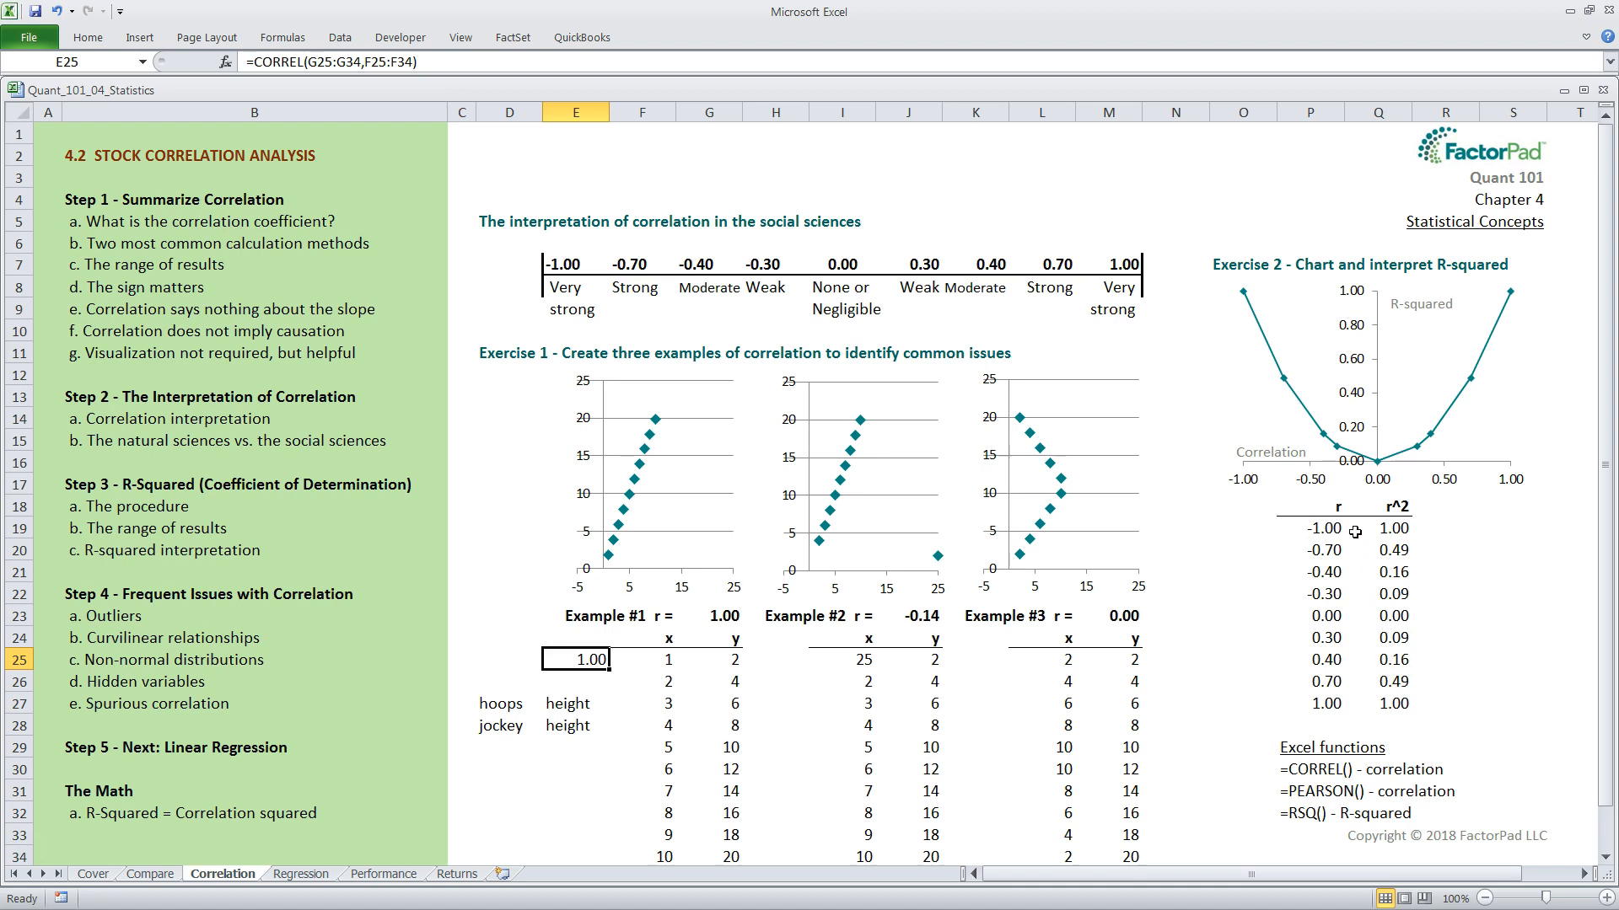
left_click(1378, 528)
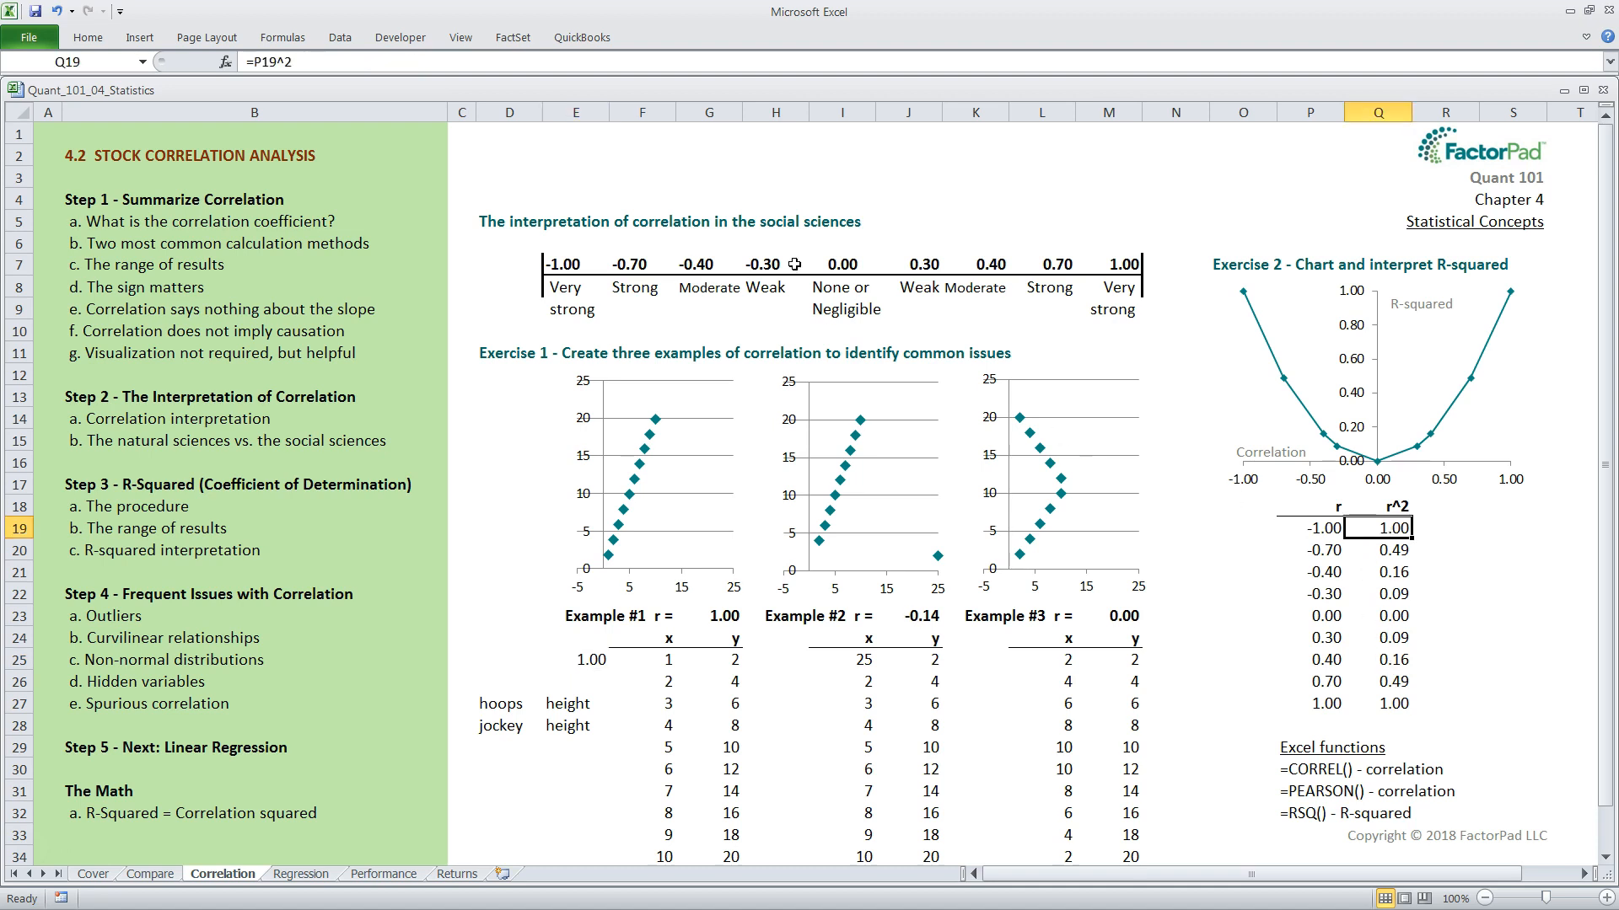
double_click(1393, 528)
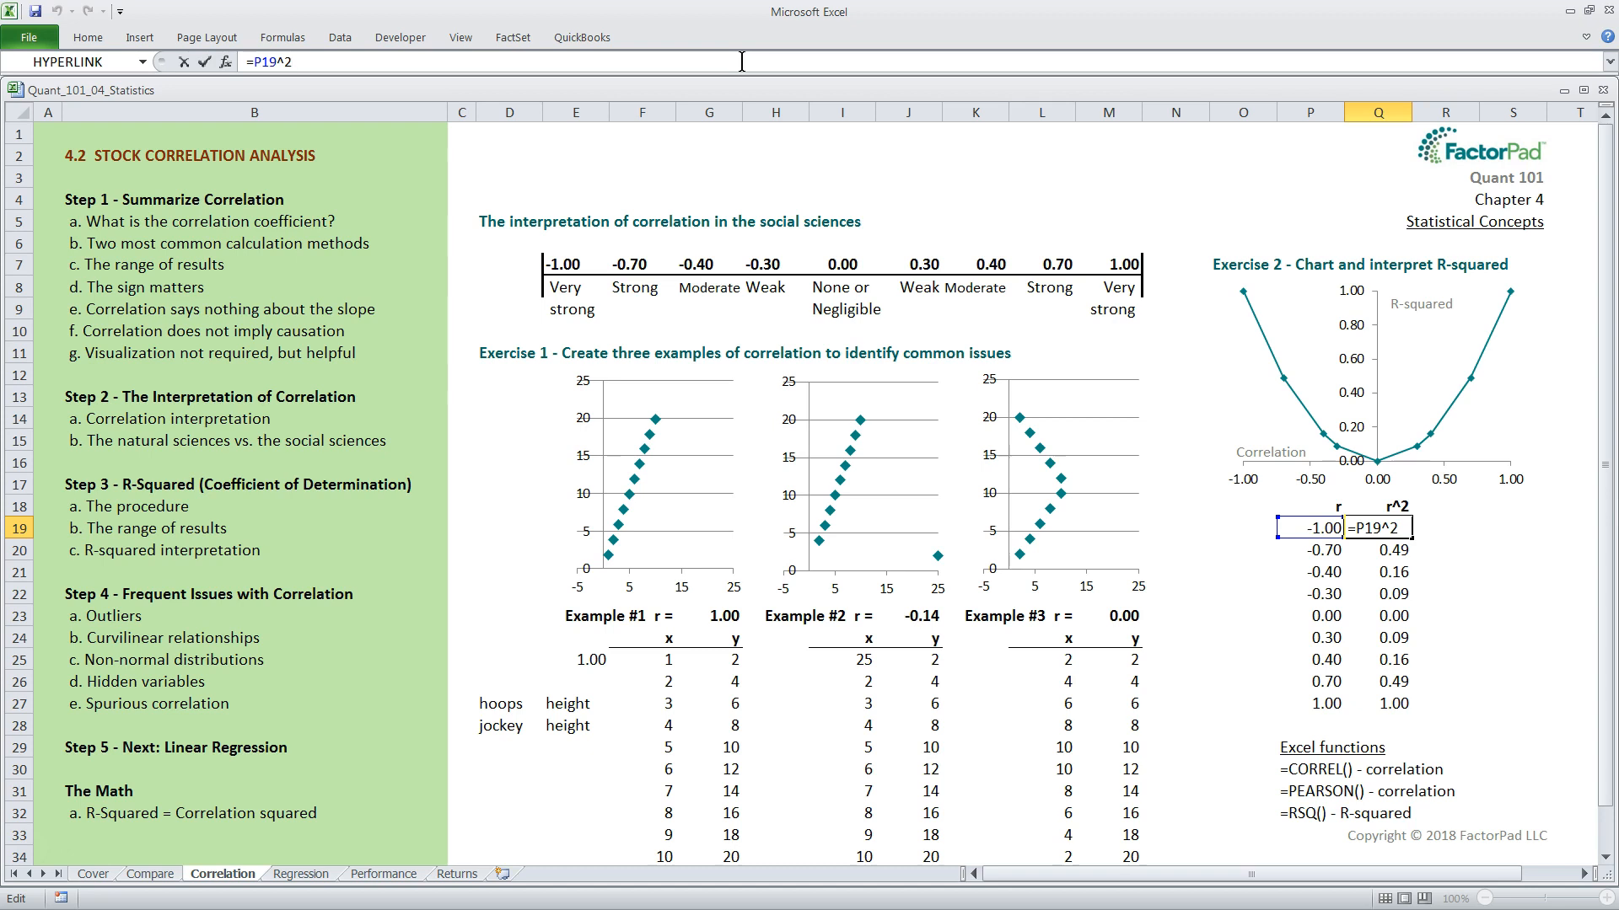
key("Return")
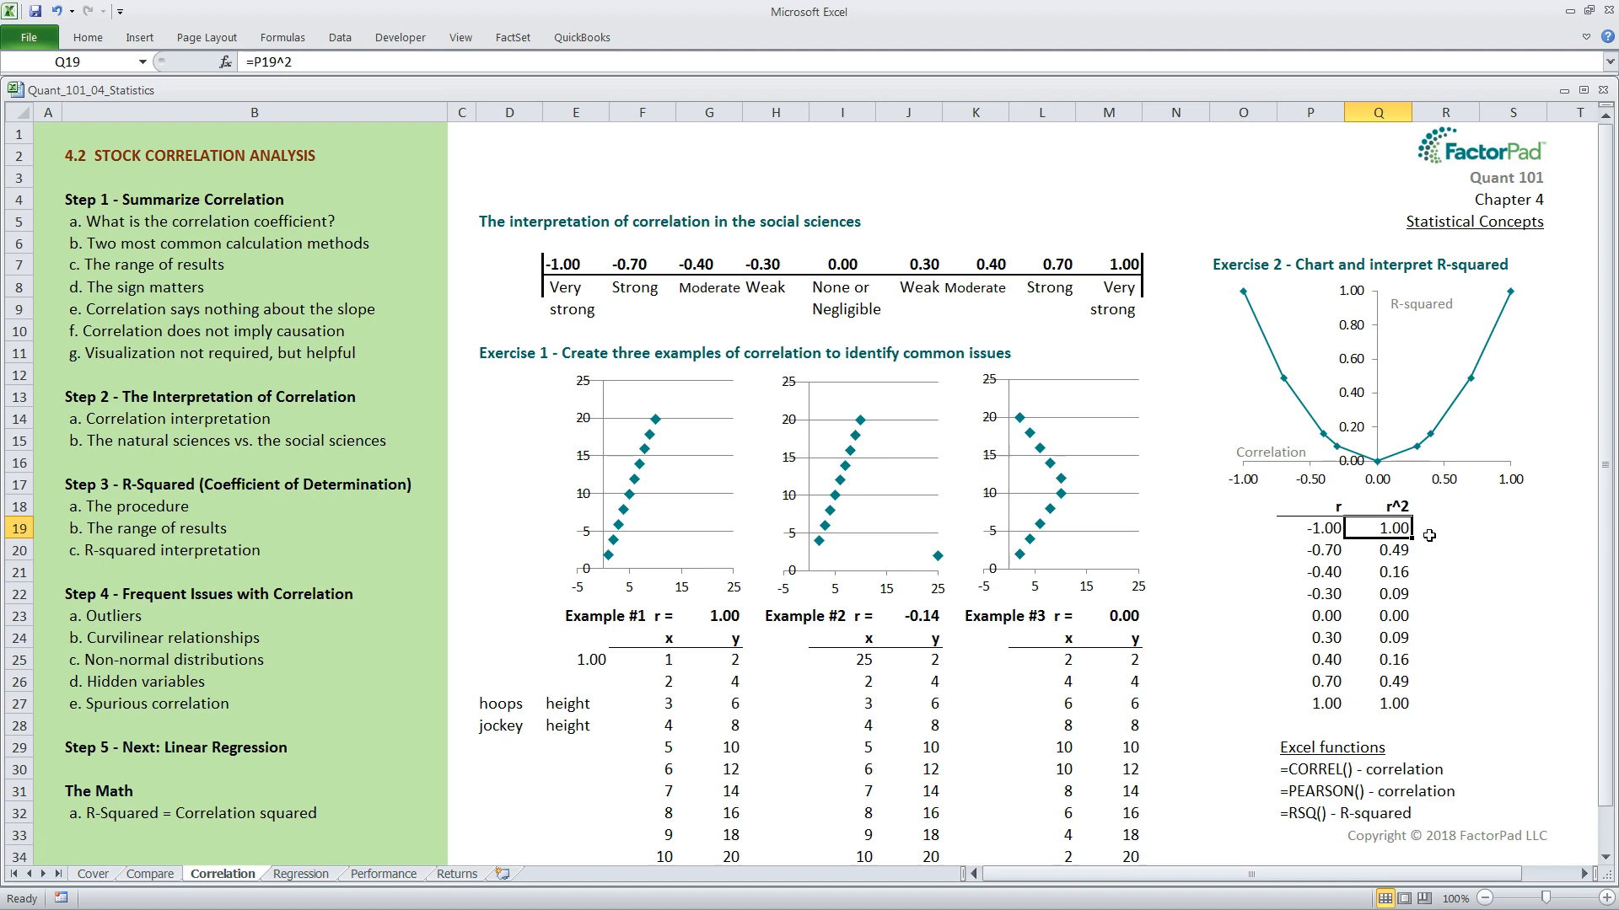
mouse_move(1347, 768)
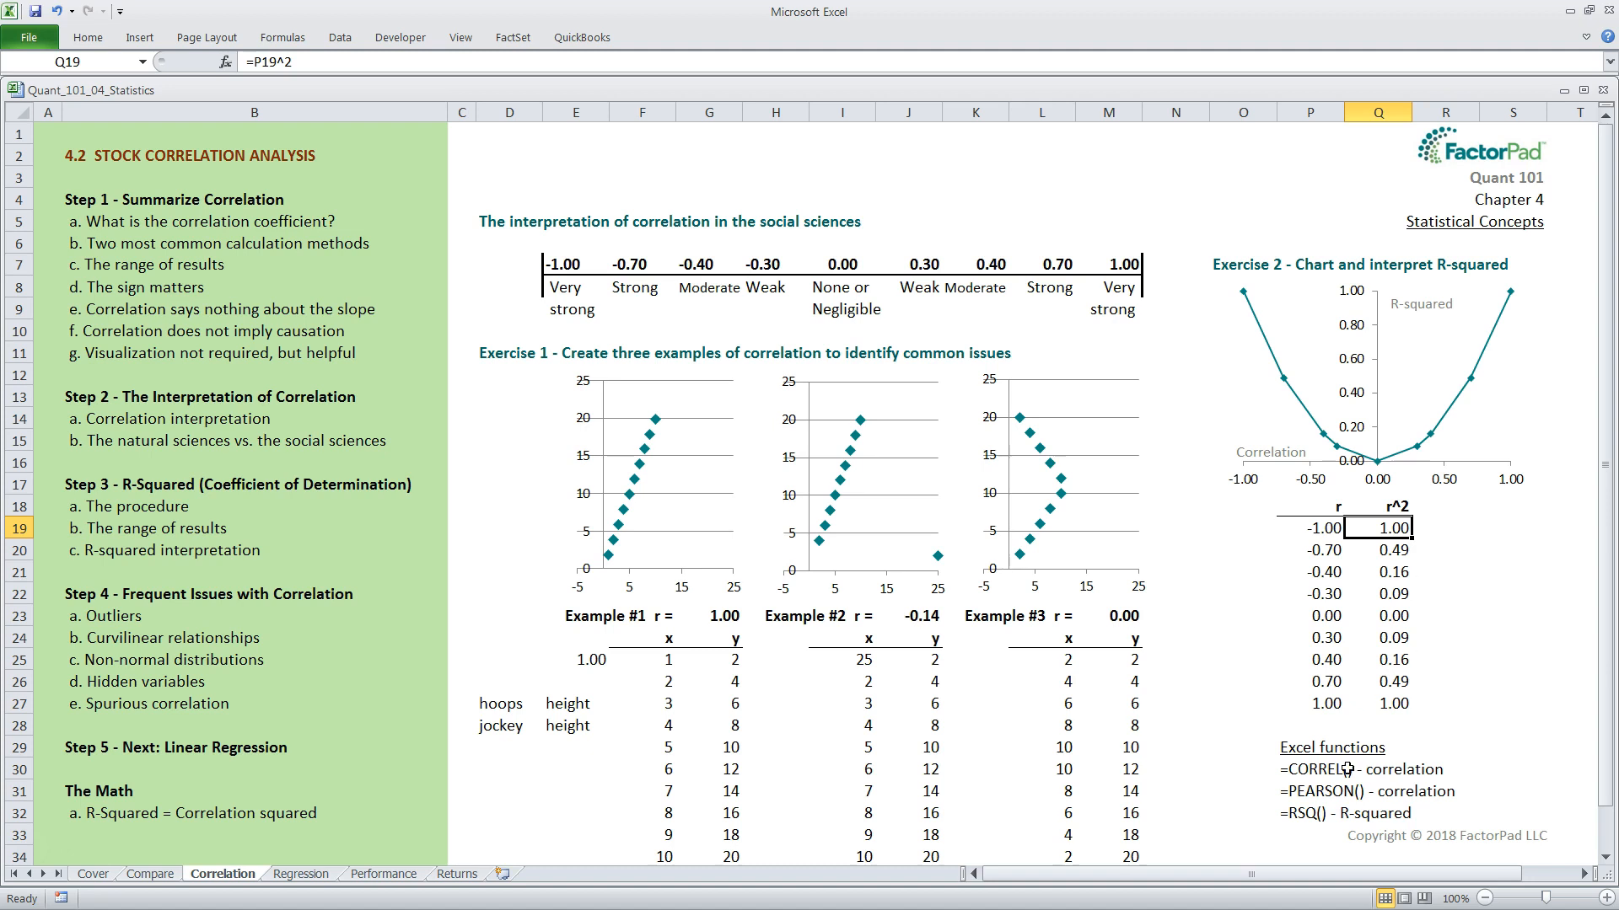
mouse_move(1302, 831)
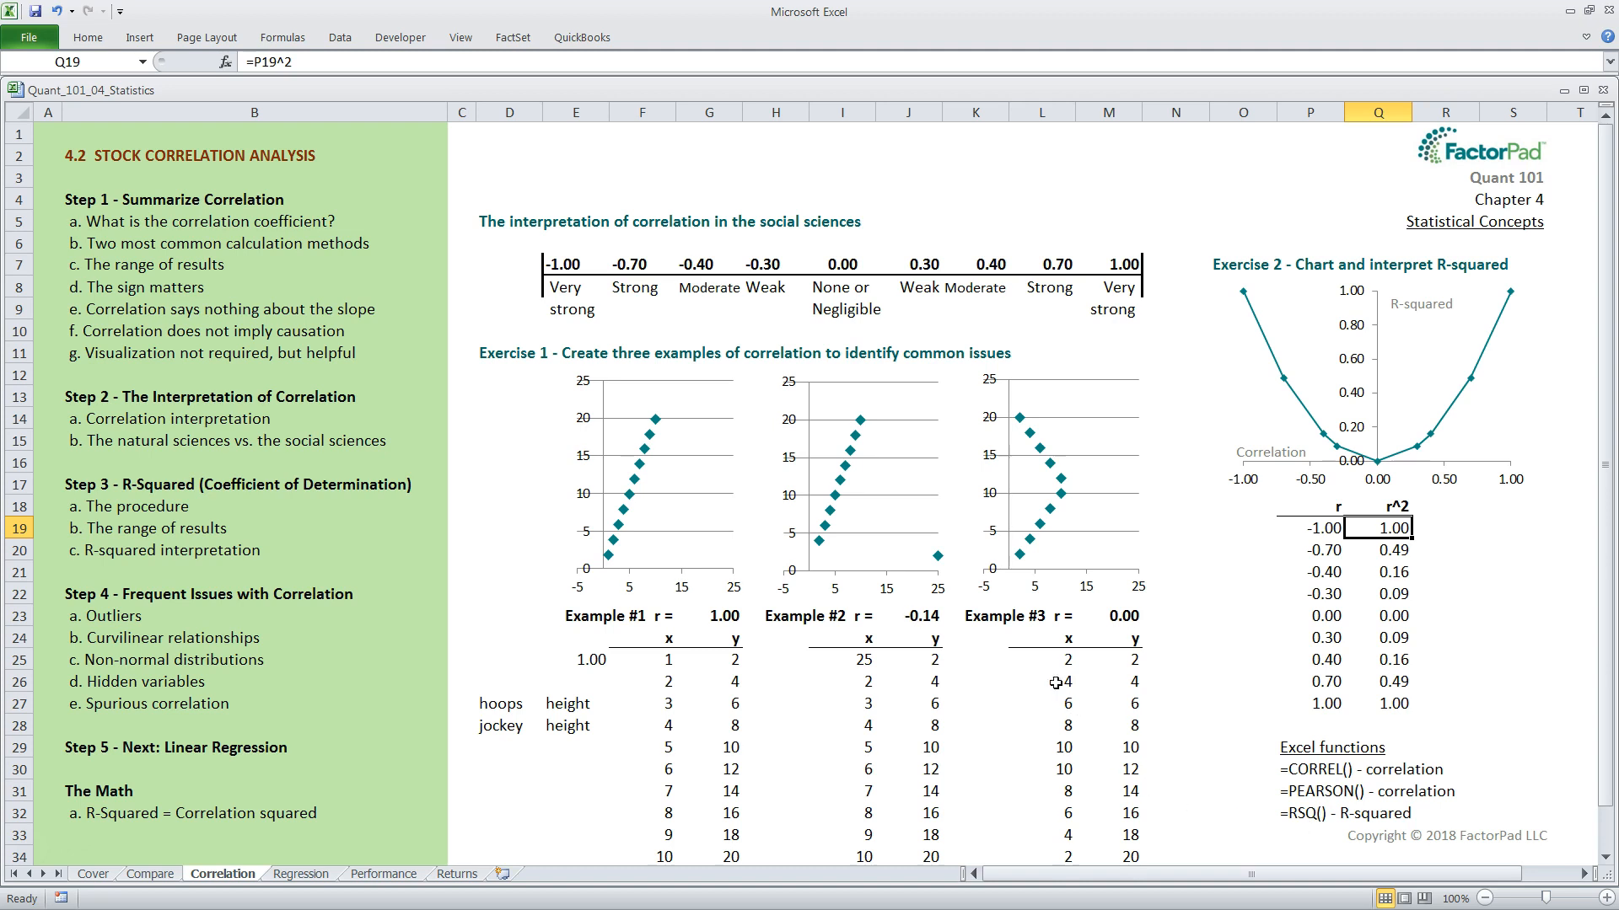
mouse_move(1163, 723)
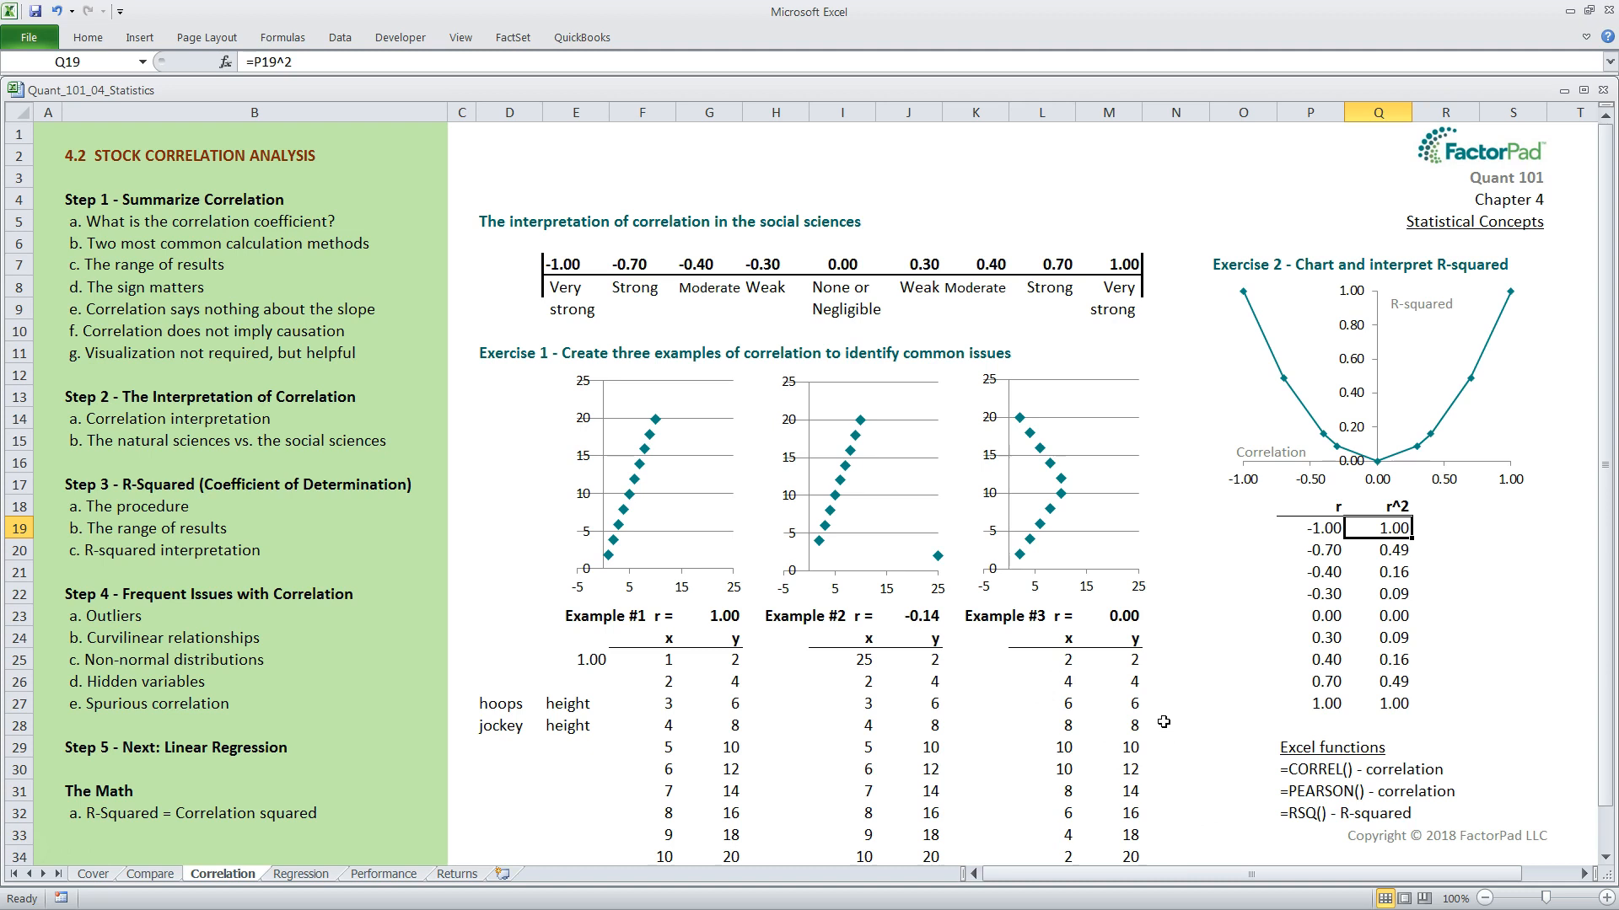
mouse_move(1424, 529)
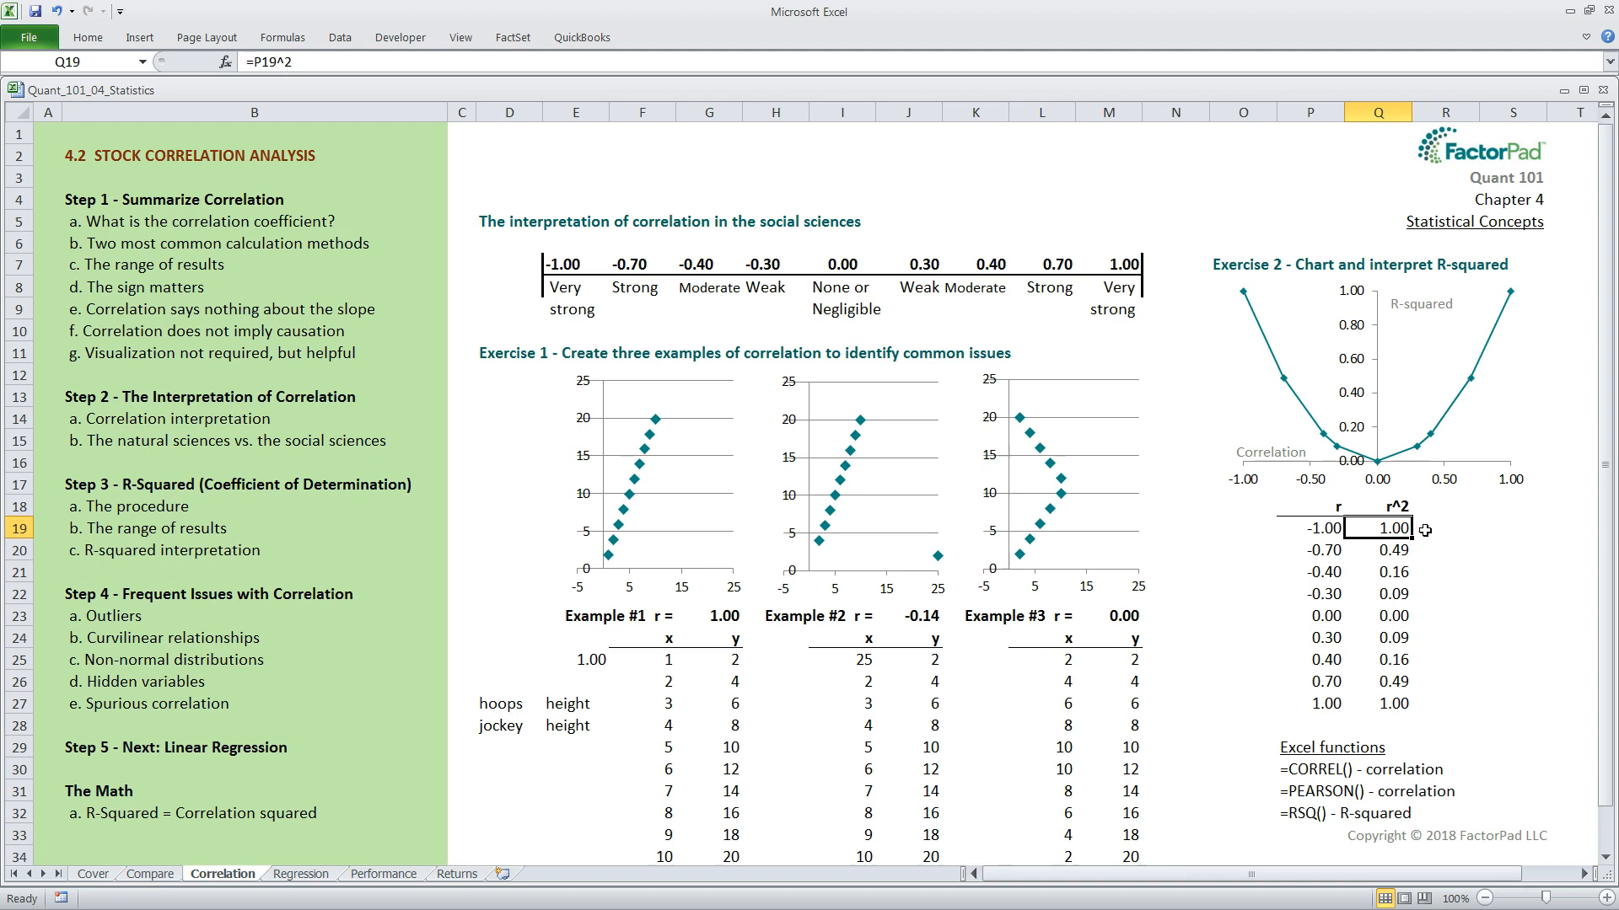
mouse_move(1246, 387)
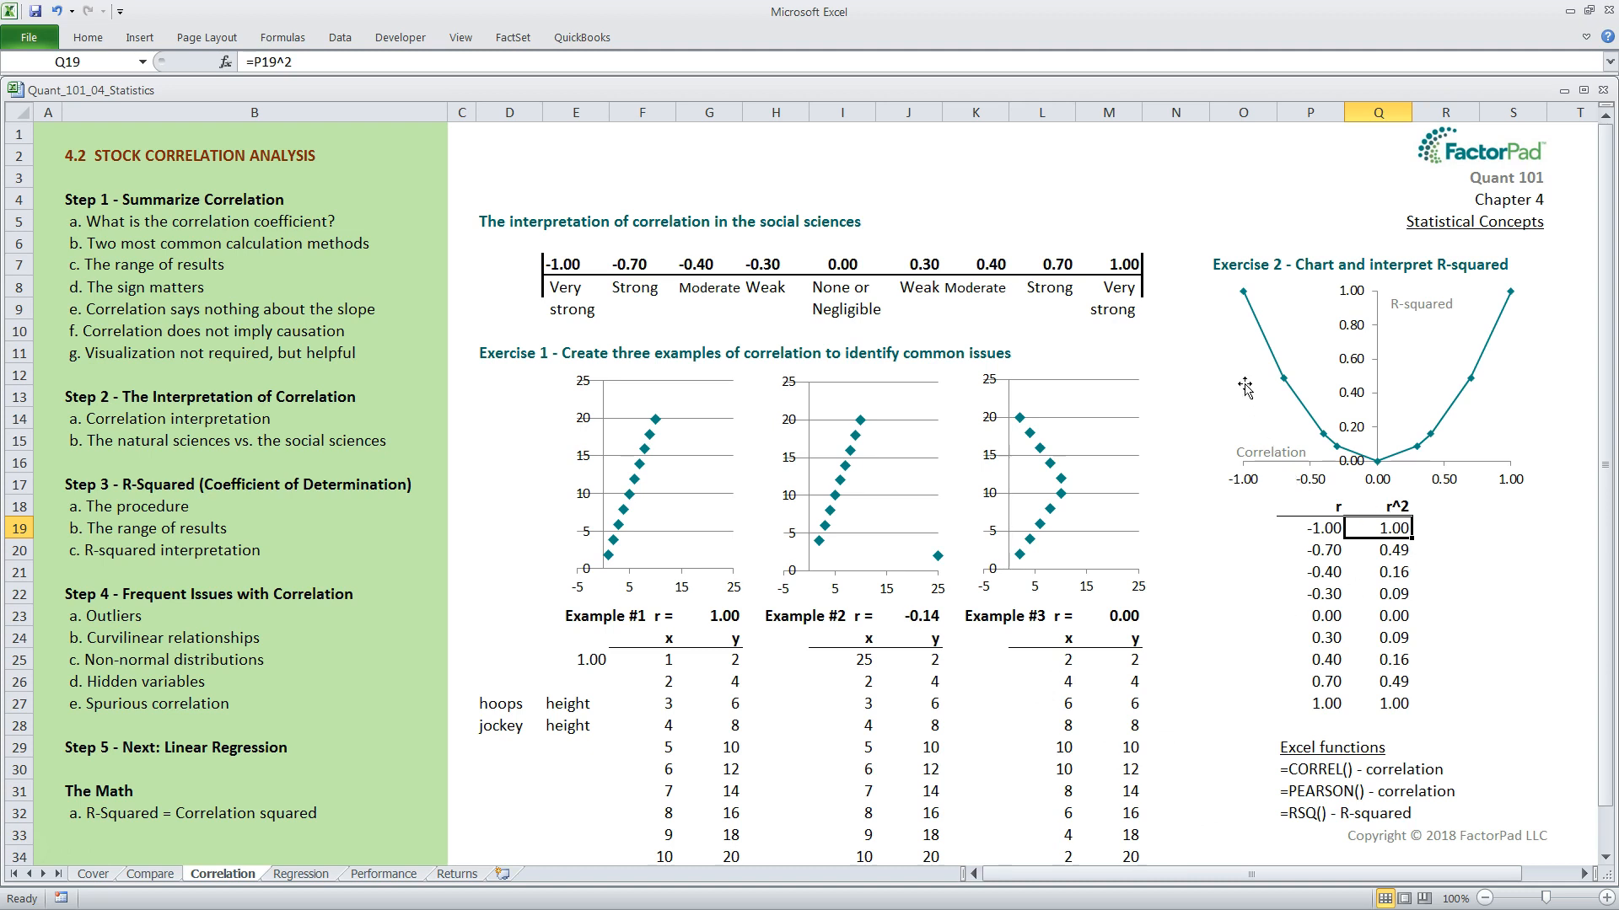
mouse_move(1526, 357)
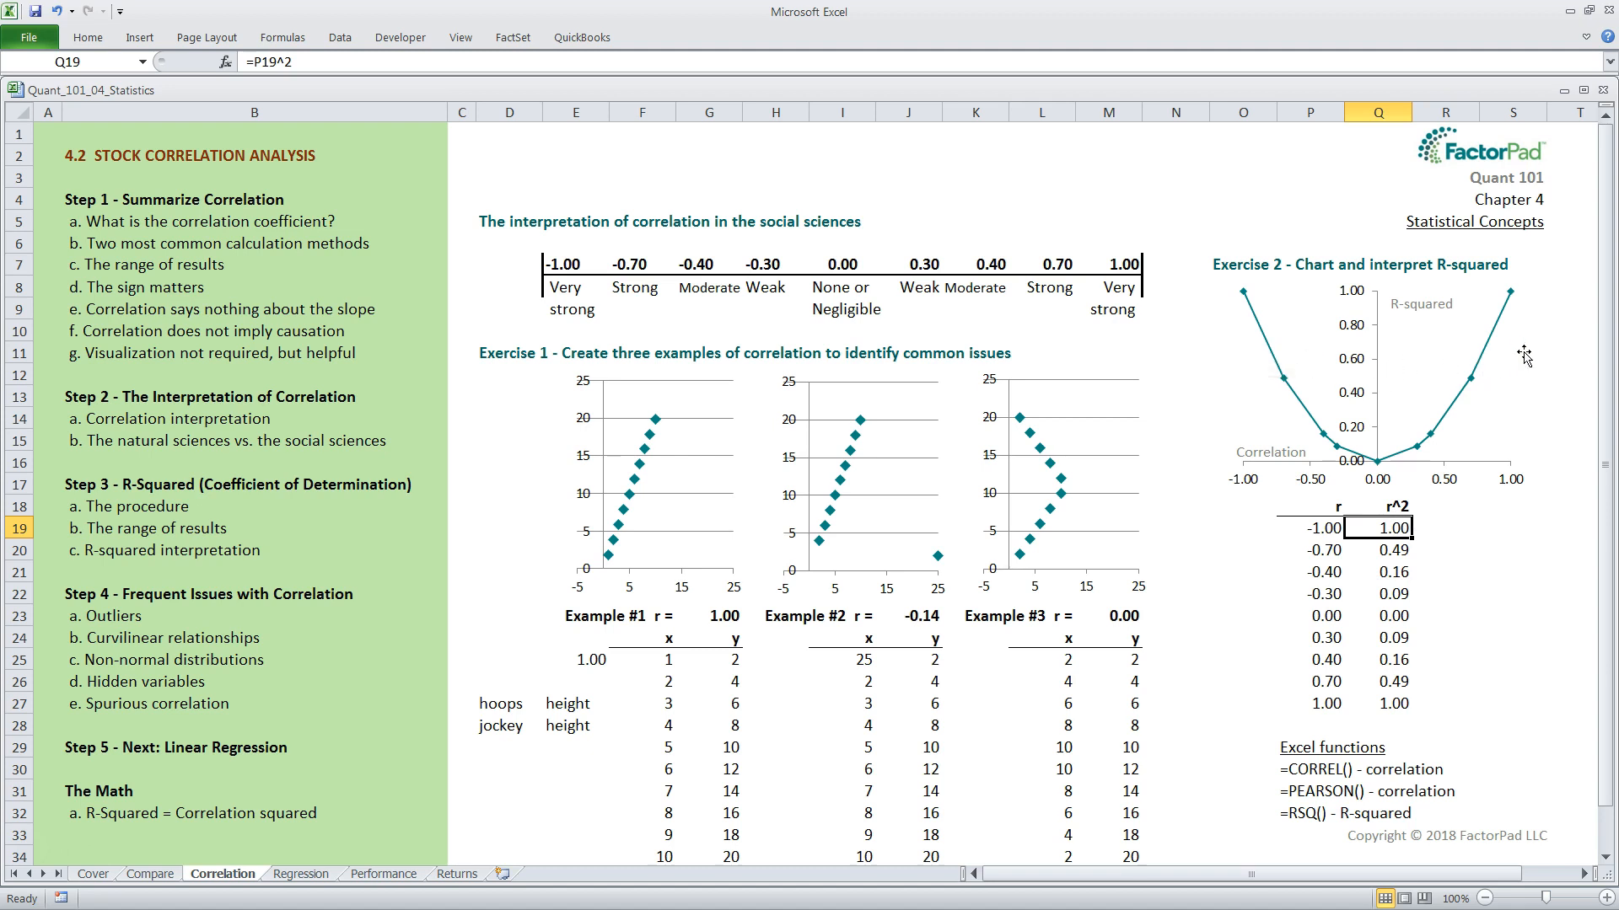
mouse_move(1301, 415)
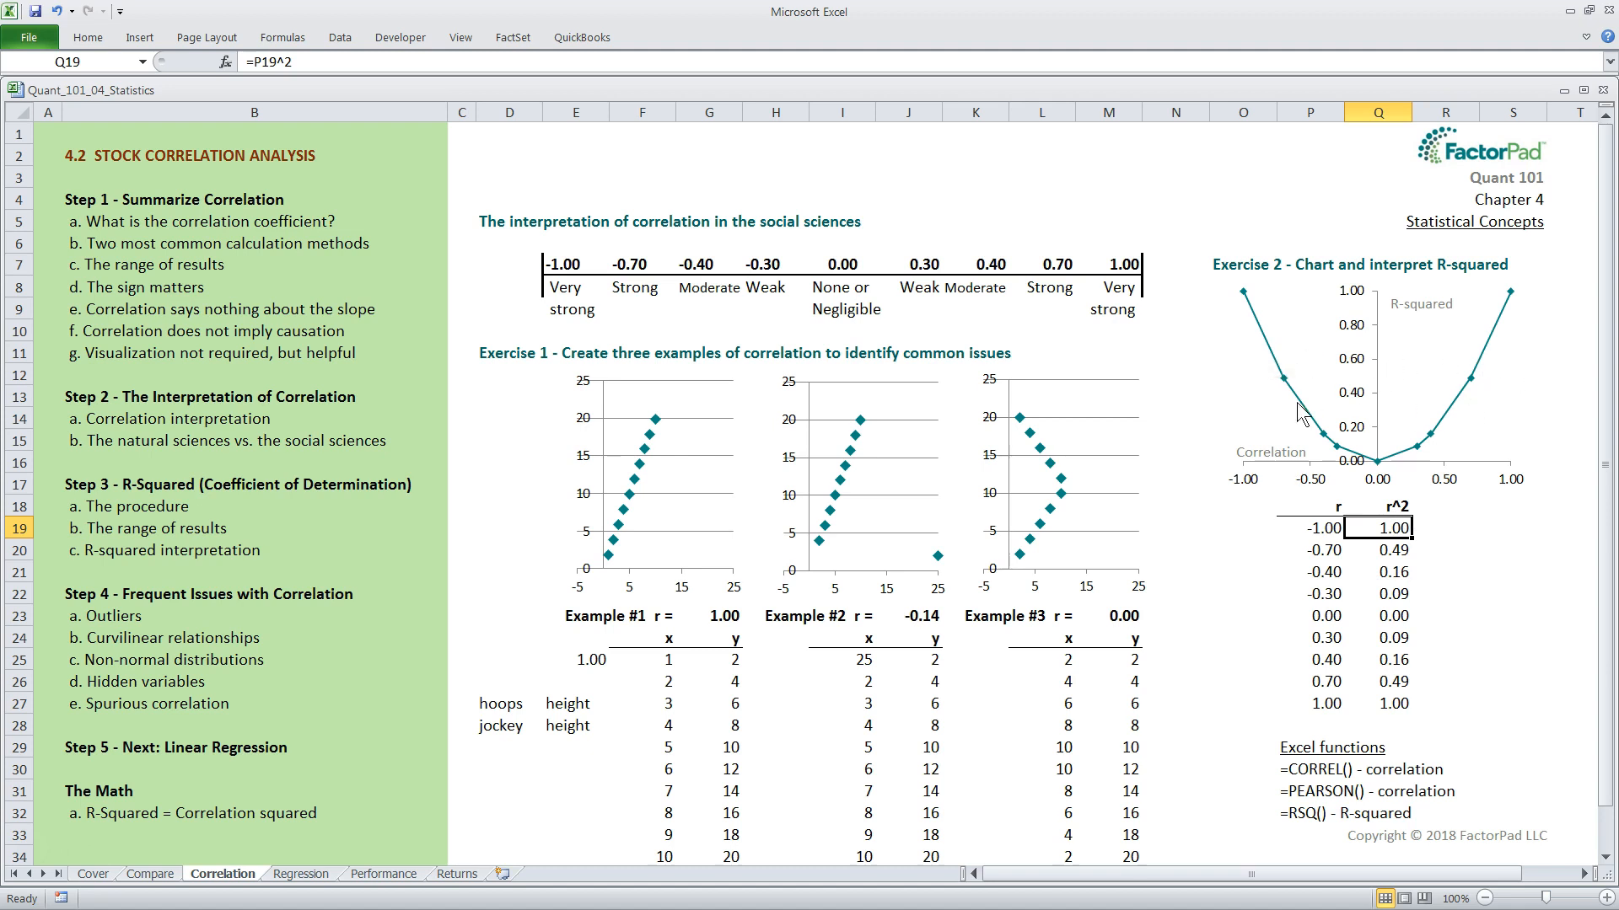
mouse_move(864, 252)
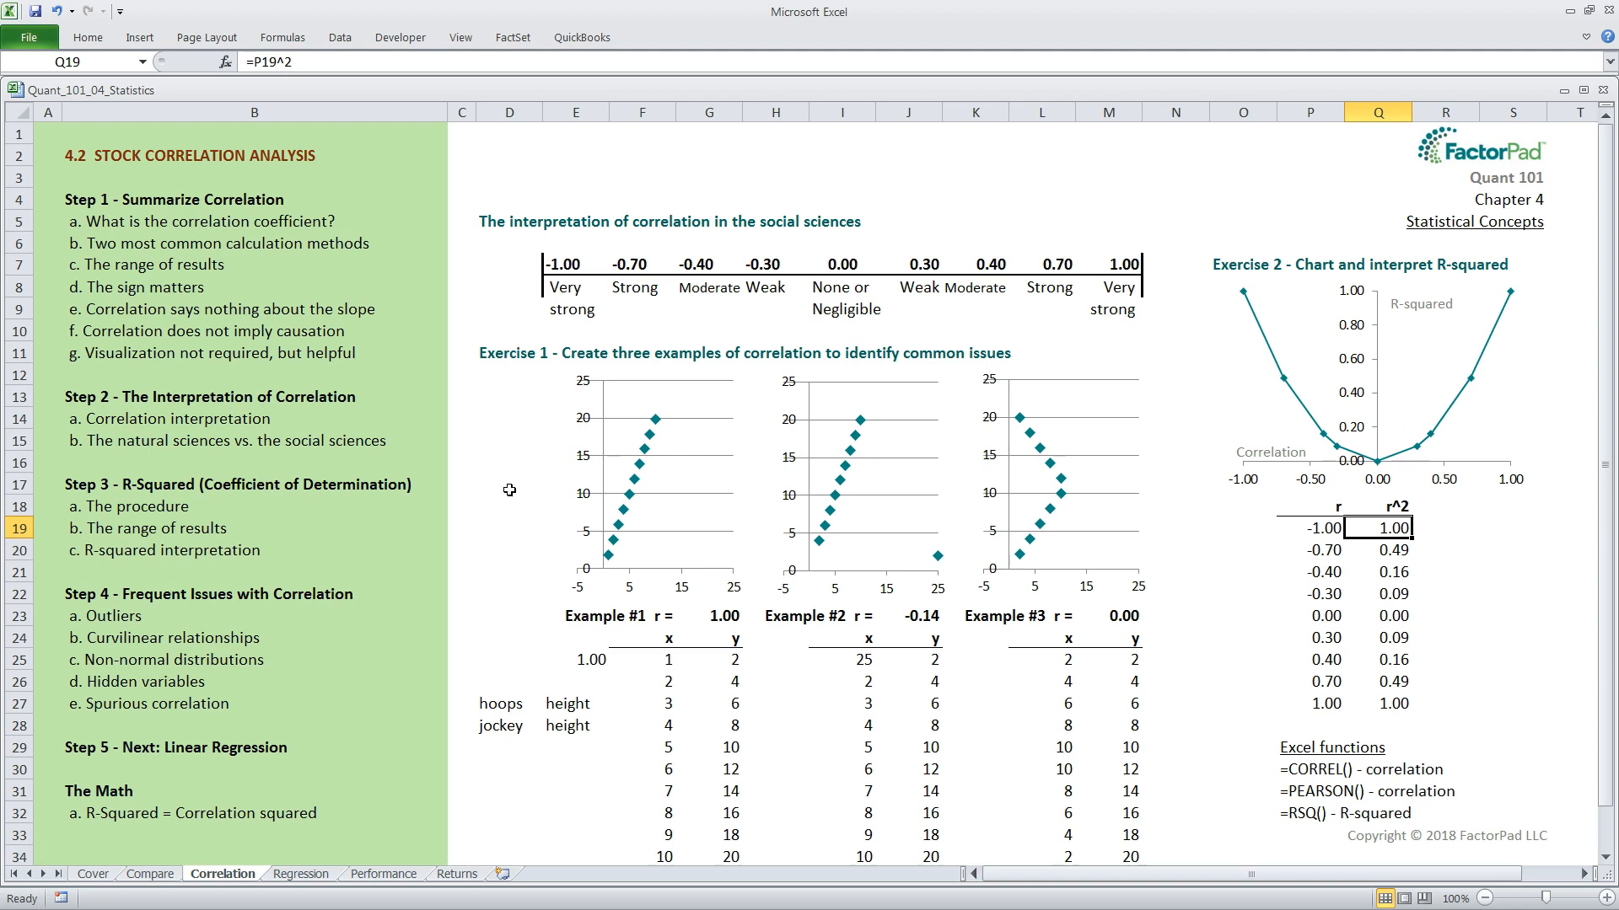
mouse_move(502, 499)
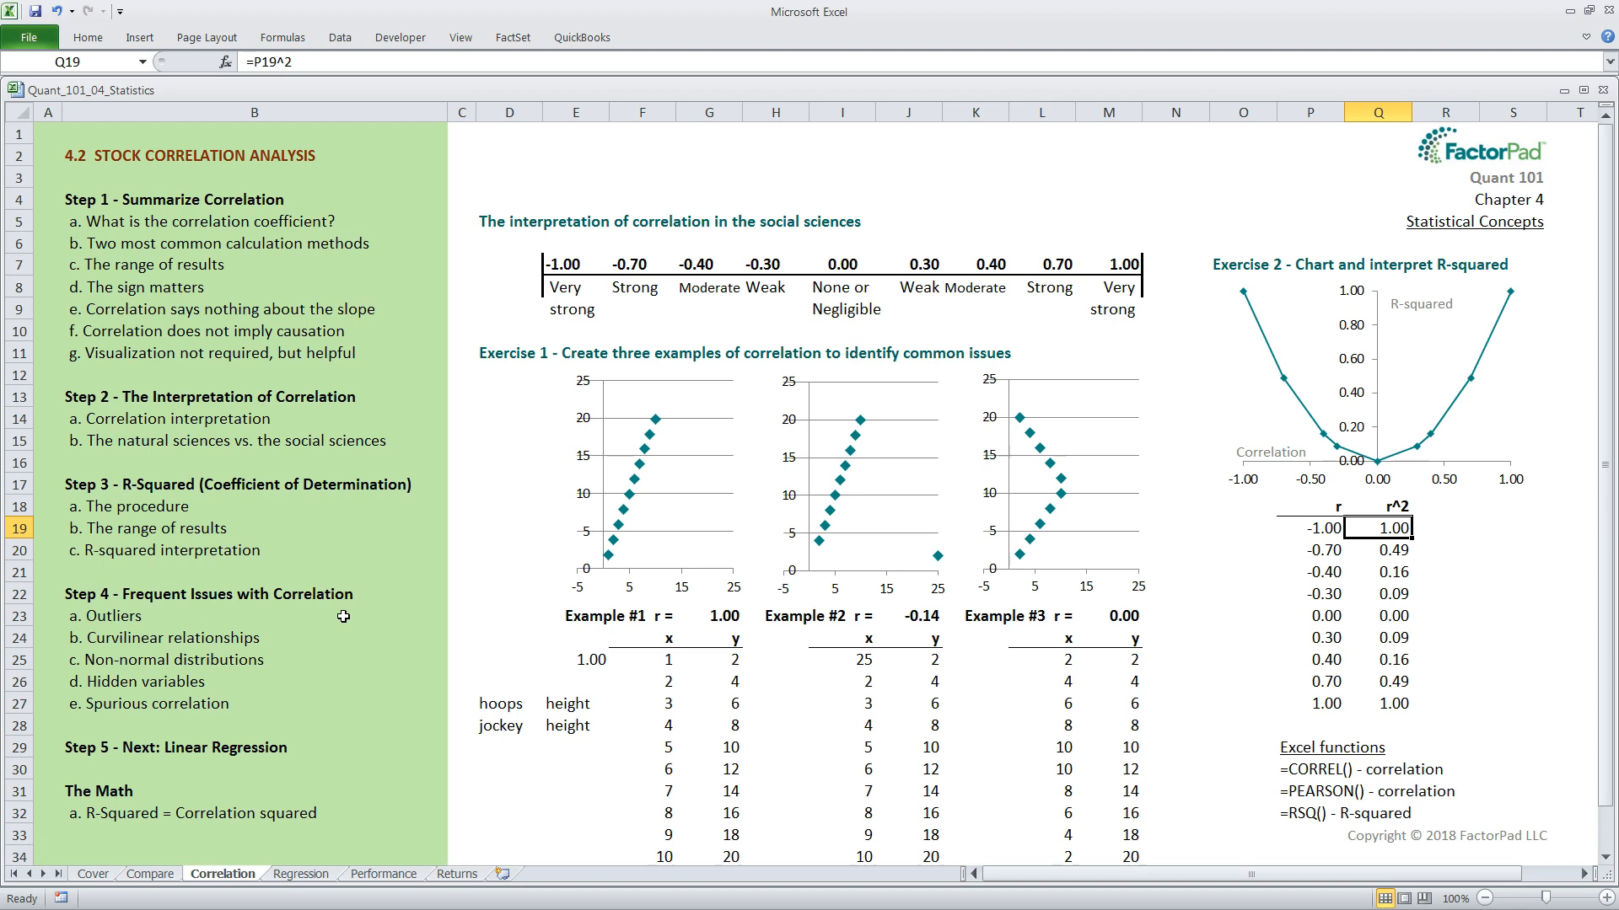
mouse_move(571, 755)
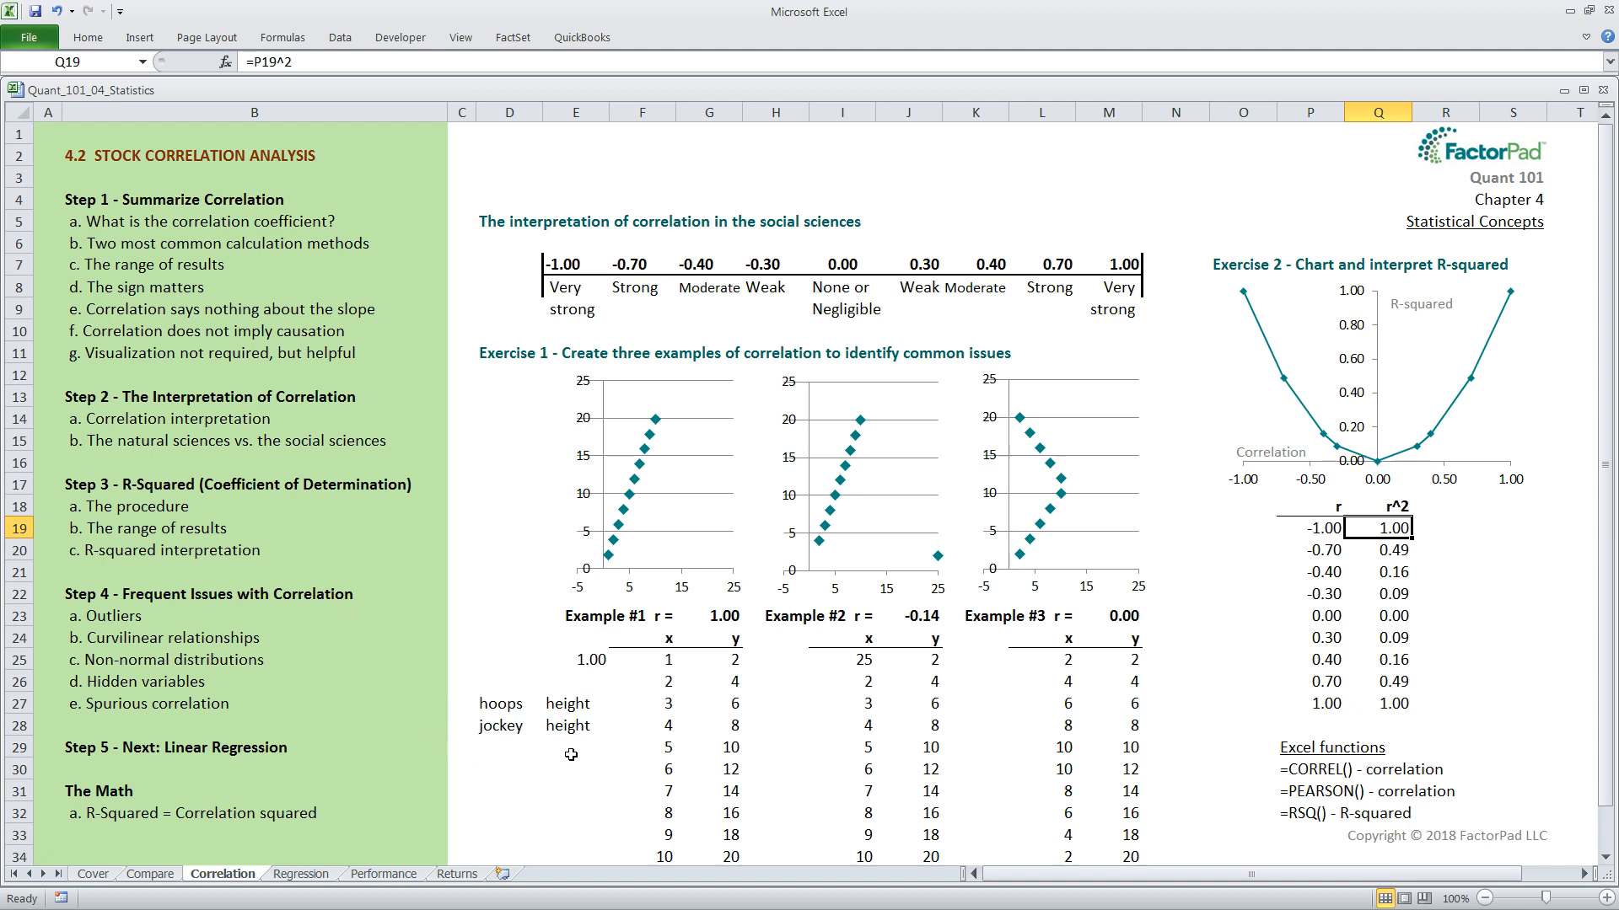
mouse_move(521, 752)
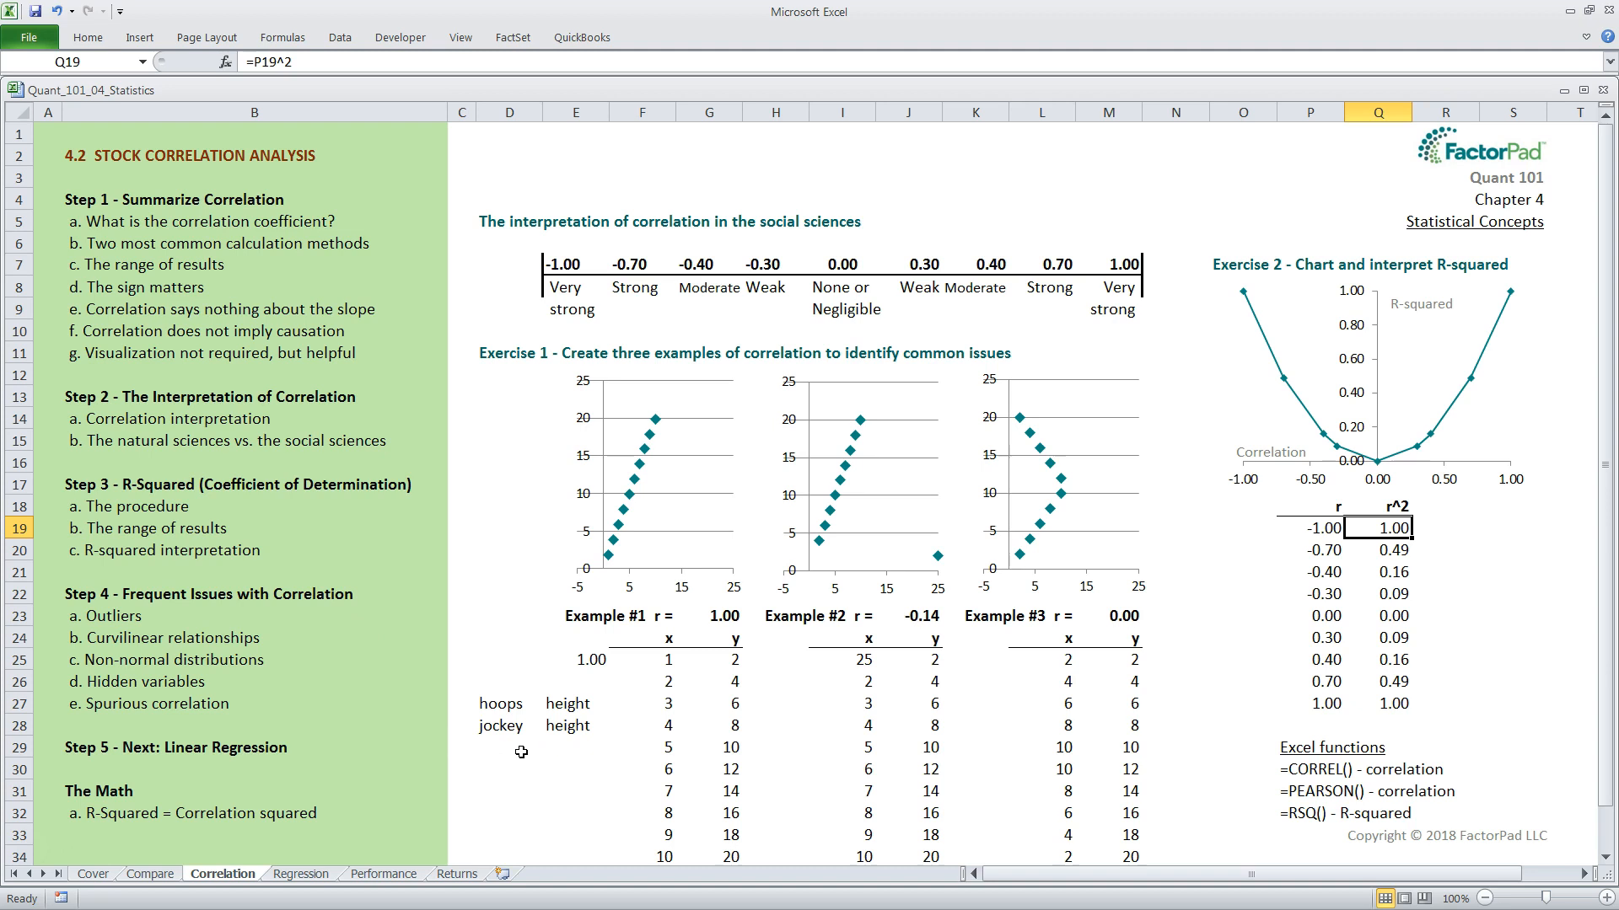
mouse_move(457, 701)
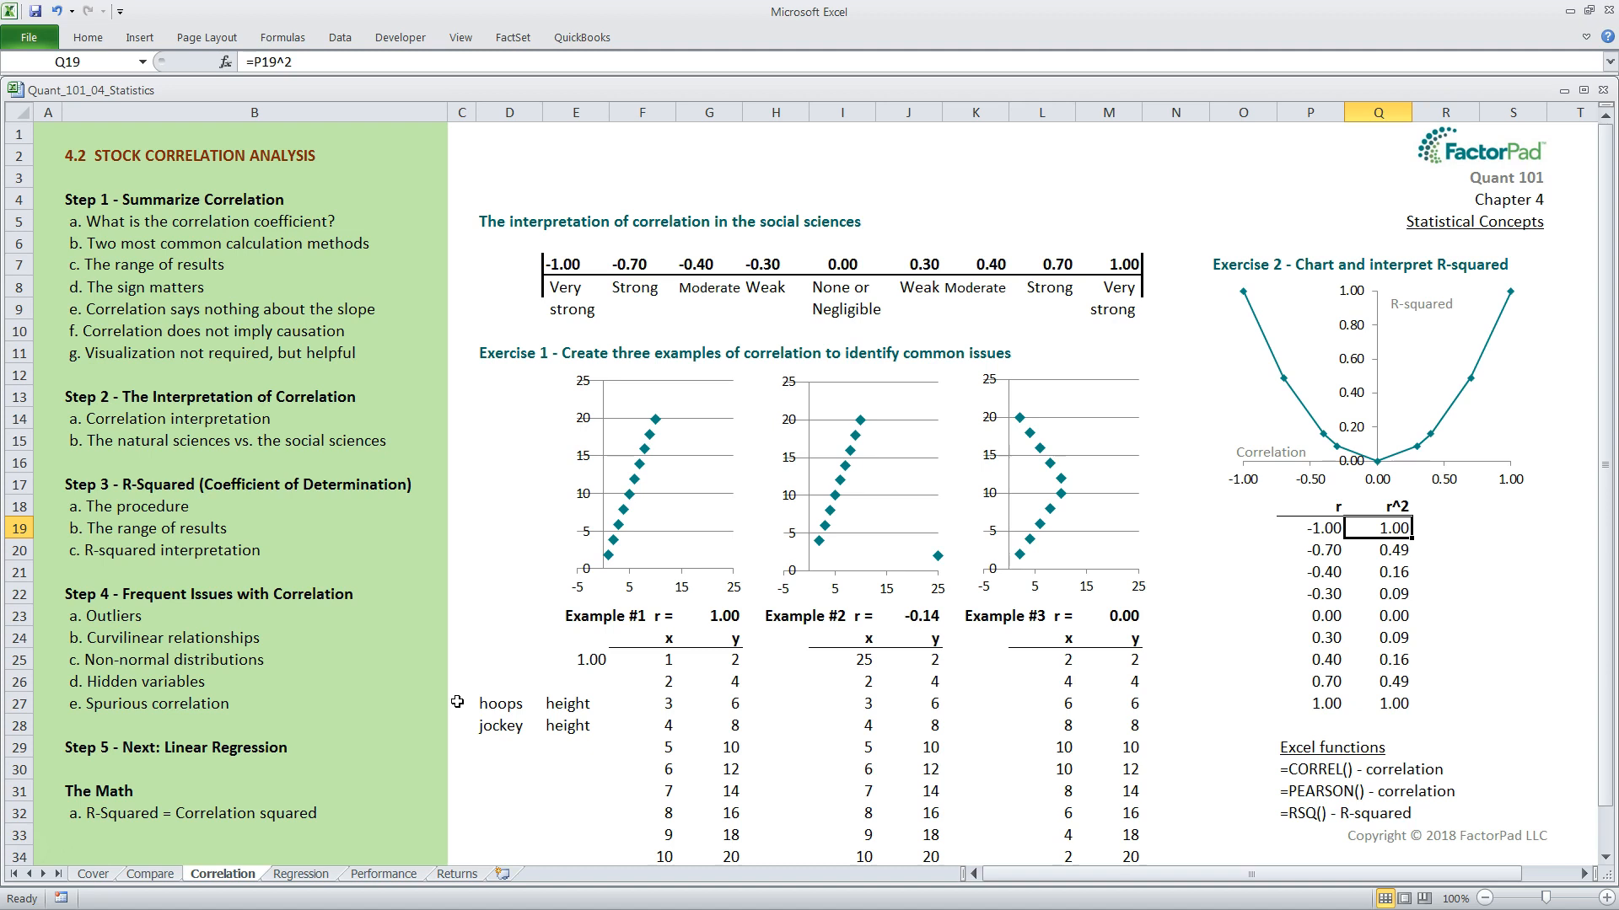
mouse_move(875, 623)
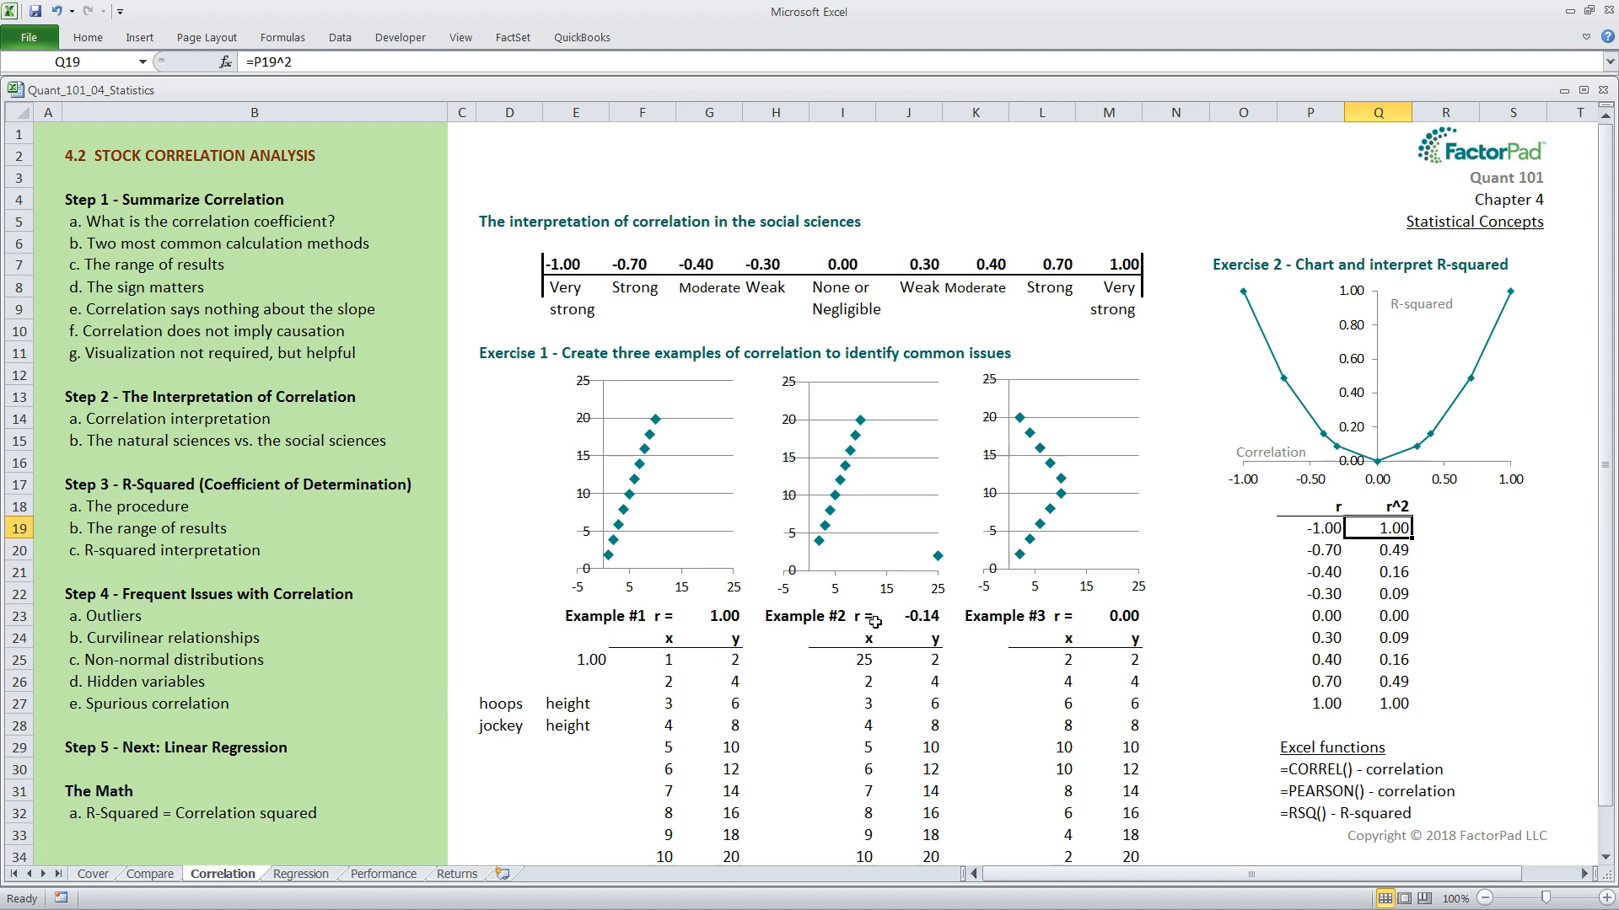
mouse_move(824, 663)
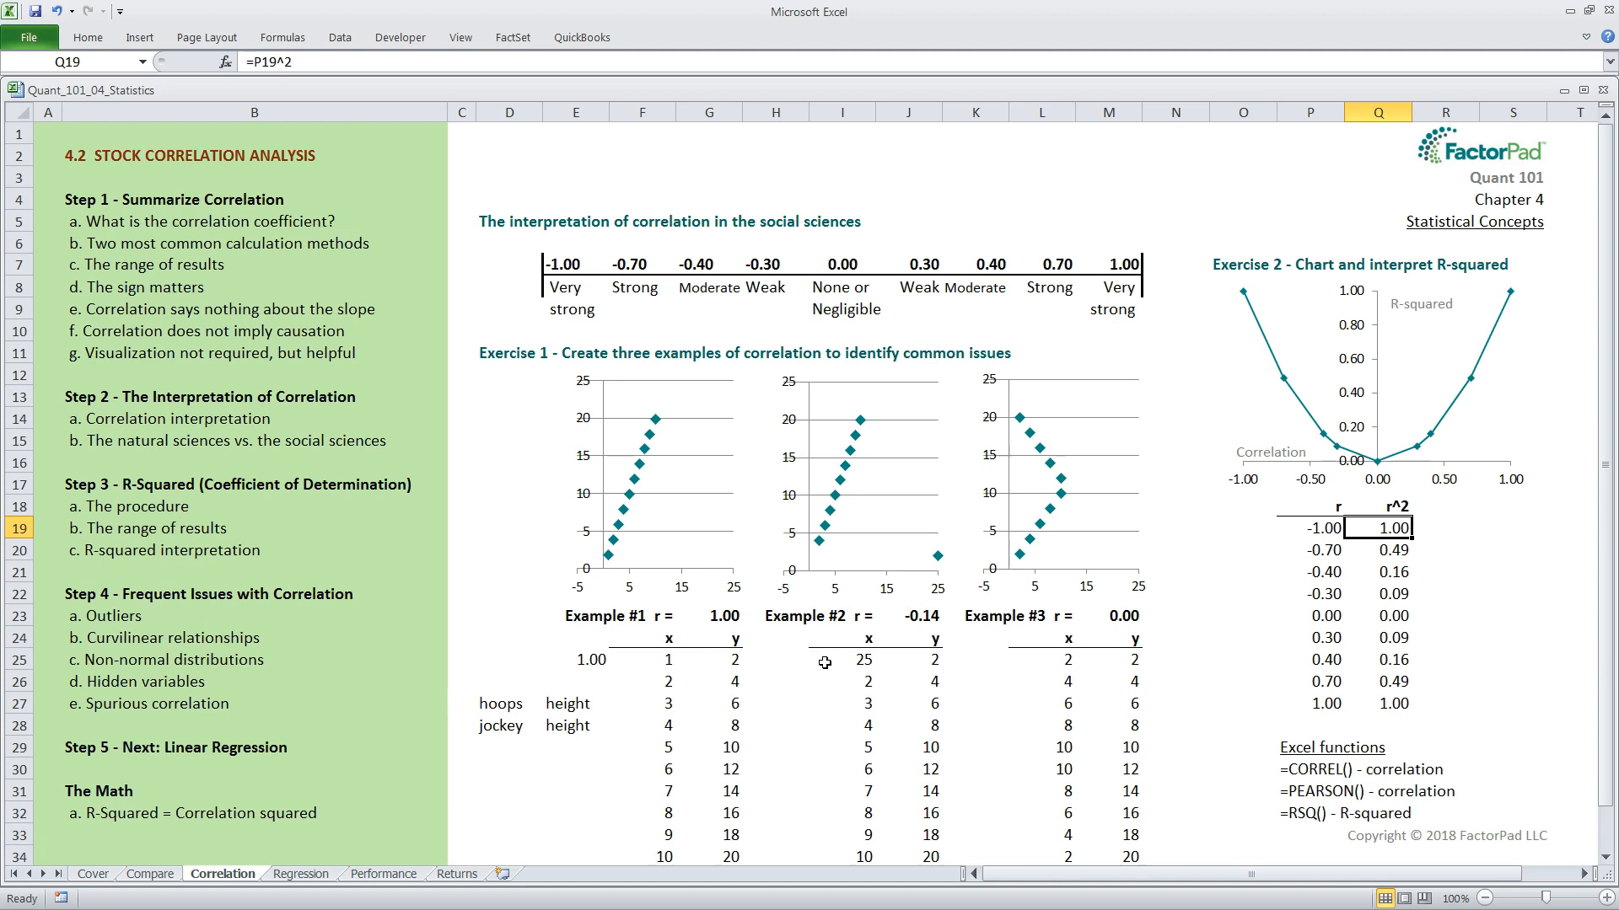
mouse_move(841, 843)
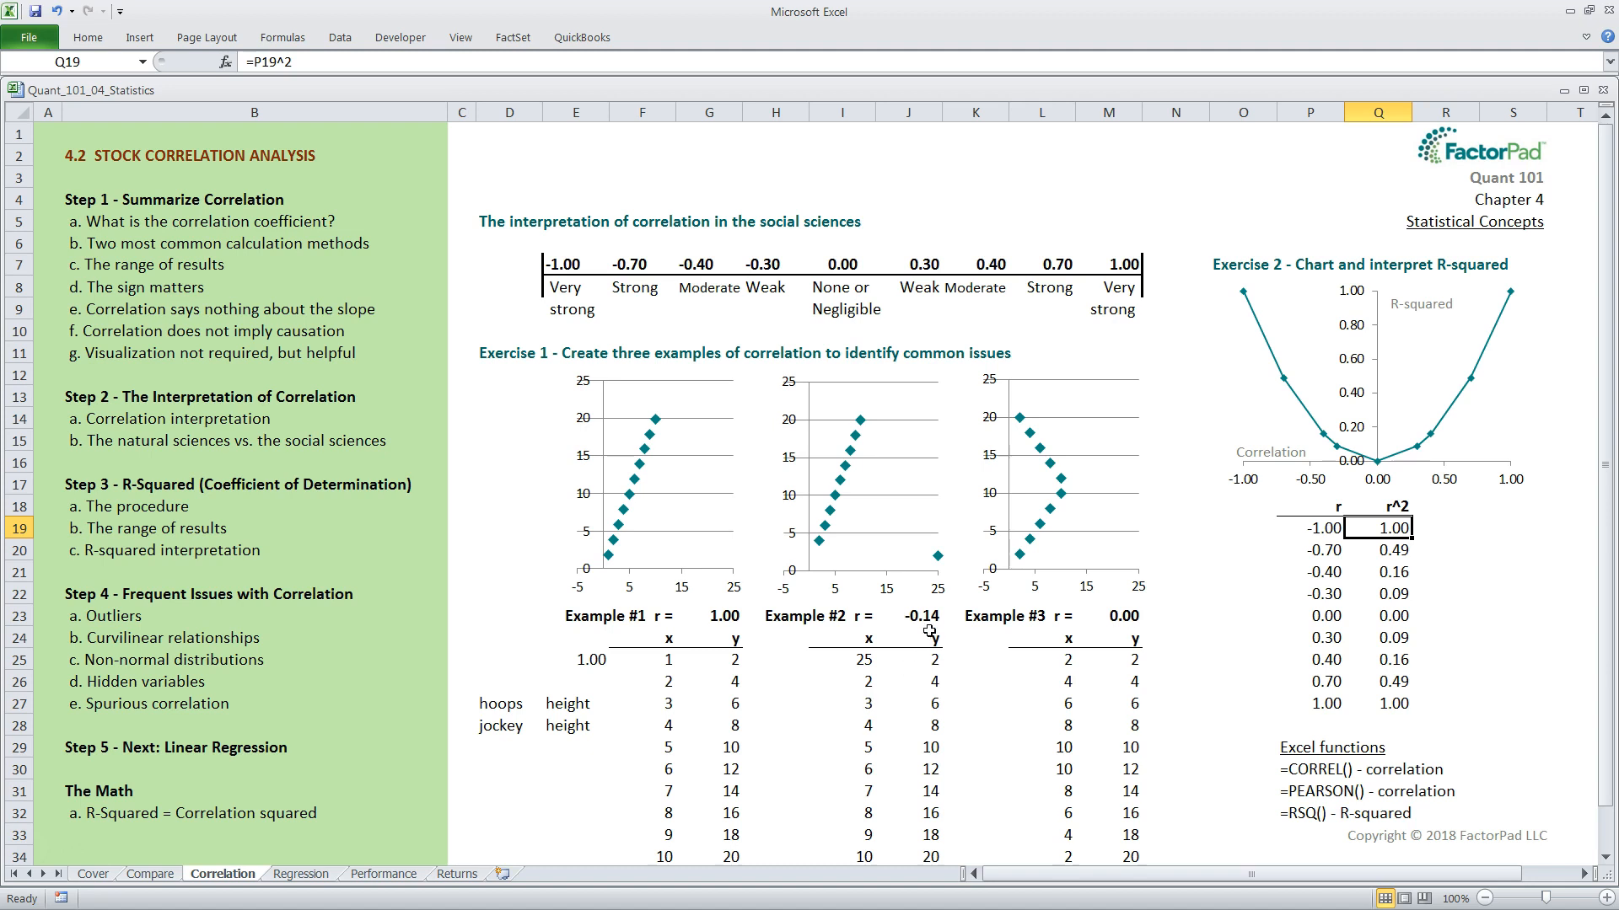
mouse_move(946, 568)
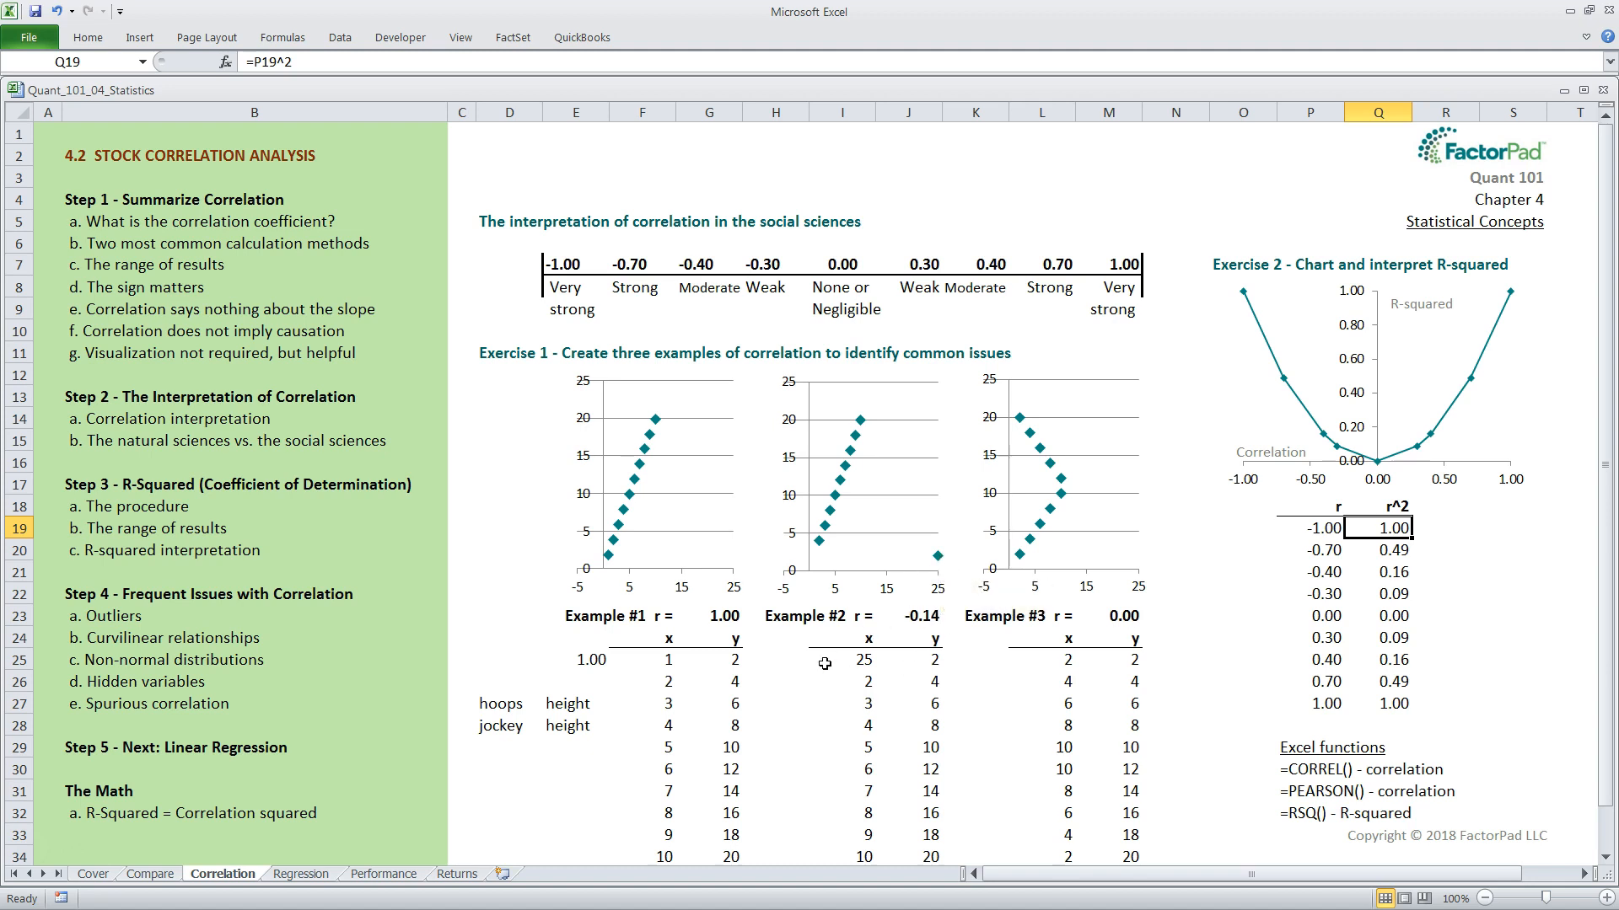
mouse_move(912, 629)
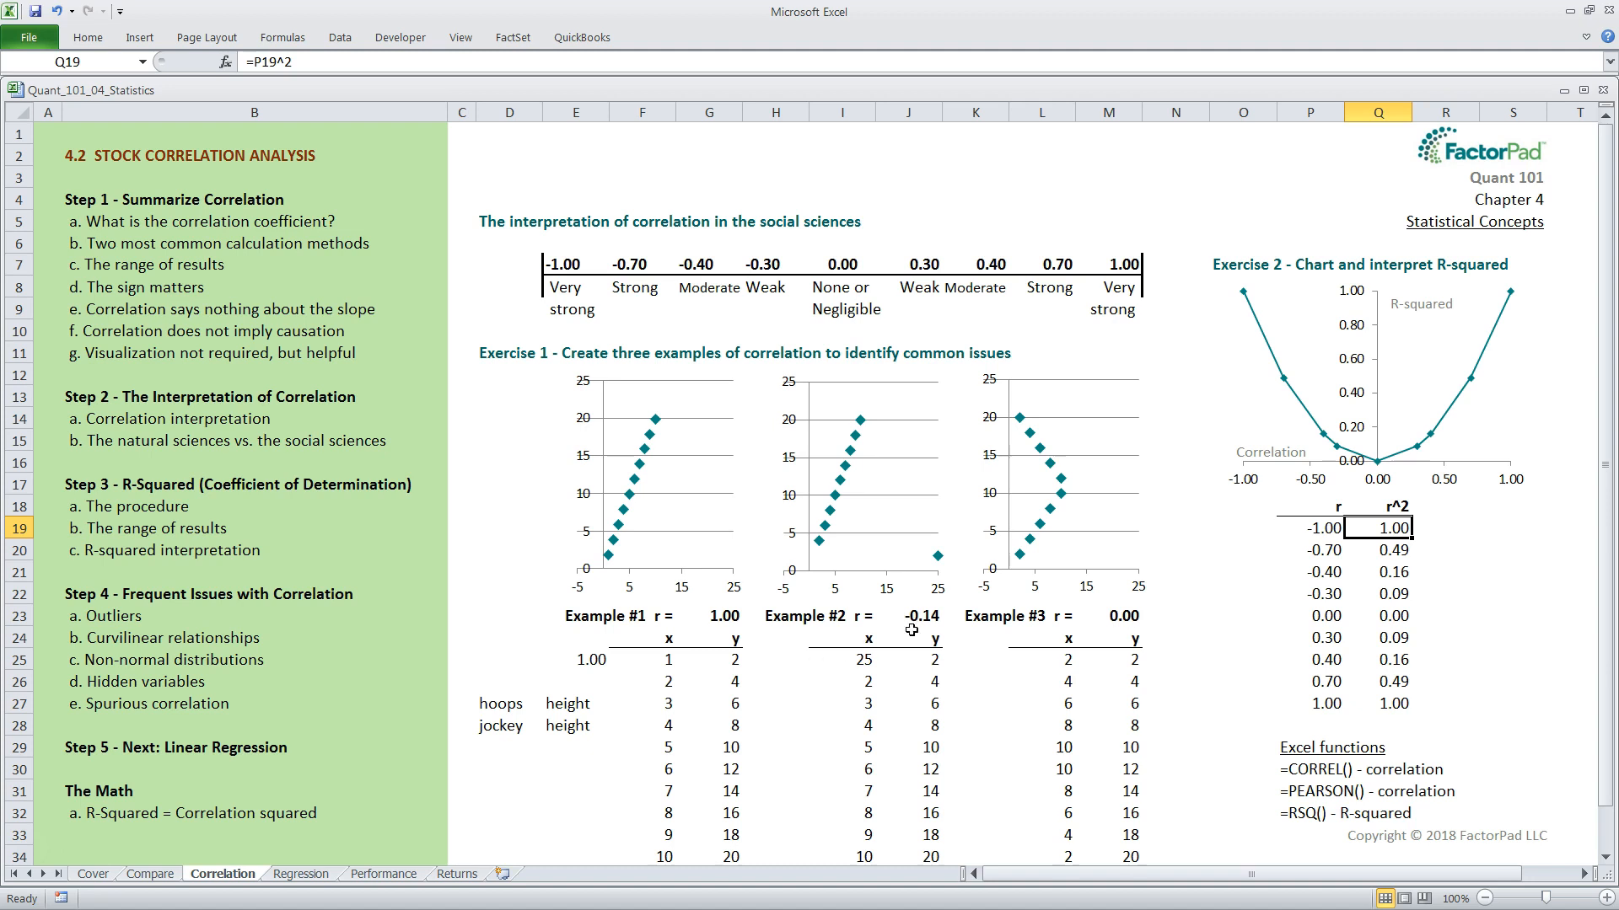
mouse_move(754, 634)
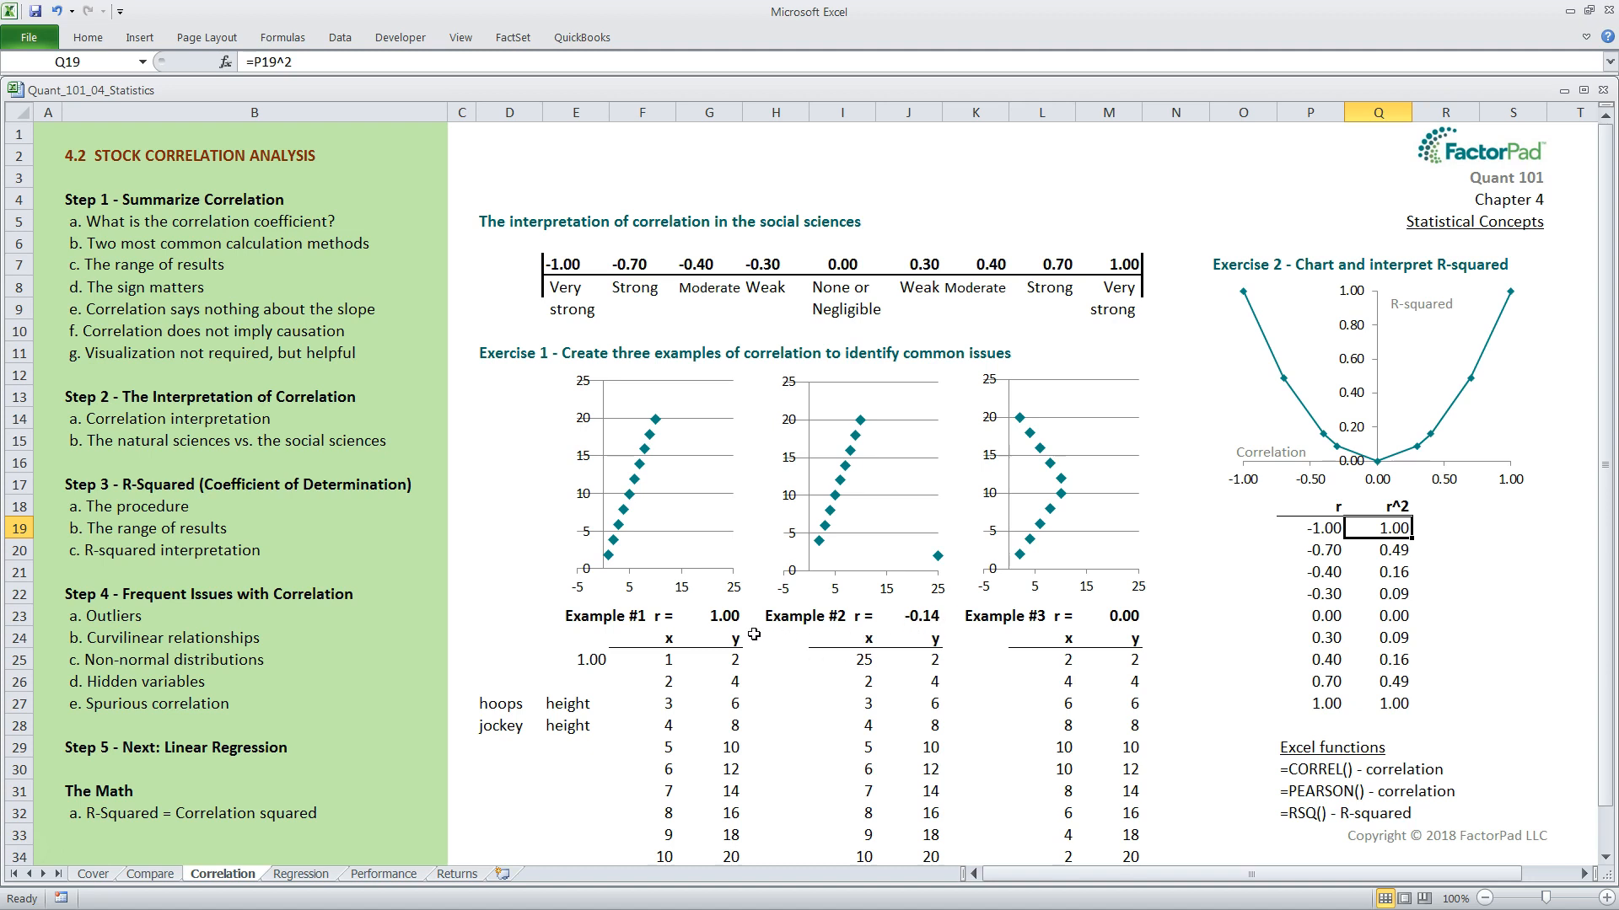
mouse_move(780, 639)
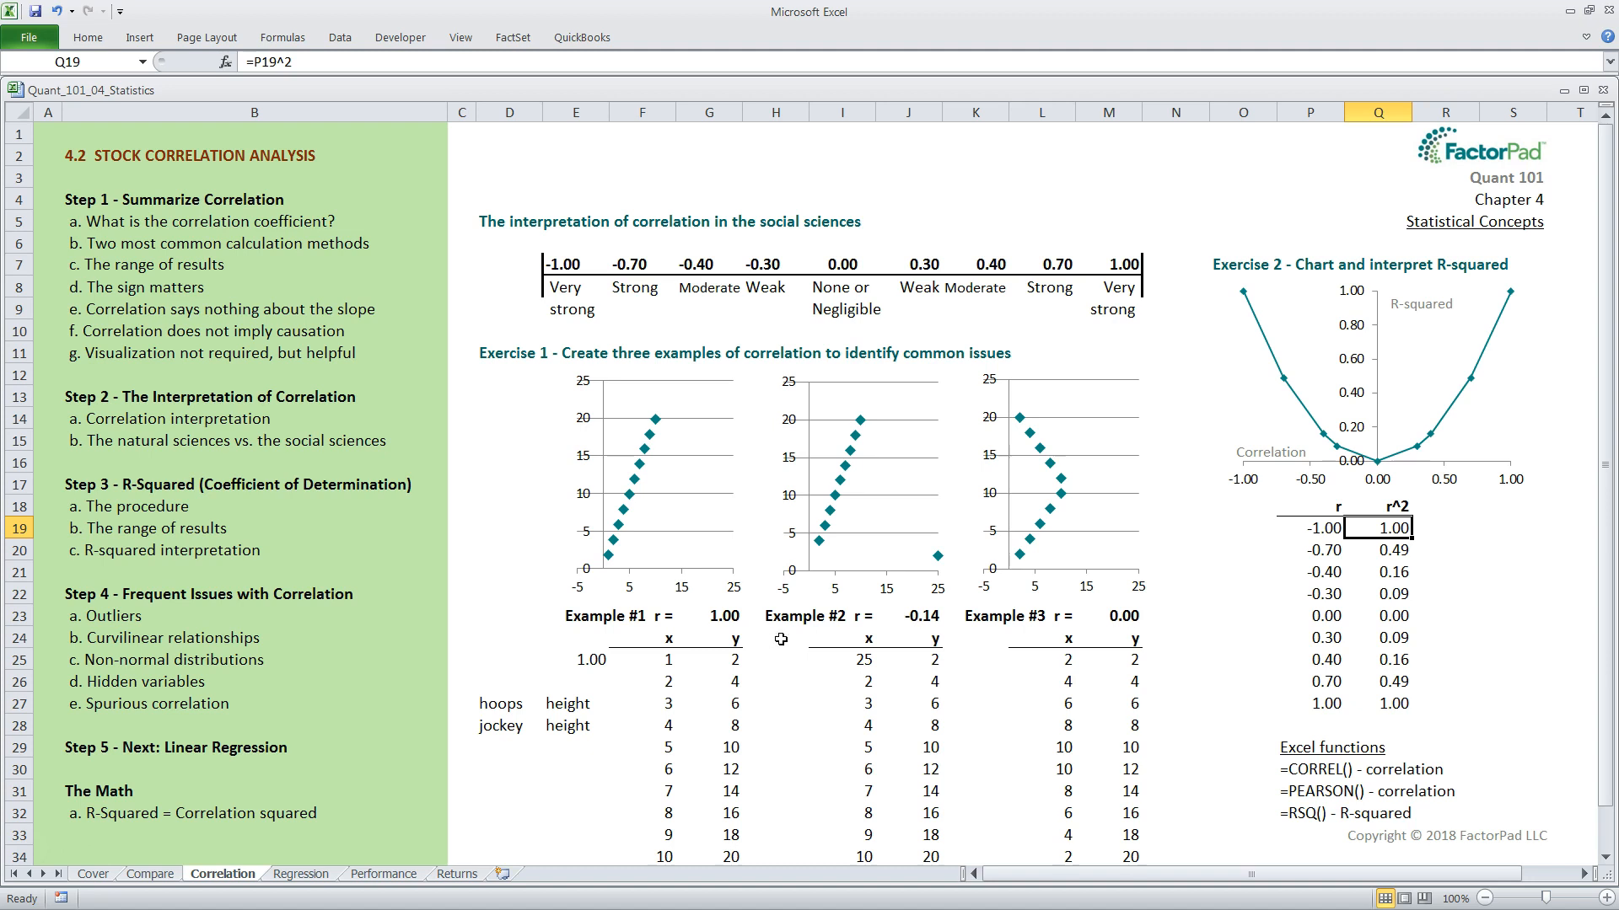
mouse_move(916, 641)
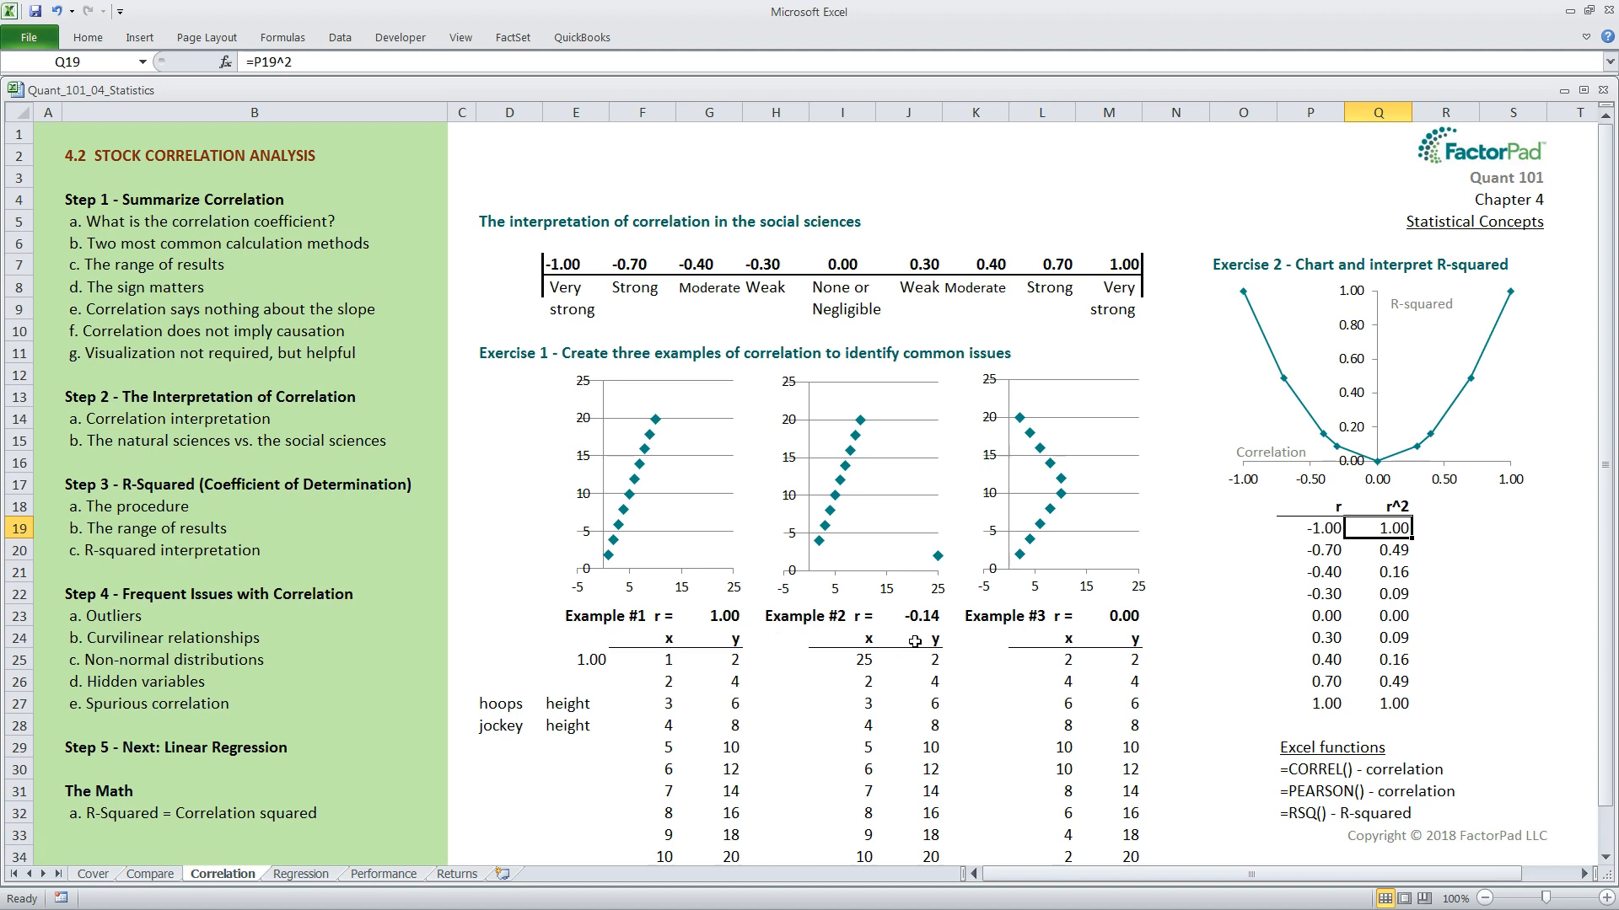
mouse_move(921, 617)
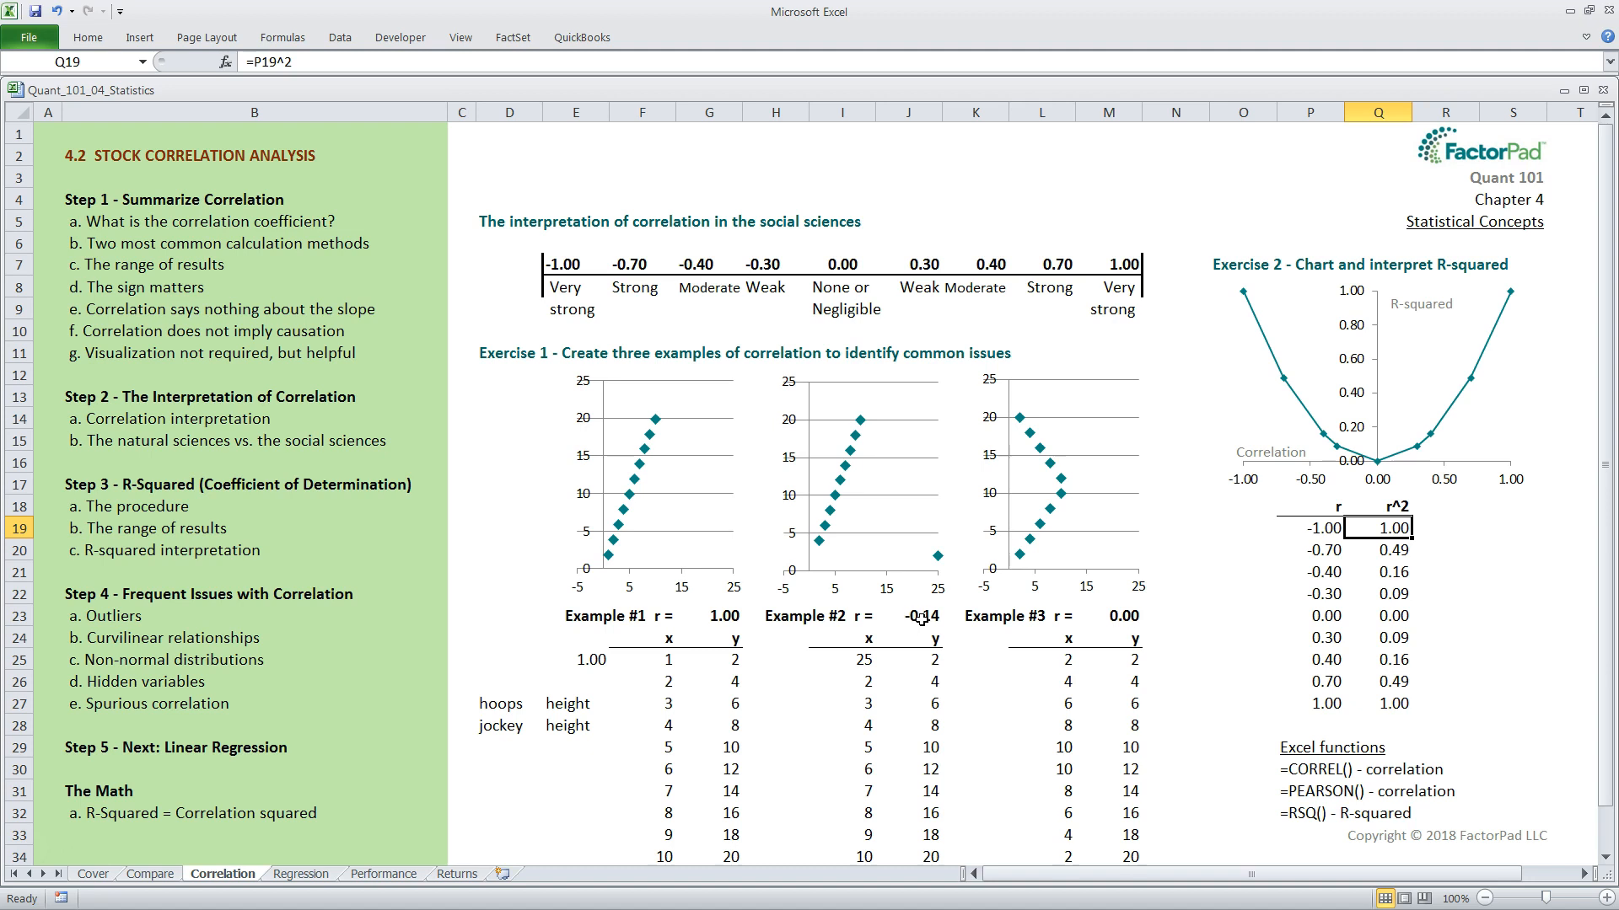
left_click(909, 617)
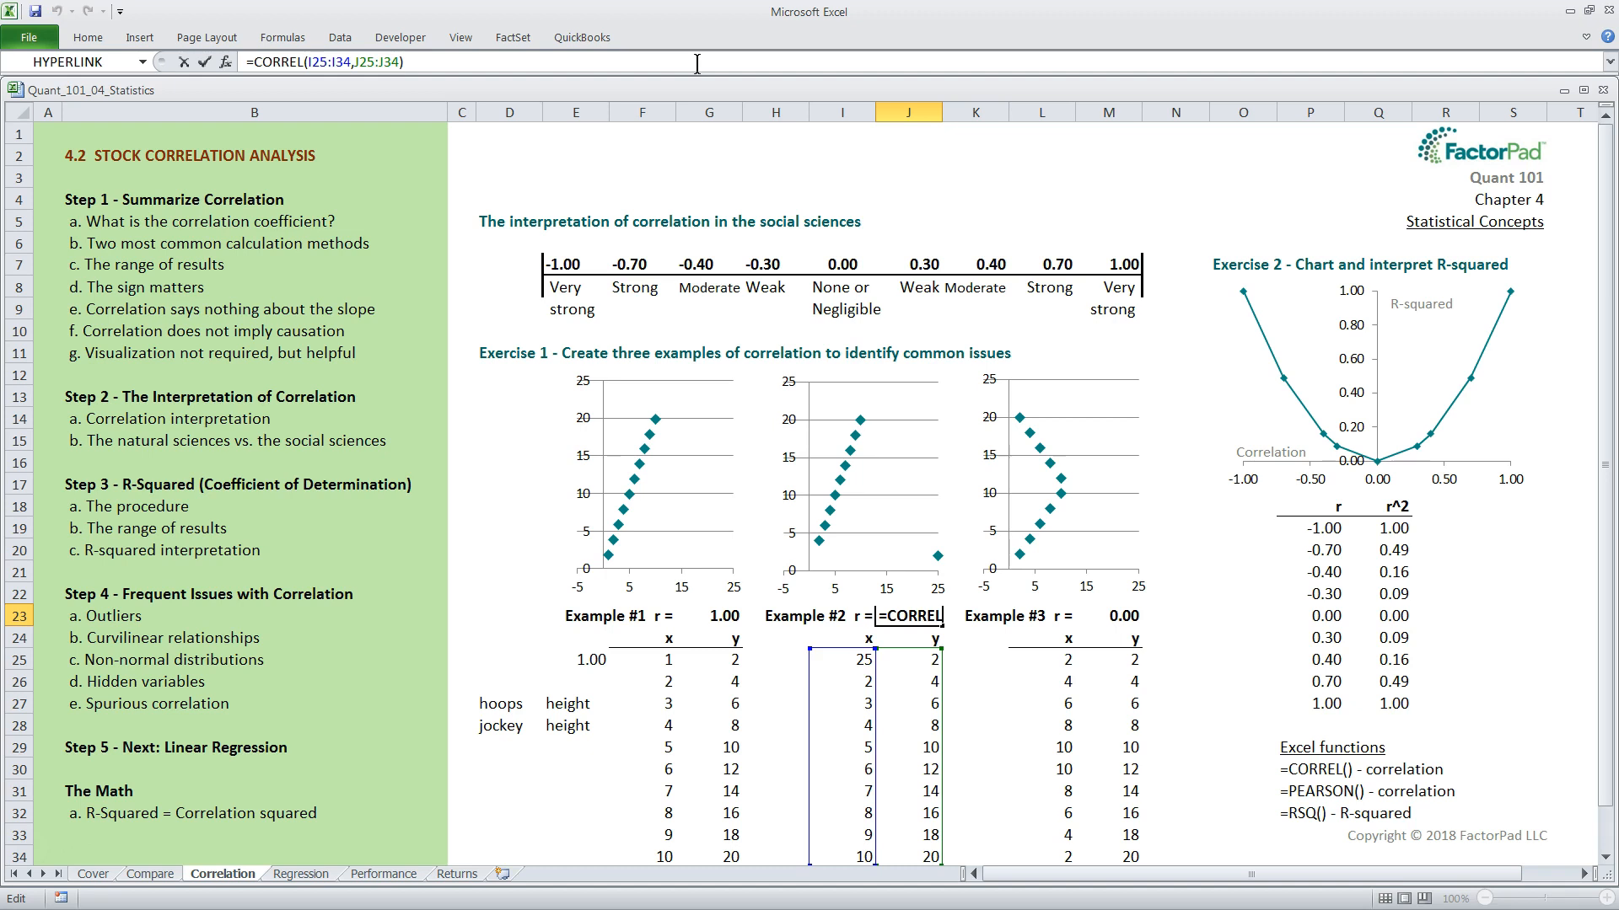
key("Return")
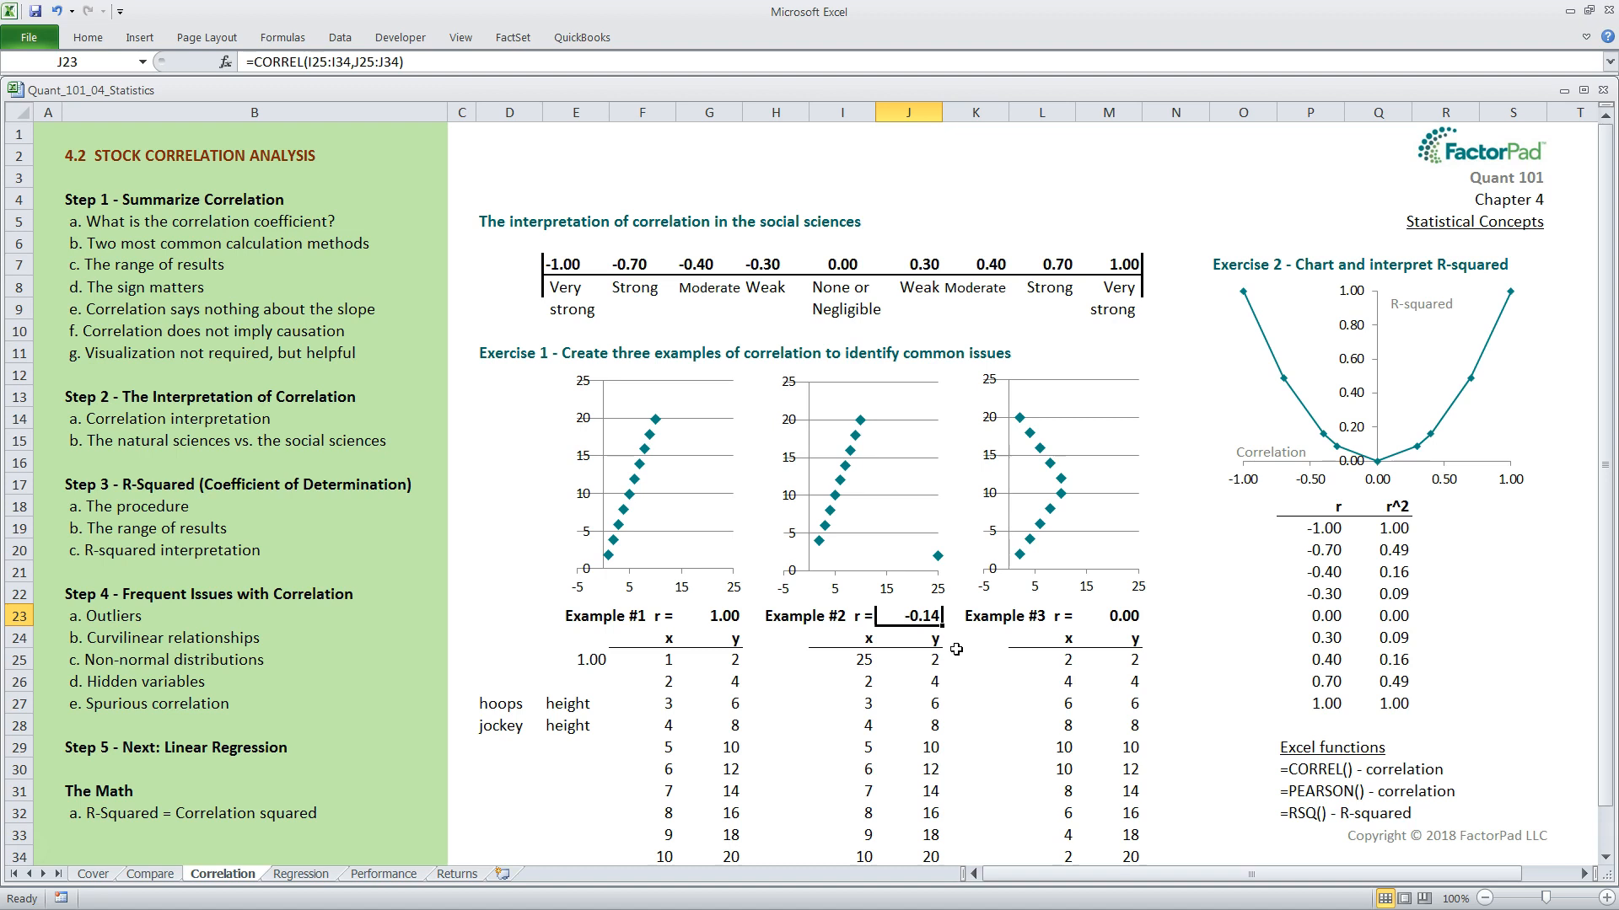
mouse_move(1128, 632)
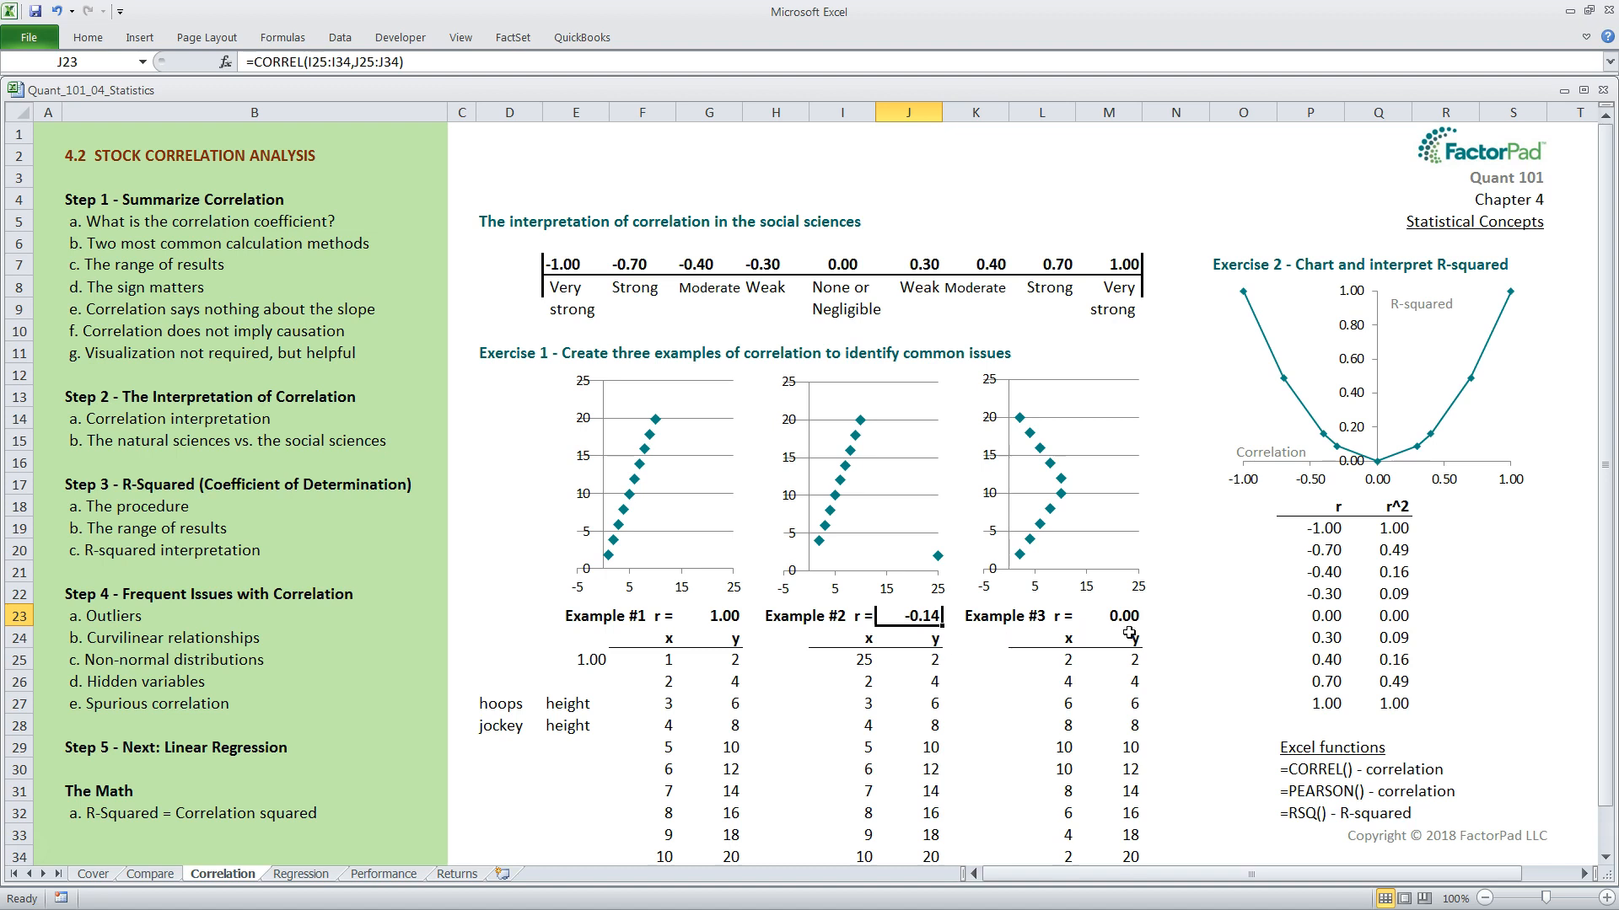
mouse_move(1163, 630)
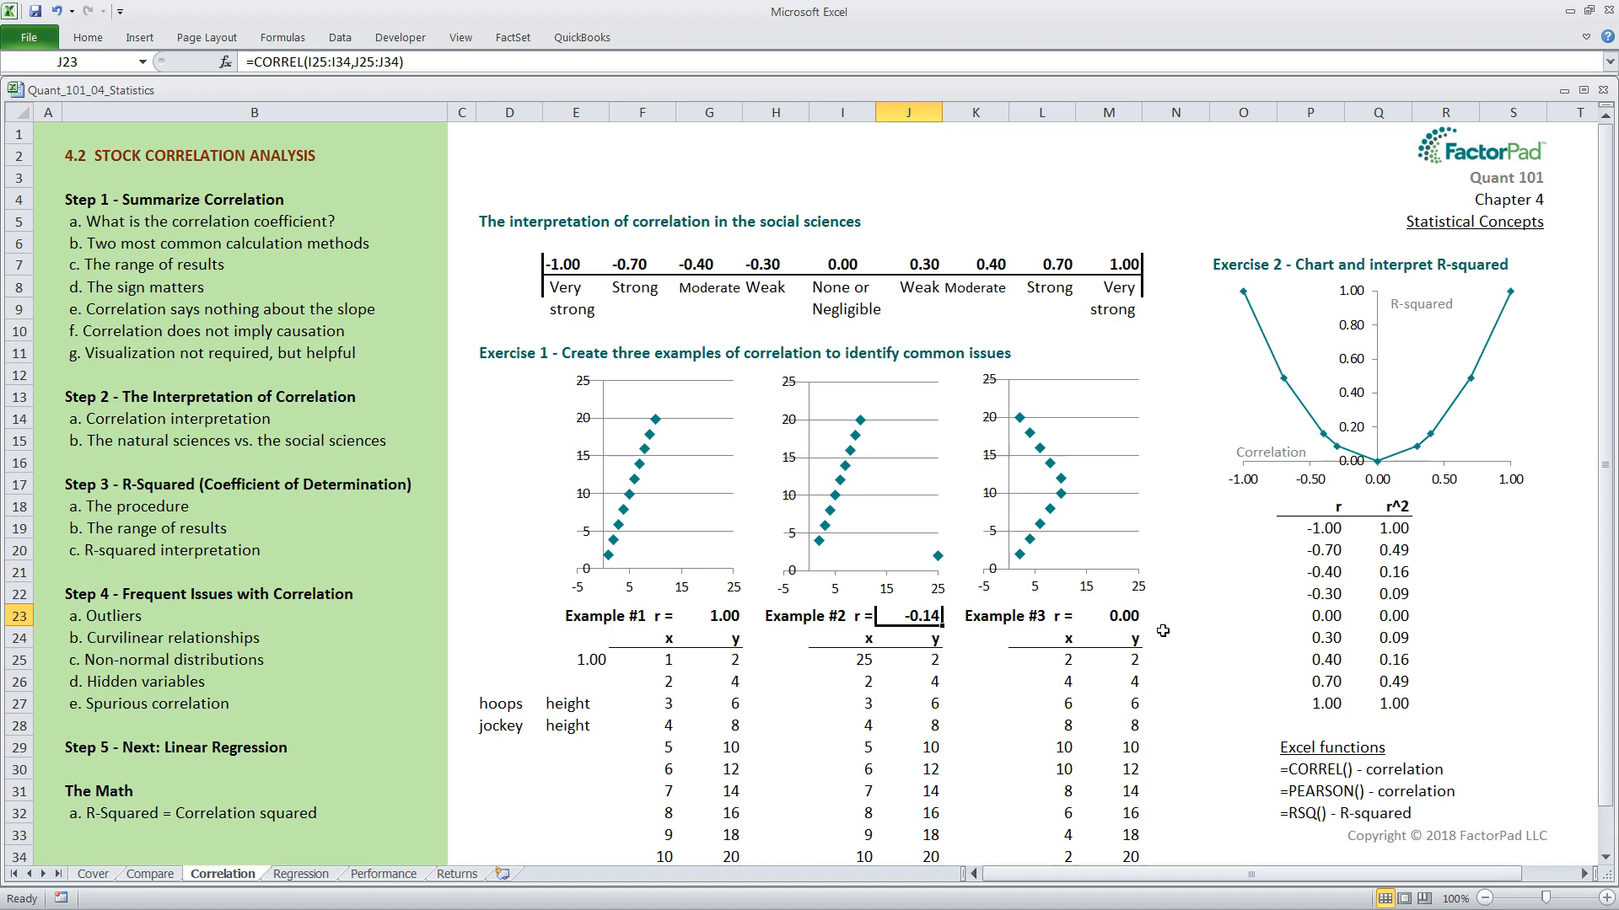
mouse_move(1153, 627)
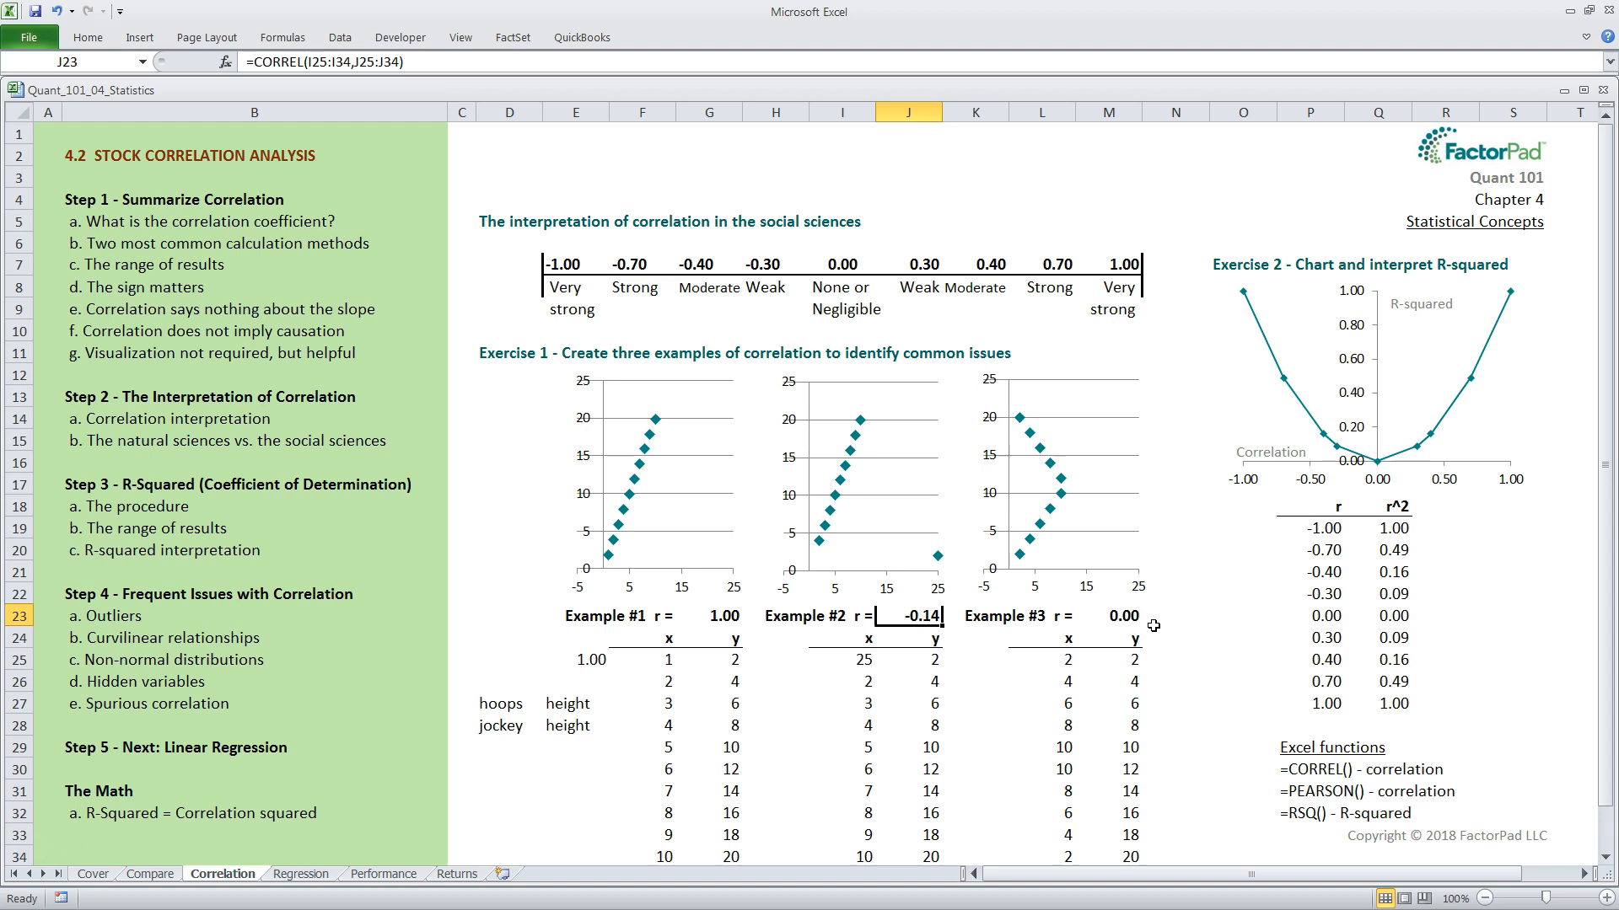
left_click(1108, 617)
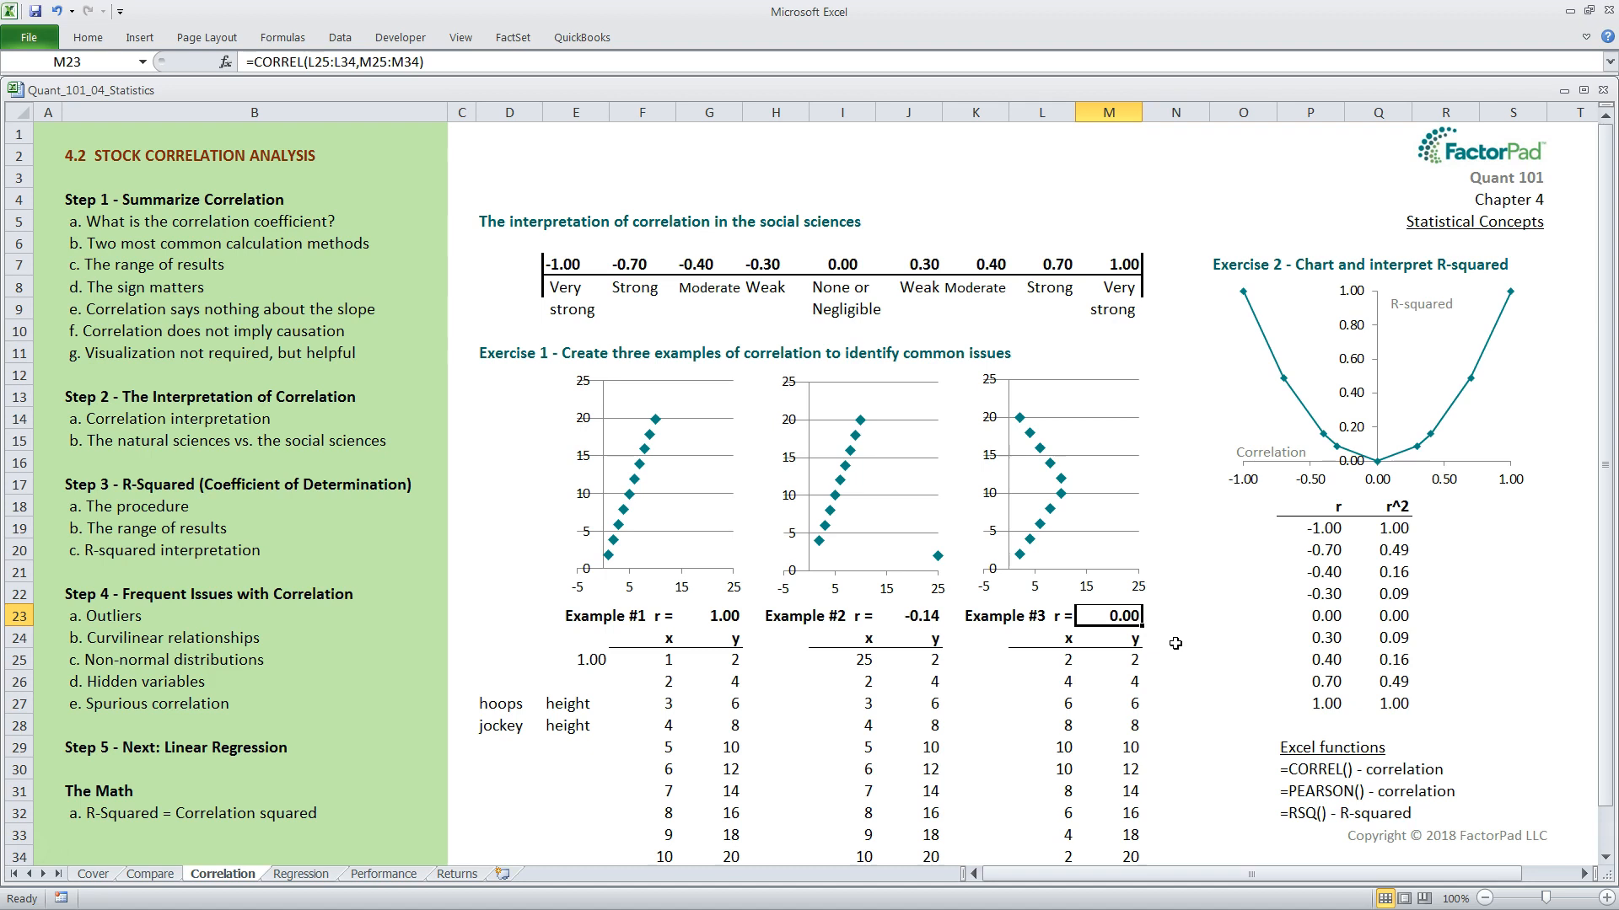
mouse_move(1069, 608)
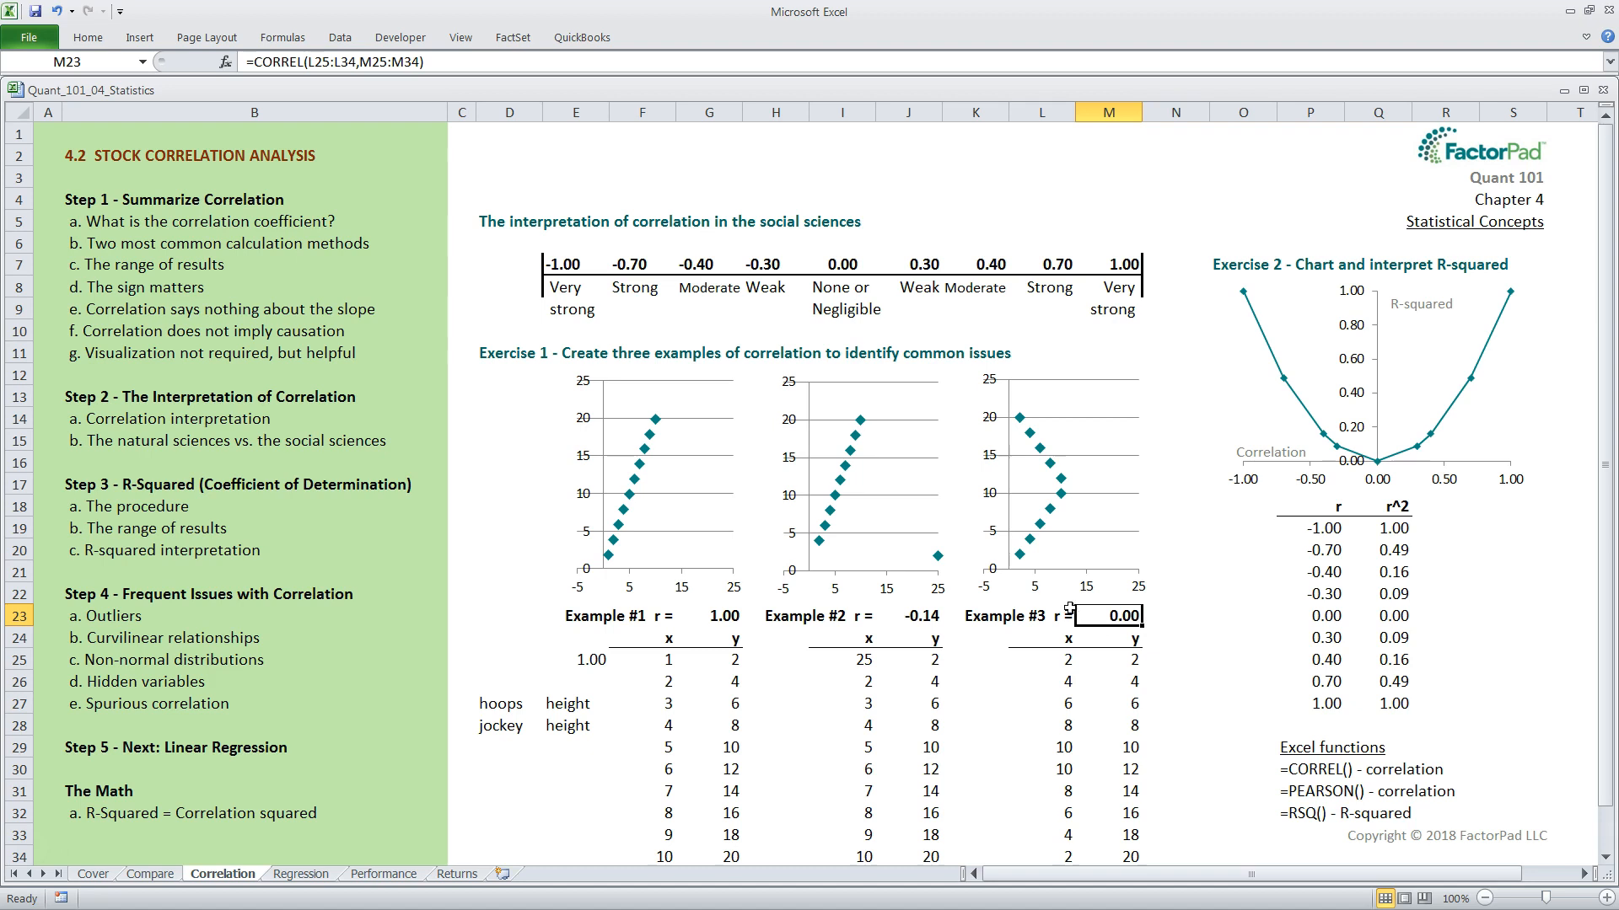
mouse_move(1042, 462)
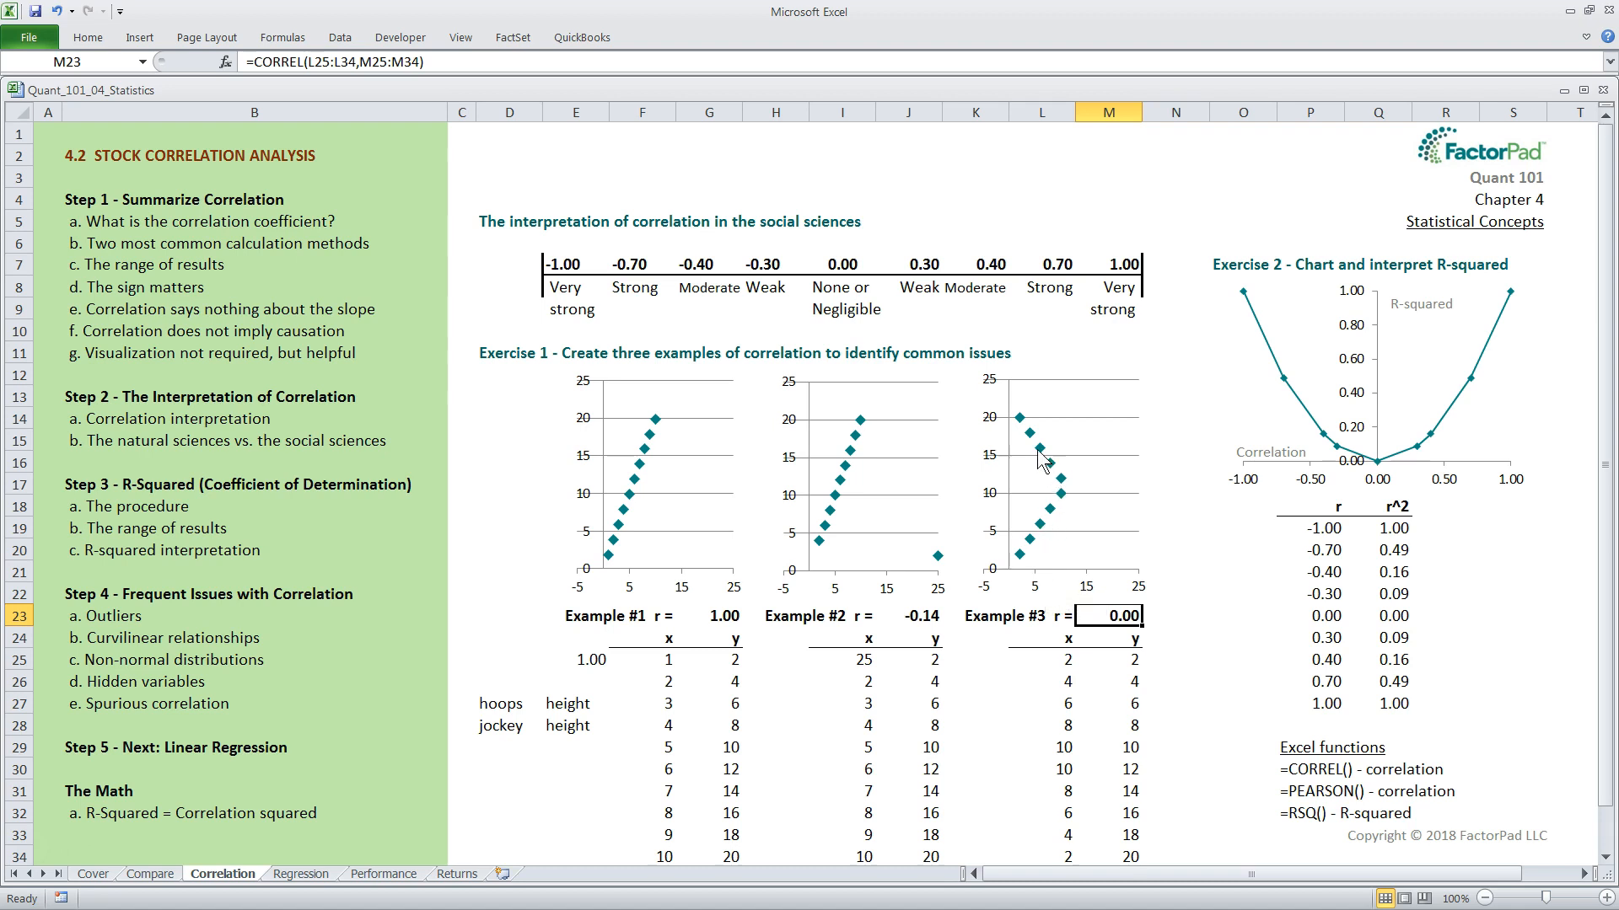
mouse_move(1015, 602)
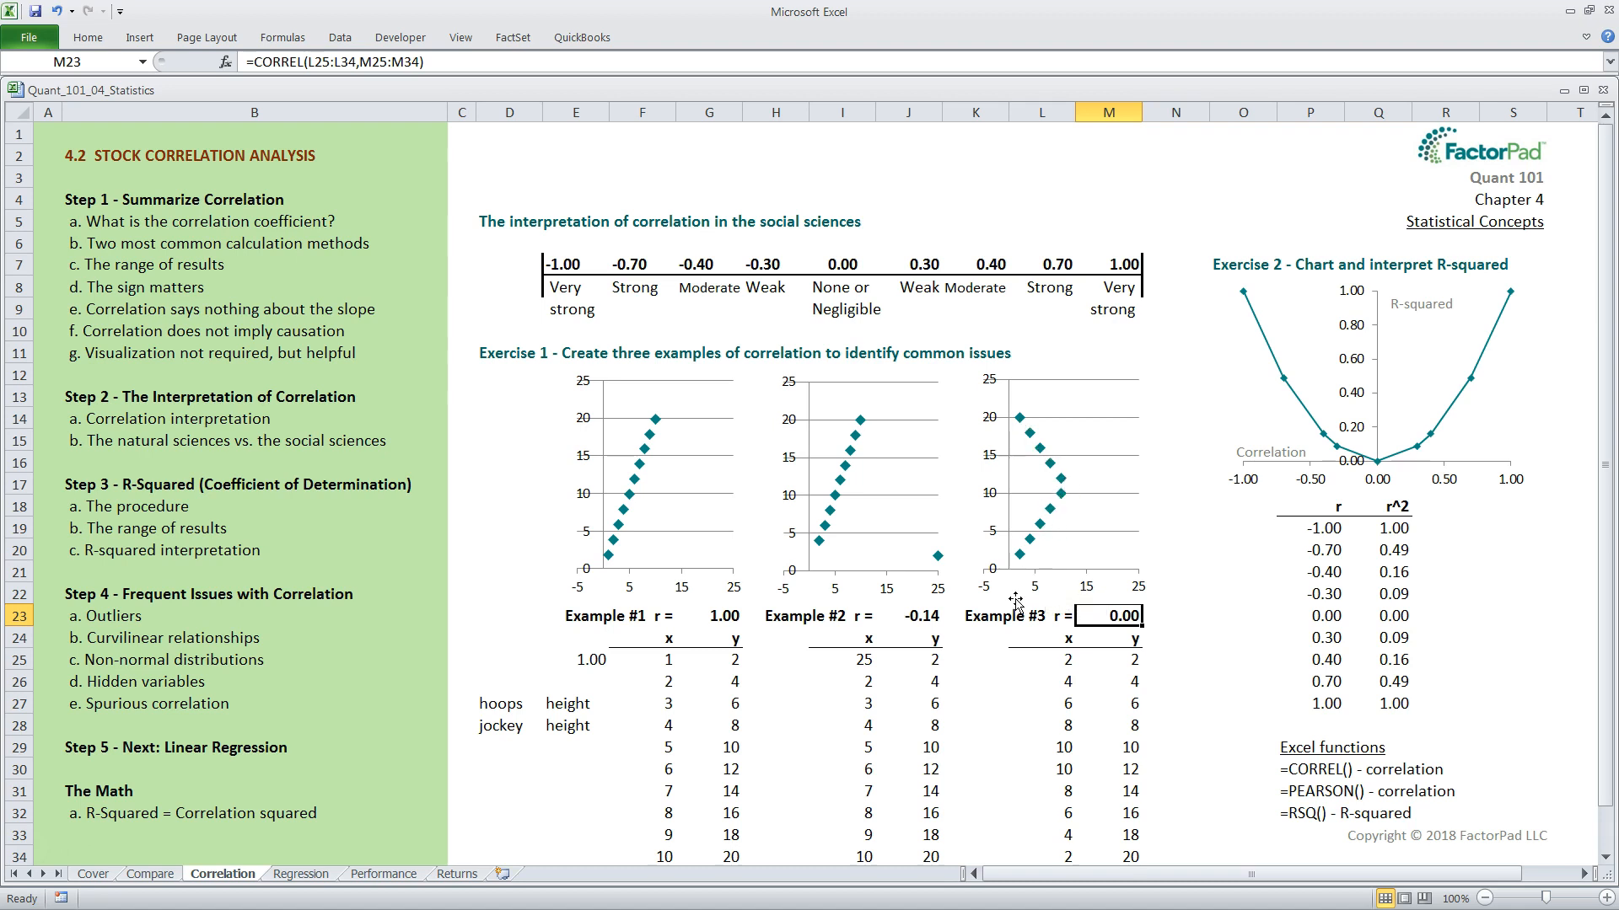
mouse_move(1018, 705)
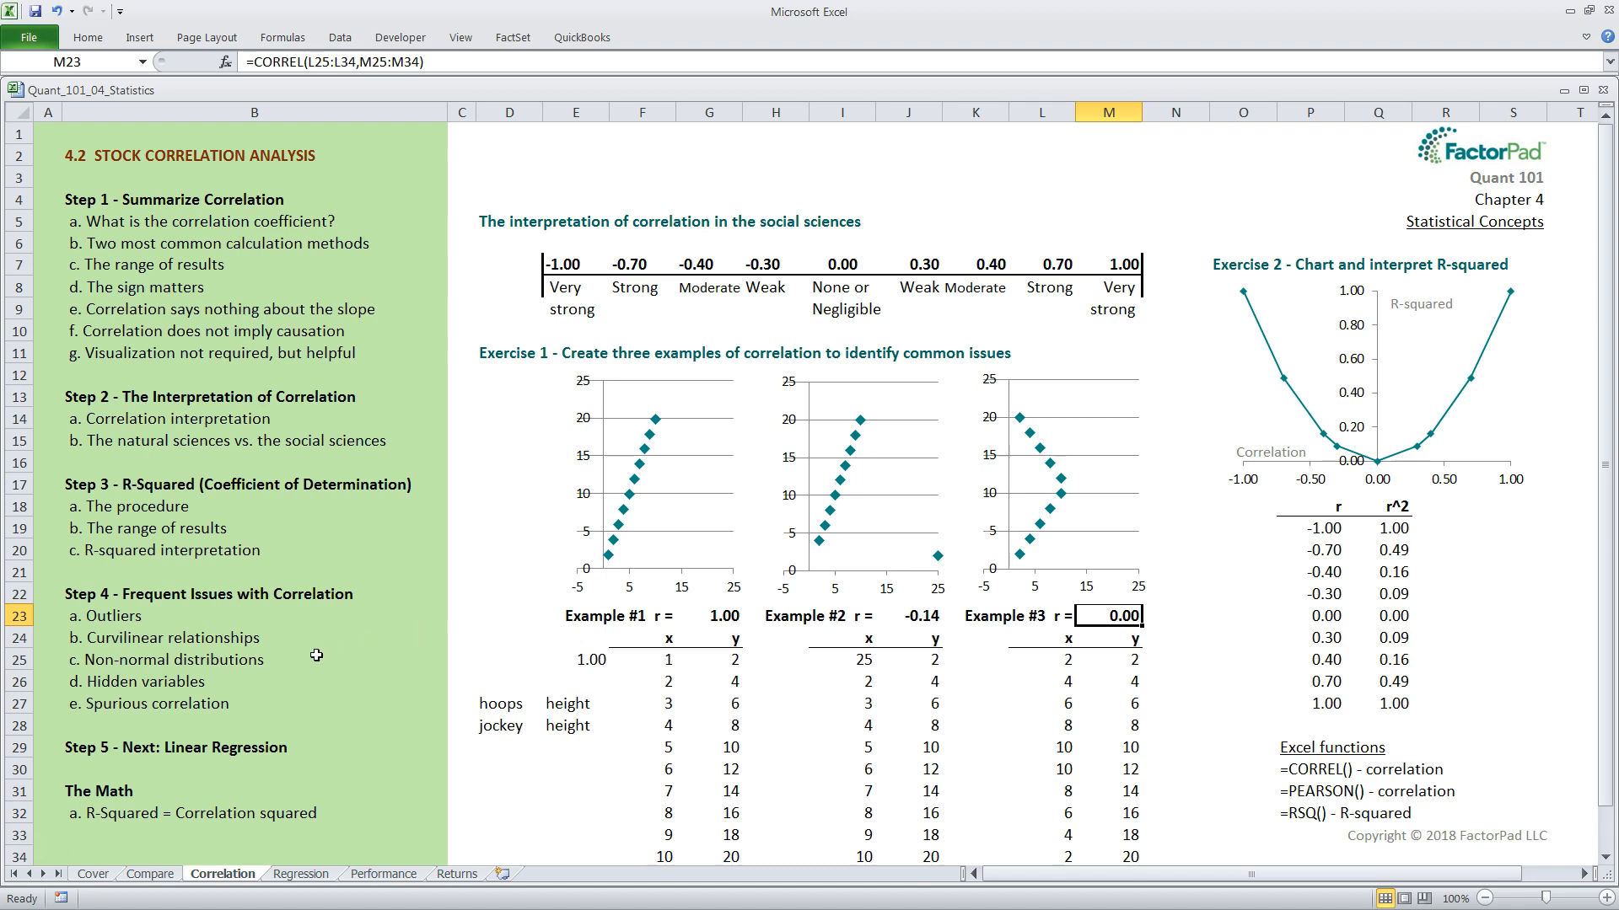
mouse_move(301, 664)
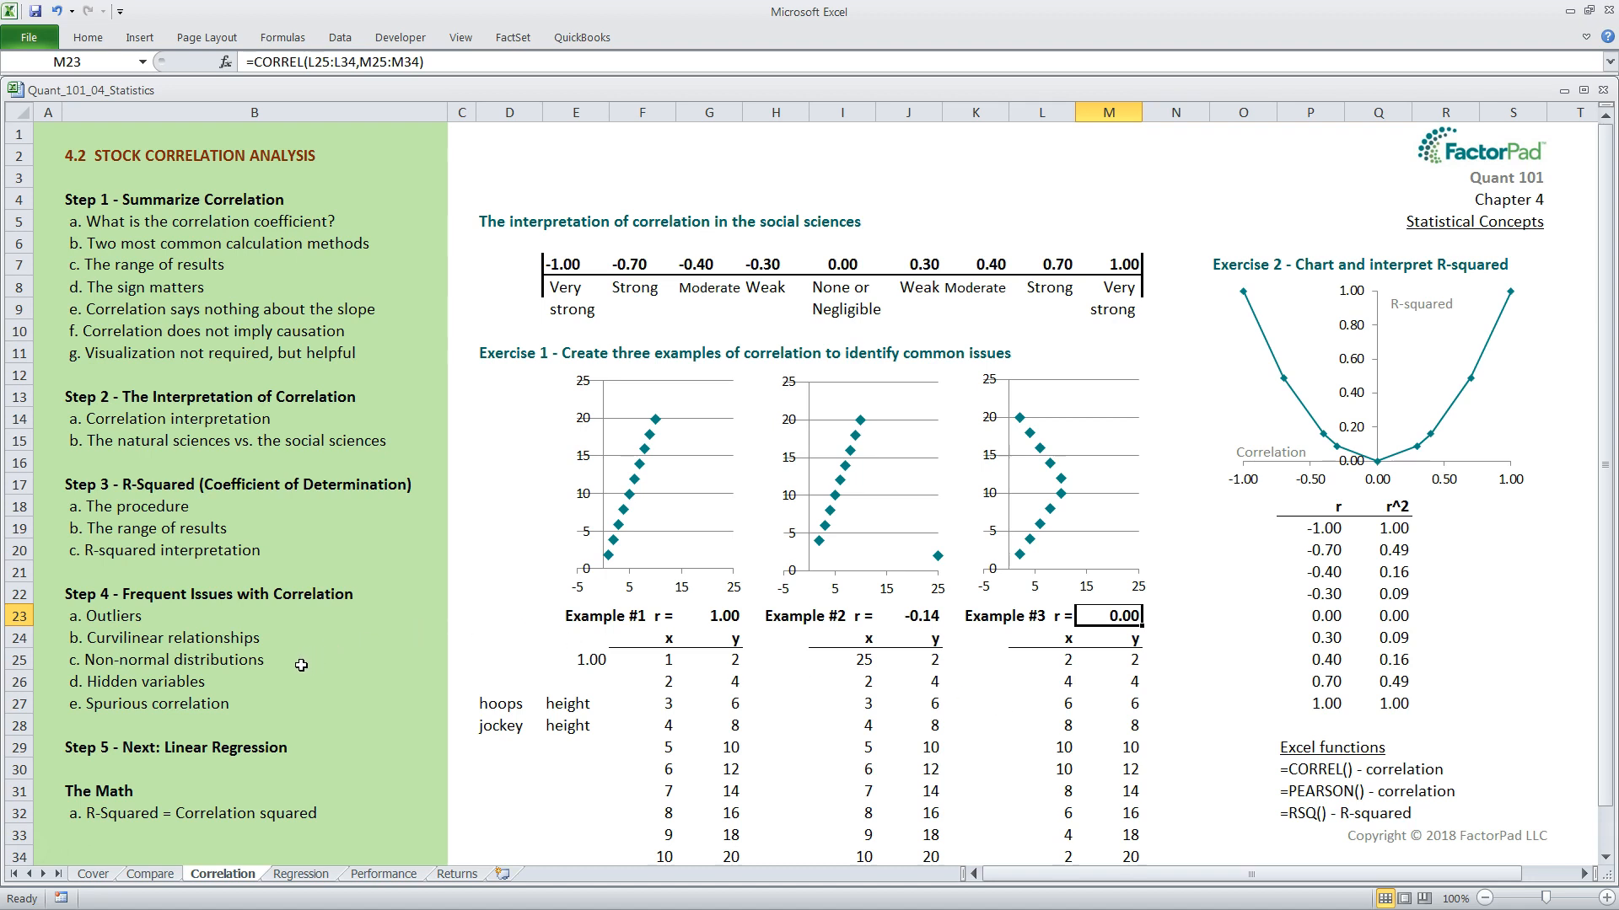
mouse_move(297, 661)
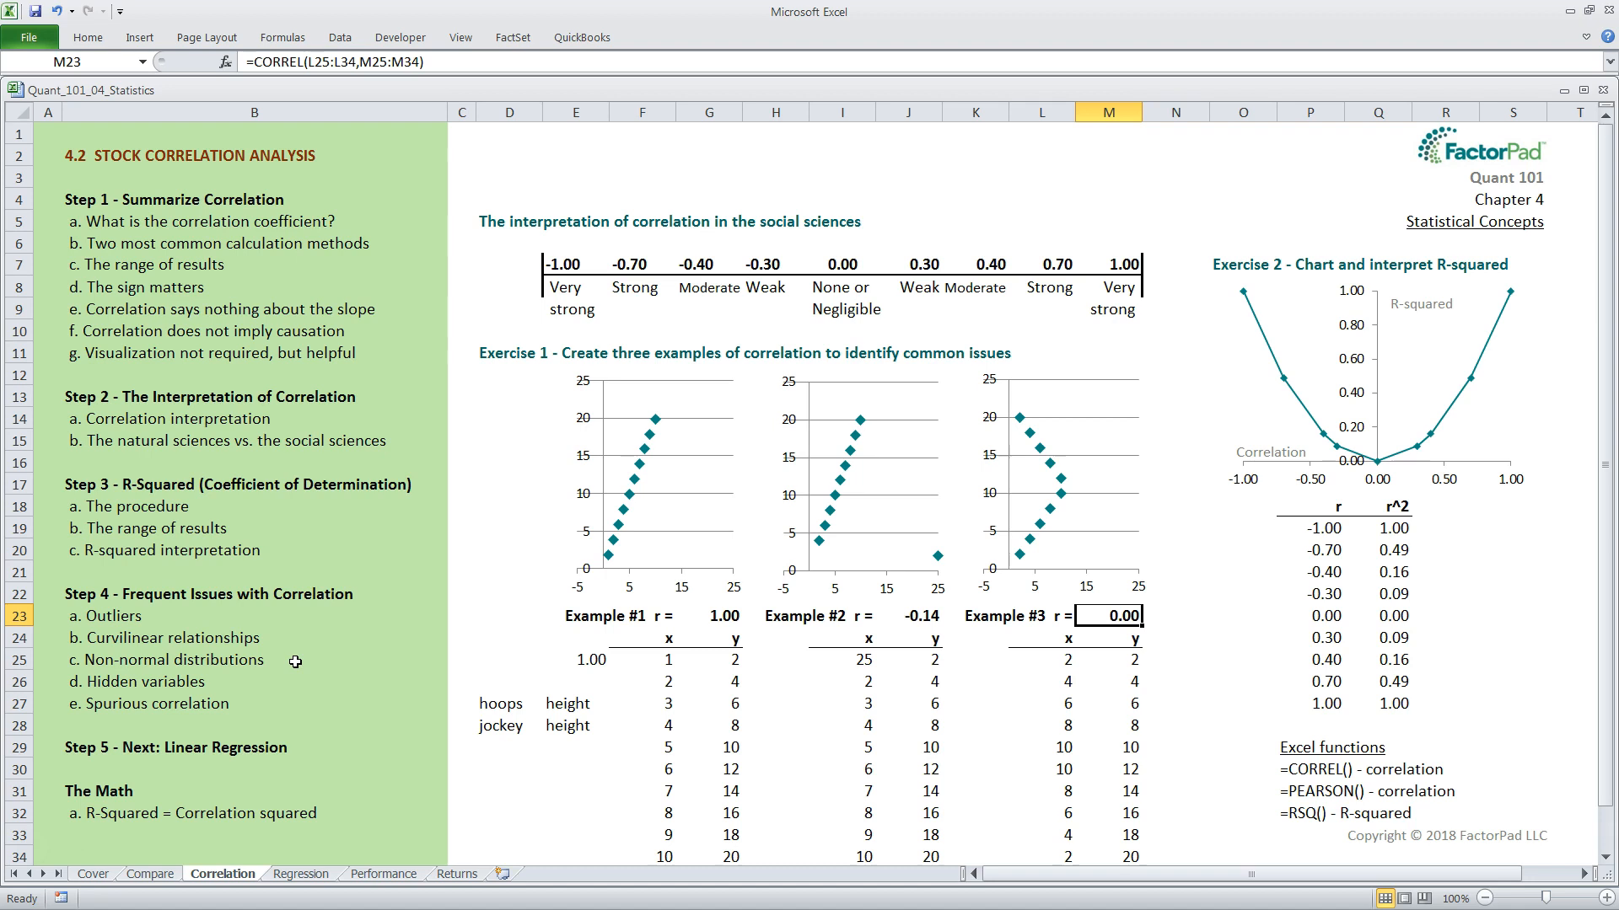
mouse_move(270, 678)
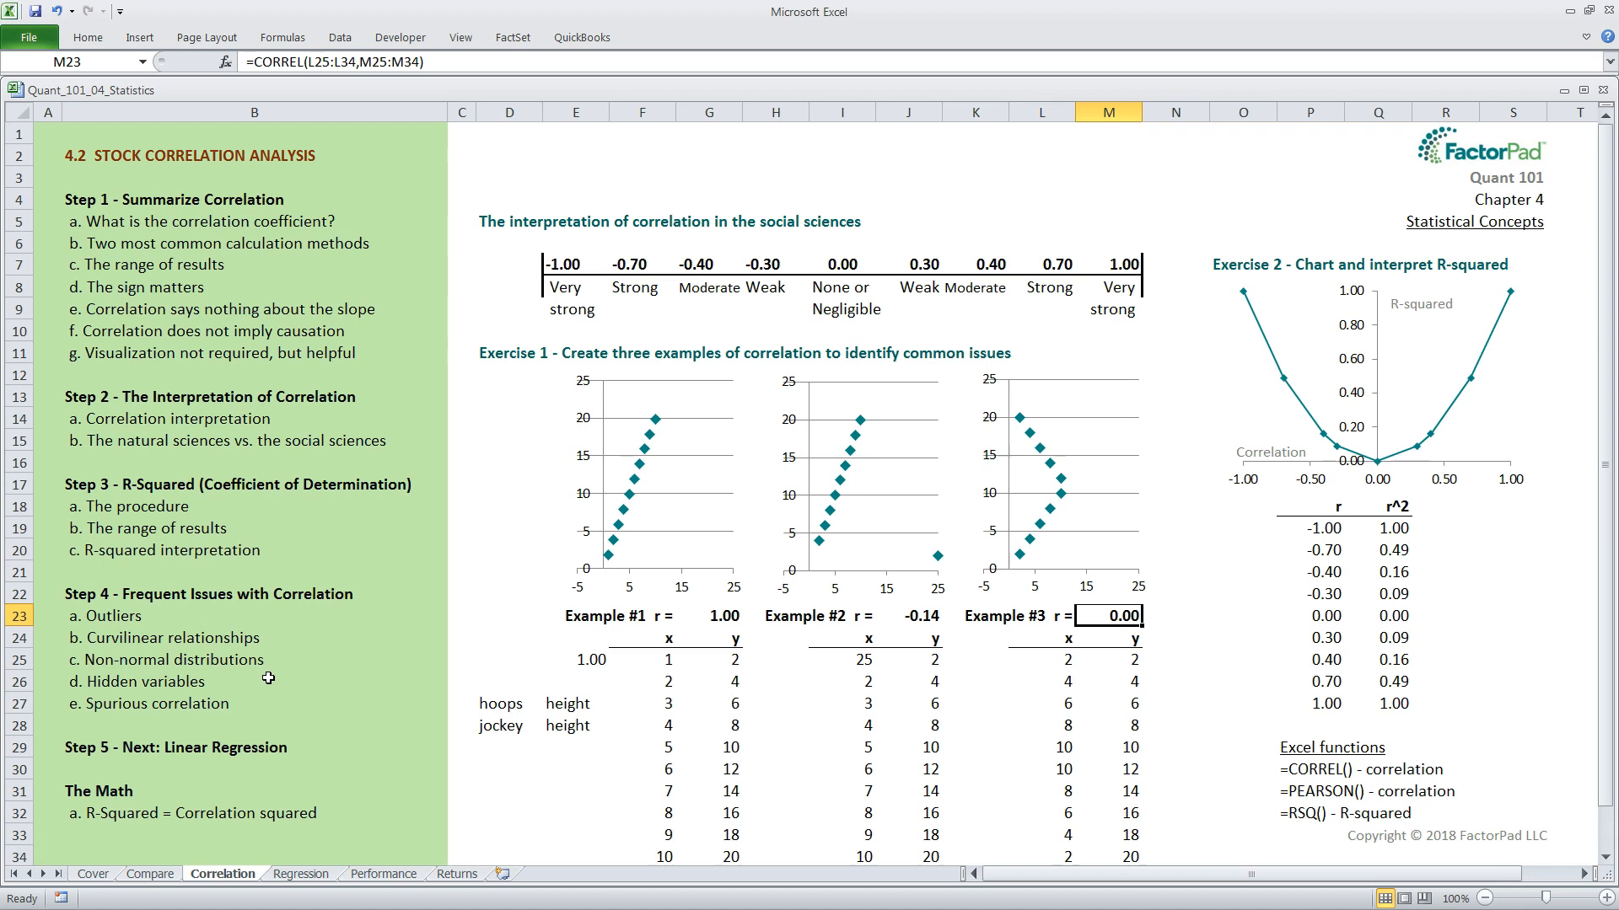
mouse_move(242, 681)
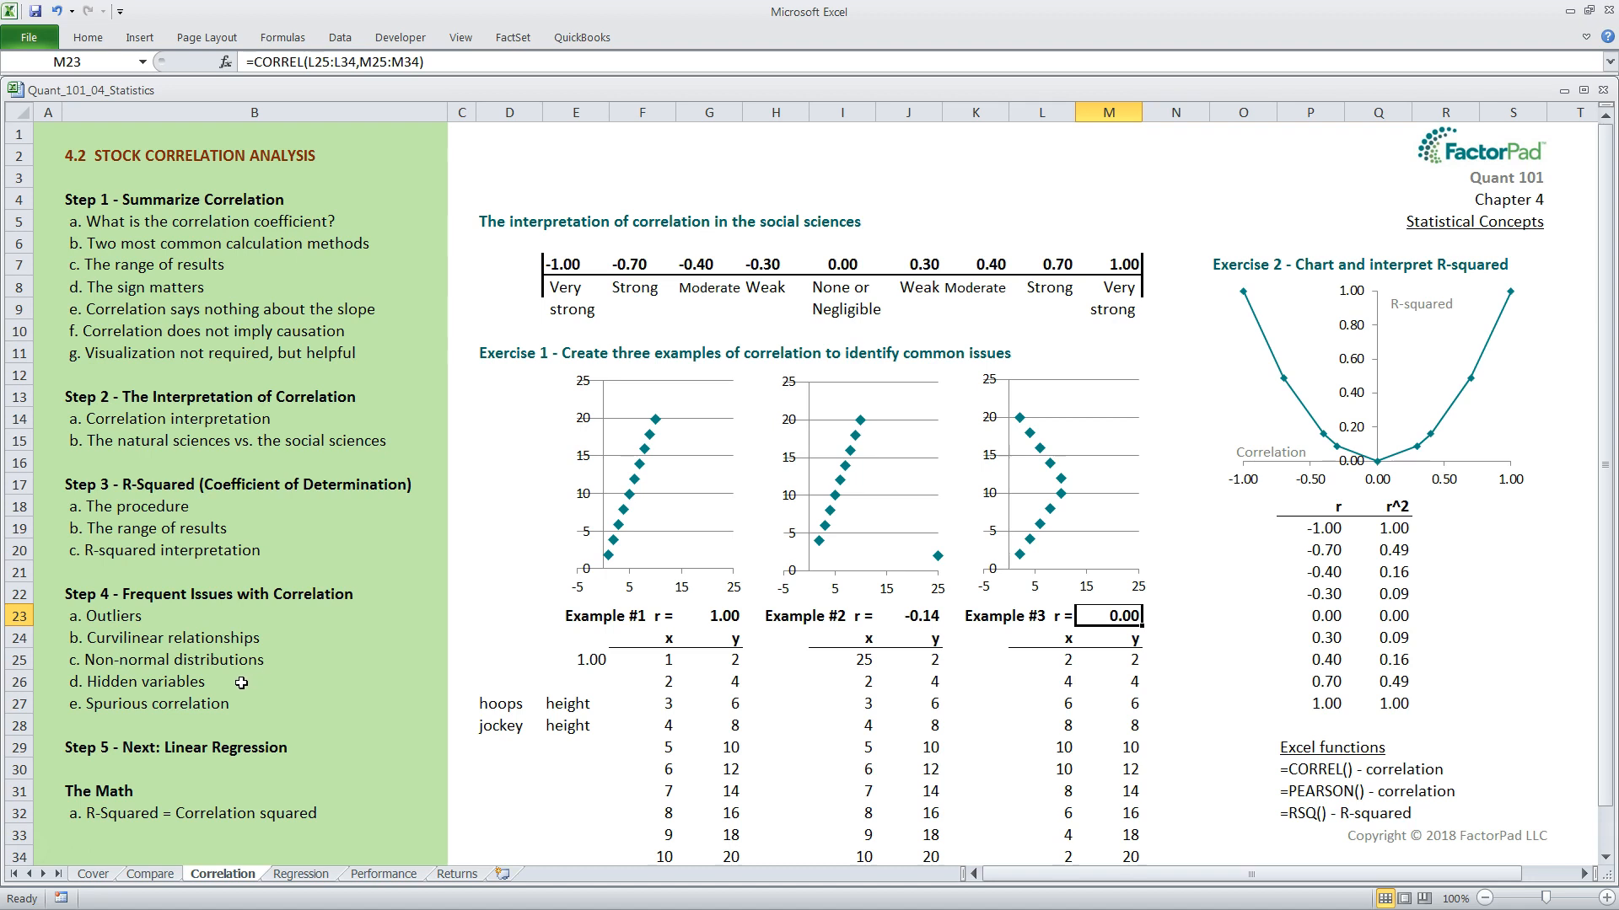
mouse_move(254, 704)
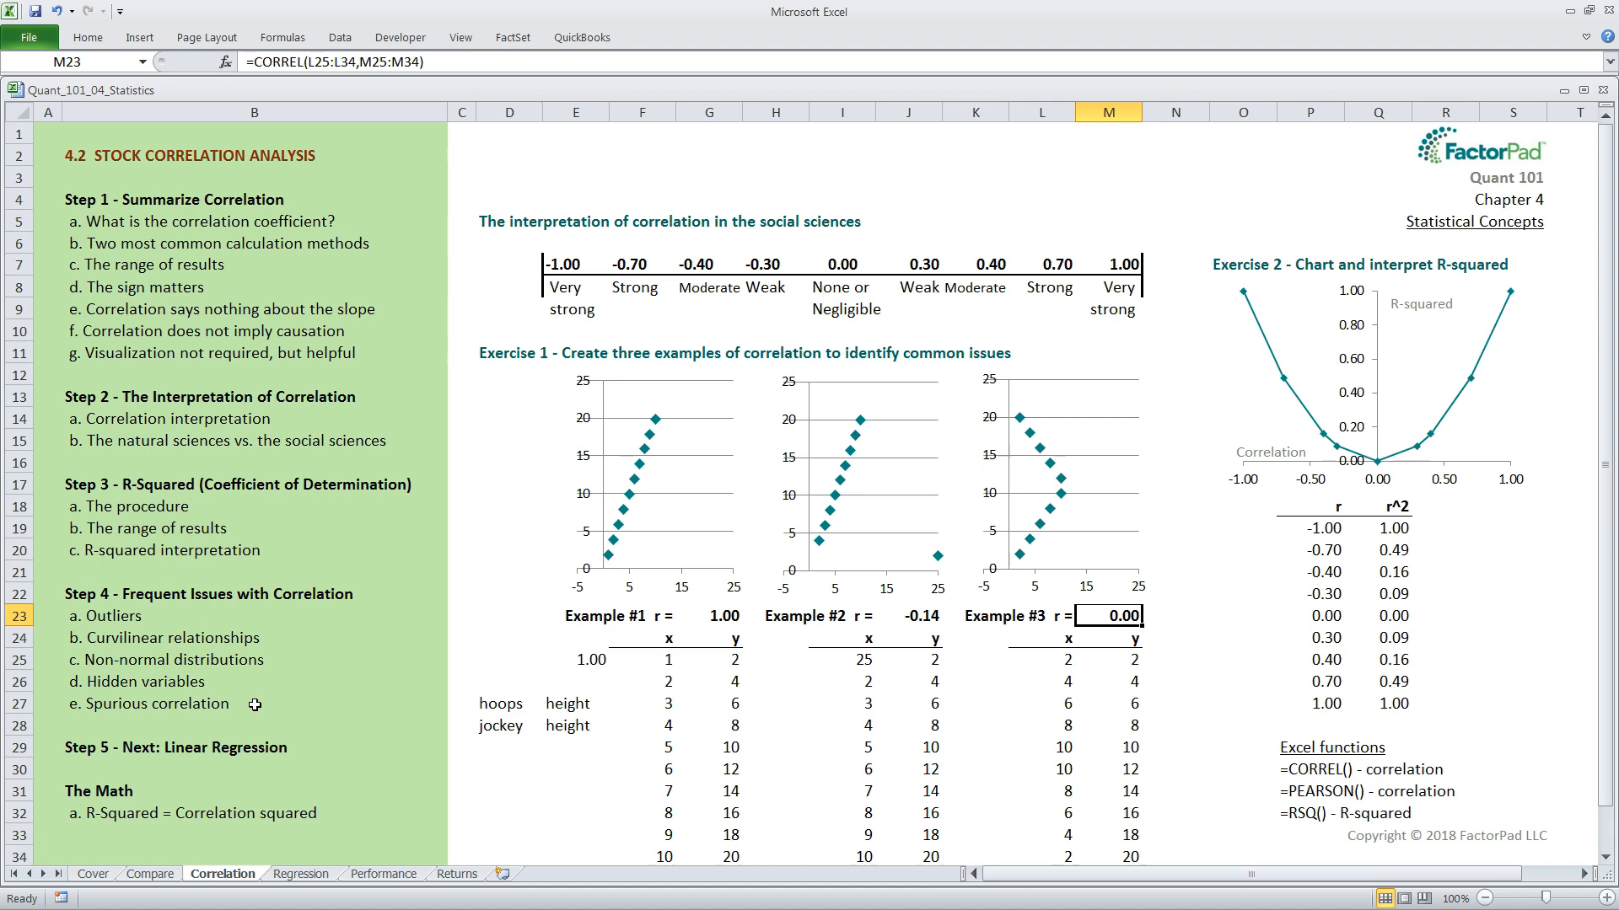
mouse_move(428, 514)
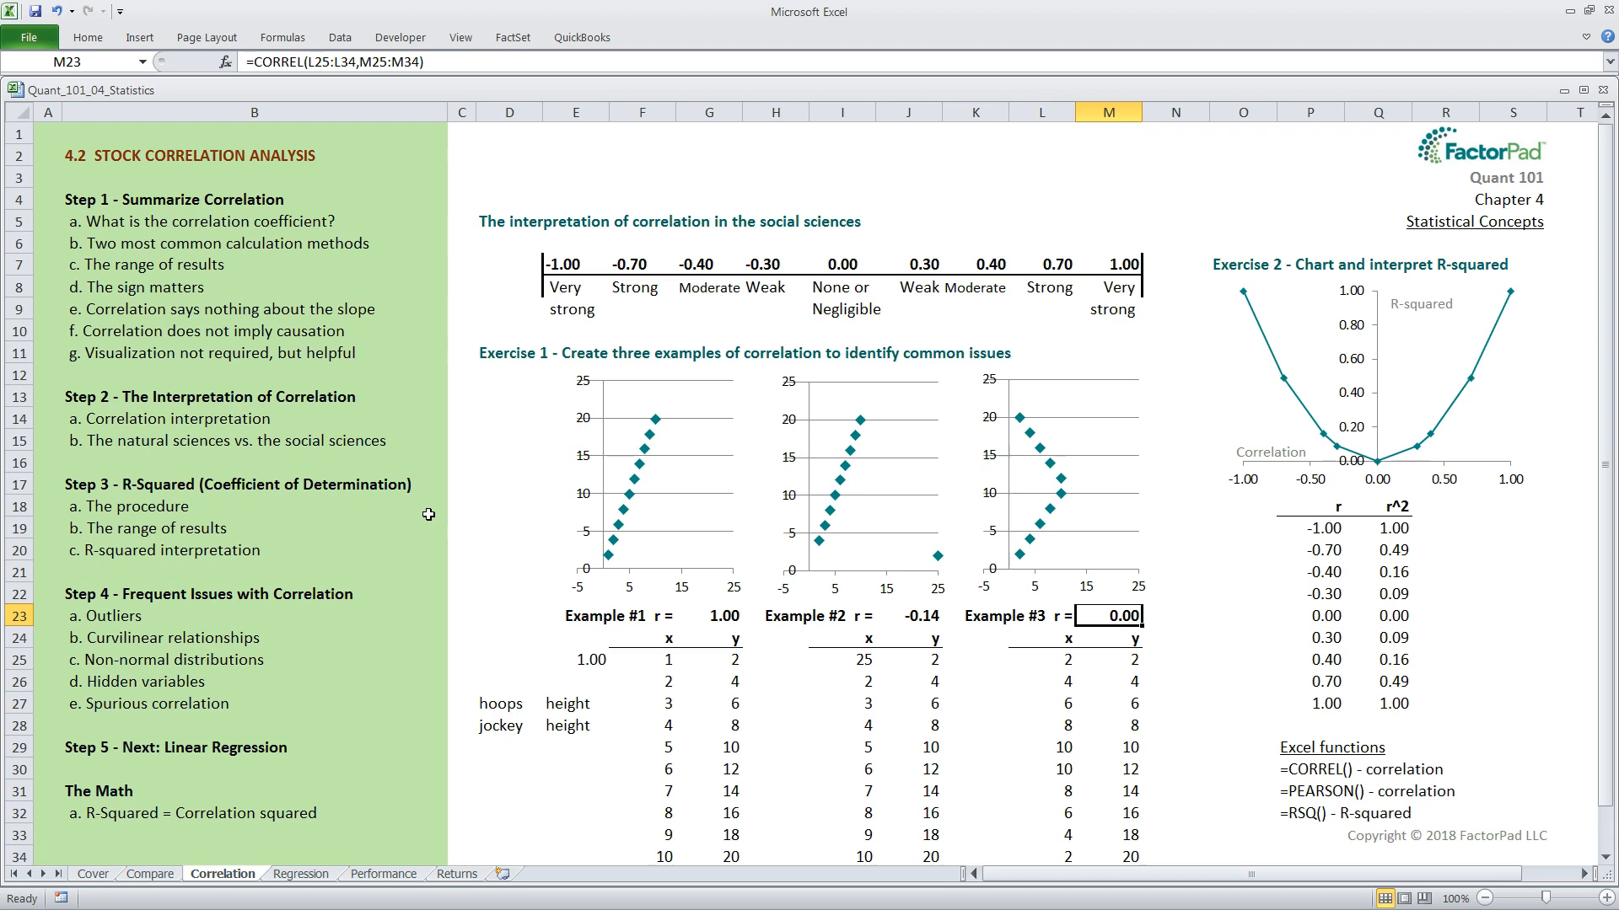
mouse_move(395, 347)
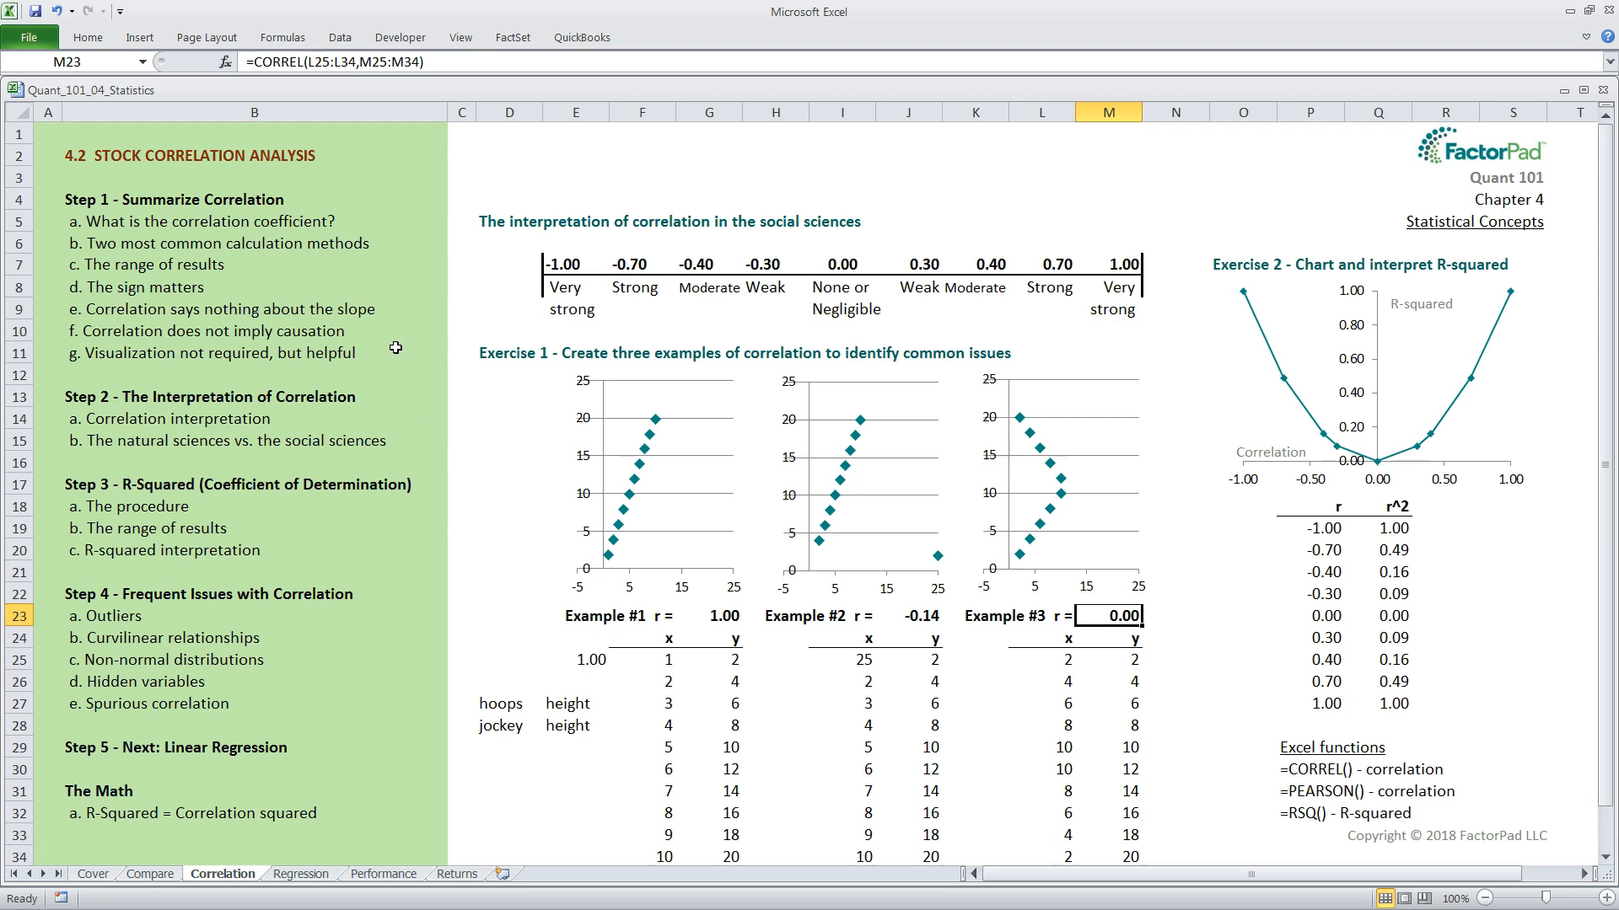
mouse_move(385, 529)
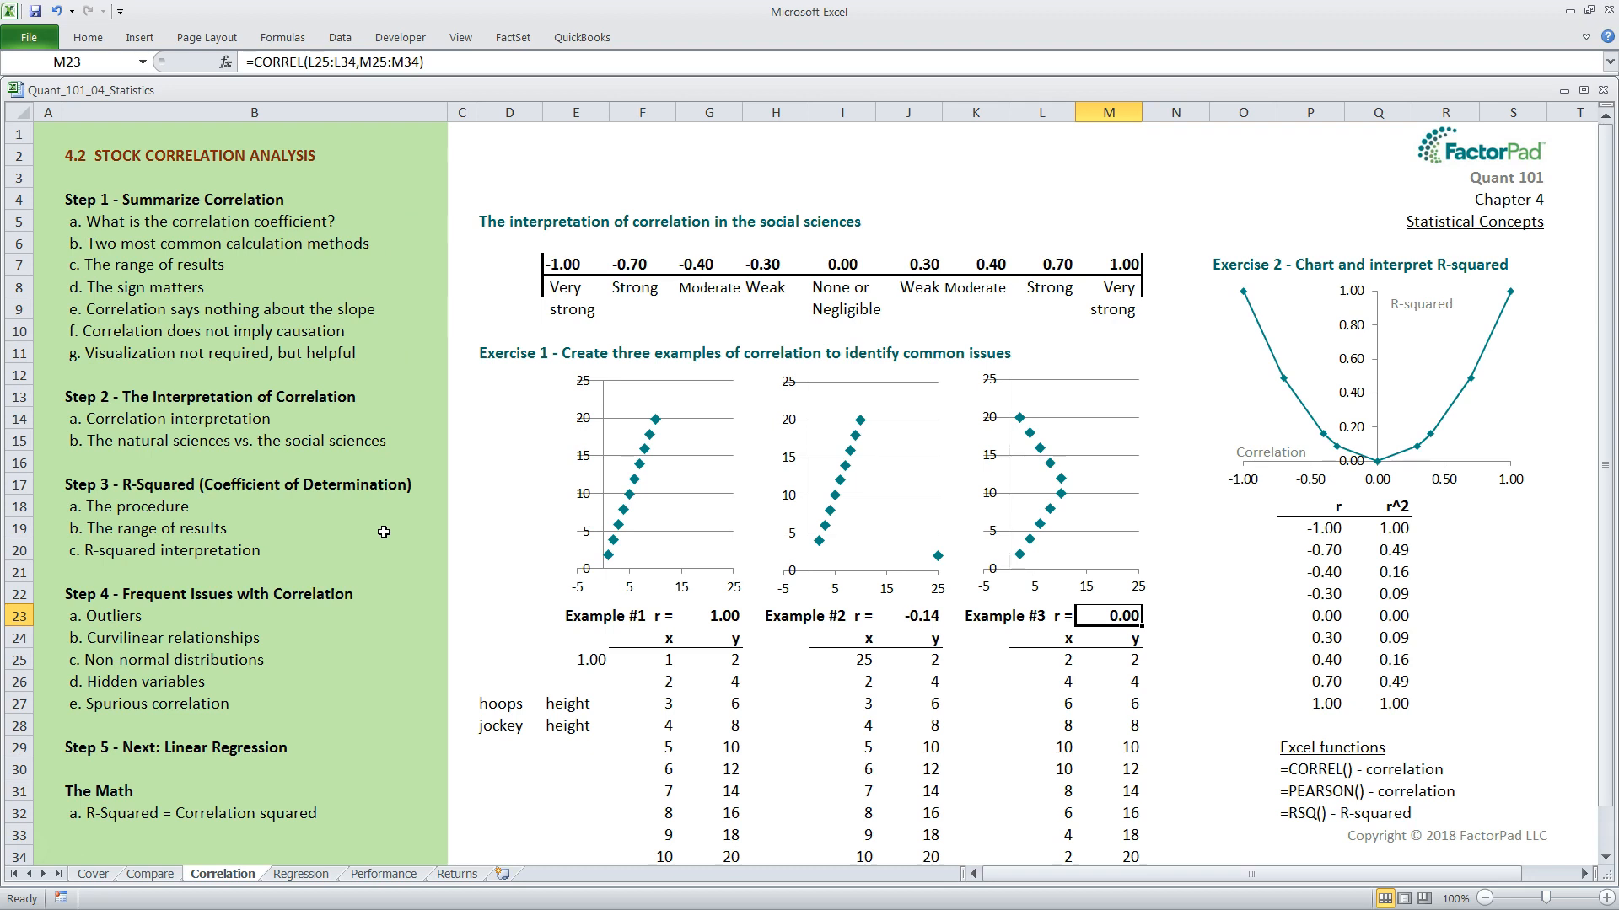
mouse_move(950, 563)
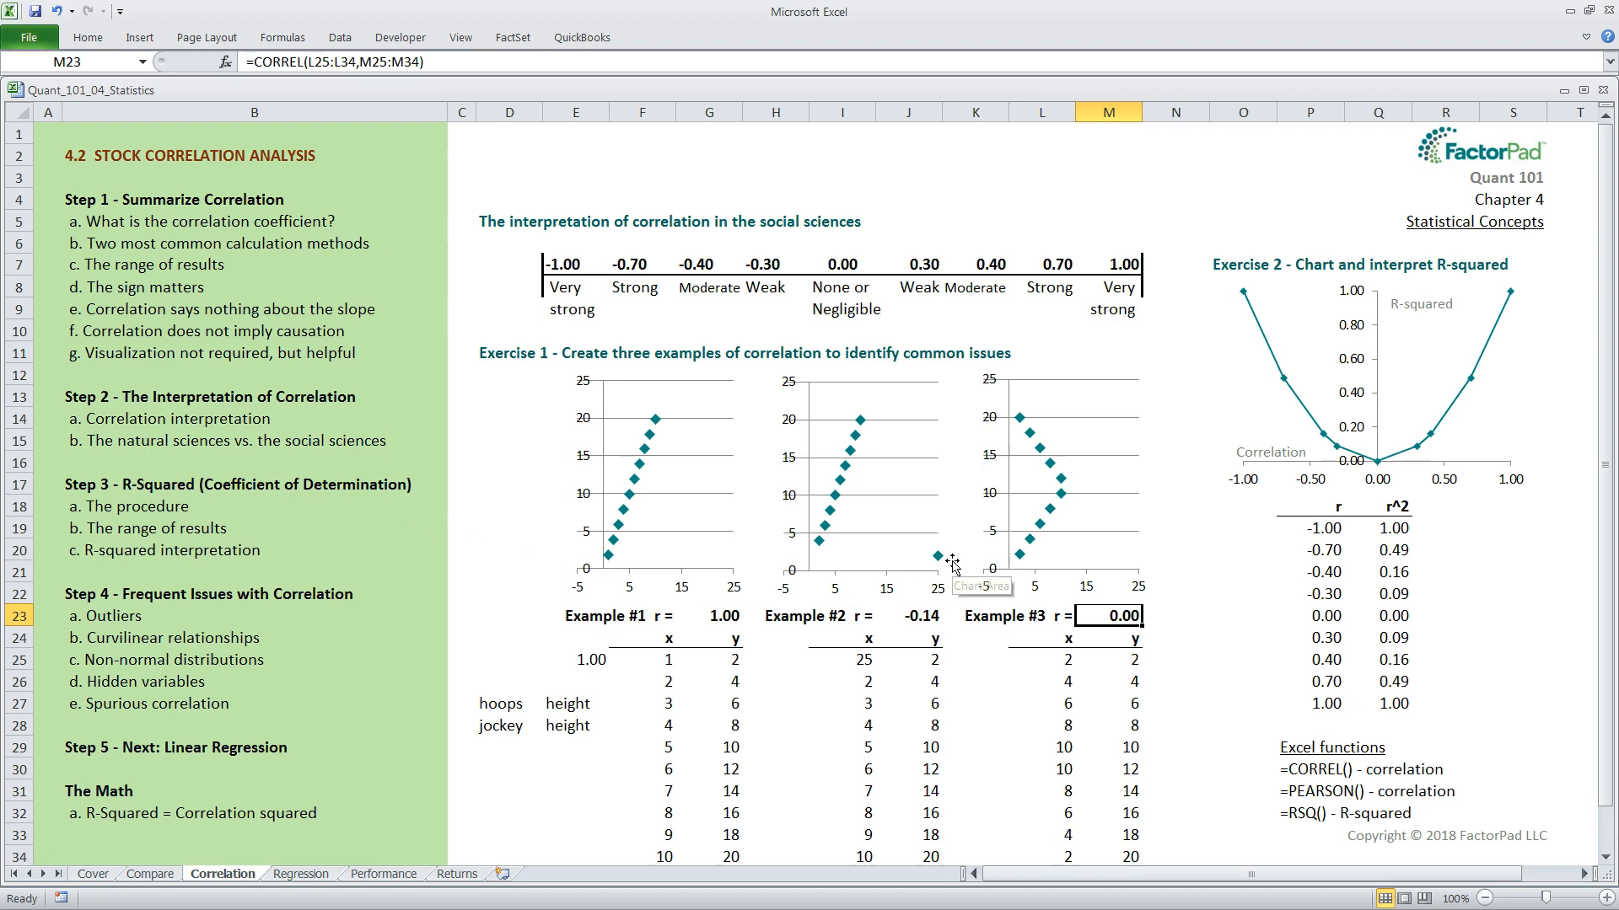
mouse_move(957, 598)
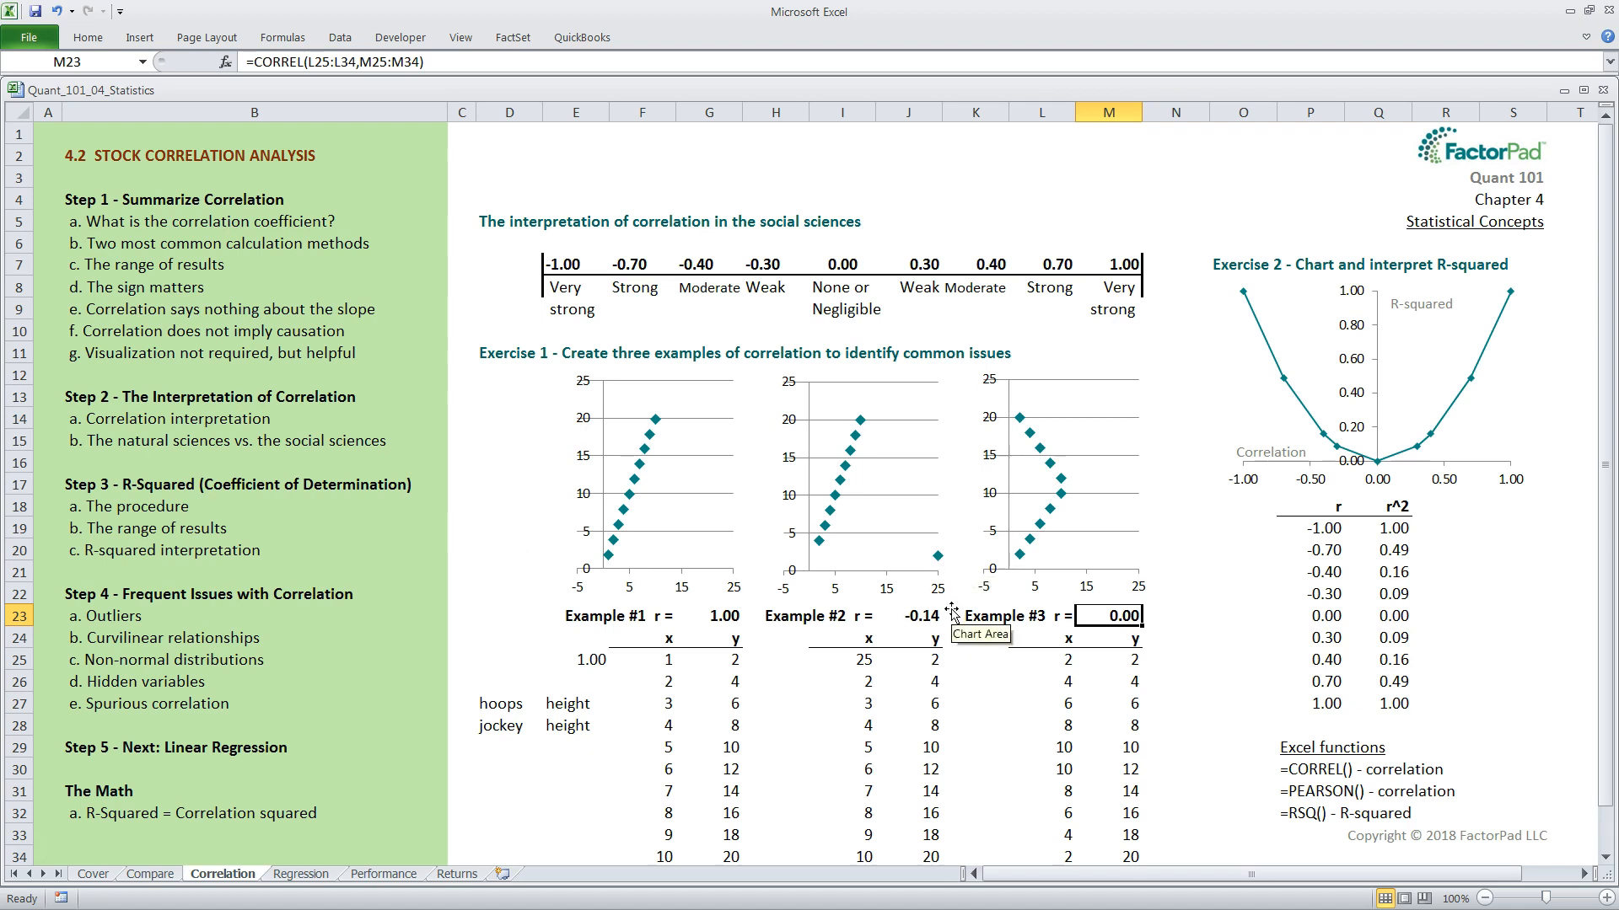
mouse_move(949, 609)
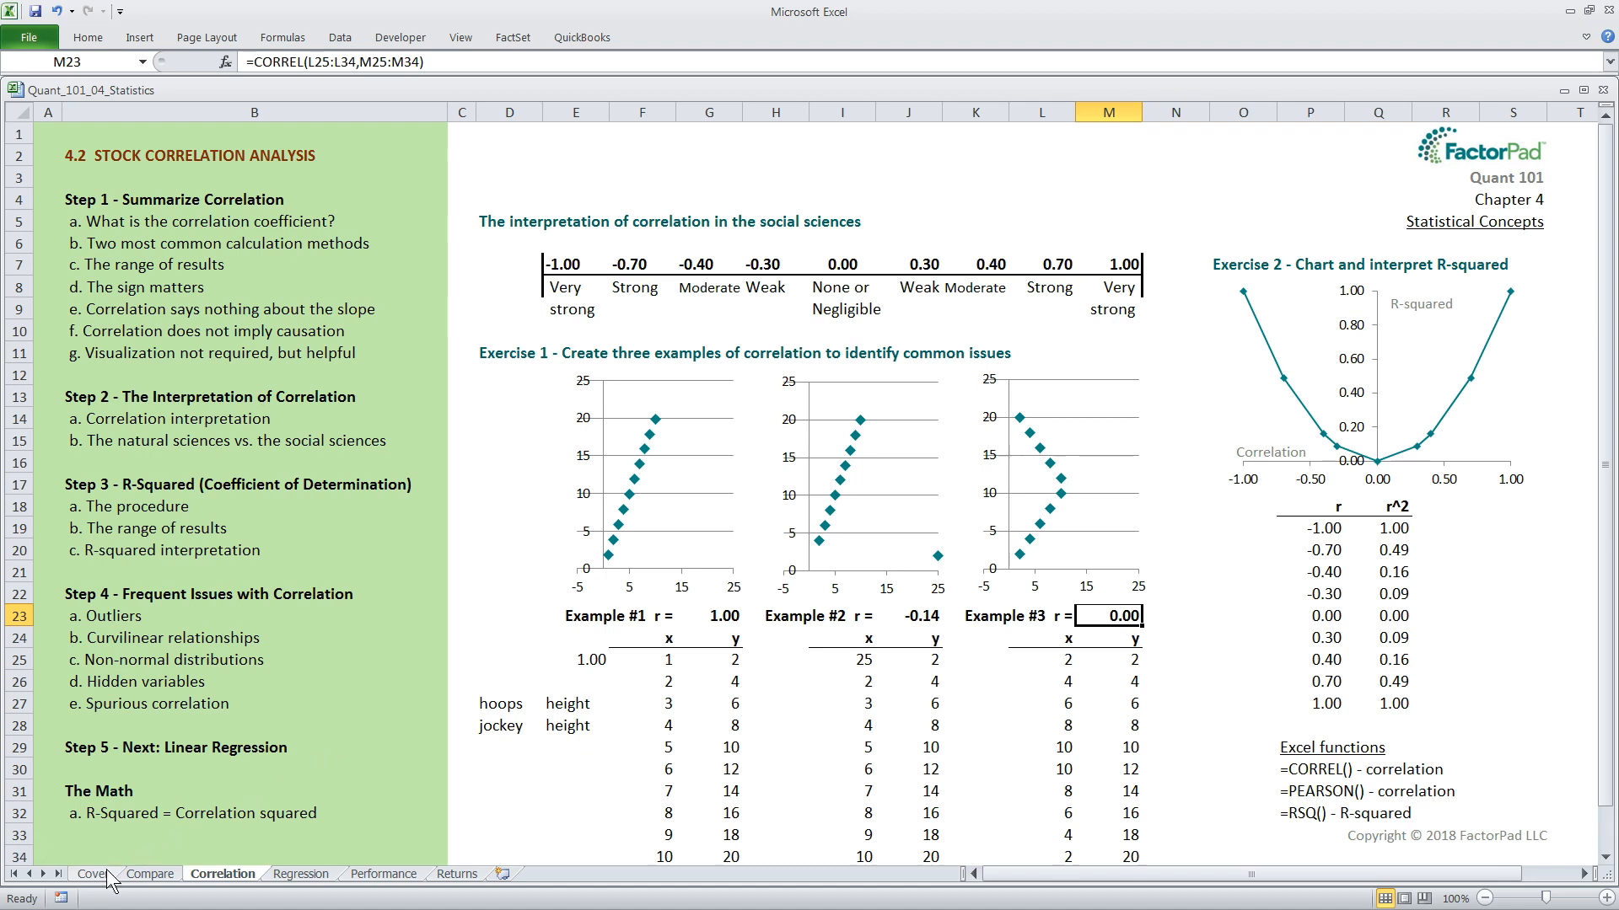
Switch to the Cover sheet and show the ribbon KeyTips with Alt.
left_click(91, 873)
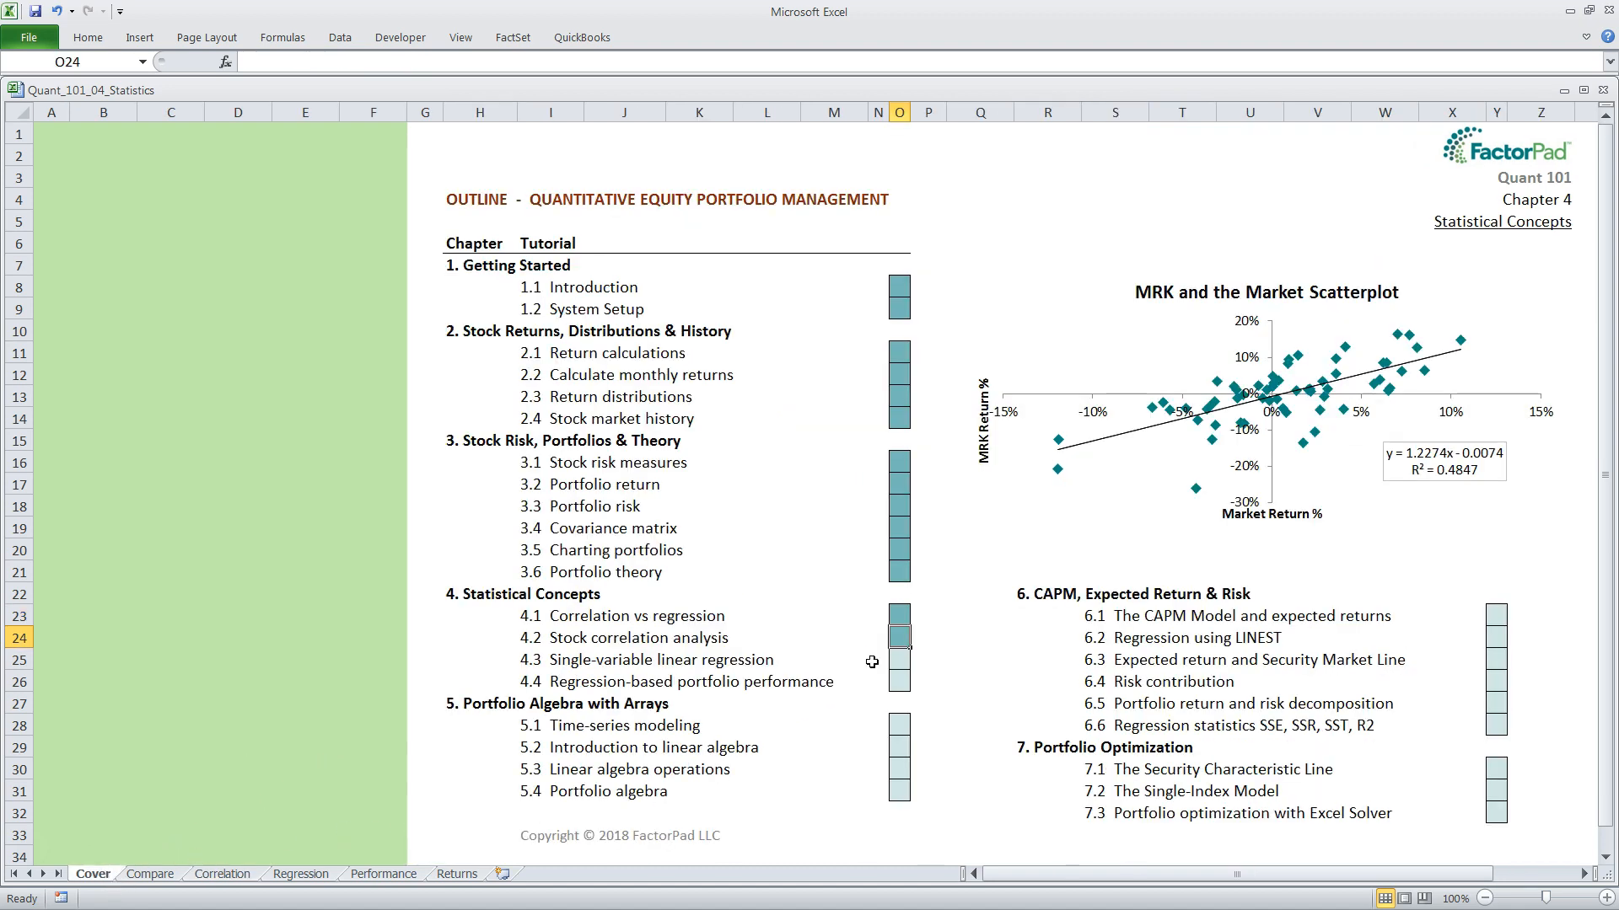
mouse_move(814, 660)
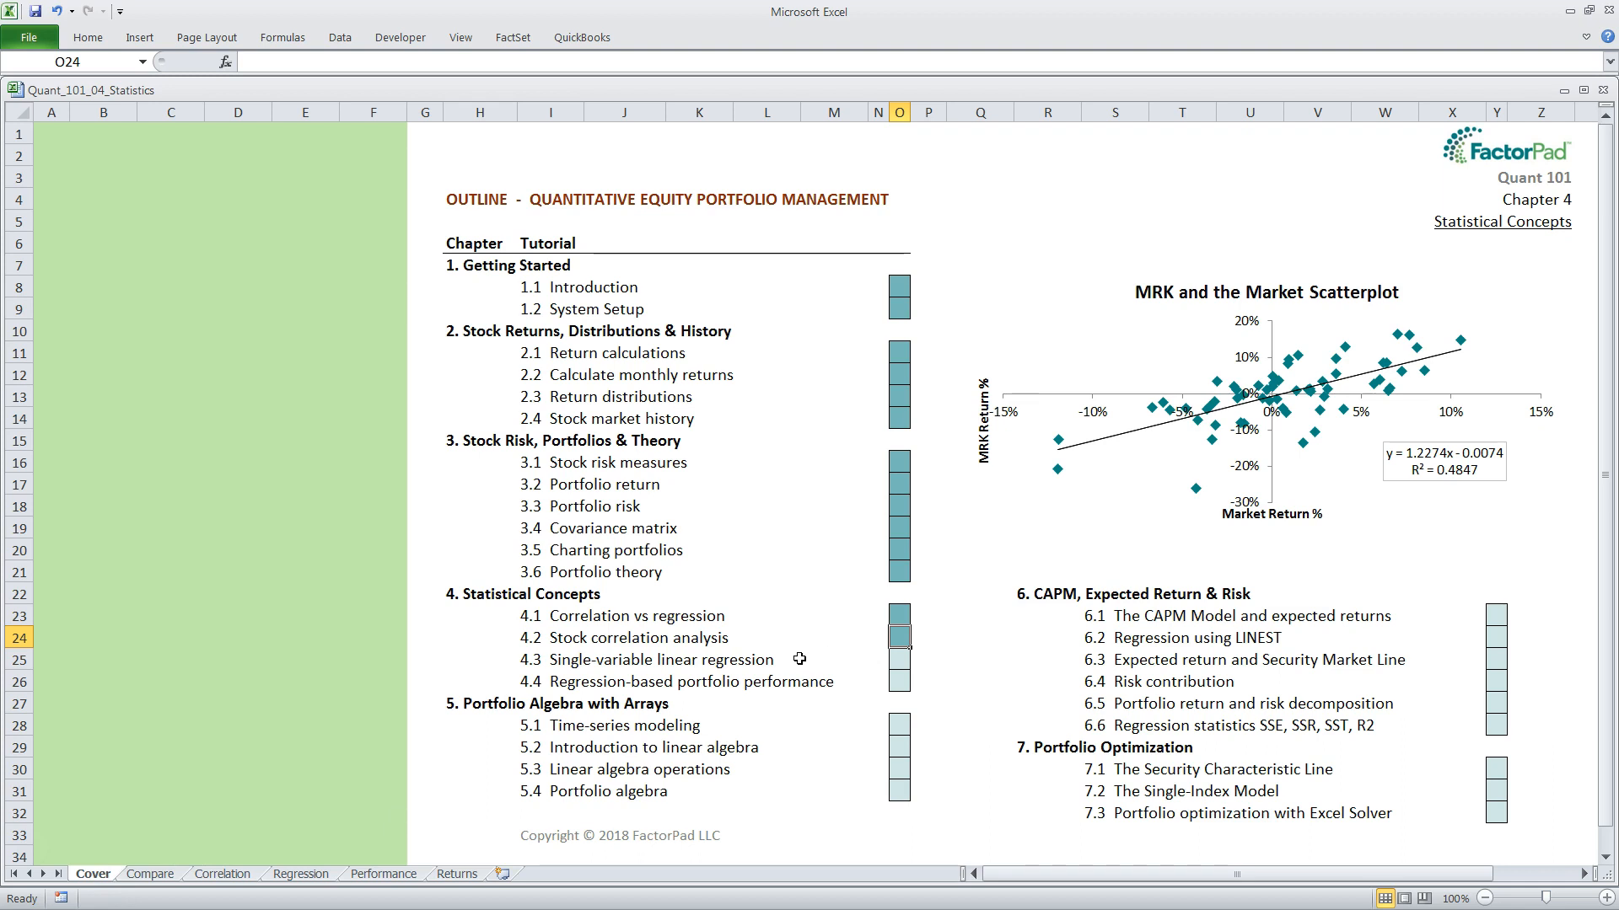
key("alt")
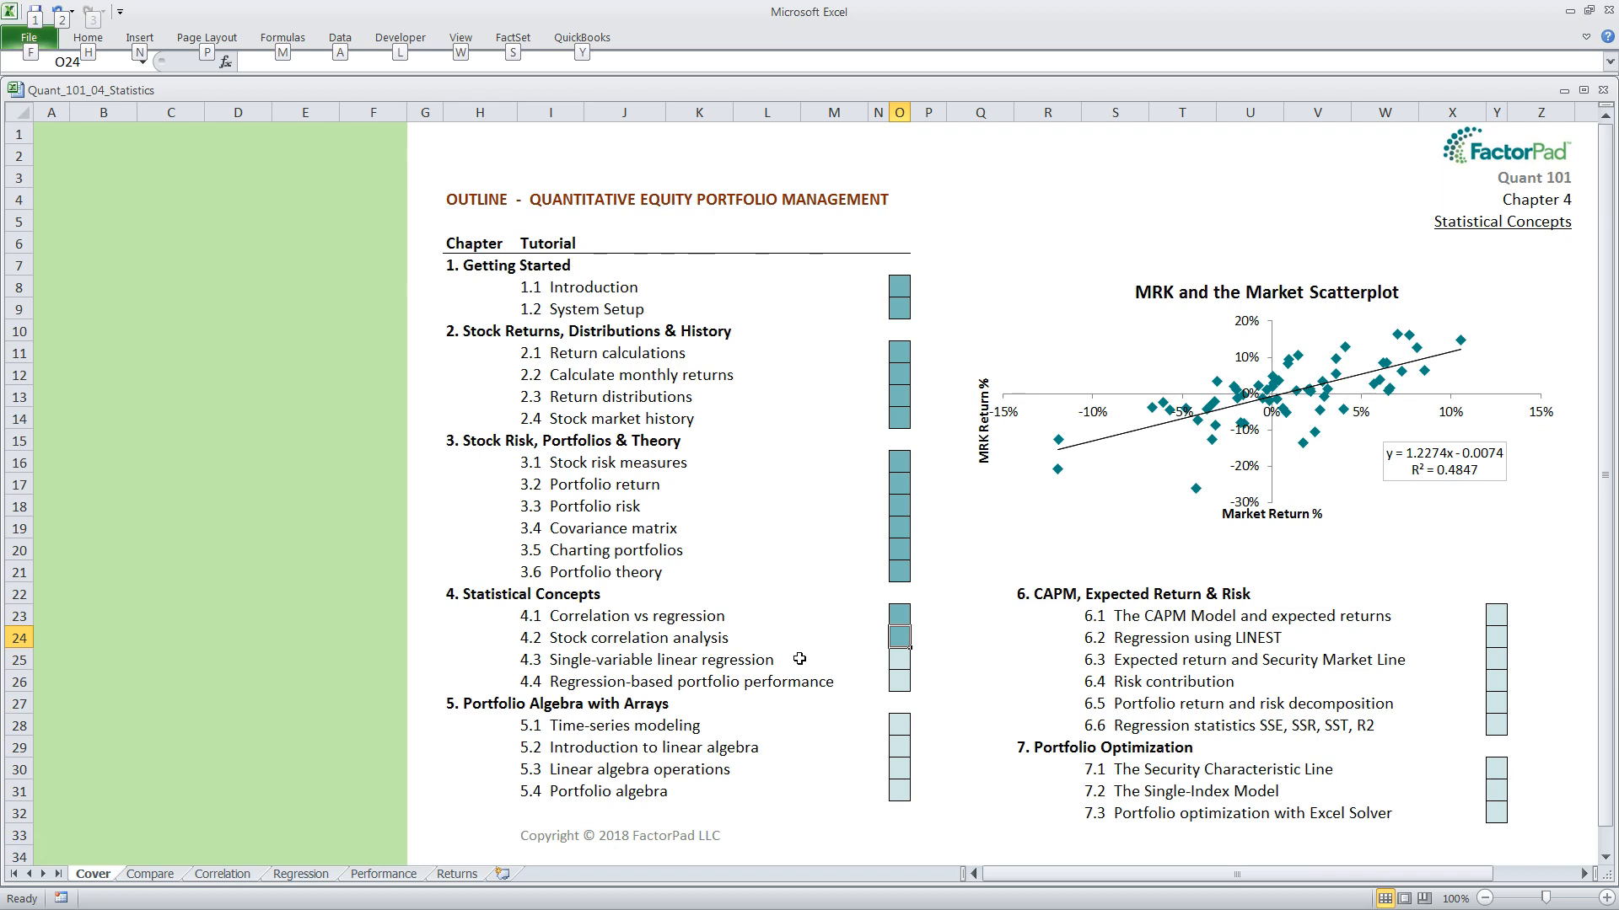